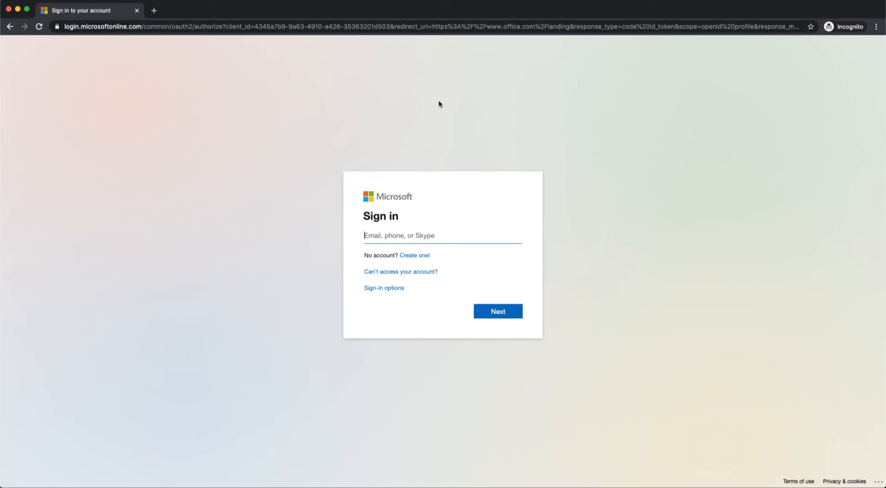
mouse_move(395, 10)
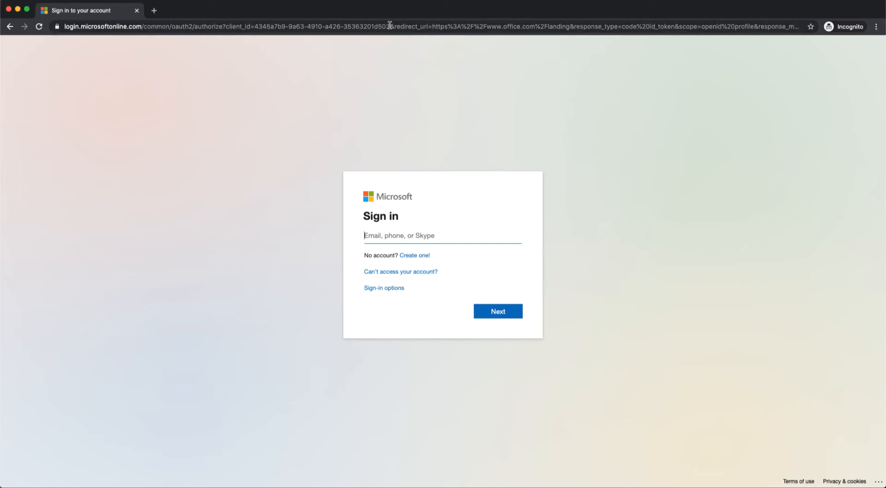
mouse_move(400, 27)
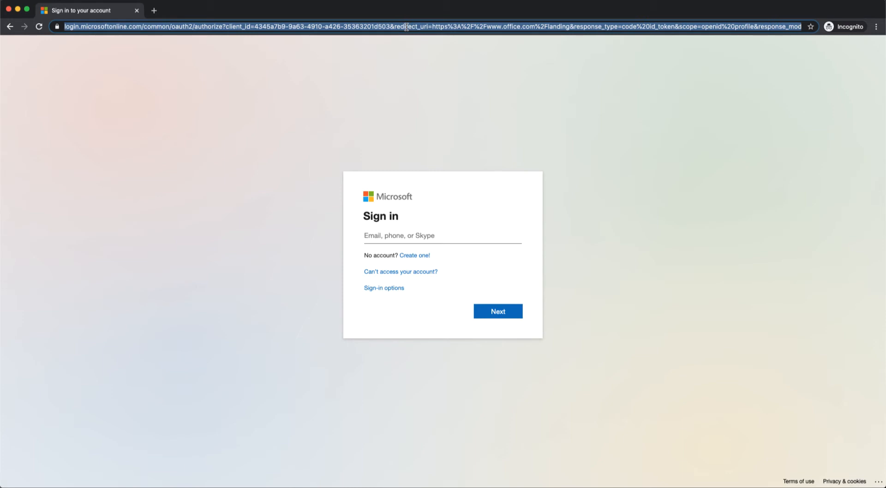
Go to login.microsoftonline.com and sign in as trey, declining to stay signed in
text(login.microsoft)
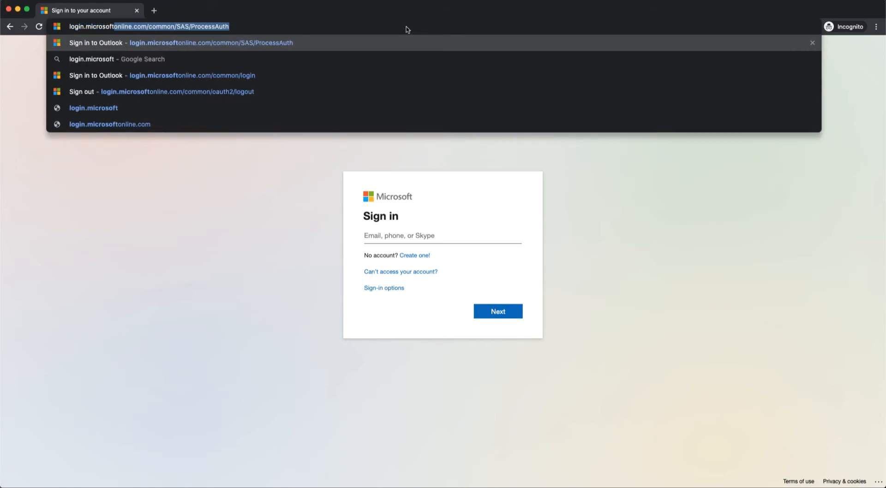
text(login.microsoftonlin)
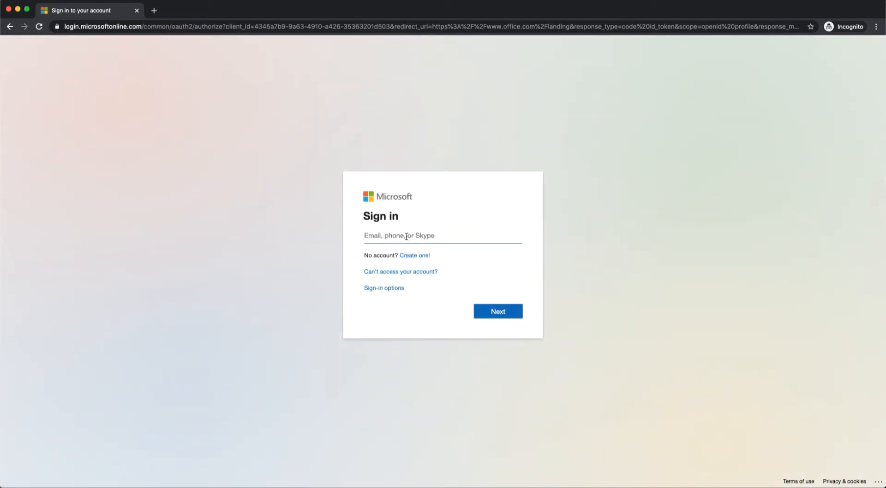
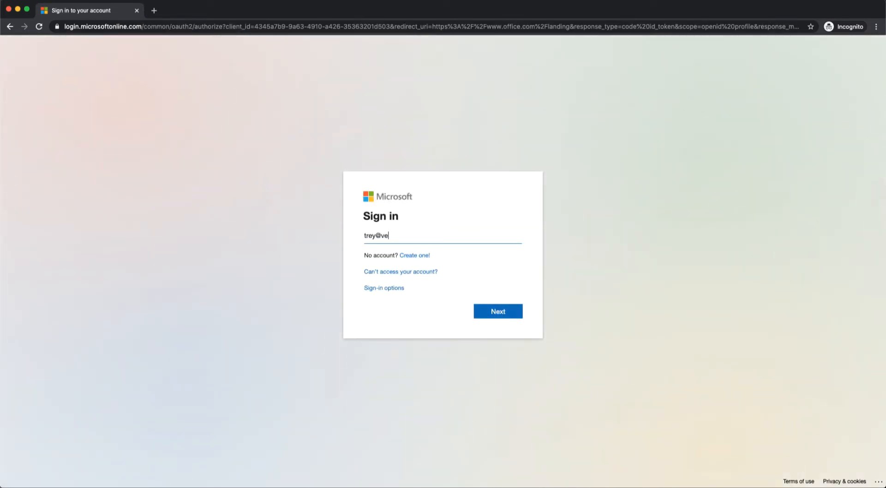
click(497, 311)
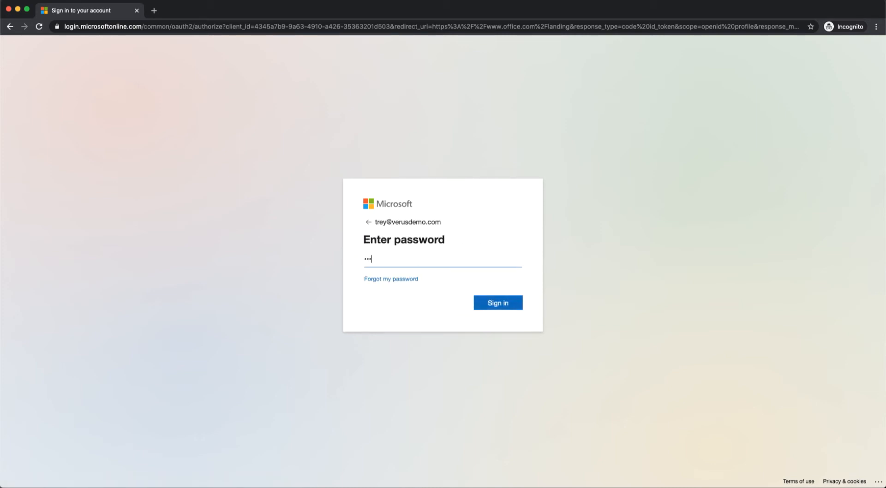
text(password)
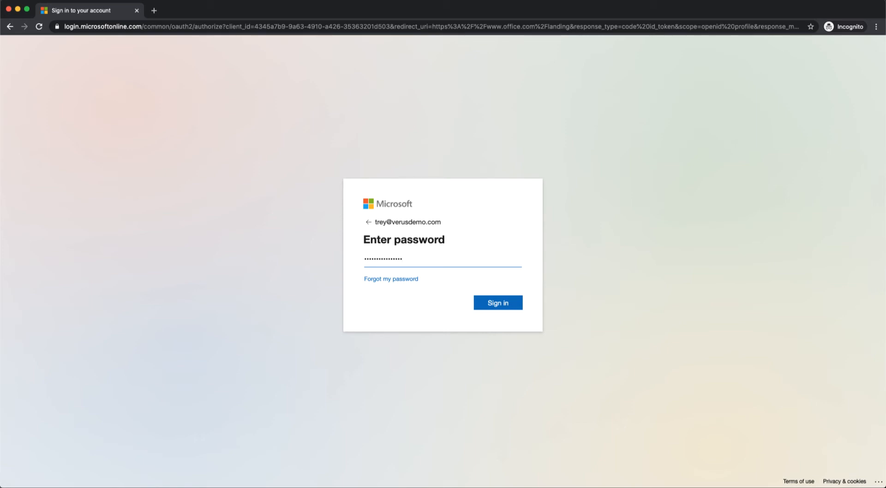
click(497, 302)
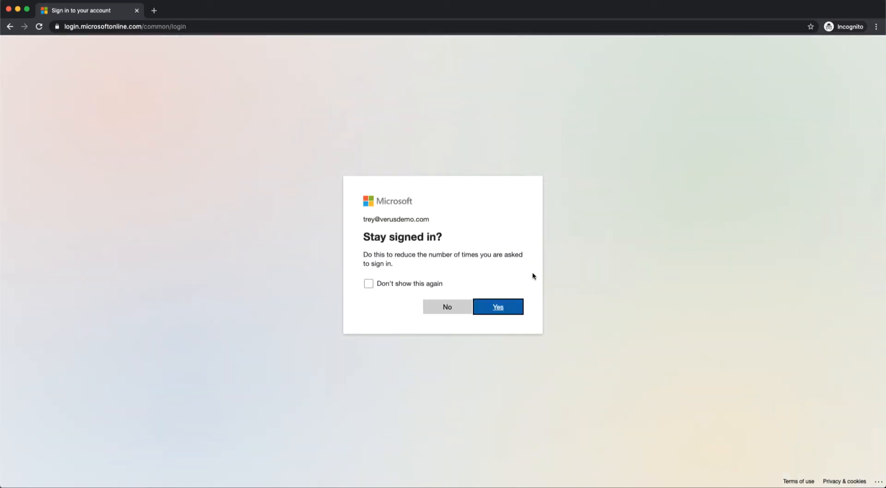
mouse_move(473, 226)
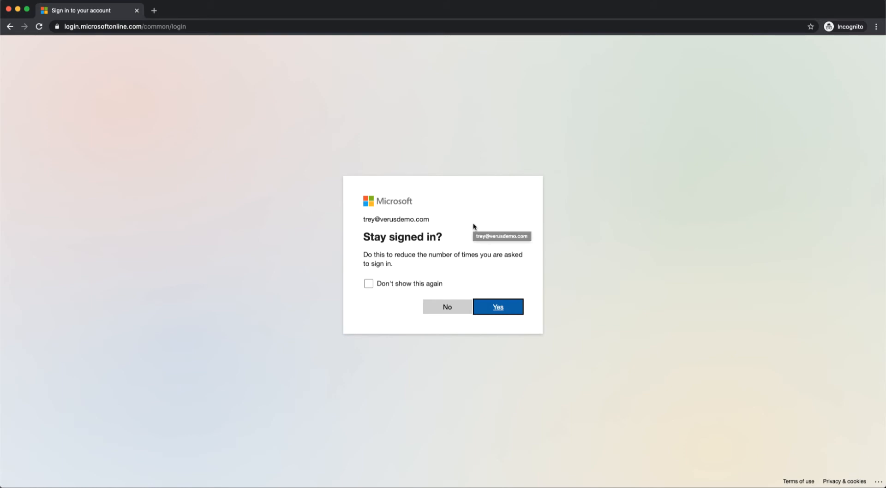
mouse_move(457, 290)
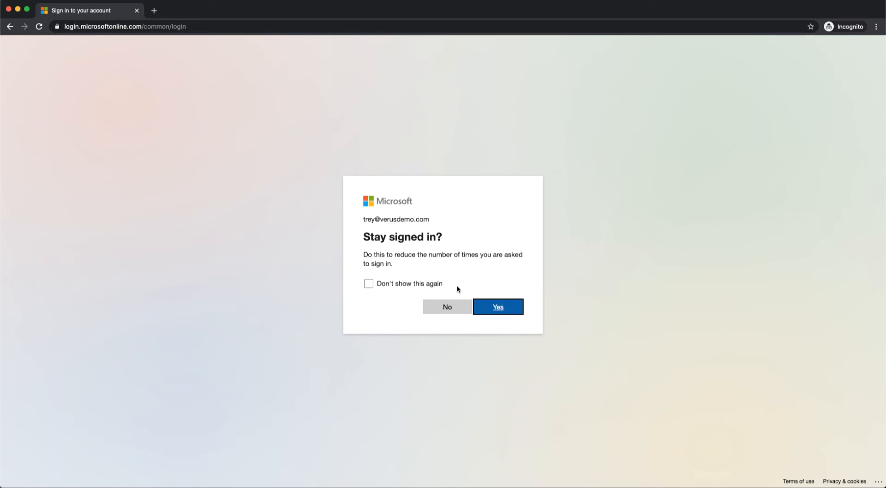
mouse_move(446, 306)
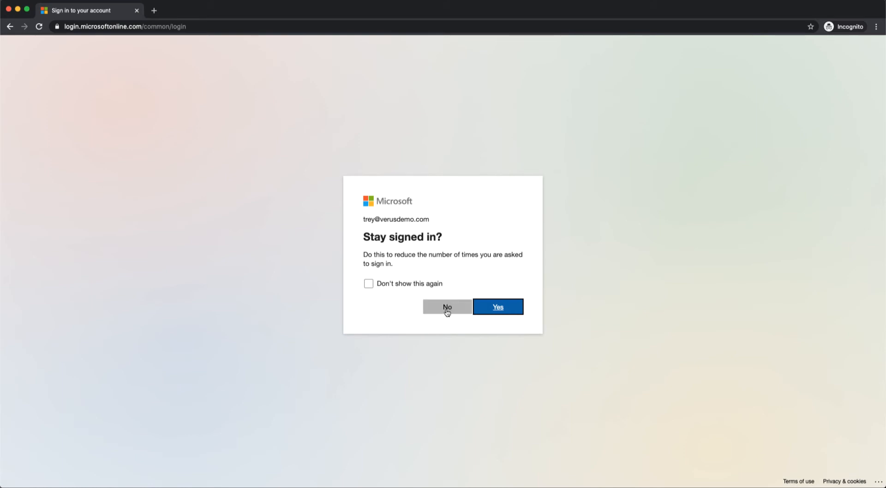
mouse_move(393, 284)
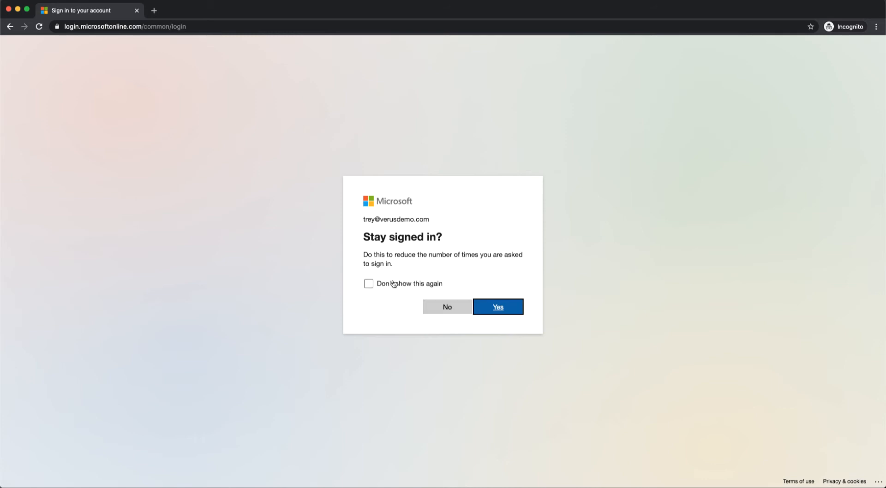
mouse_move(368, 283)
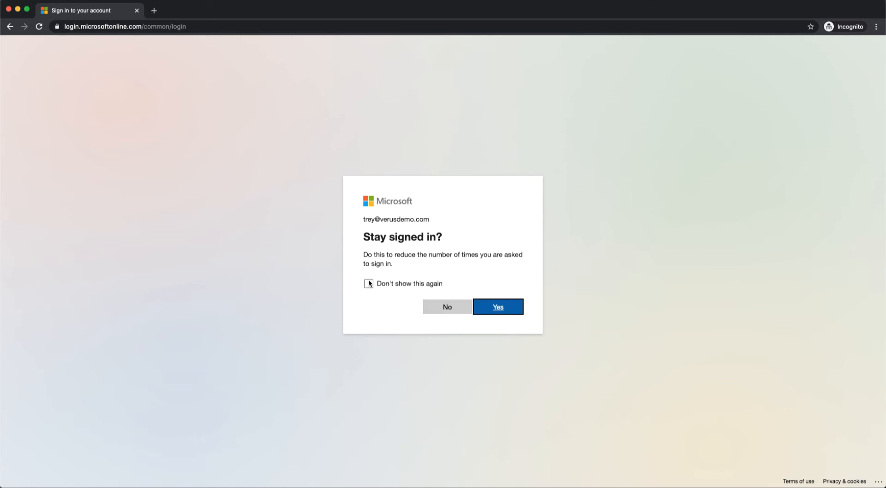
mouse_move(447, 307)
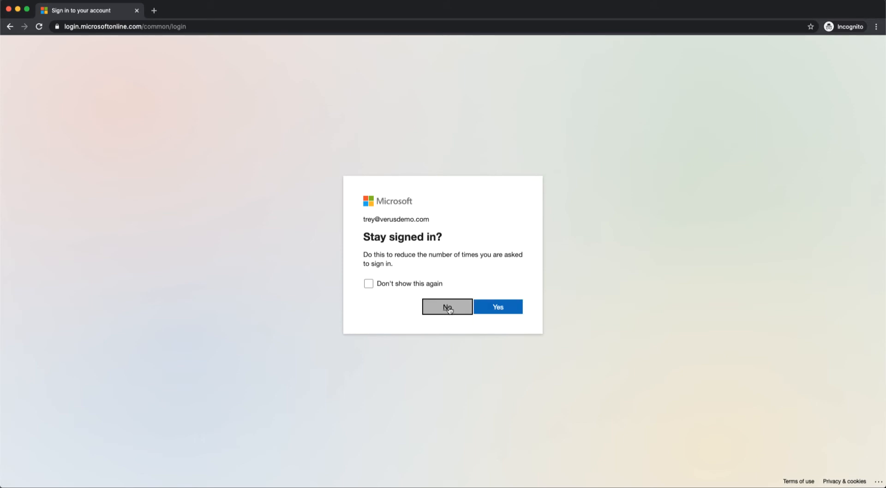
click(446, 307)
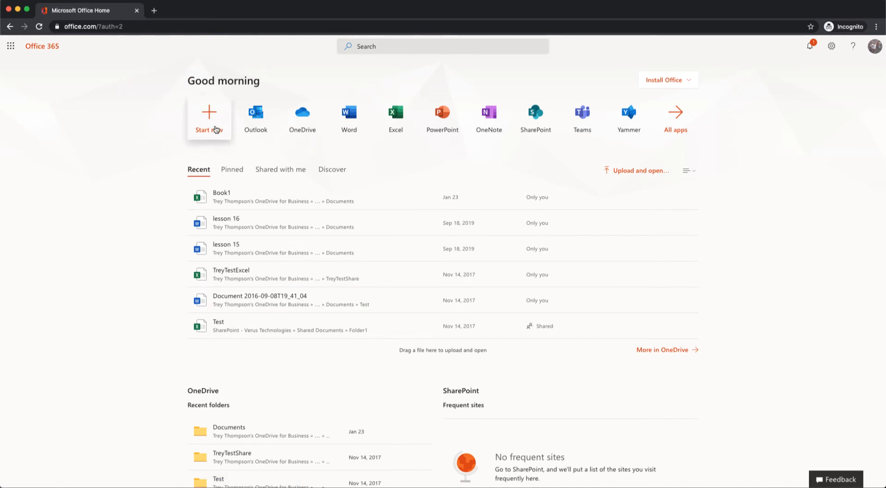
mouse_move(286, 182)
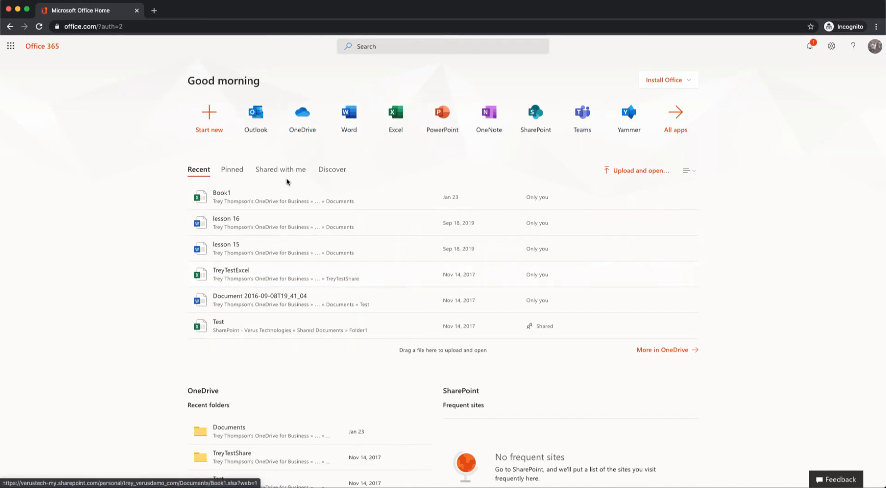
mouse_move(162, 226)
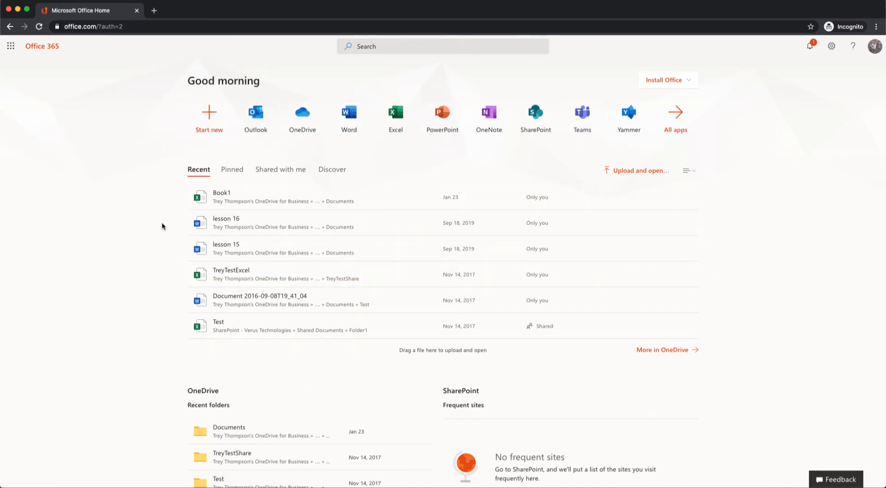
mouse_move(396, 119)
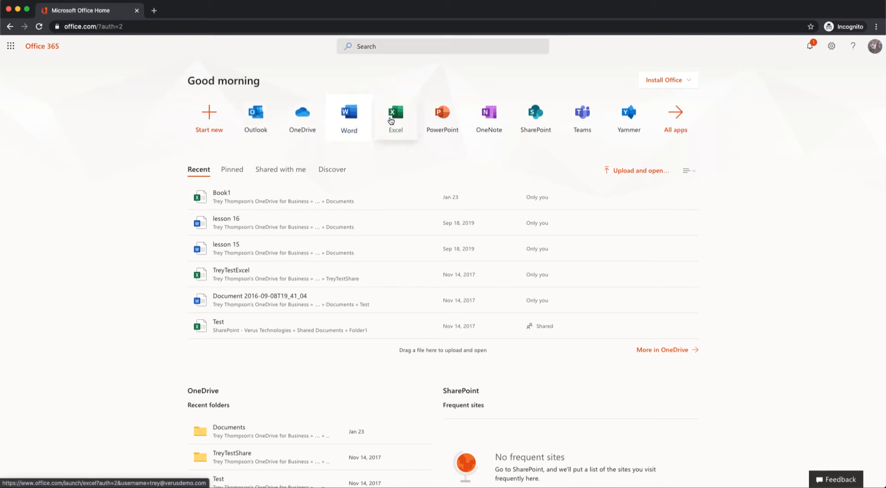
mouse_move(395, 113)
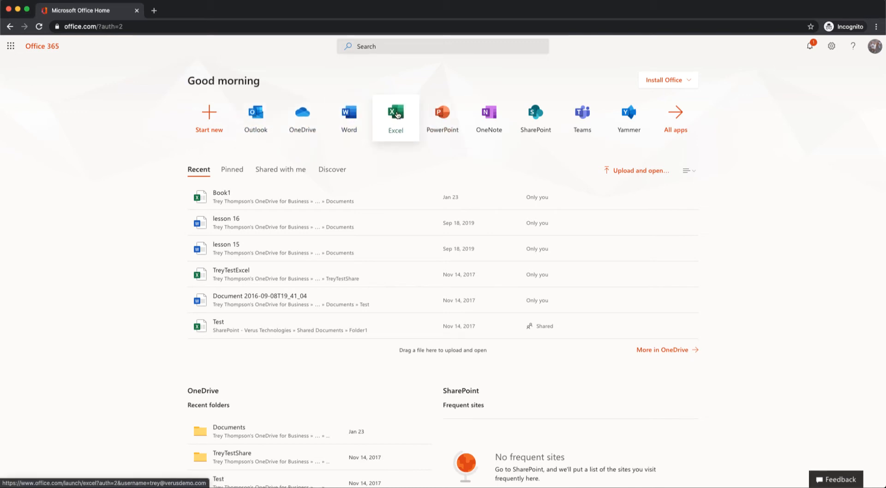
mouse_move(443, 116)
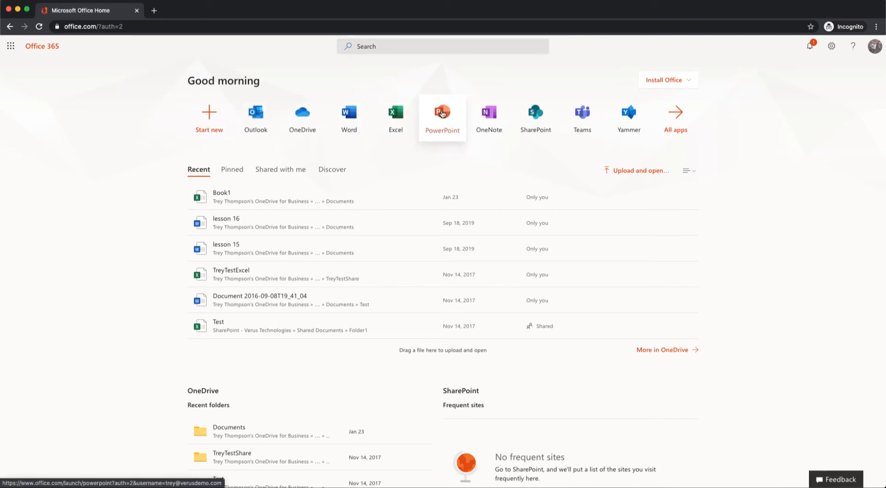
mouse_move(396, 118)
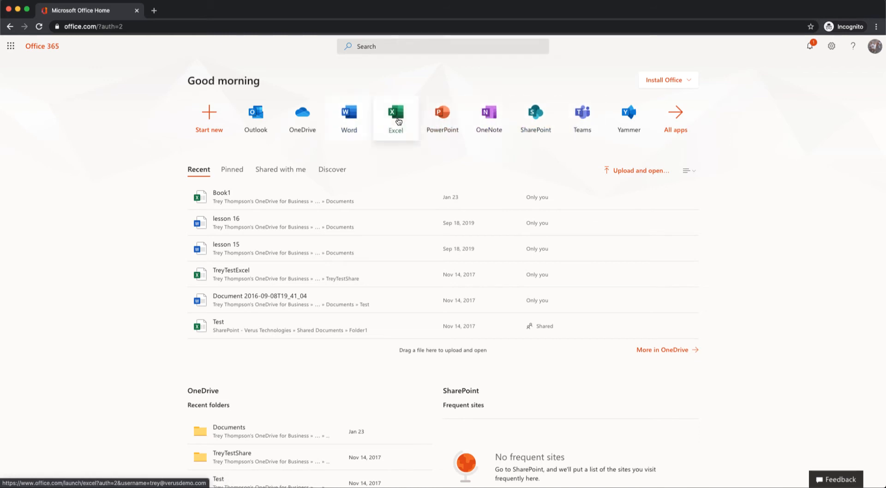
mouse_move(349, 110)
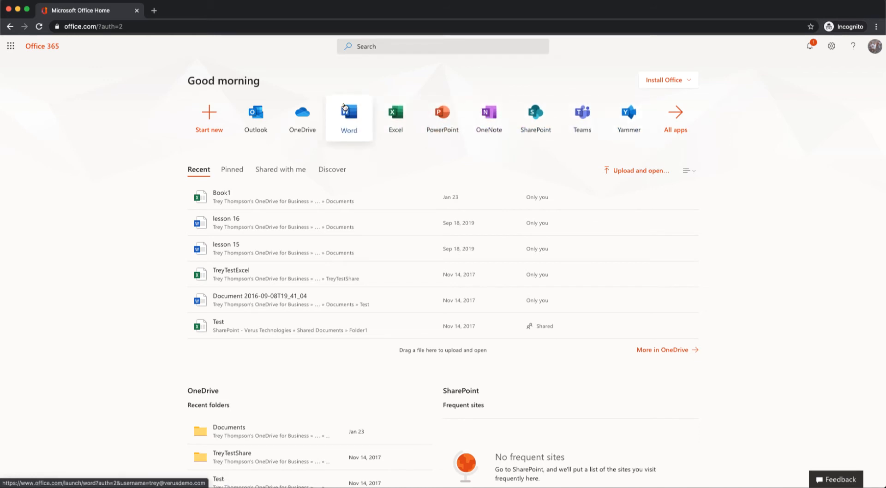
mouse_move(247, 338)
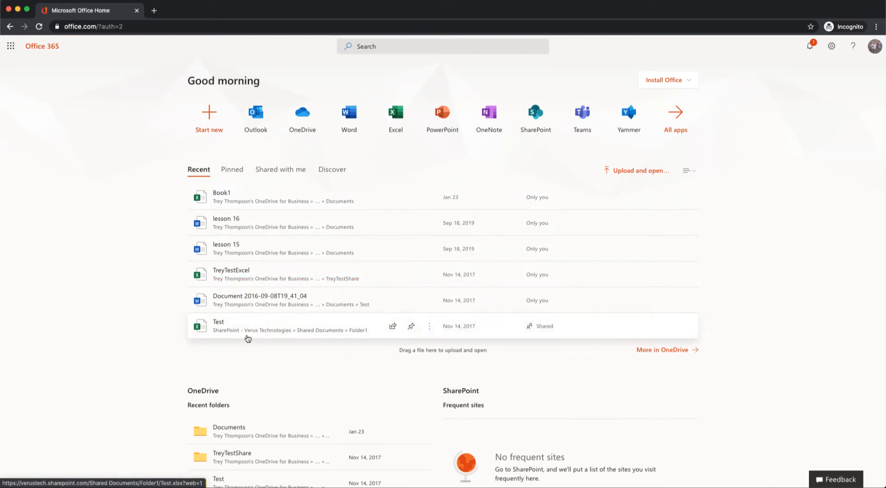
scroll(down, 3)
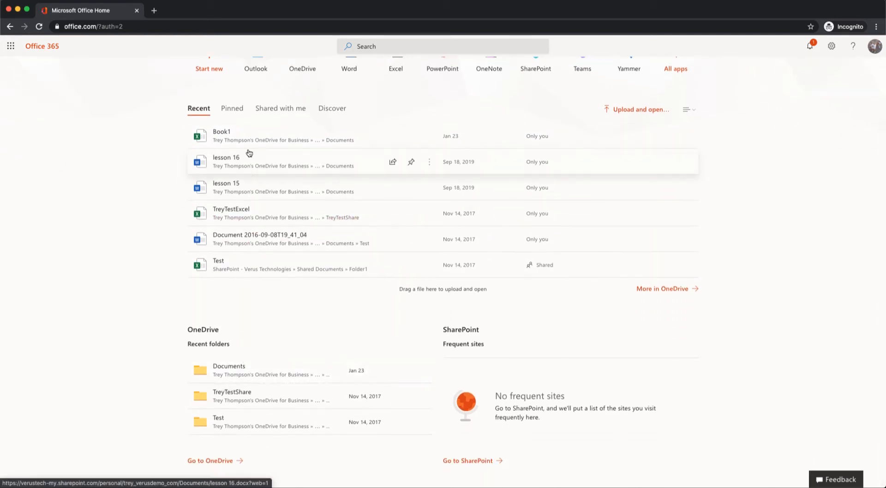
mouse_move(255, 315)
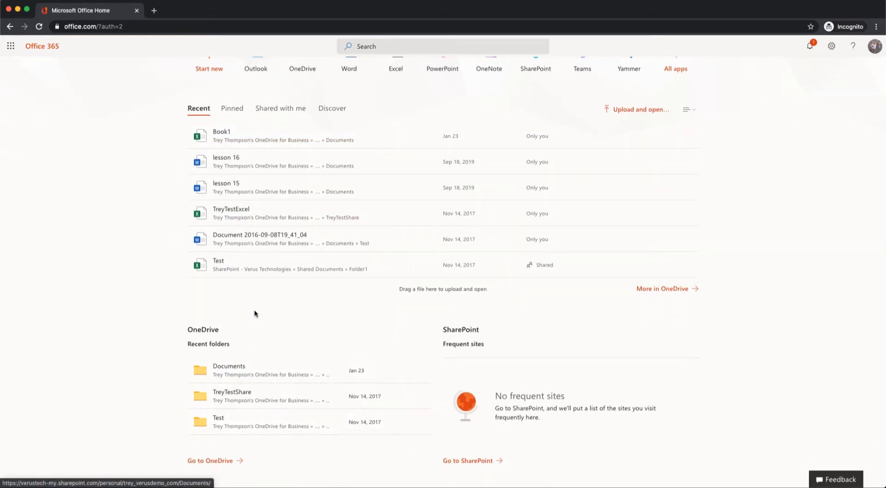
scroll(up, 3)
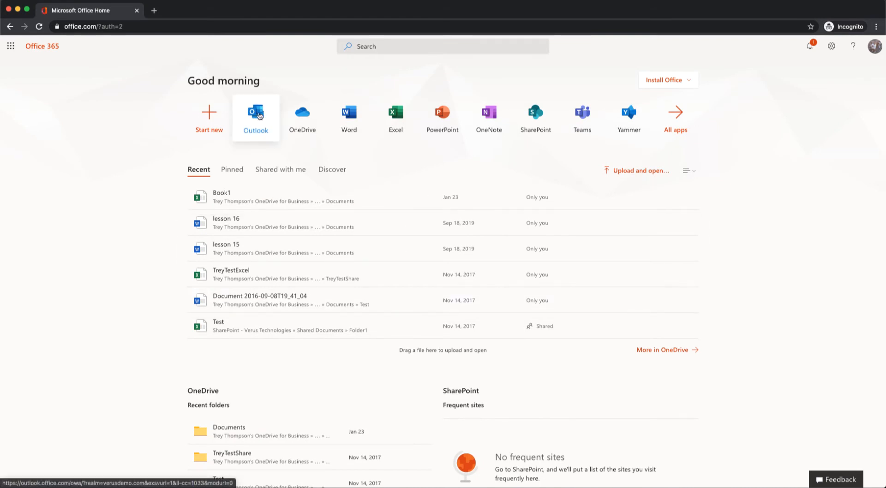
Launch Outlook from the Office home page to show the Inbox message list
click(255, 113)
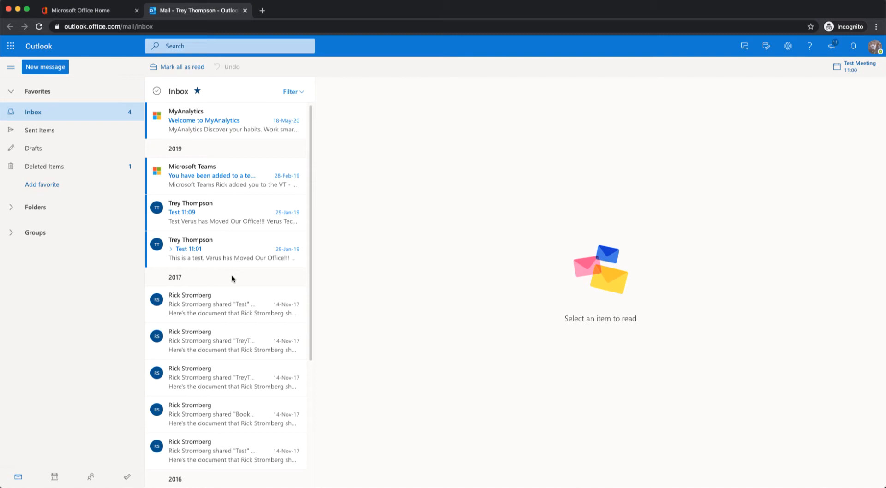
mouse_move(279, 137)
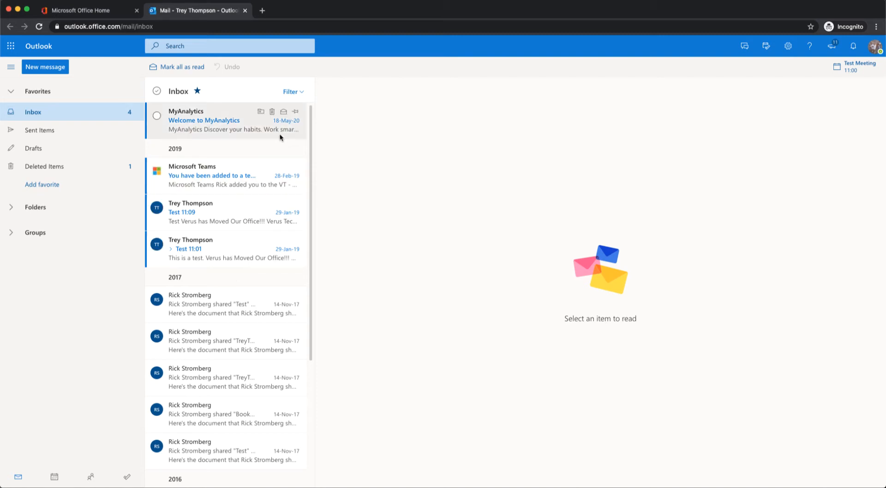
mouse_move(247, 161)
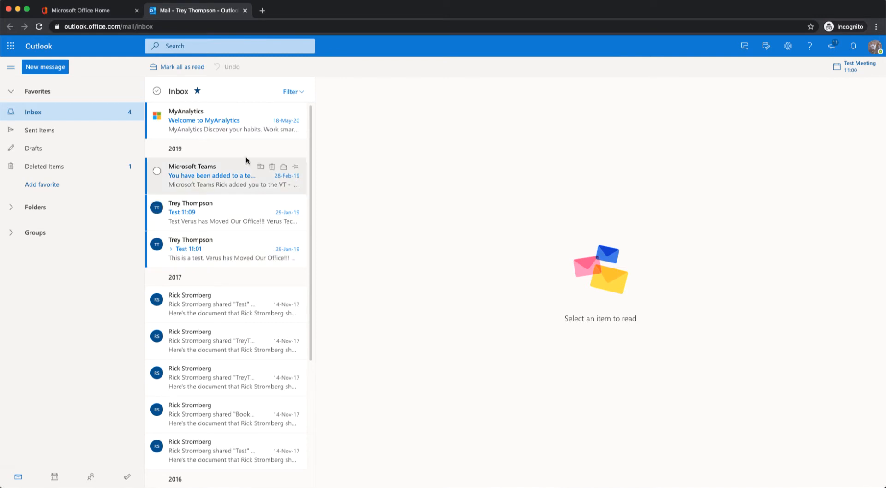
mouse_move(221, 121)
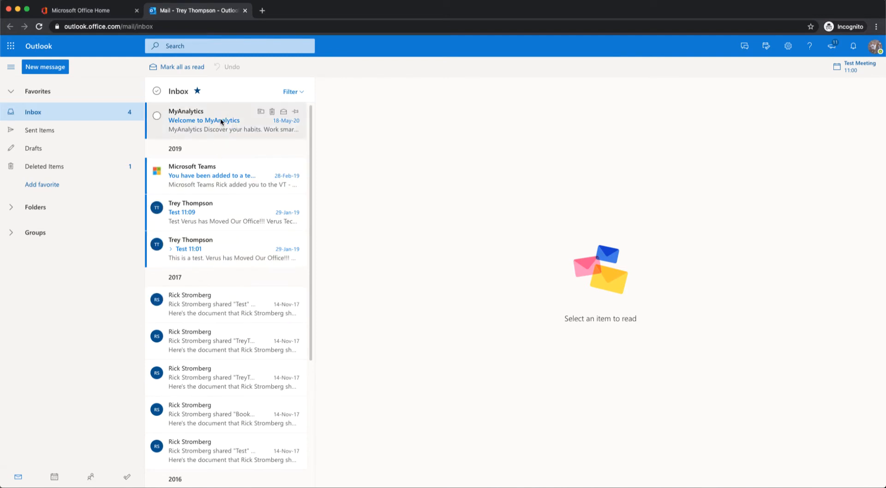
mouse_move(252, 110)
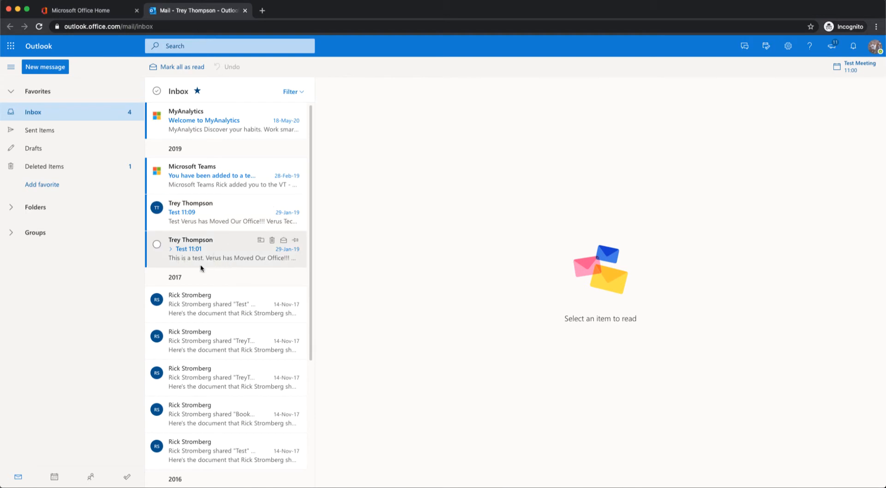
mouse_move(237, 243)
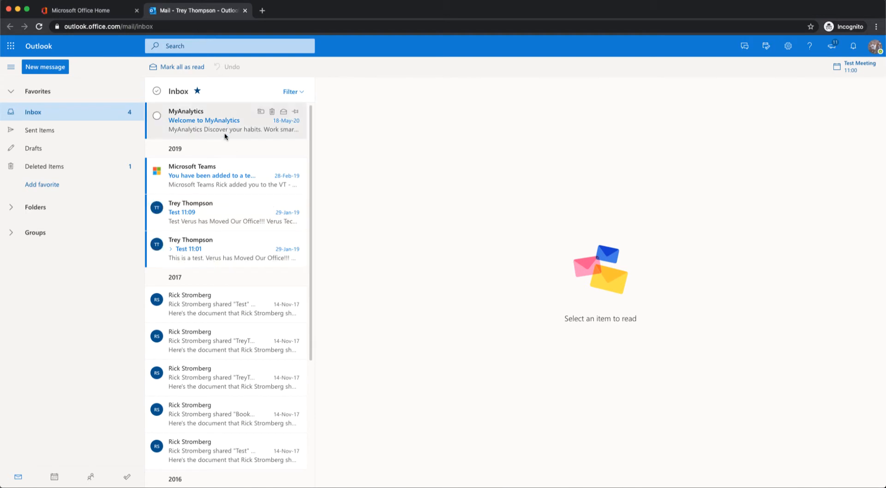
mouse_move(236, 145)
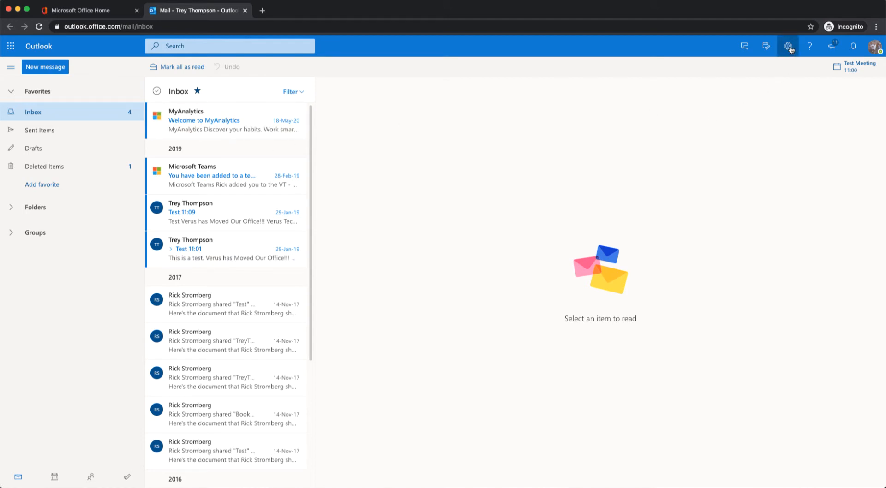
In quick settings, toggle Focused Inbox on and off repeatedly, ending with it off
click(788, 46)
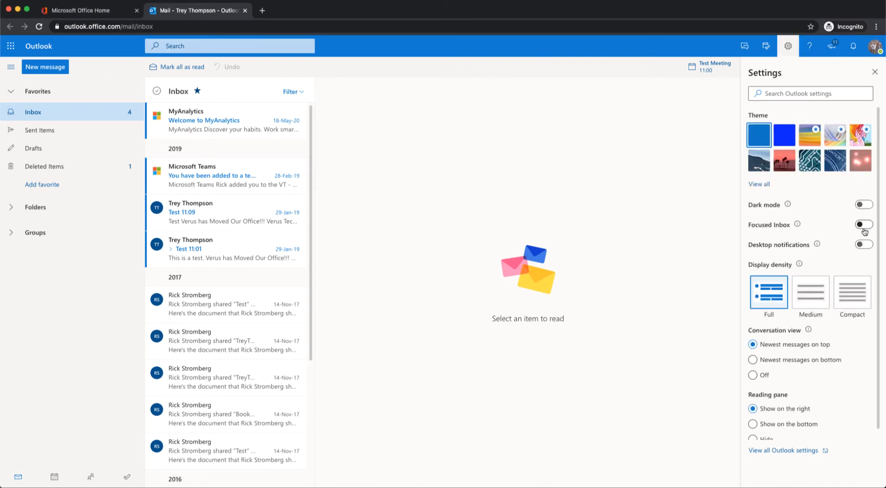
click(863, 224)
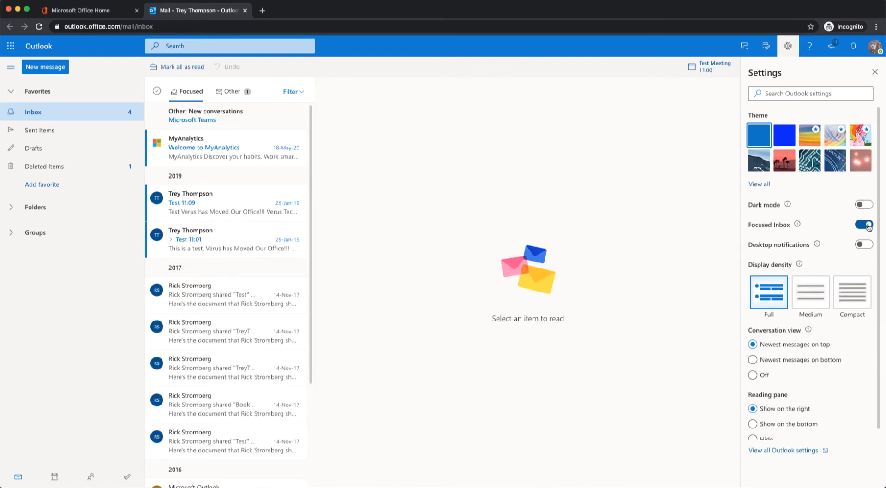
click(862, 224)
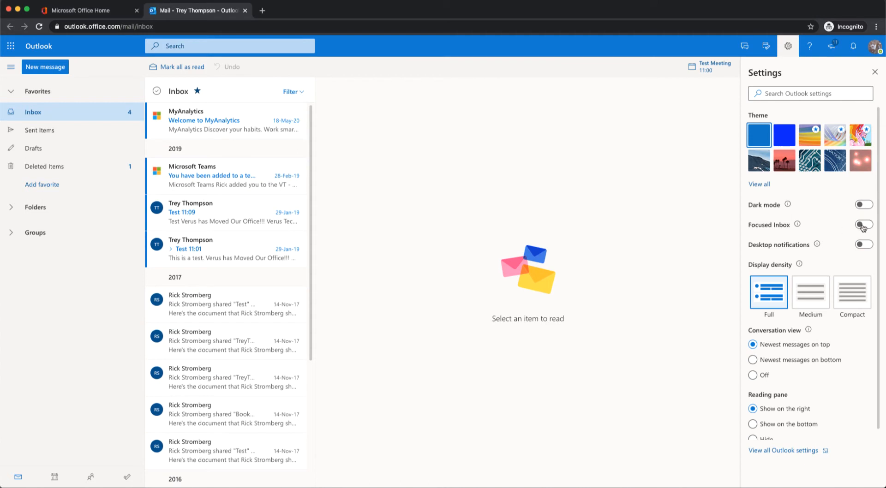
click(863, 224)
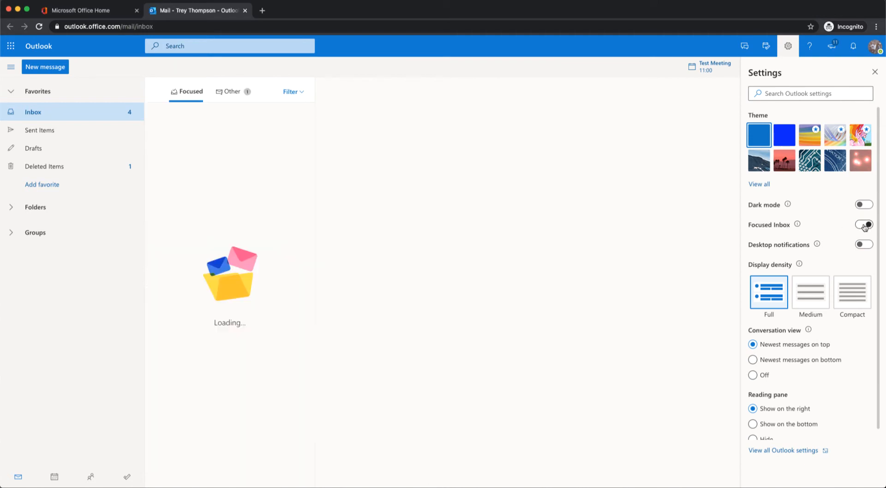
click(863, 225)
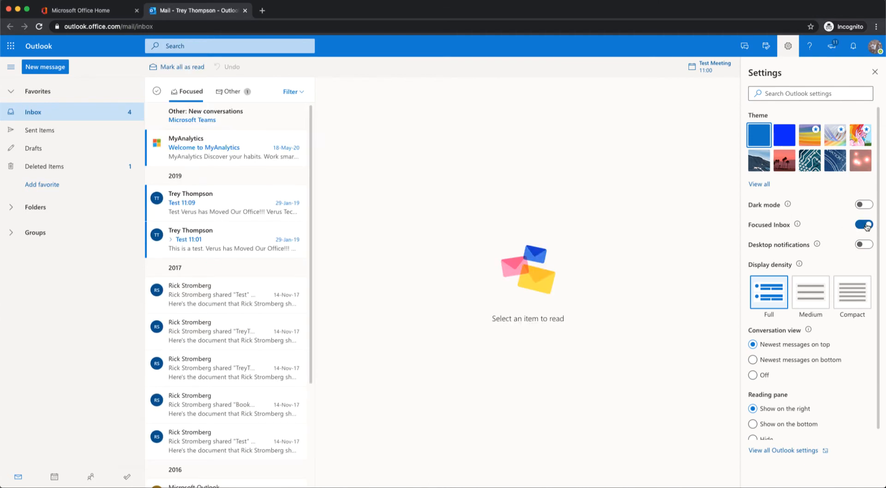
click(861, 224)
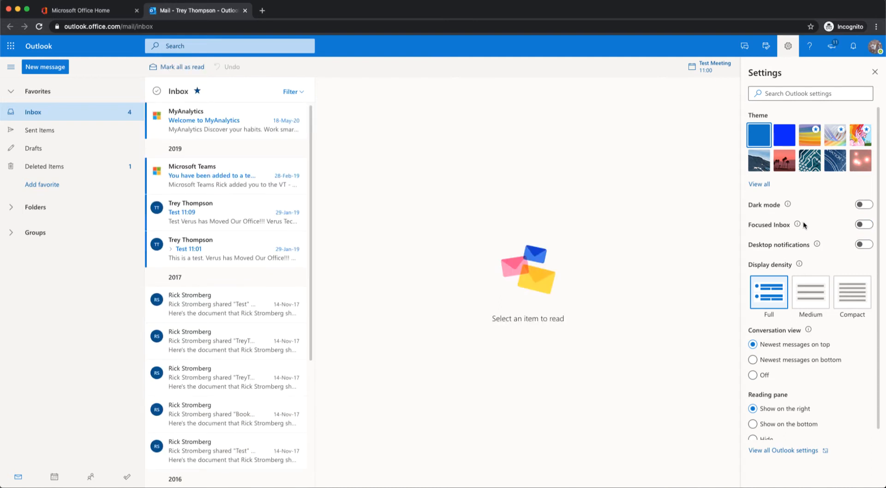
mouse_move(794, 334)
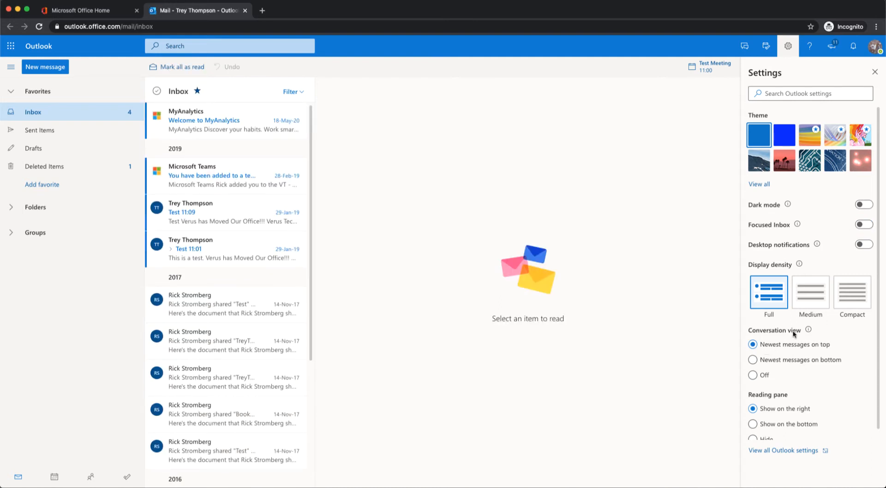
Turn Conversation view off, try Compact then keep Full density, and view all Outlook settings
click(753, 375)
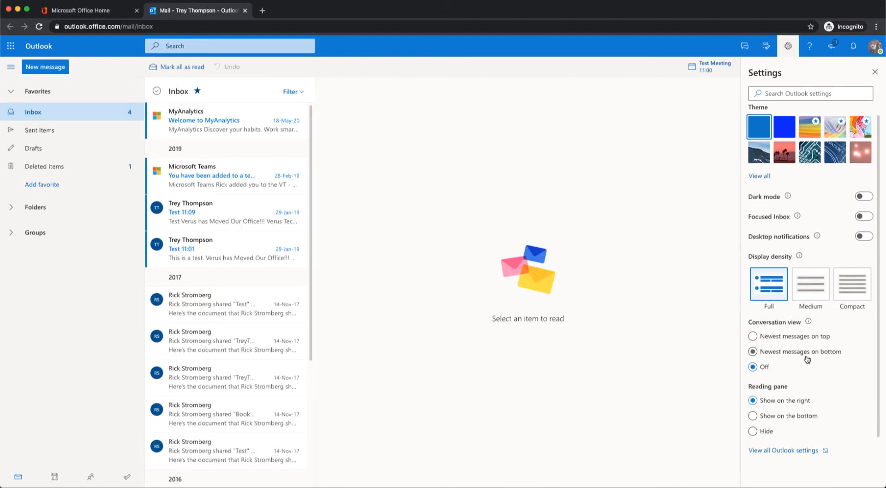
click(753, 367)
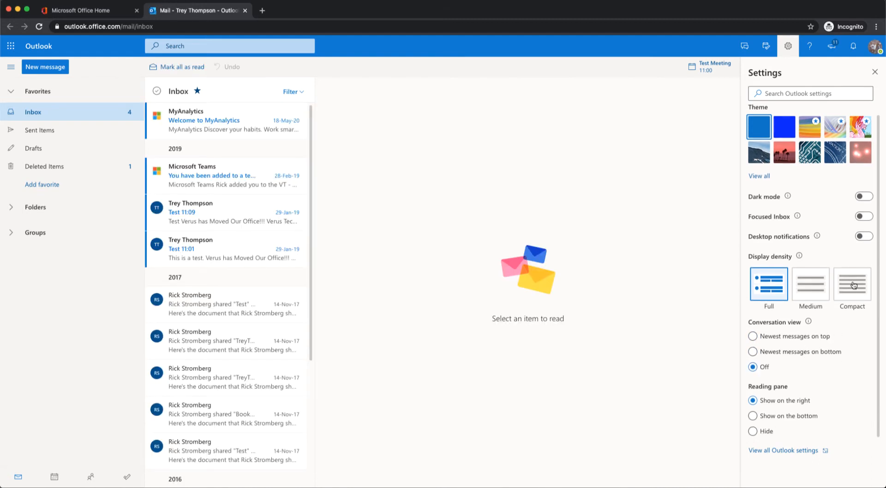
click(851, 284)
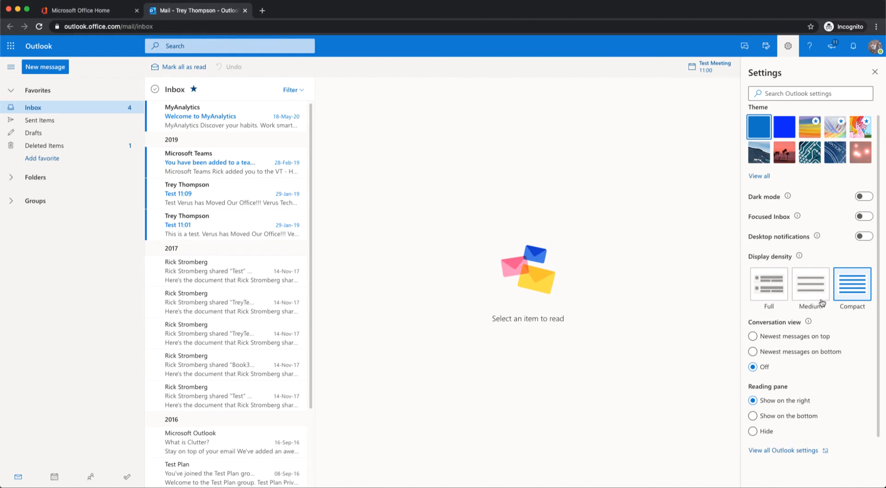
click(769, 284)
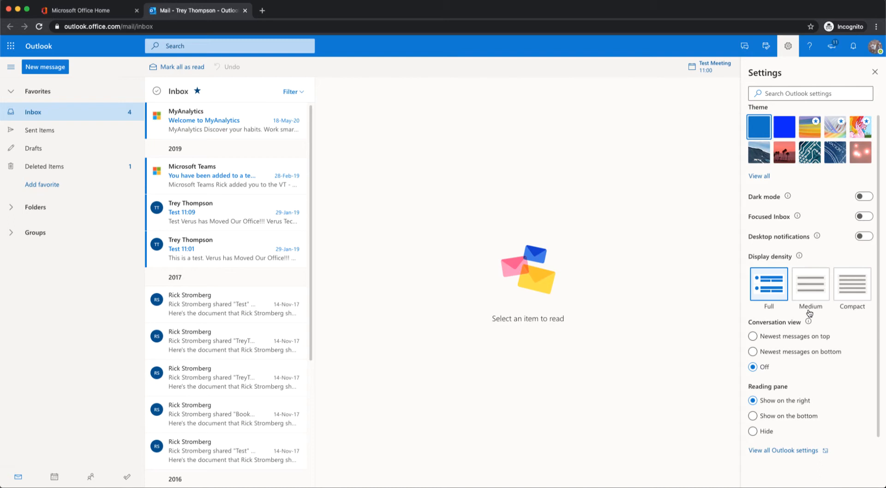
mouse_move(785, 431)
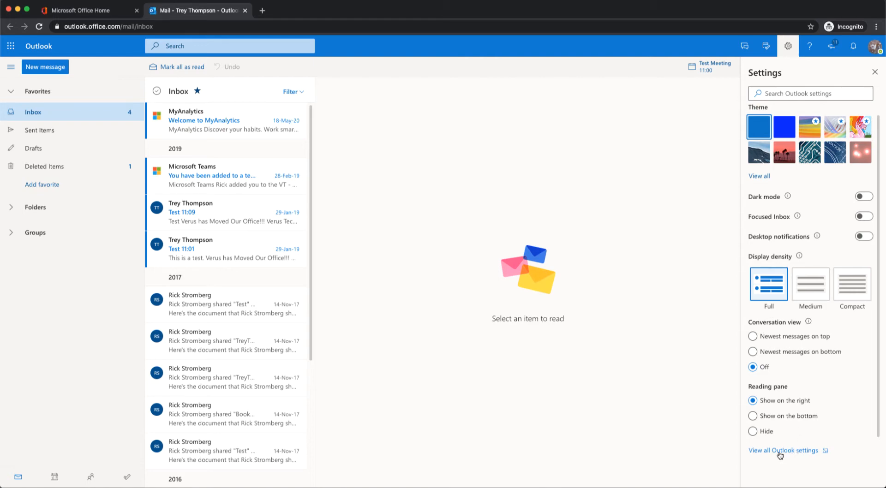
click(783, 450)
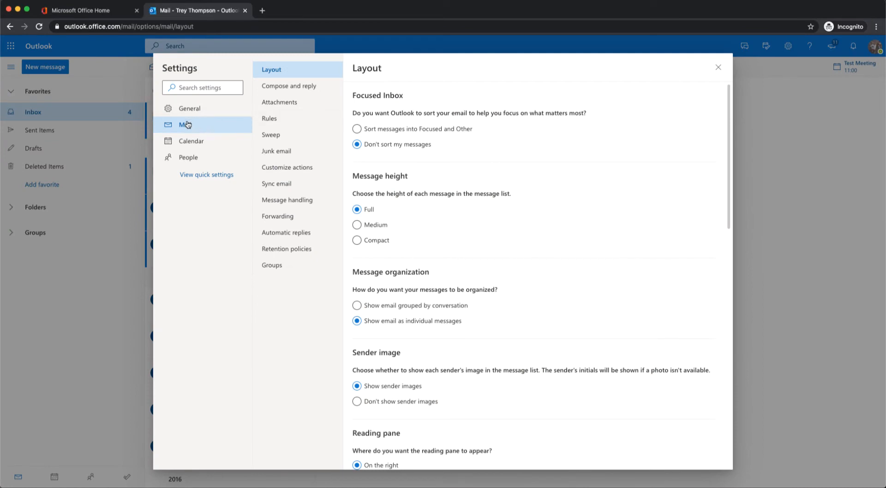
mouse_move(292, 122)
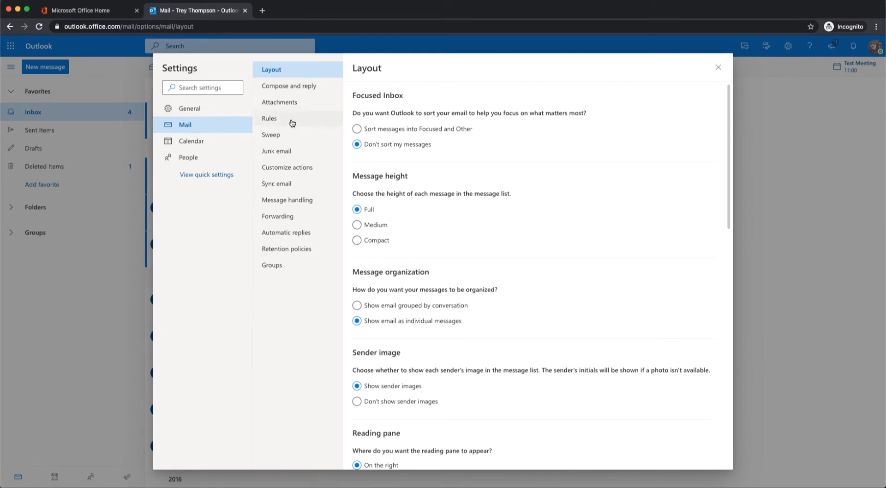
mouse_move(287, 220)
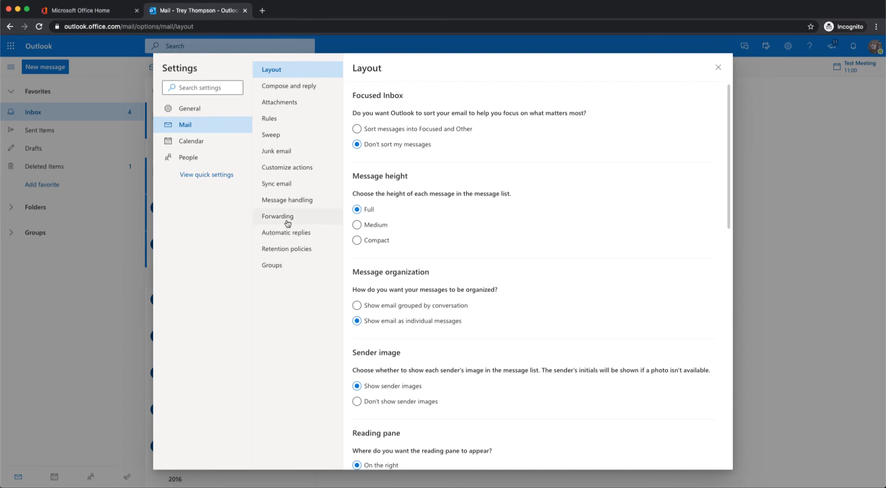
mouse_move(295, 234)
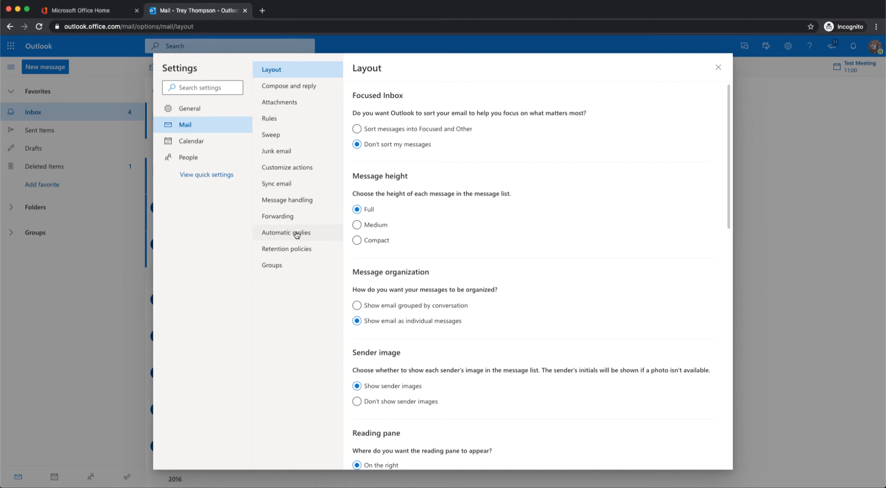
Turn on automatic replies limited to a time period from 29-Jun-20 to 03-Jul-20
click(286, 232)
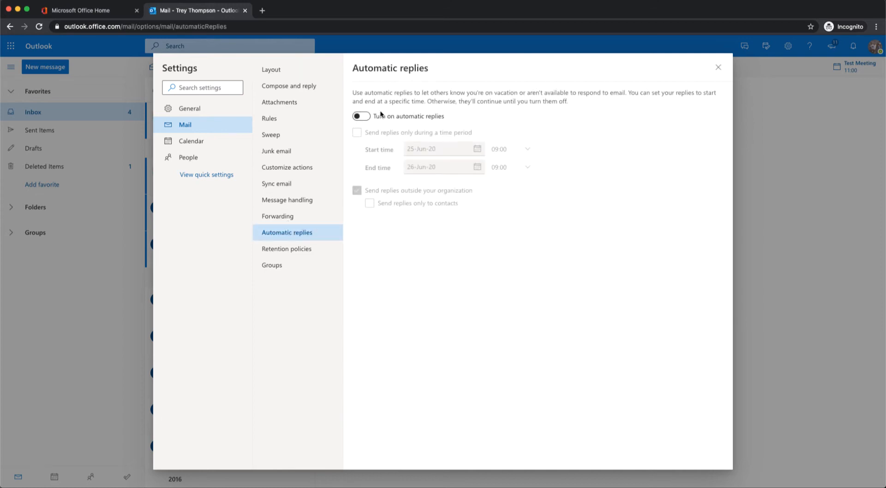
click(360, 116)
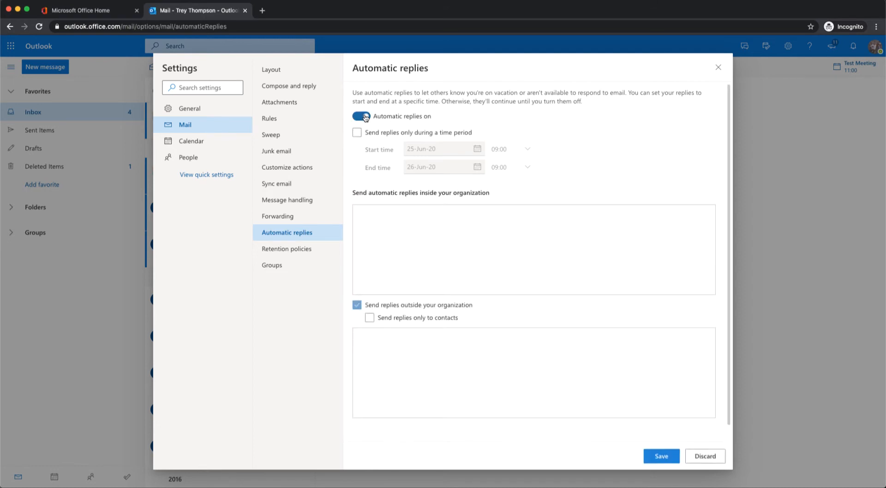
click(360, 116)
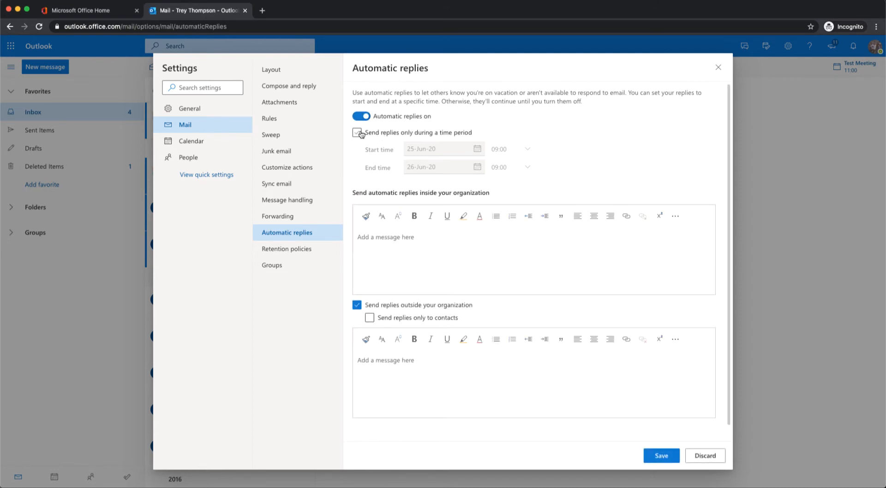
click(476, 149)
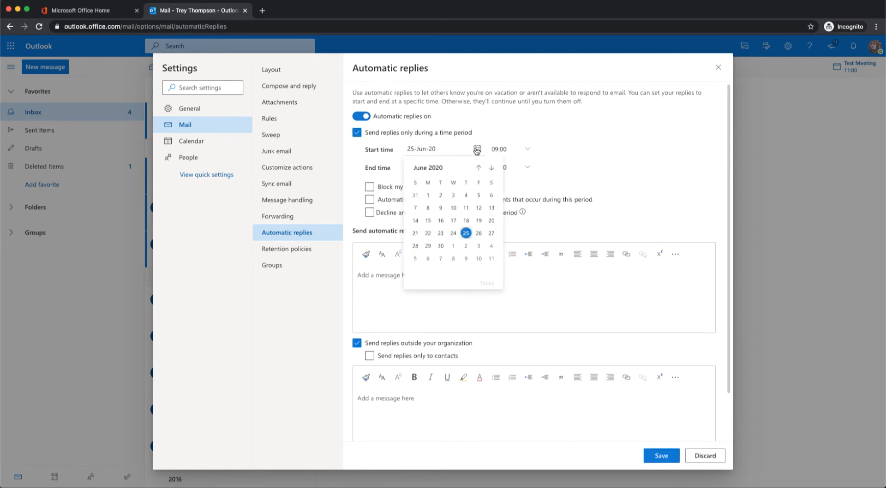
mouse_move(428, 248)
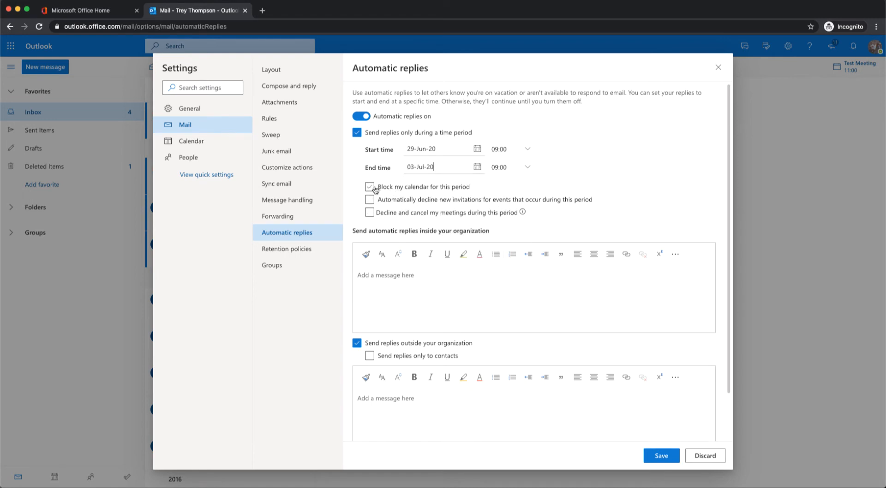
Write the internal reply message "I'm out of the office!"
click(369, 212)
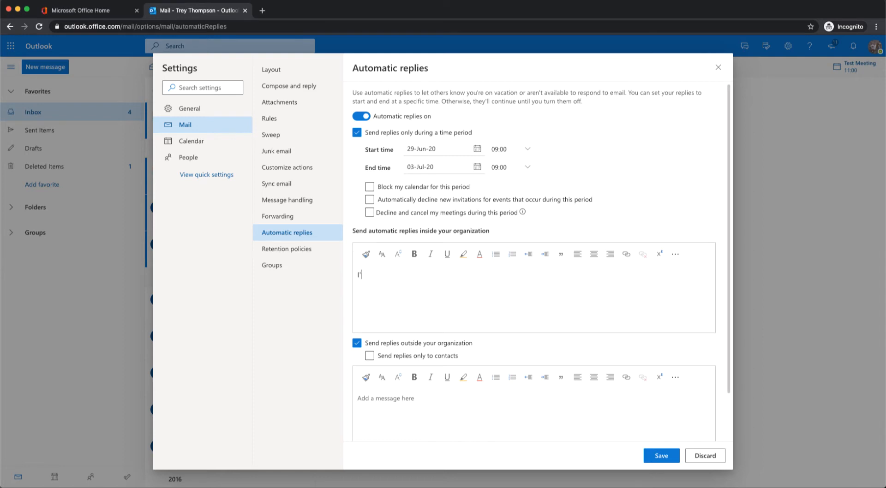
text('m out of th)
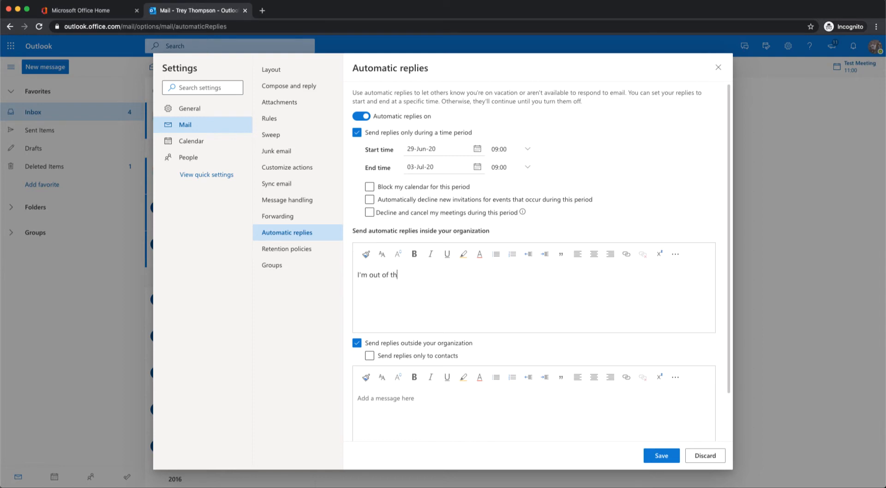
text(e office!)
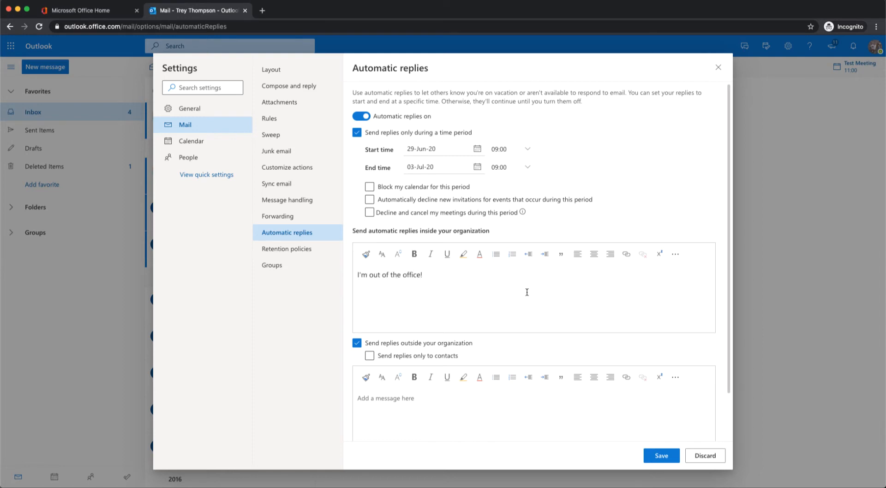
scroll(down, 3)
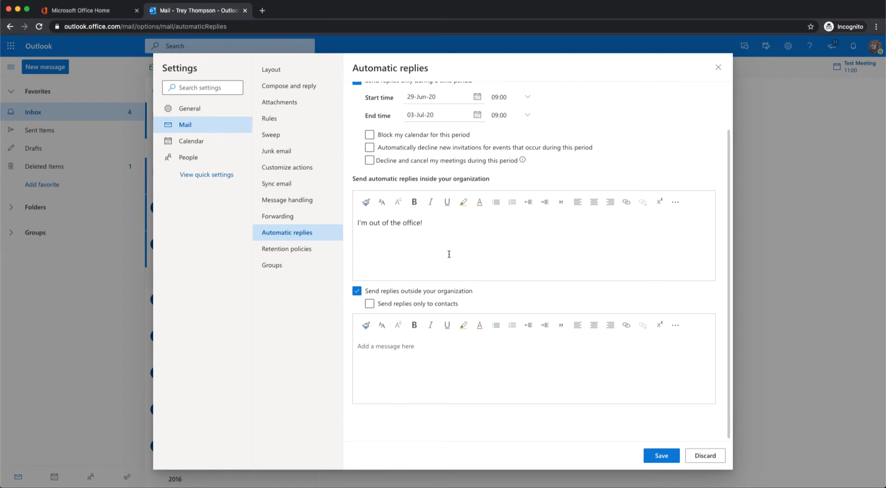
scroll(up, 3)
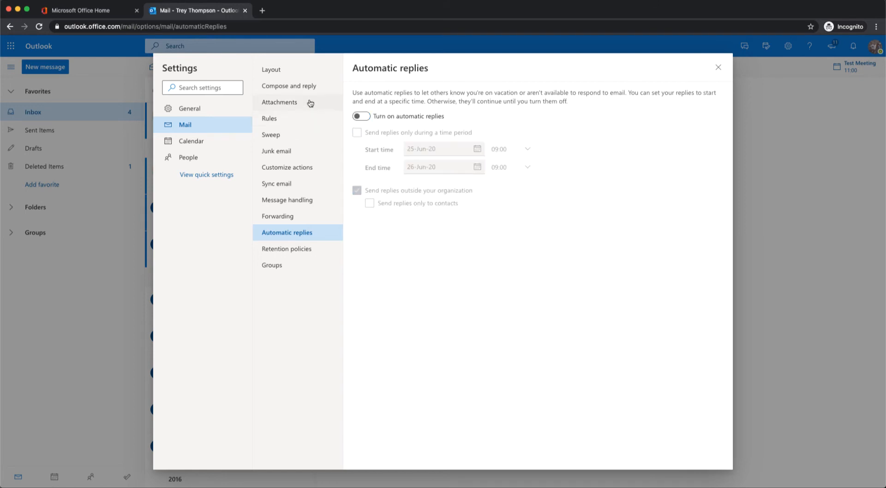
mouse_move(269, 89)
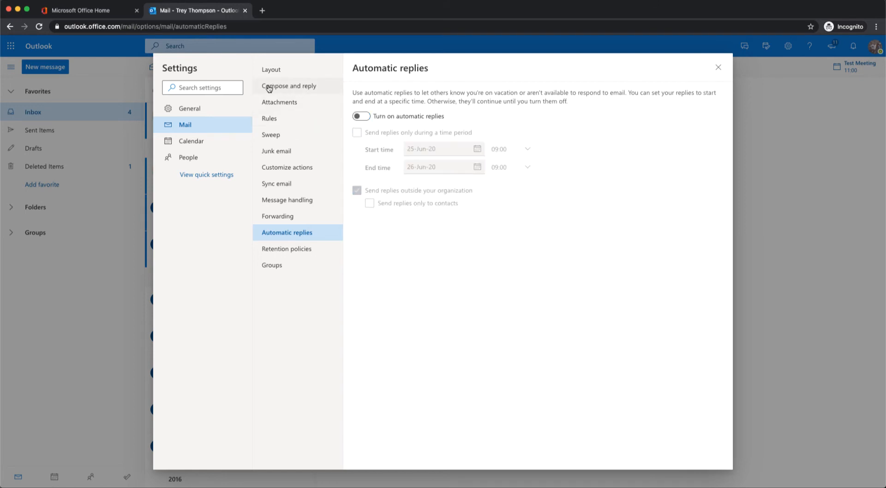
In Compose and reply, write a signature starting 'Tre' and ending 'Have a nice day!'
click(289, 86)
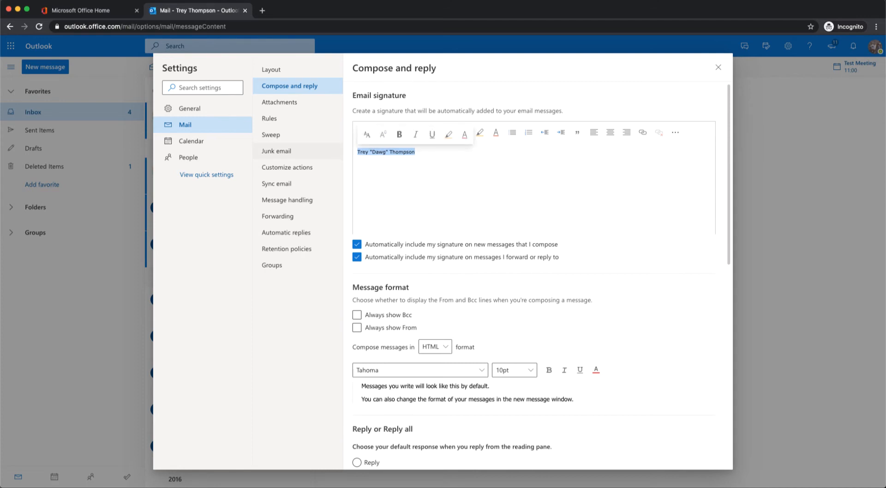
text(Tre)
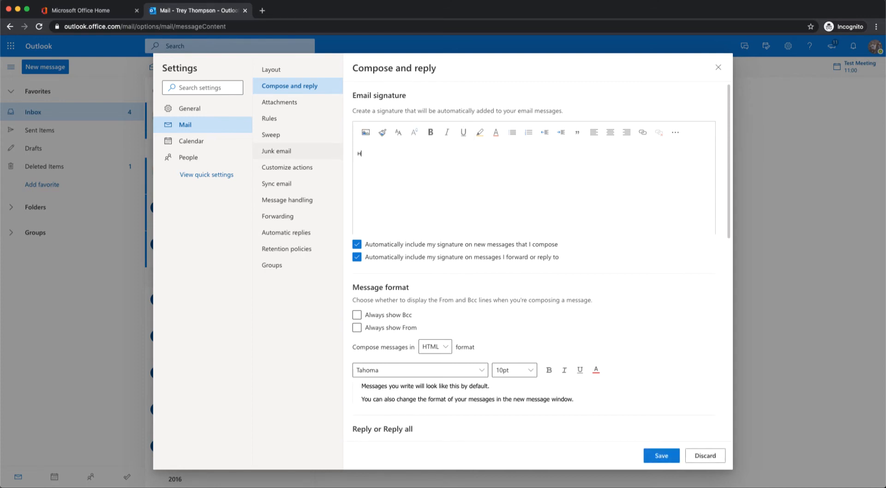
text(Have a nice da)
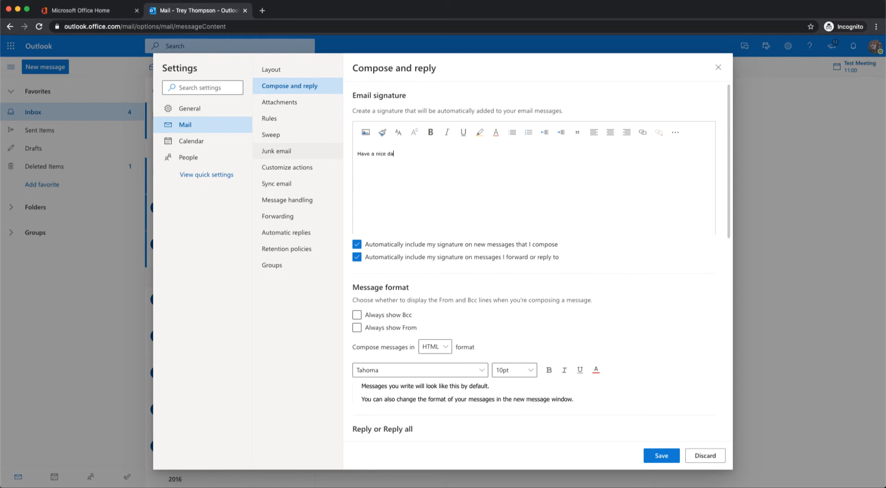
text(y!)
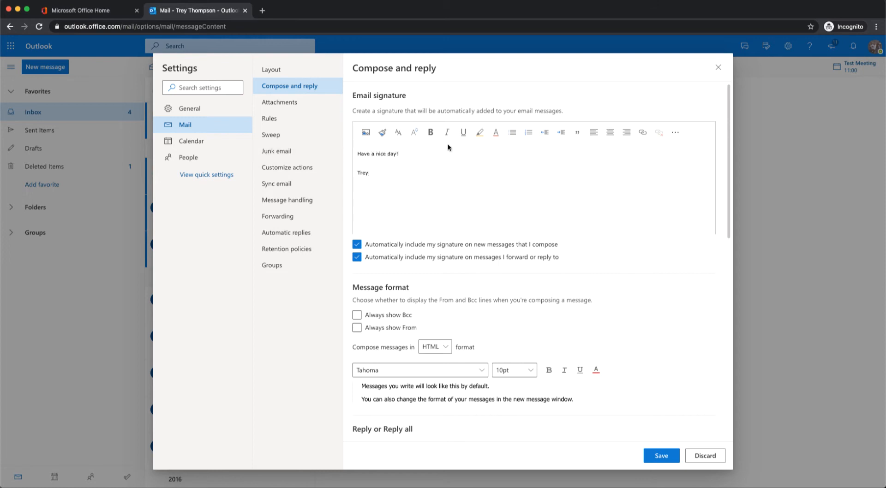
mouse_move(430, 133)
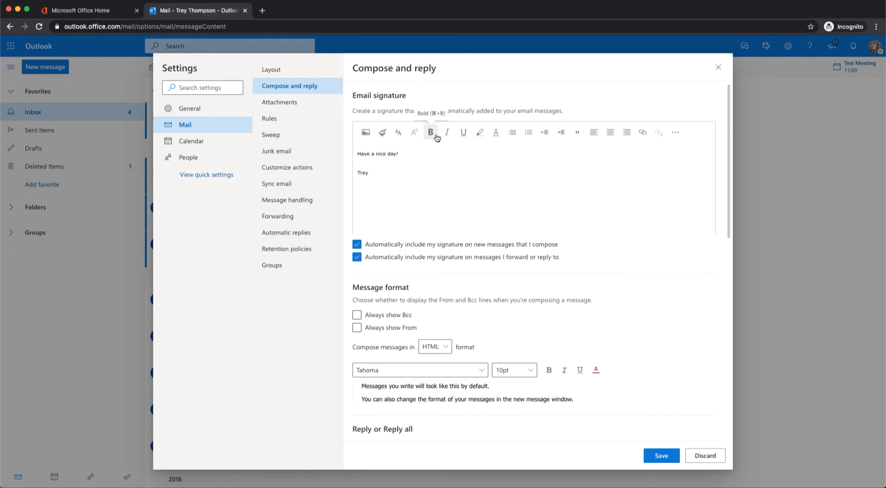
mouse_move(411, 176)
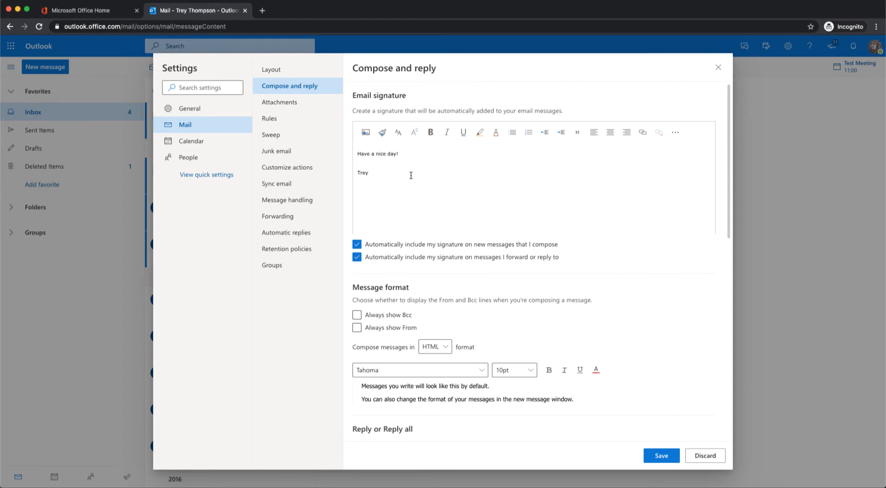
mouse_move(401, 183)
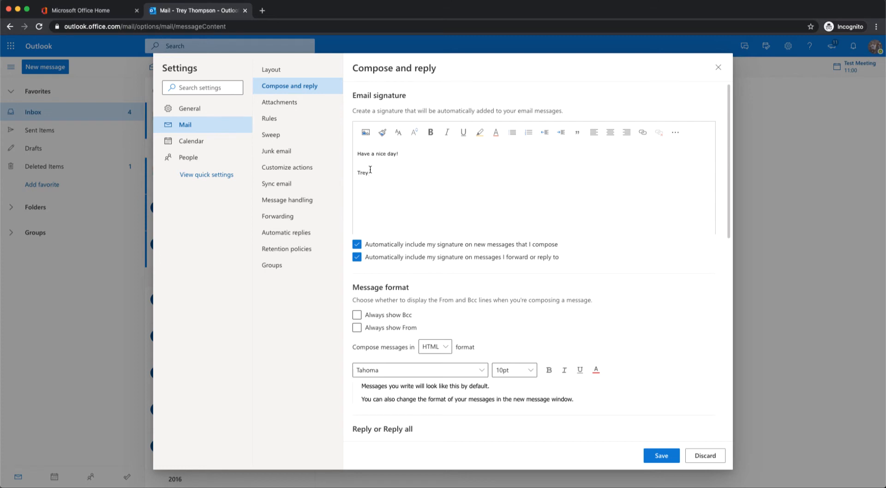
mouse_move(443, 195)
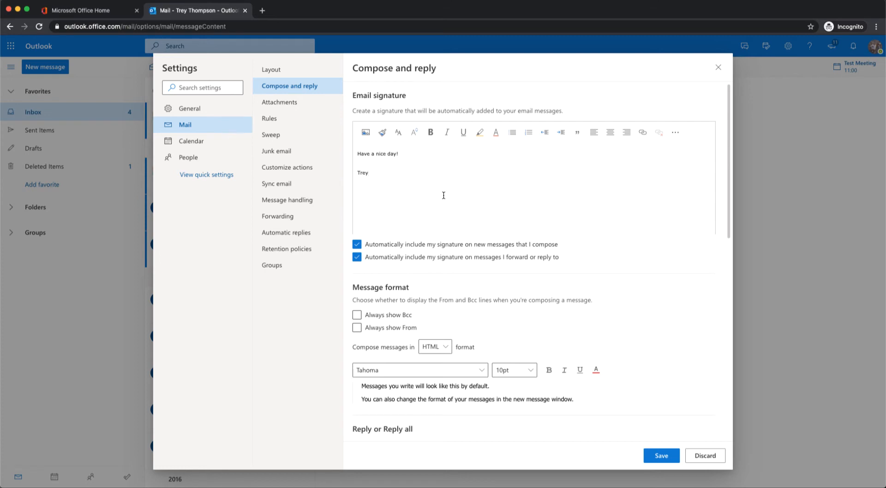
mouse_move(405, 355)
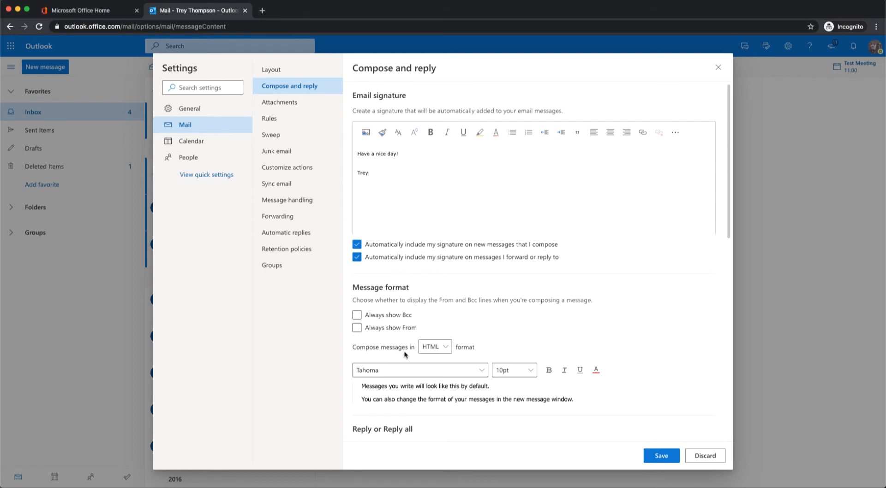
scroll(down, 3)
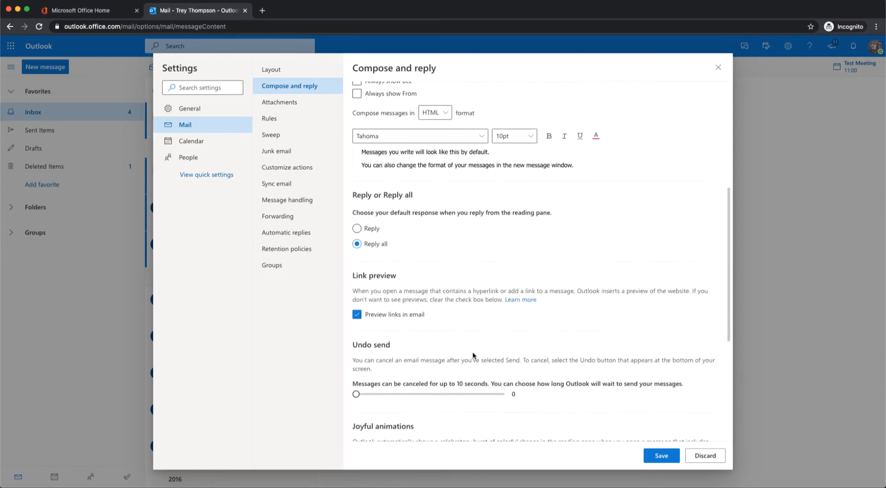
scroll(up, 3)
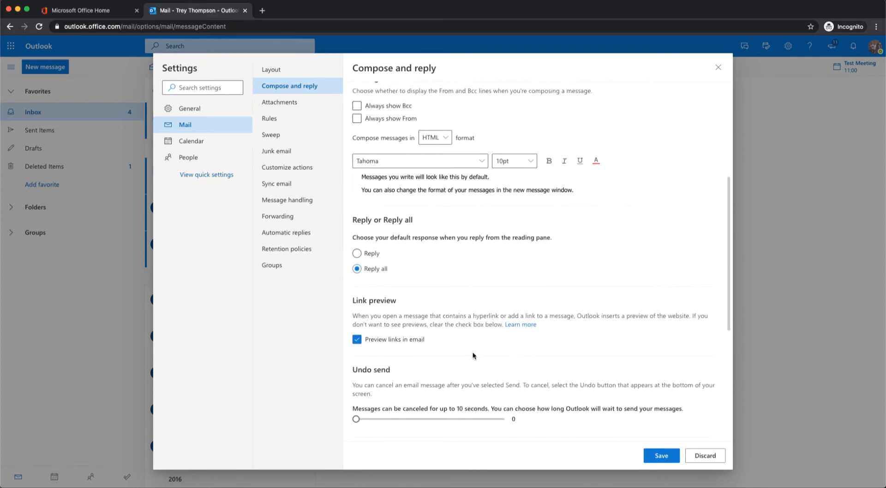
scroll(up, 3)
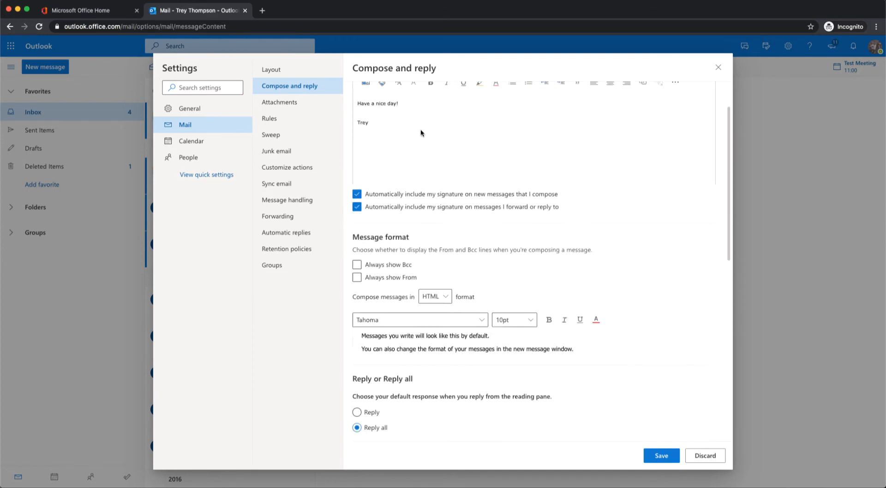
scroll(up, 3)
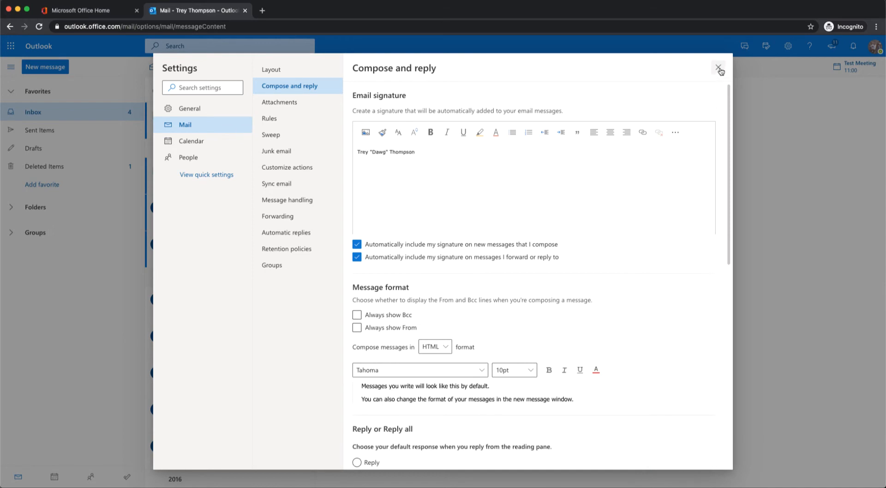
Close Settings and expand the full mail folder list showing Inbox's Clients subfolder
click(718, 69)
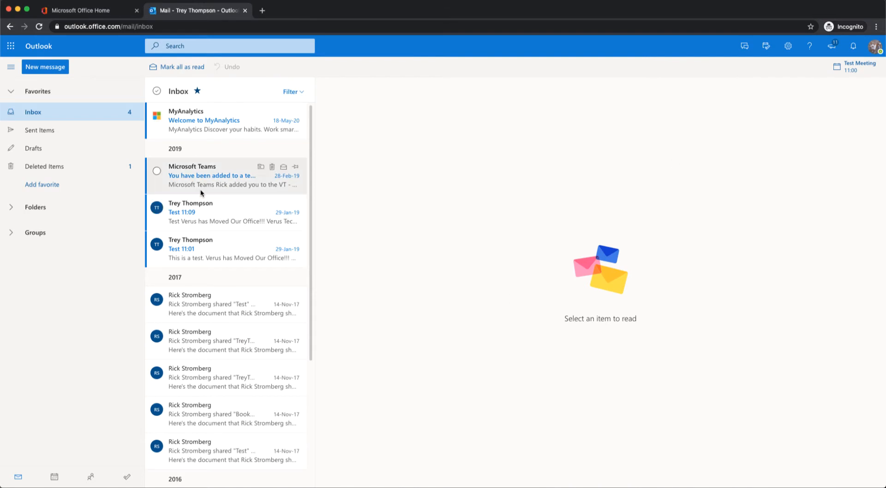
mouse_move(31, 188)
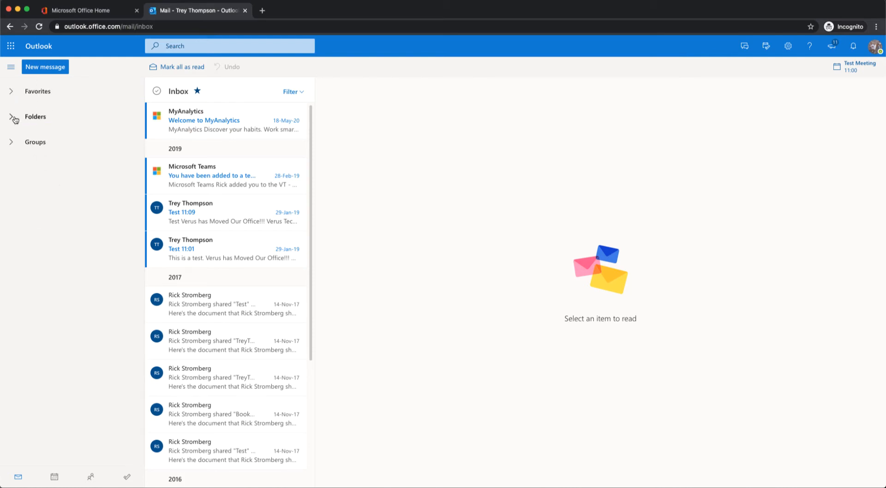
click(35, 116)
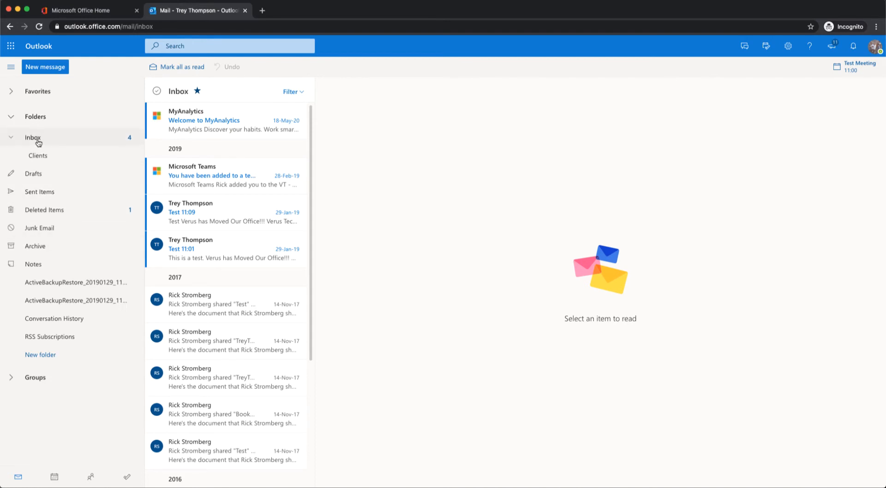
mouse_move(33, 138)
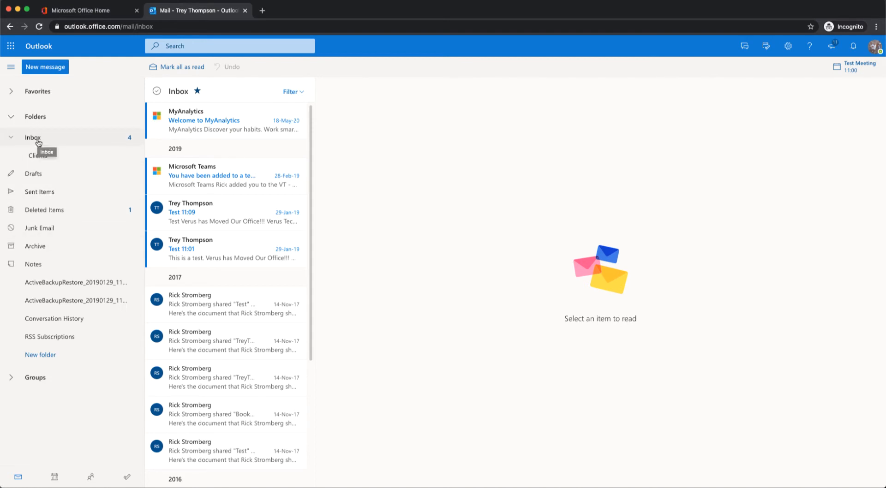
mouse_move(37, 91)
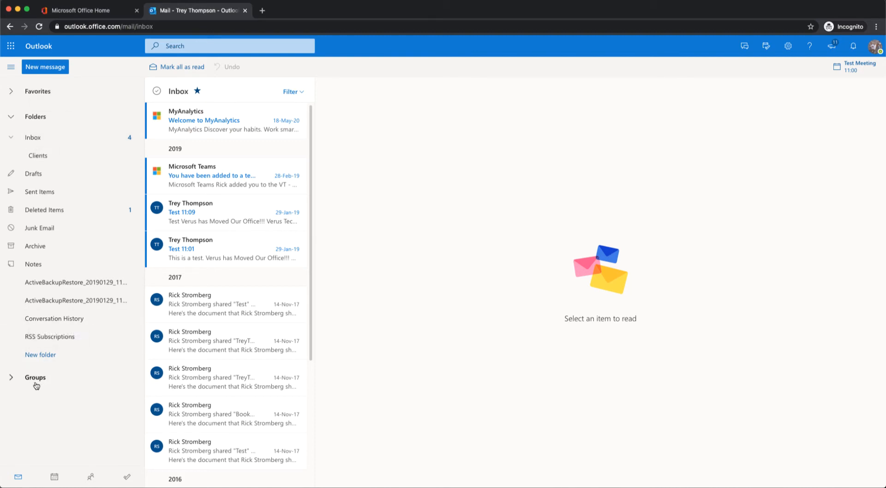
mouse_move(60, 166)
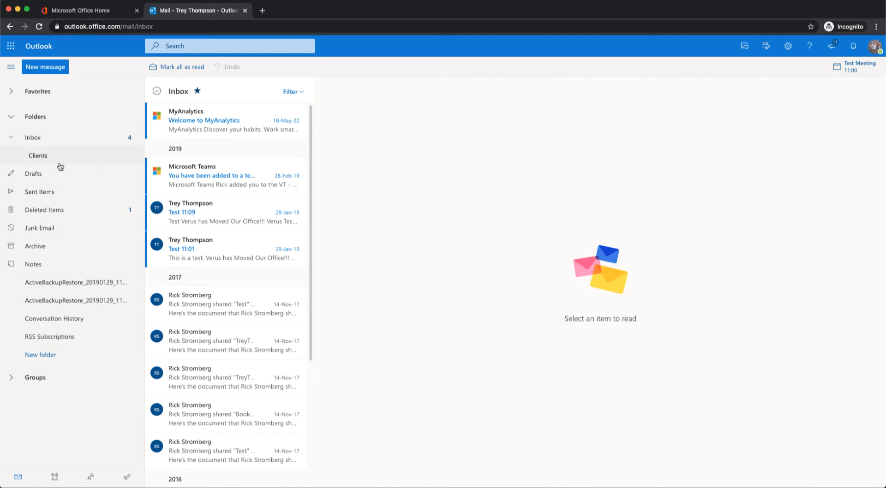
mouse_move(39, 140)
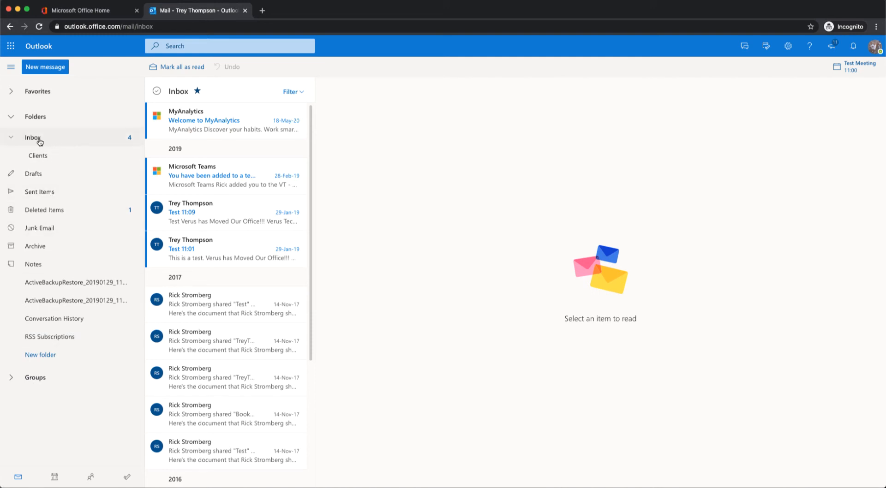
mouse_move(55, 141)
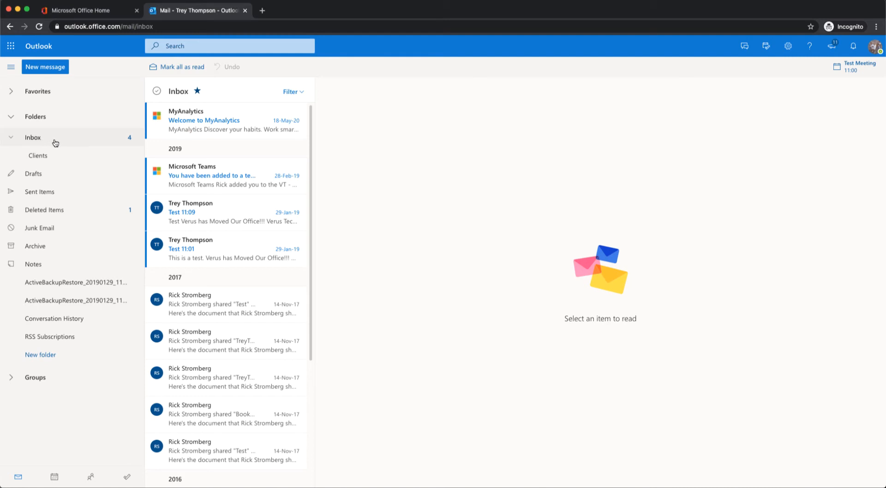
mouse_move(41, 140)
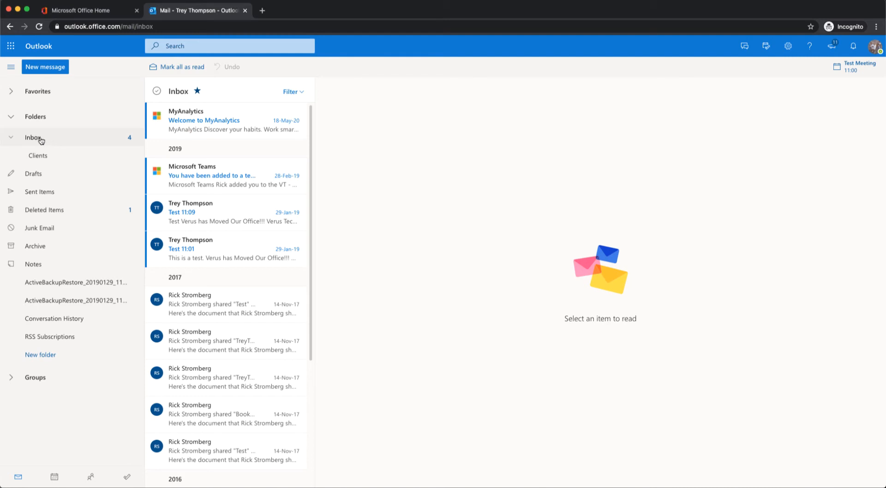
Create a Vendors subfolder under Inbox via the Inbox right-click menu
right_click(32, 137)
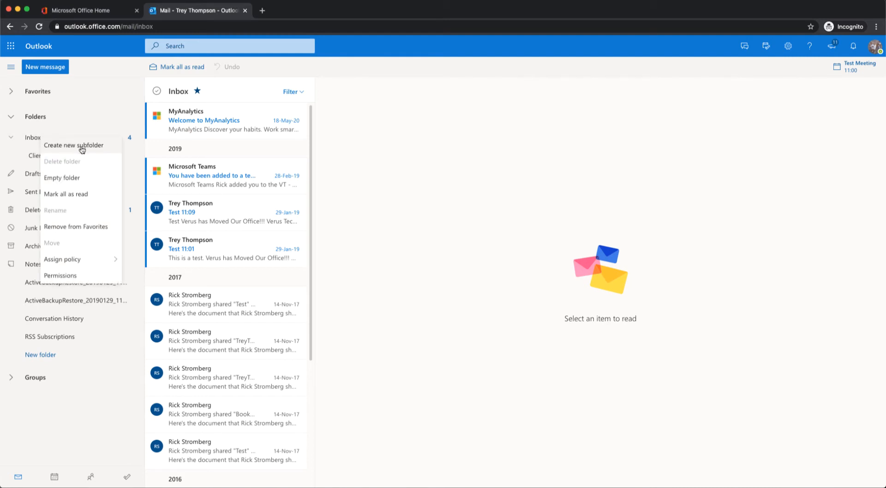
click(73, 145)
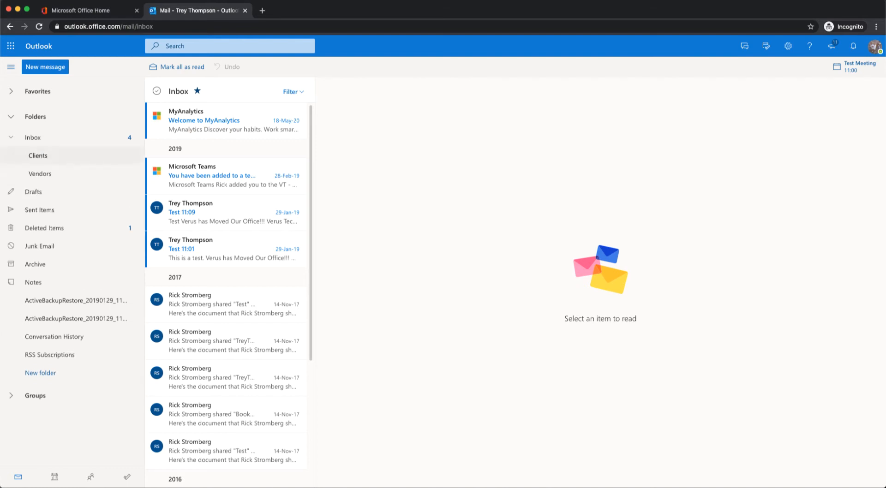
mouse_move(48, 176)
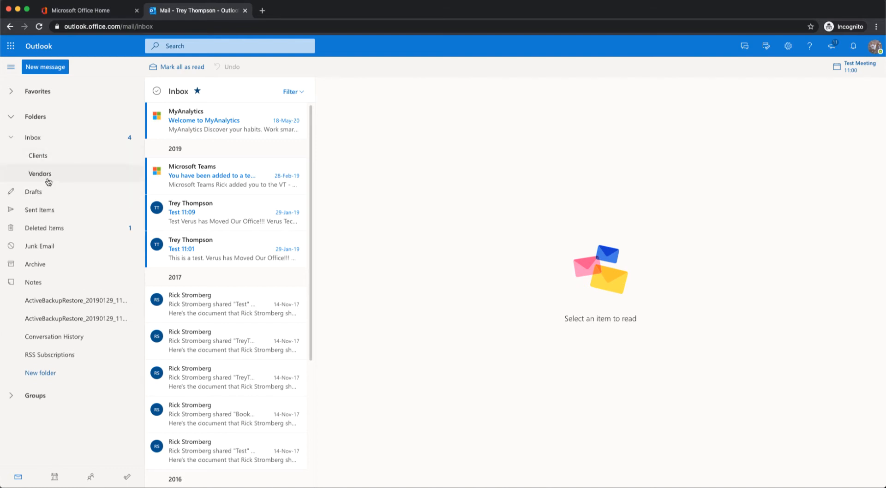
mouse_move(40, 174)
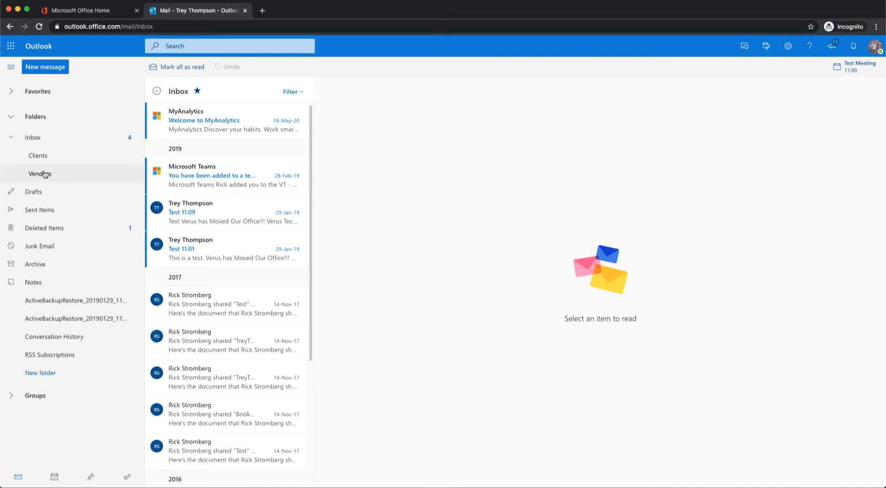
mouse_move(11, 92)
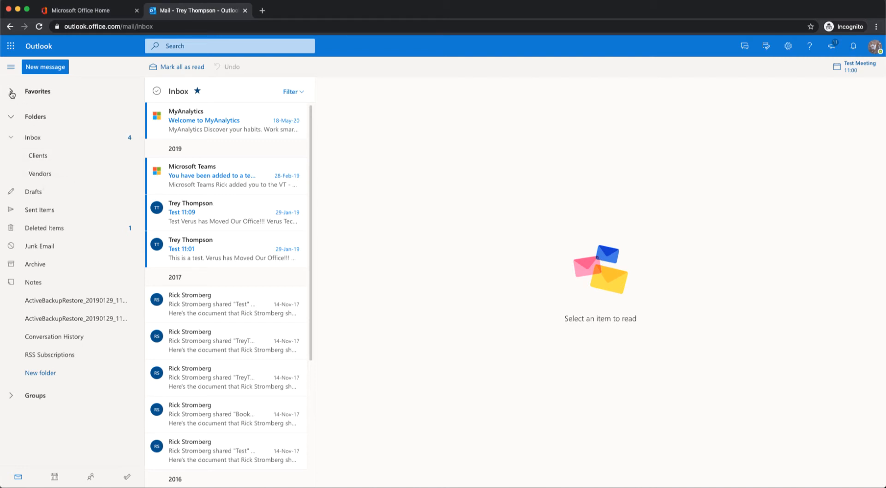
Add Clients and Vendors to Favorites under Inbox, then collapse the full folder list
click(37, 91)
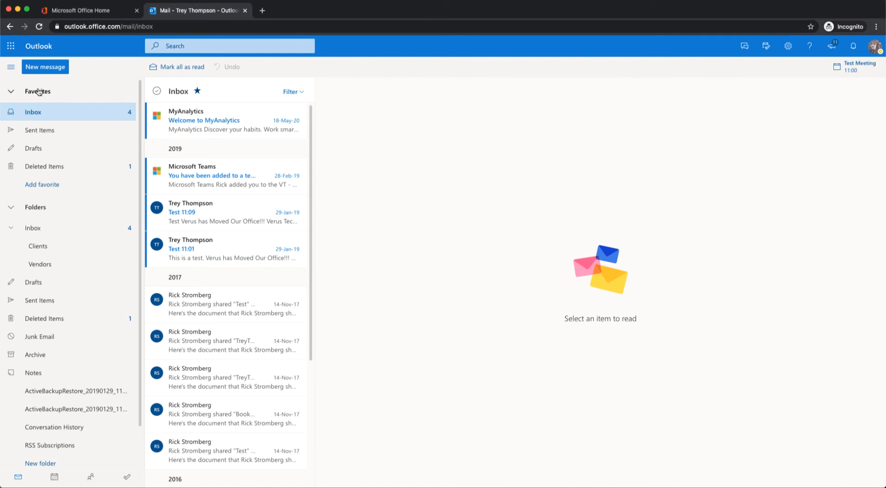
mouse_move(37, 247)
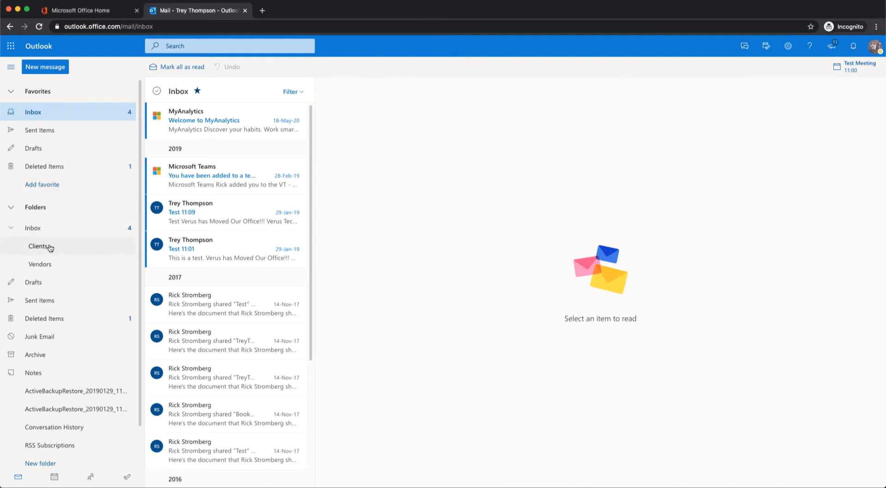
right_click(40, 246)
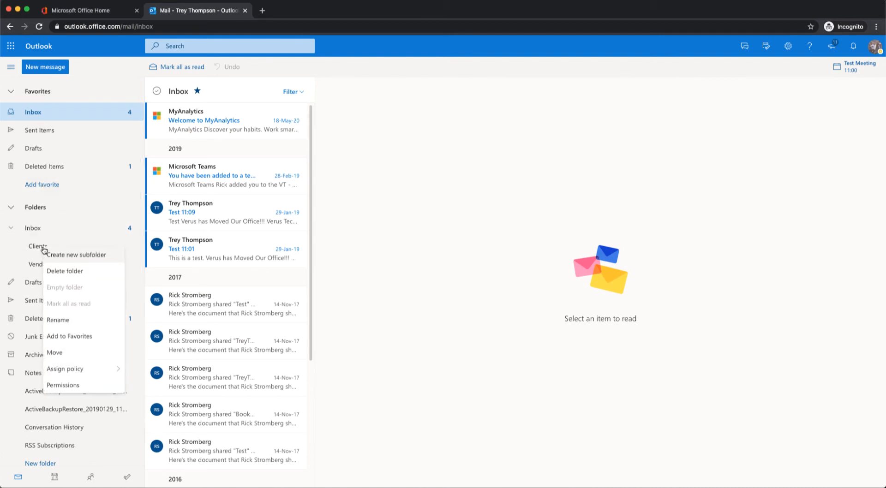
mouse_move(69, 336)
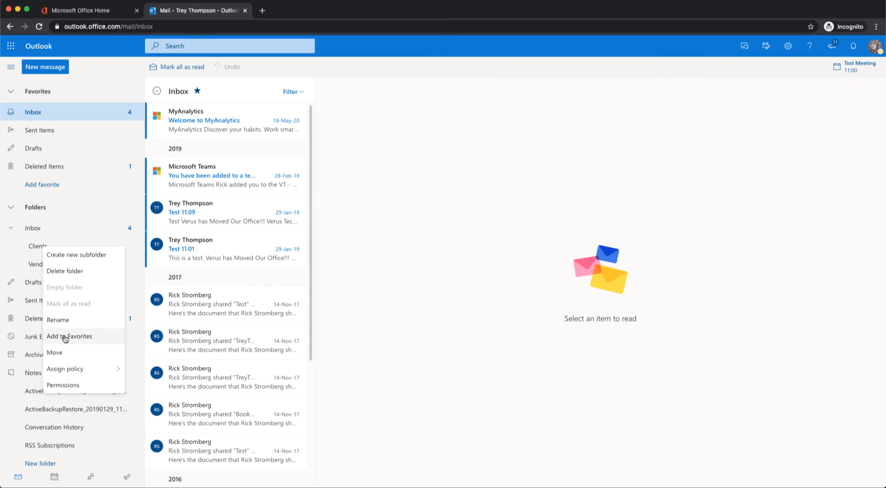
click(68, 336)
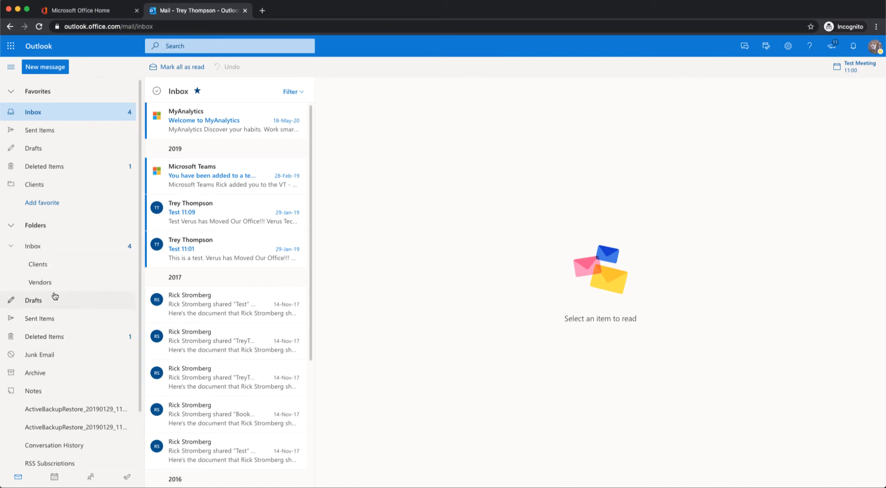
right_click(39, 282)
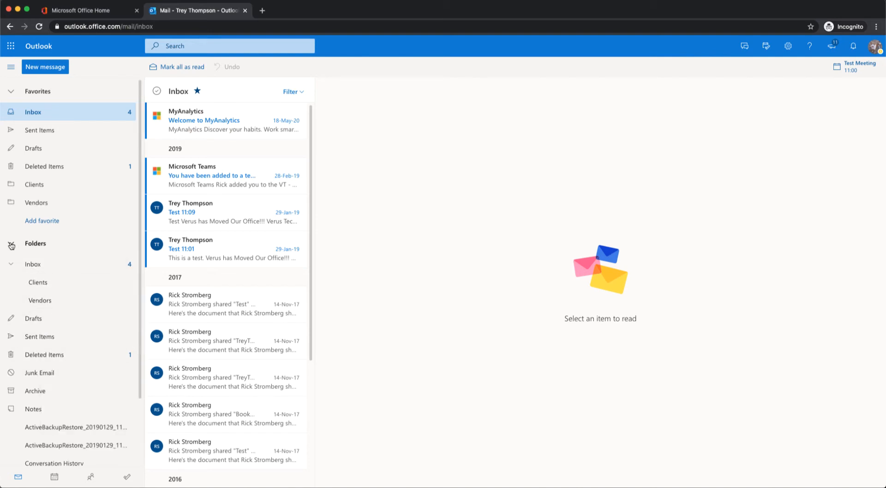
click(10, 244)
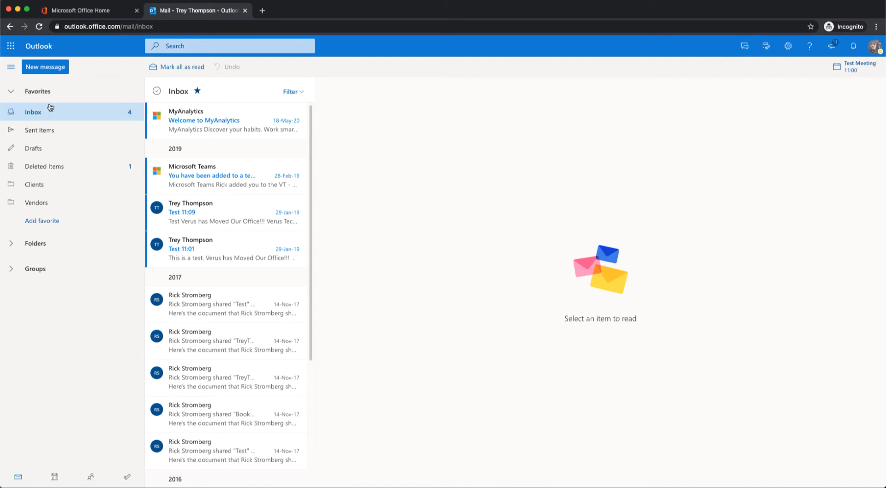
mouse_move(35, 185)
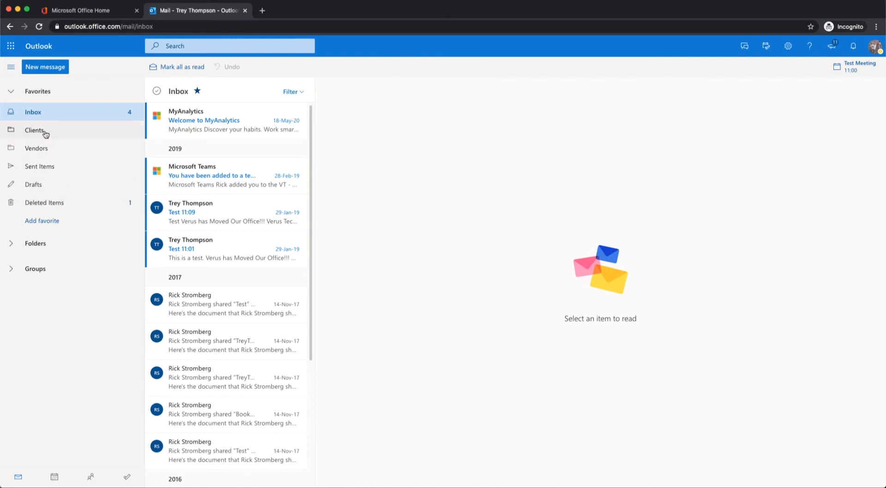
mouse_move(234, 120)
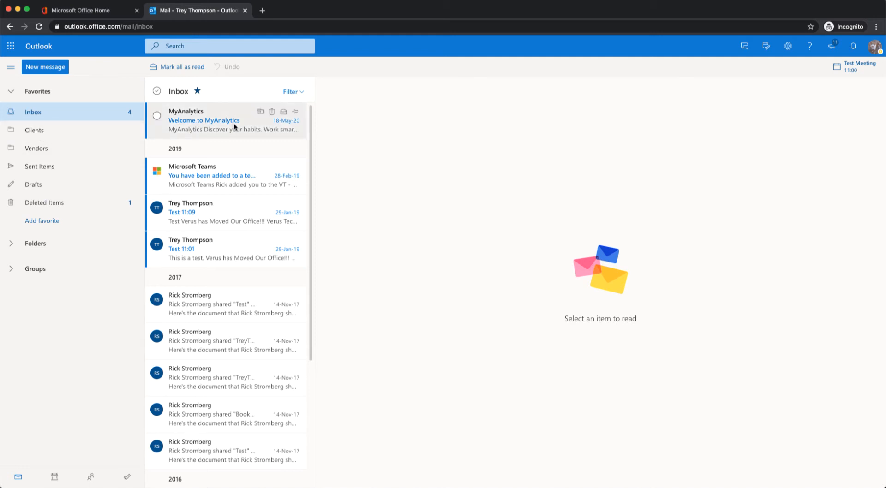
mouse_move(225, 219)
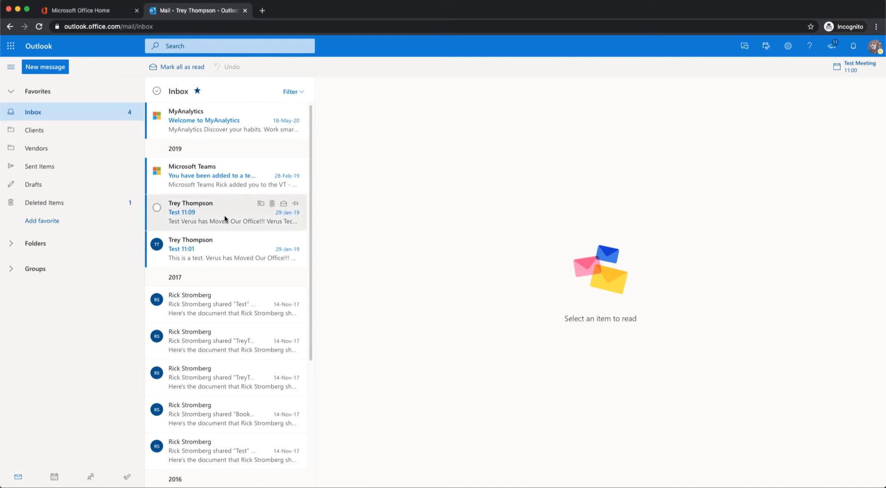
mouse_move(226, 120)
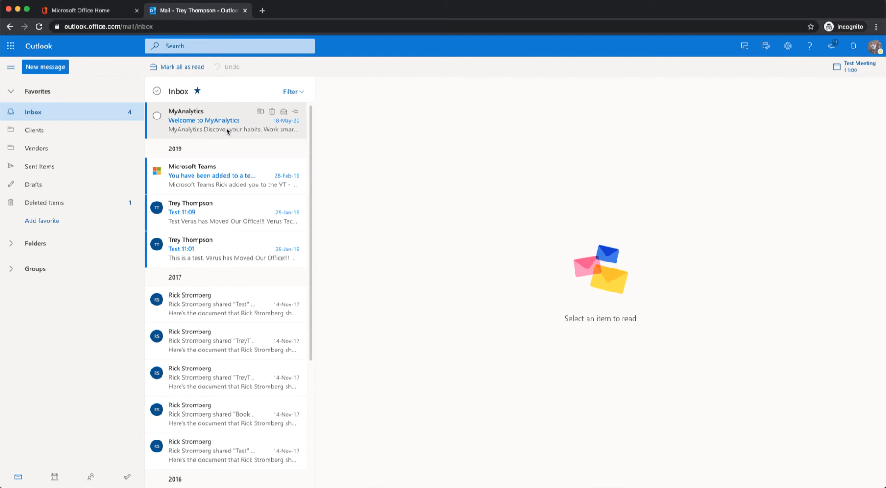
Open the Welcome to MyAnalytics message in the Inbox
click(203, 120)
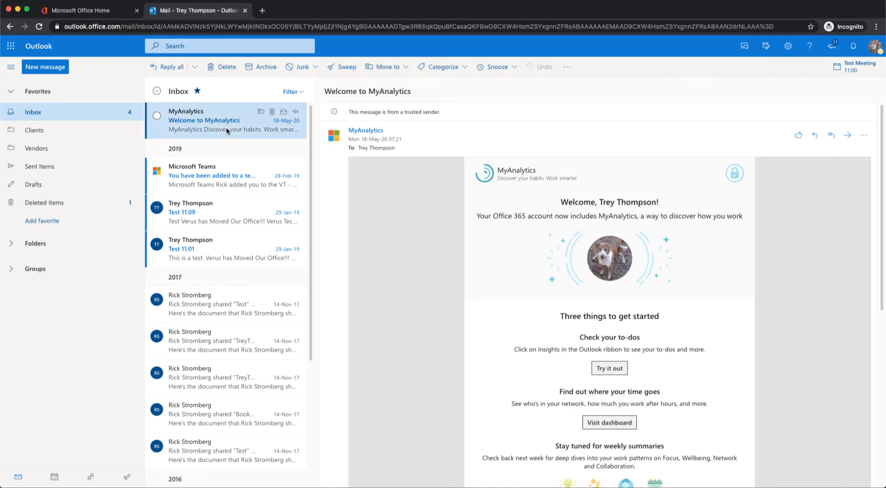
mouse_move(207, 132)
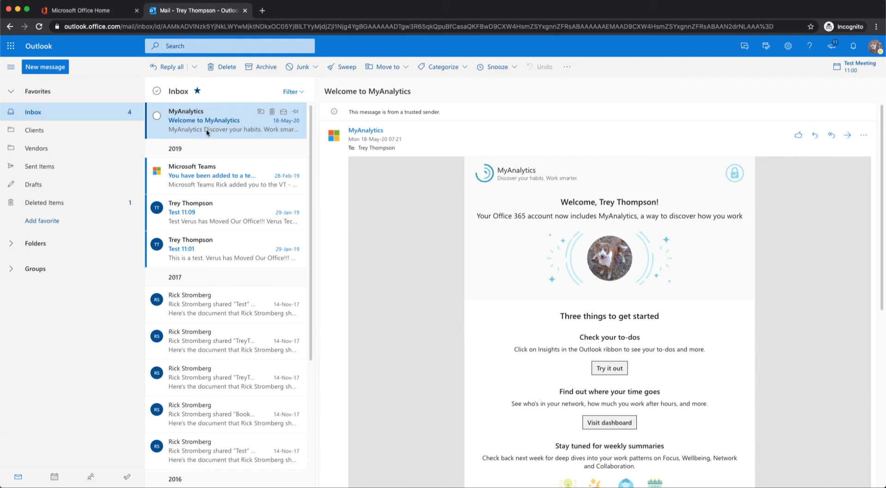
mouse_move(204, 128)
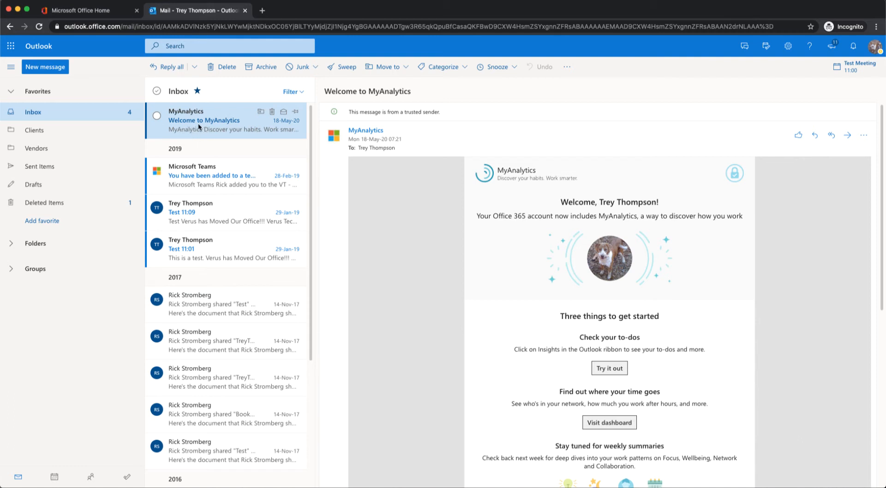
mouse_move(73, 153)
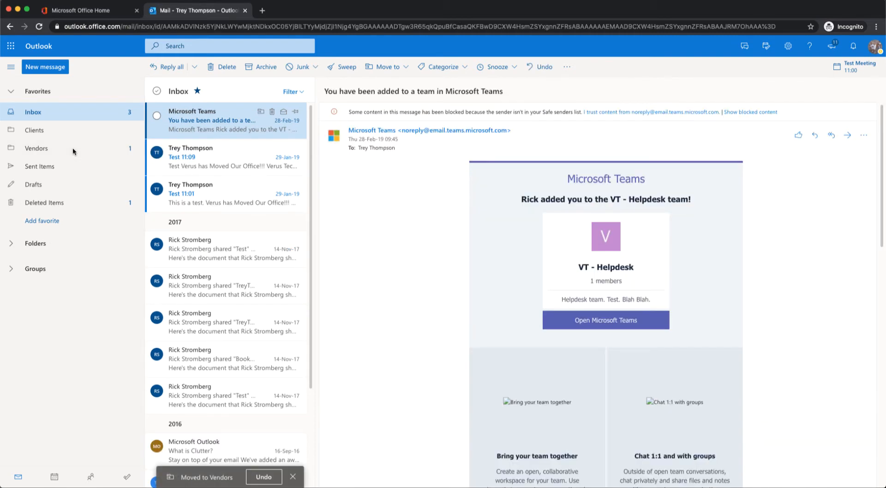
mouse_move(220, 136)
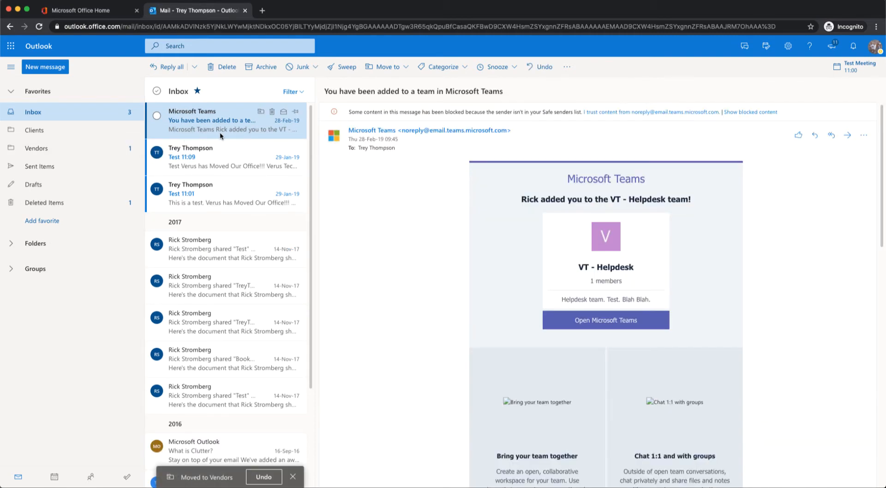
mouse_move(240, 133)
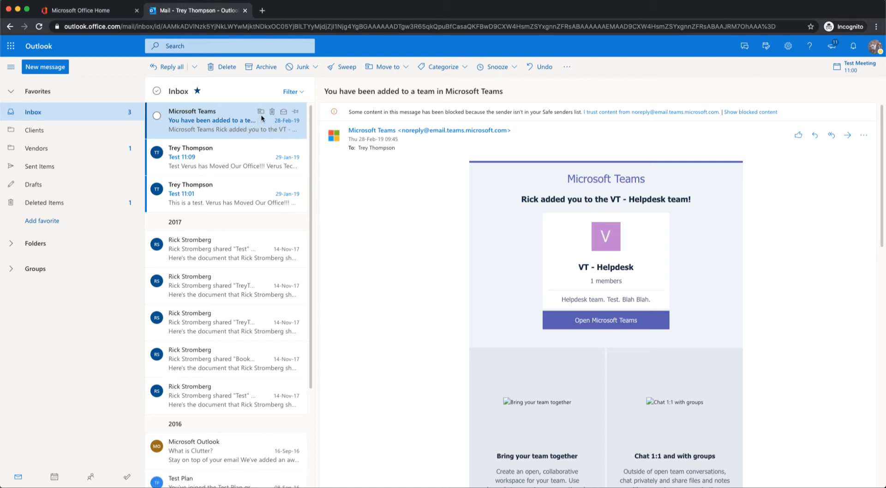
mouse_move(261, 111)
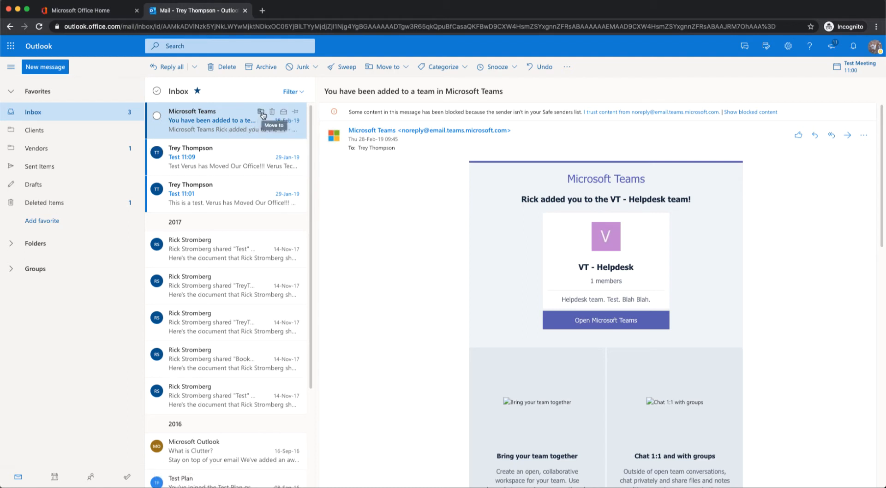
mouse_move(262, 115)
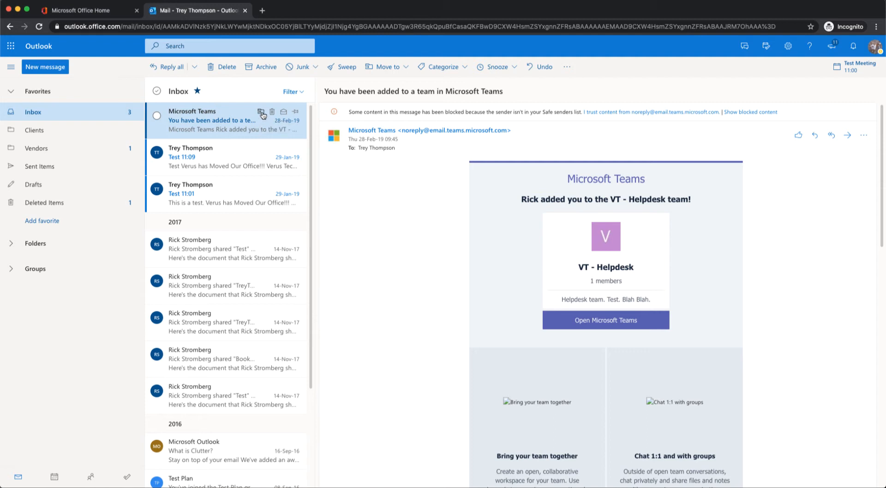
Move the Microsoft Teams team-invitation message into the Vendors folder
click(260, 113)
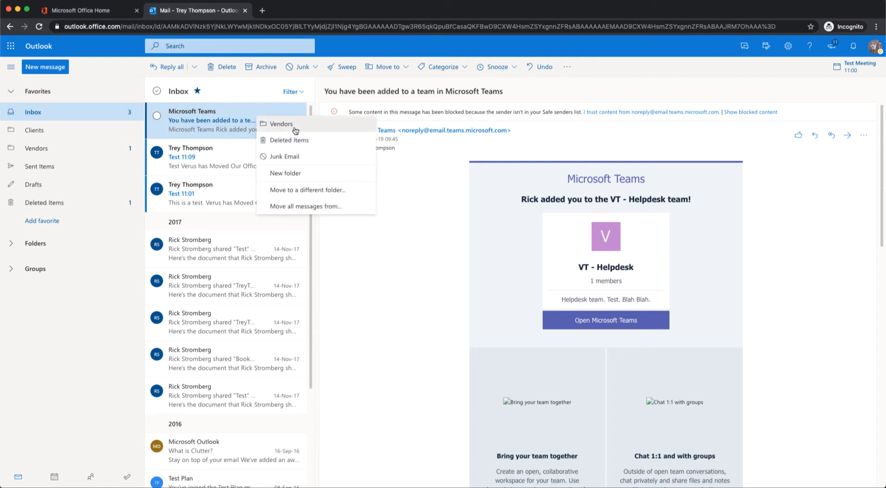
mouse_move(285, 125)
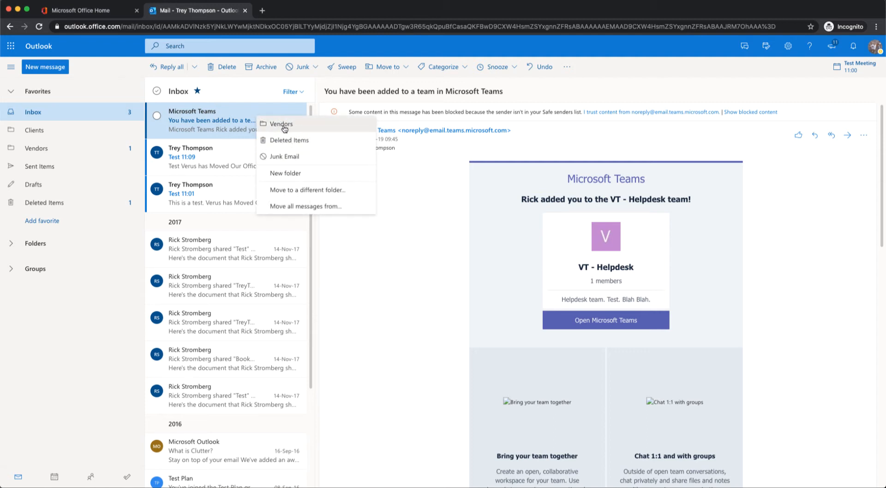
click(280, 123)
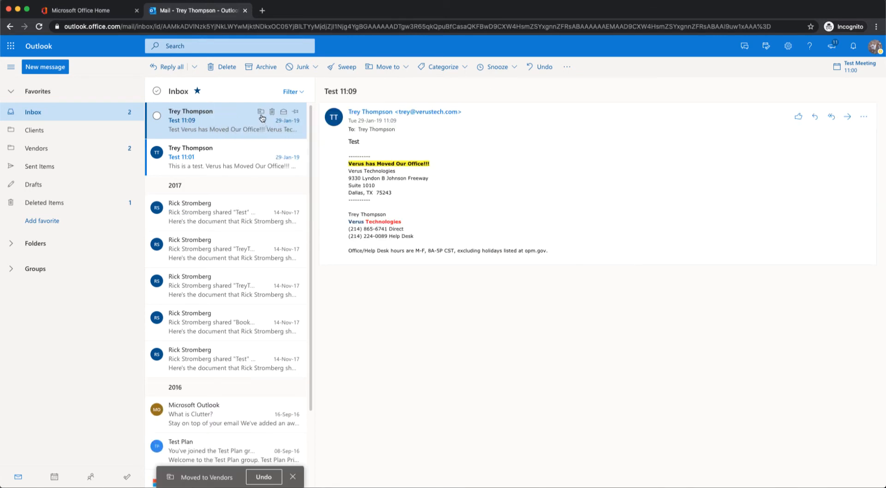
mouse_move(260, 111)
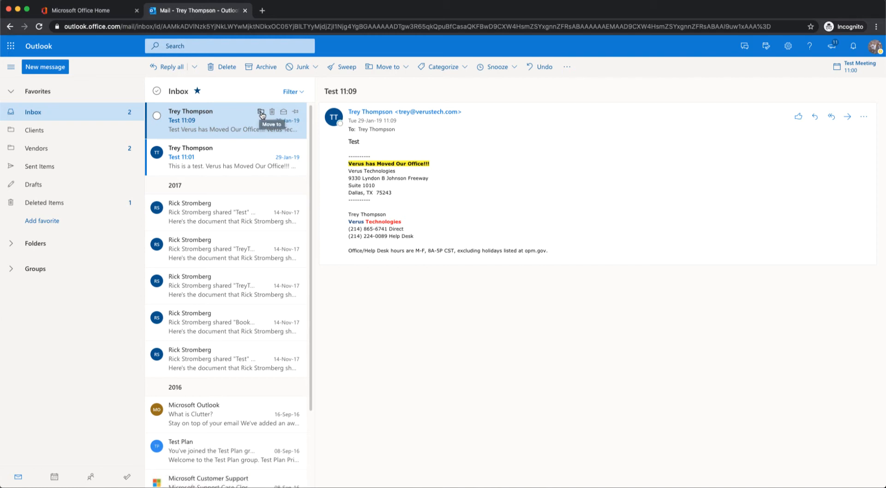
click(261, 111)
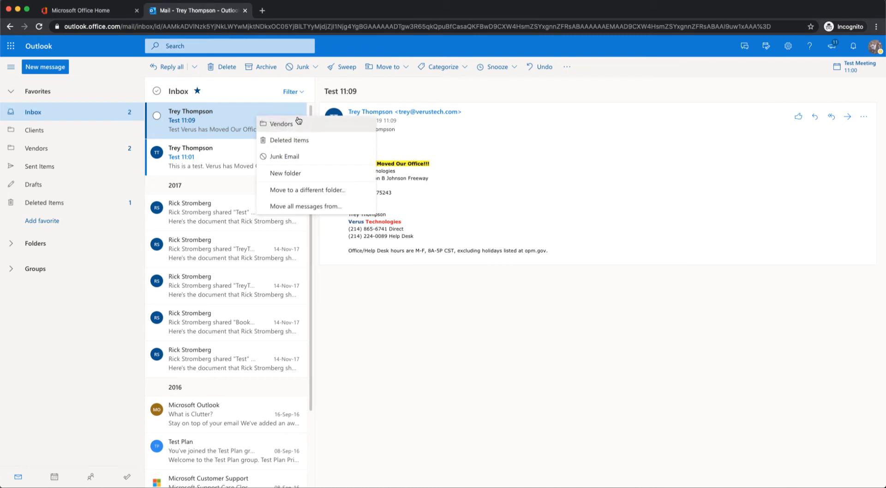
mouse_move(305, 190)
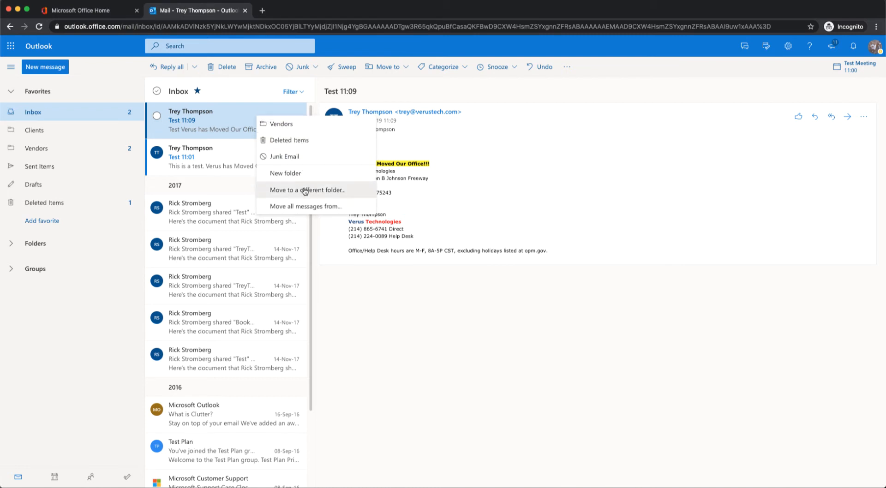
mouse_move(318, 194)
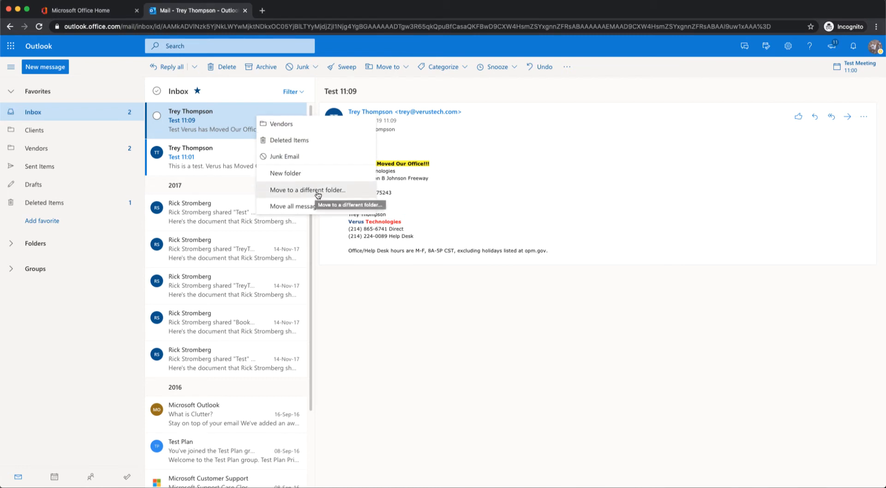
click(309, 189)
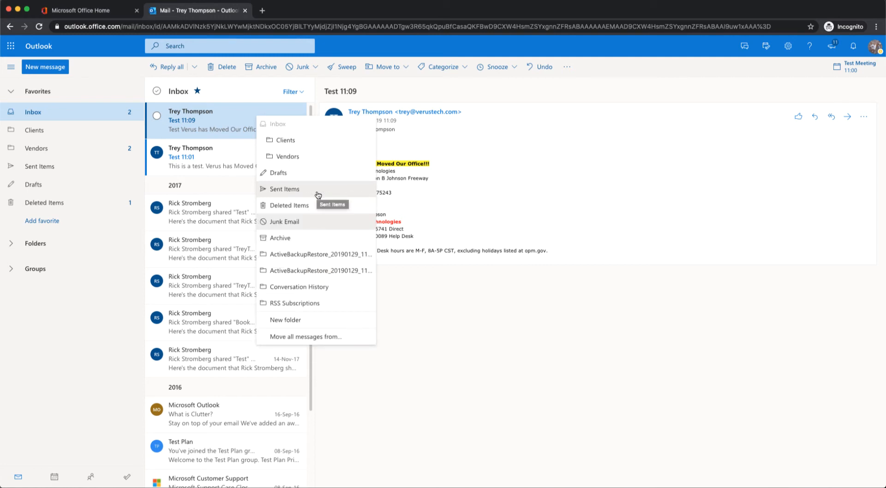
mouse_move(286, 140)
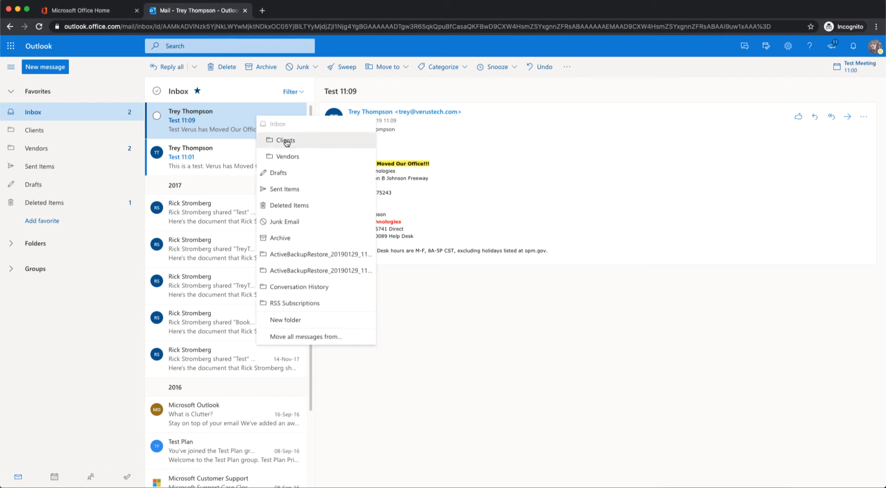
click(284, 140)
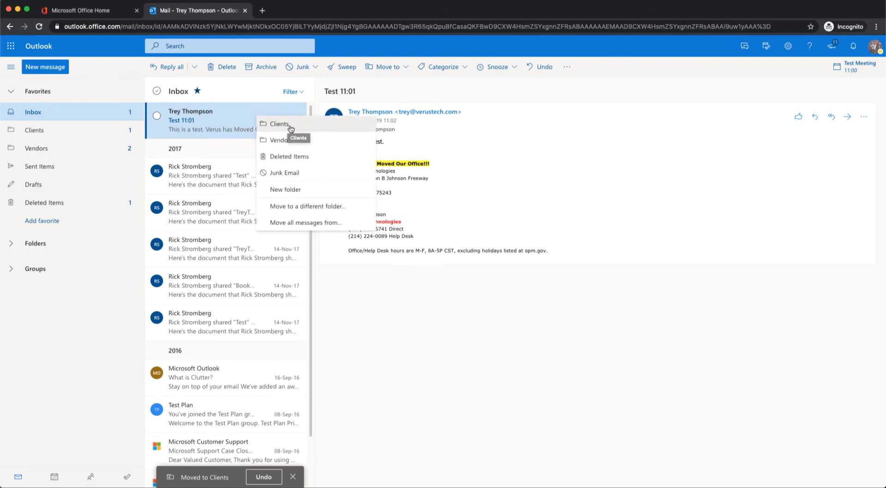
click(279, 124)
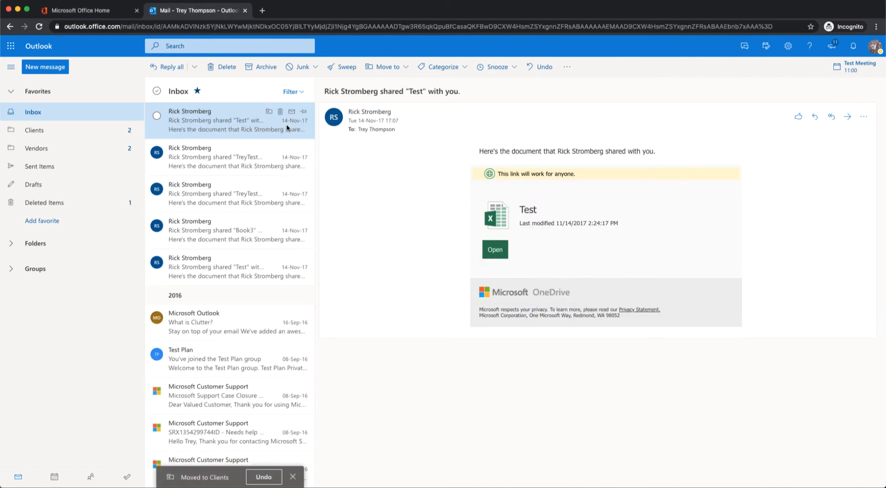
mouse_move(51, 133)
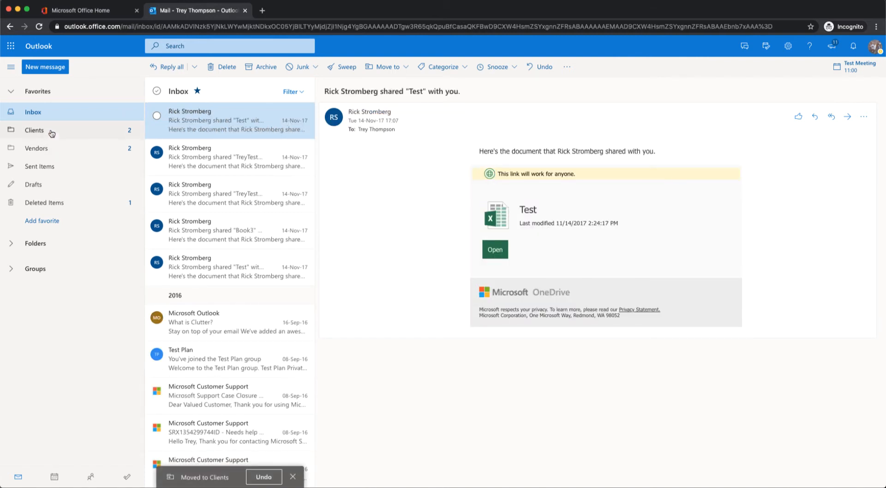
mouse_move(129, 150)
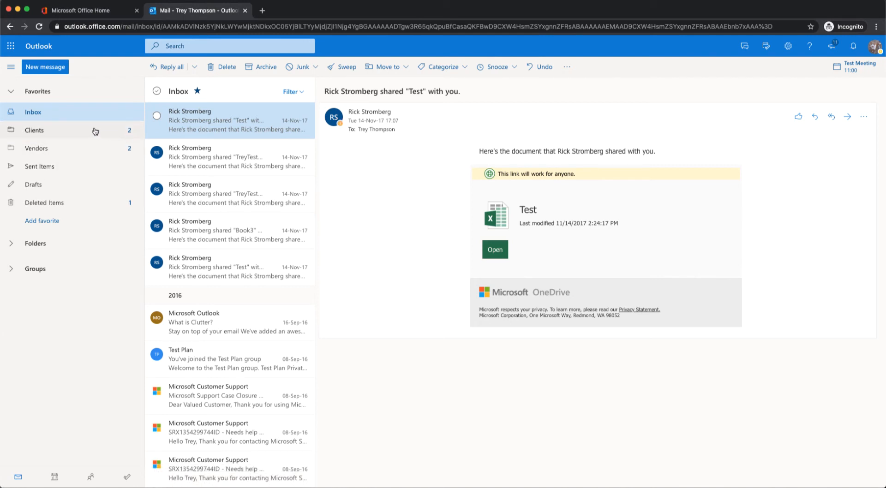
click(33, 130)
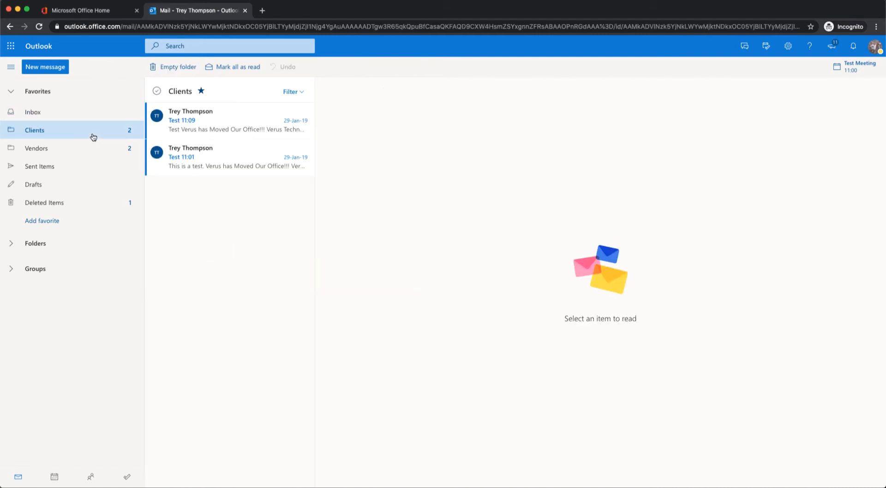
click(36, 148)
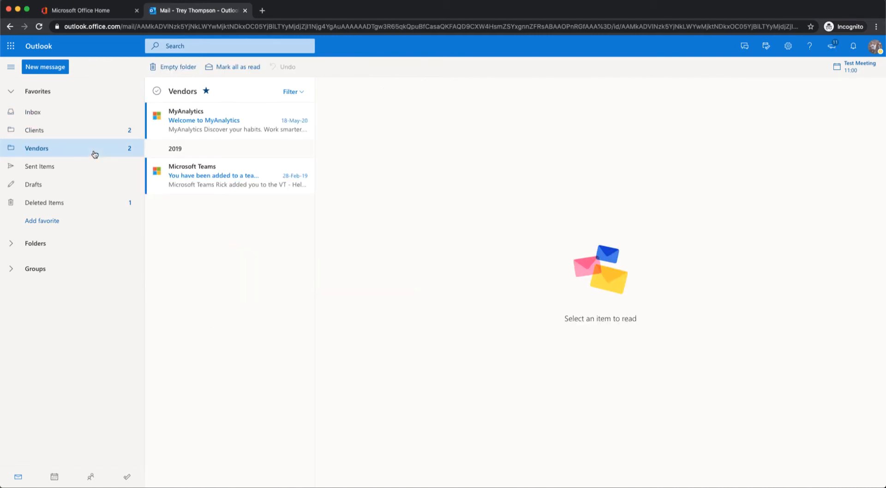
click(34, 130)
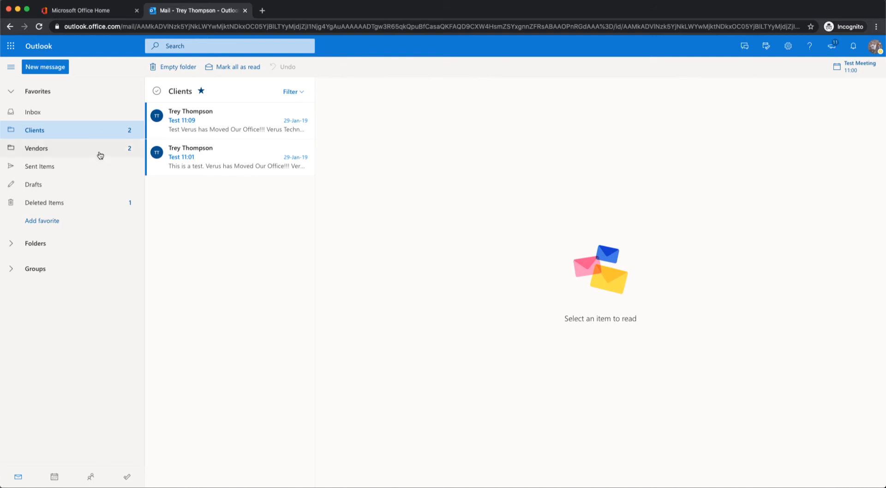
mouse_move(103, 148)
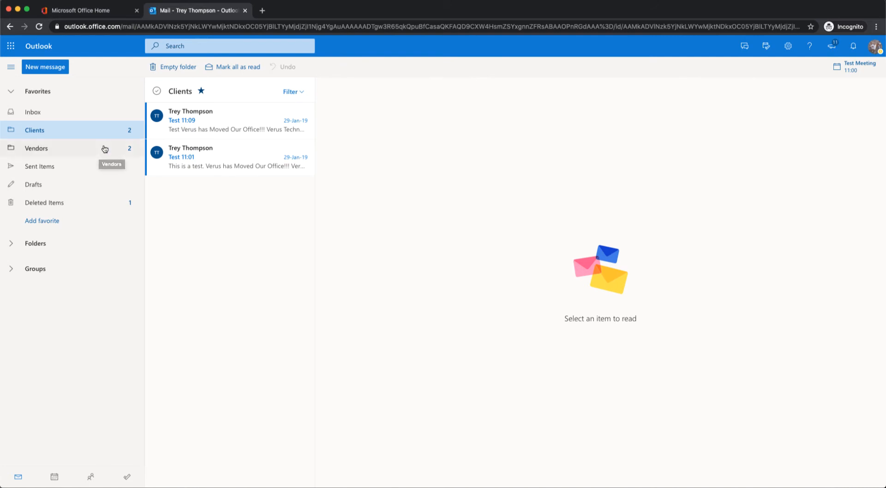
mouse_move(104, 148)
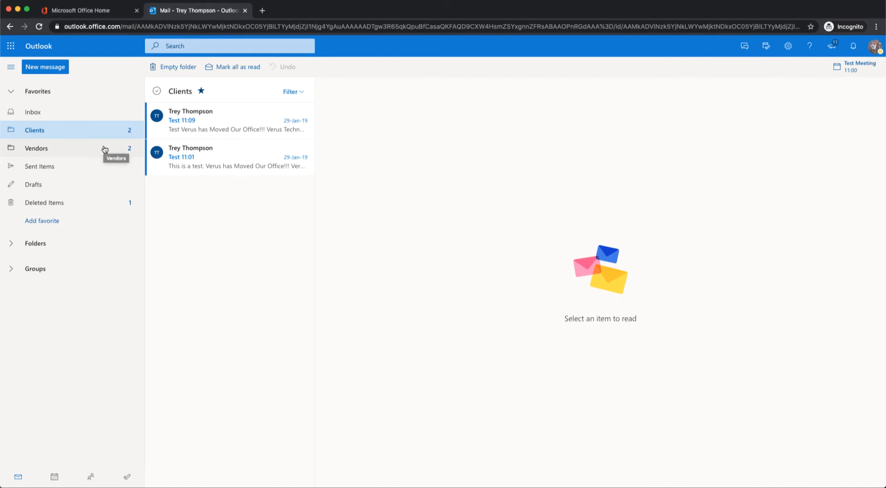
mouse_move(212, 161)
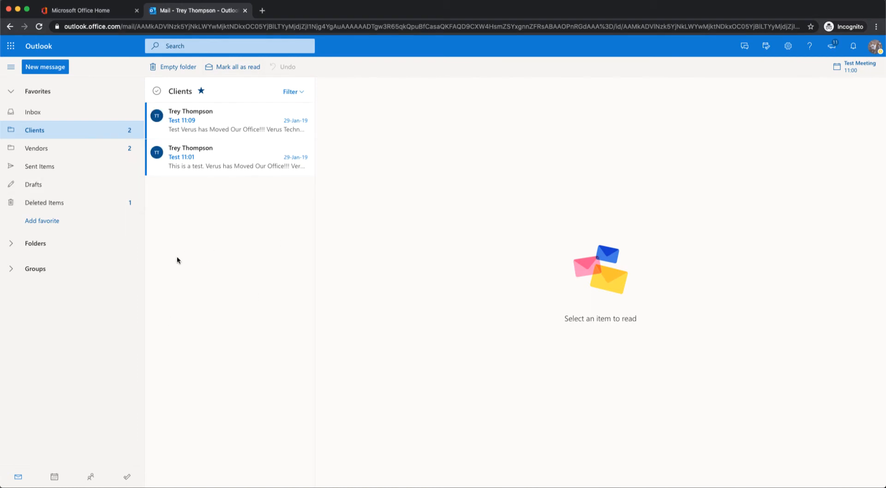
mouse_move(143, 87)
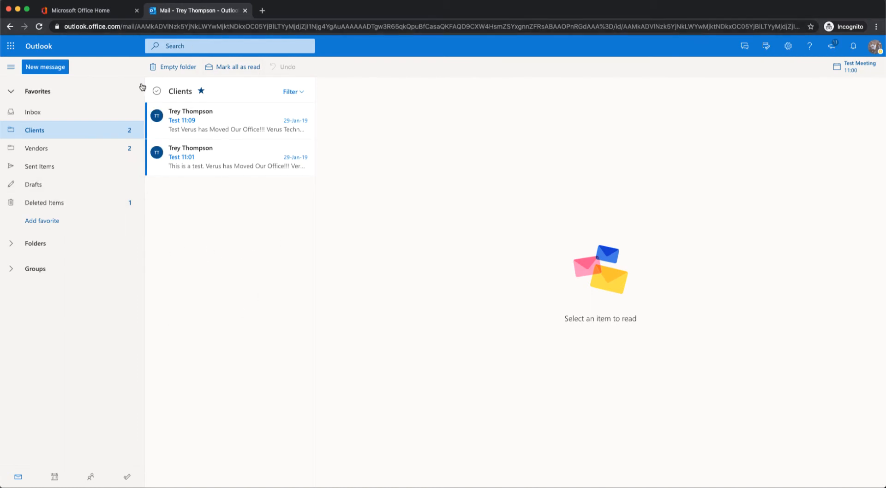
mouse_move(98, 151)
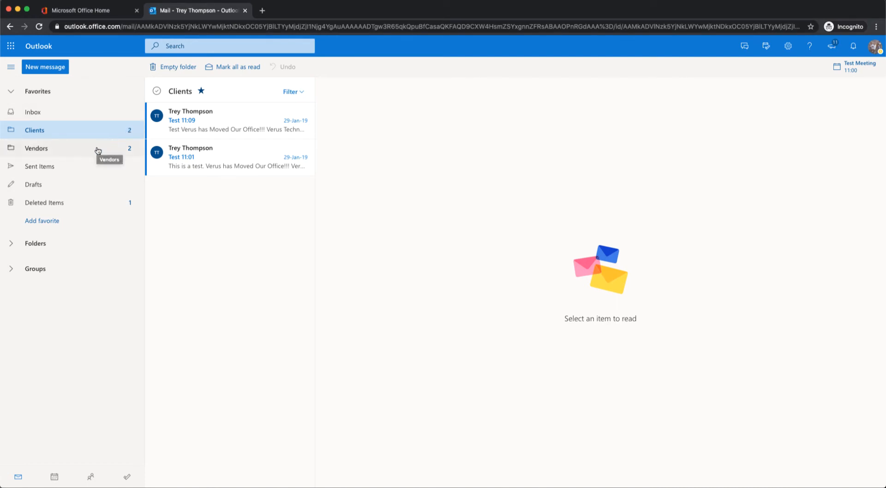
mouse_move(209, 200)
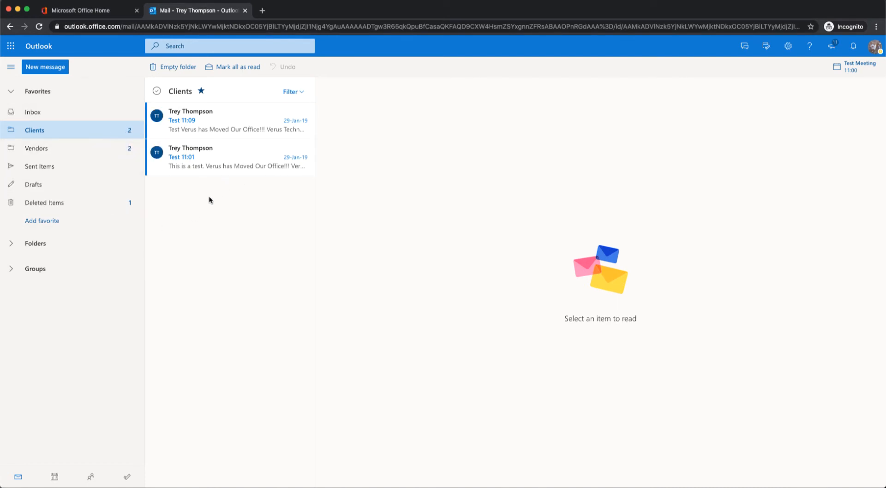
mouse_move(52, 135)
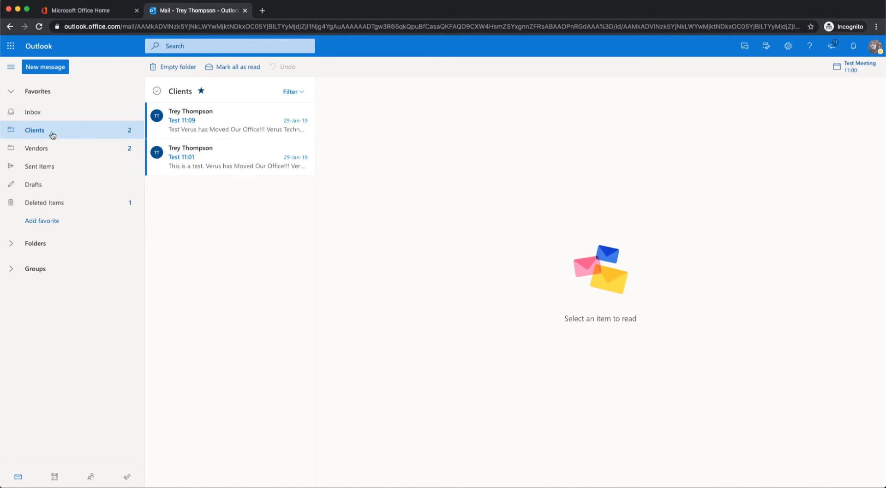
mouse_move(232, 114)
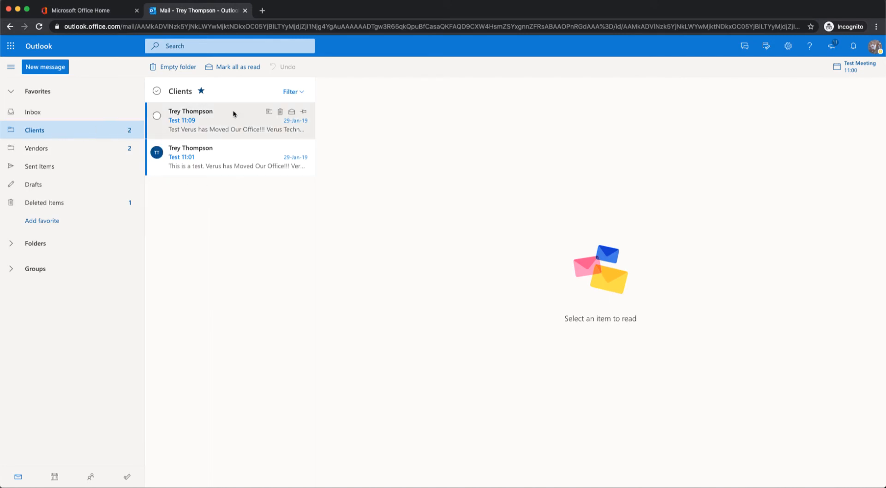
mouse_move(93, 133)
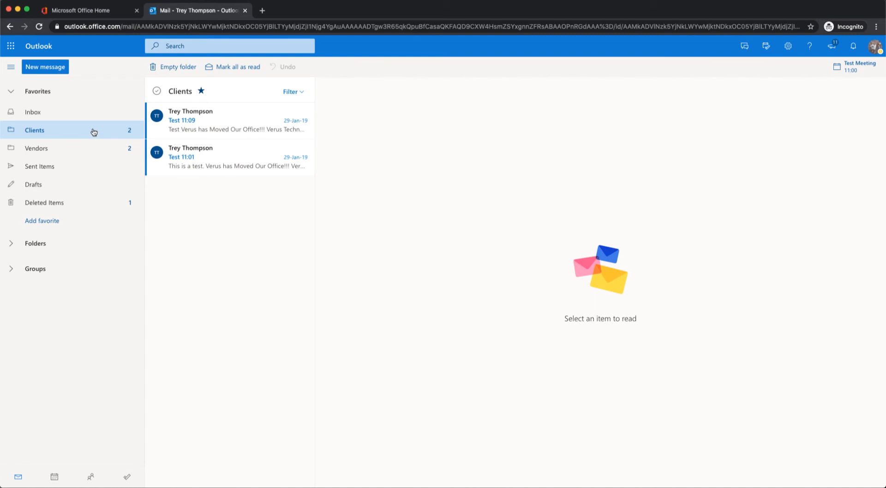
Mark both Test messages in Clients as read from the folder's context menu
right_click(34, 131)
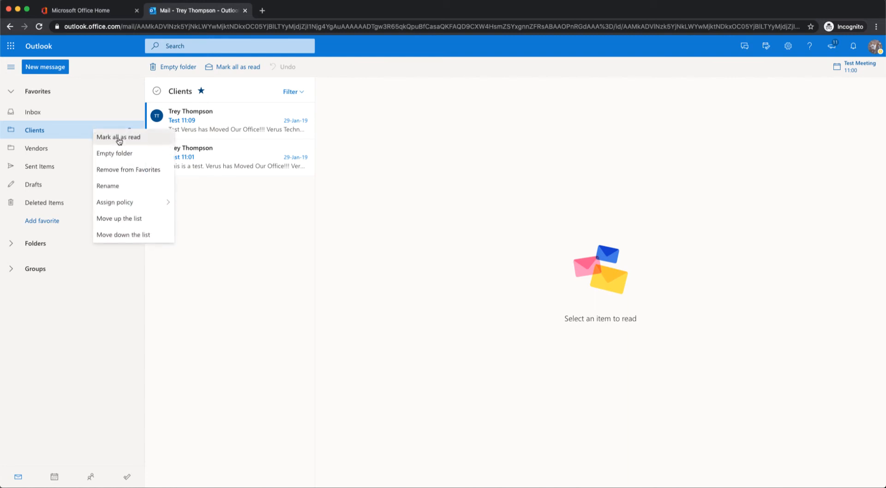
click(119, 136)
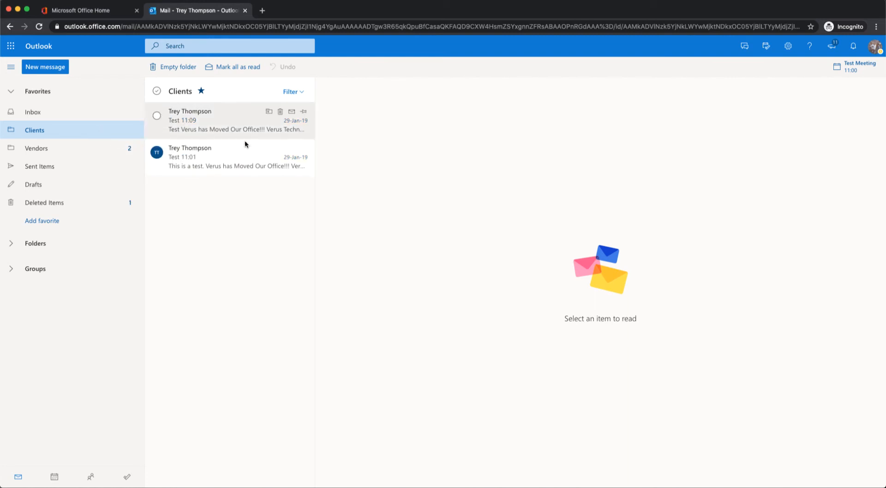
mouse_move(60, 148)
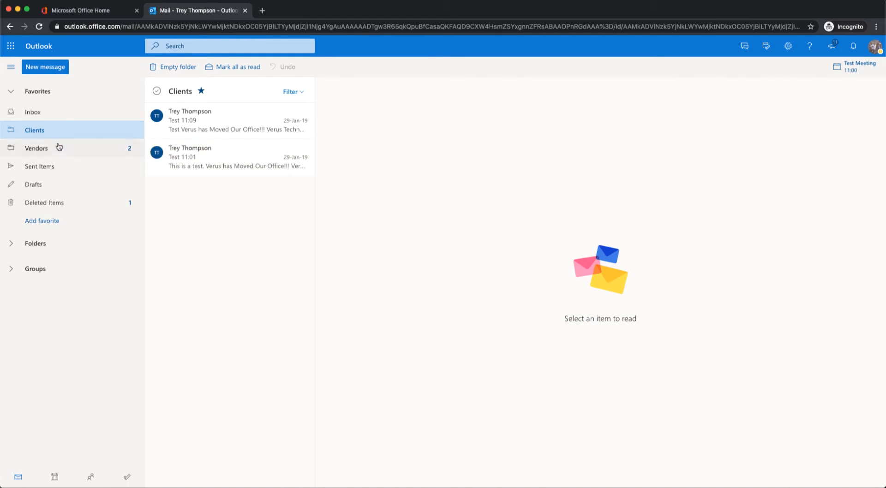
mouse_move(45, 66)
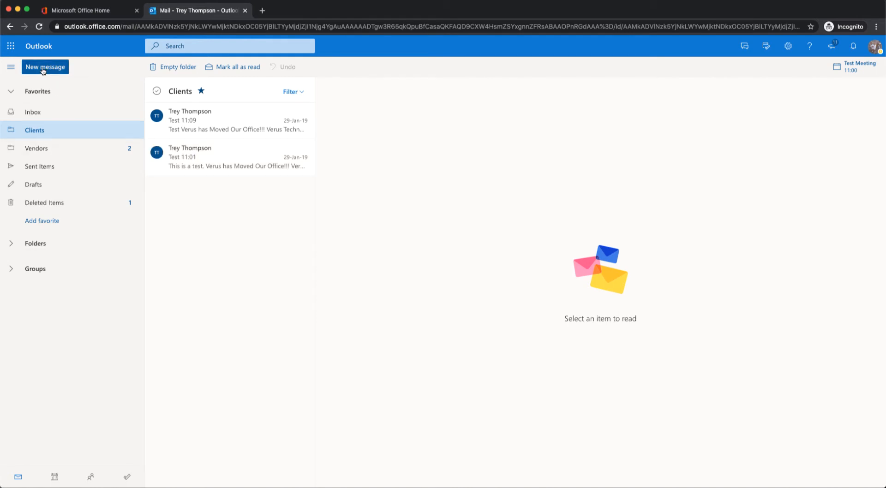
mouse_move(51, 69)
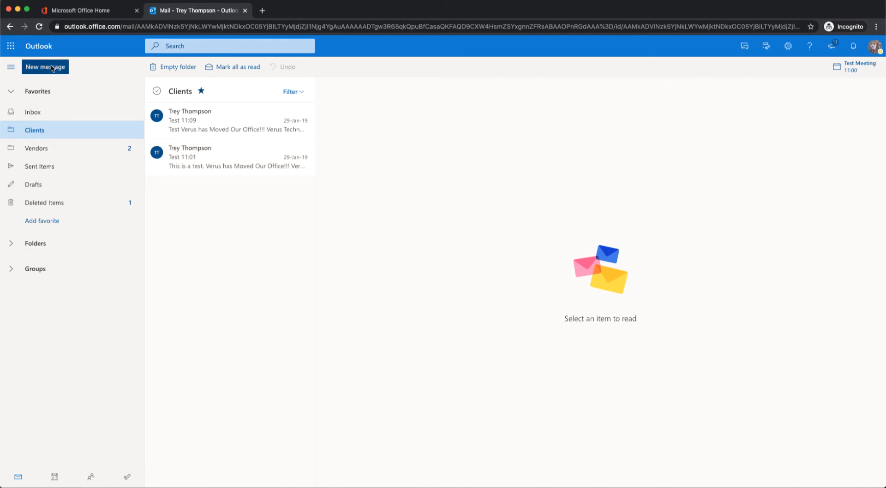
click(45, 66)
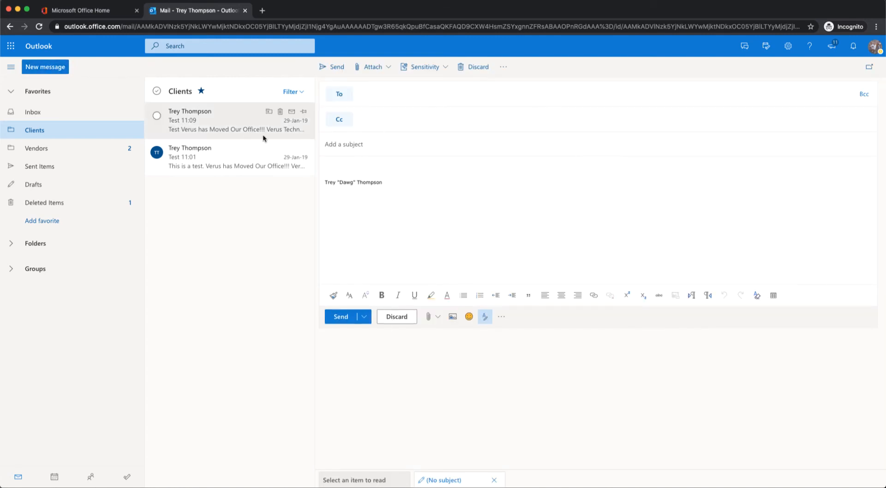
mouse_move(437, 101)
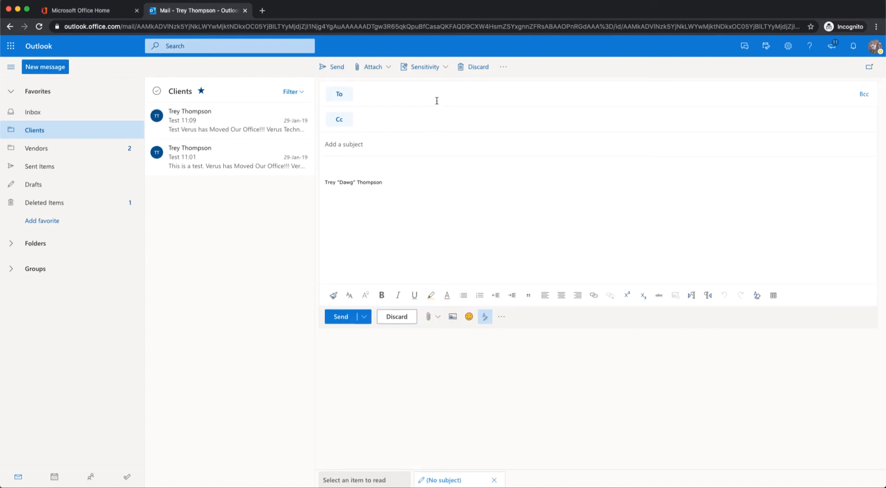
text(ri)
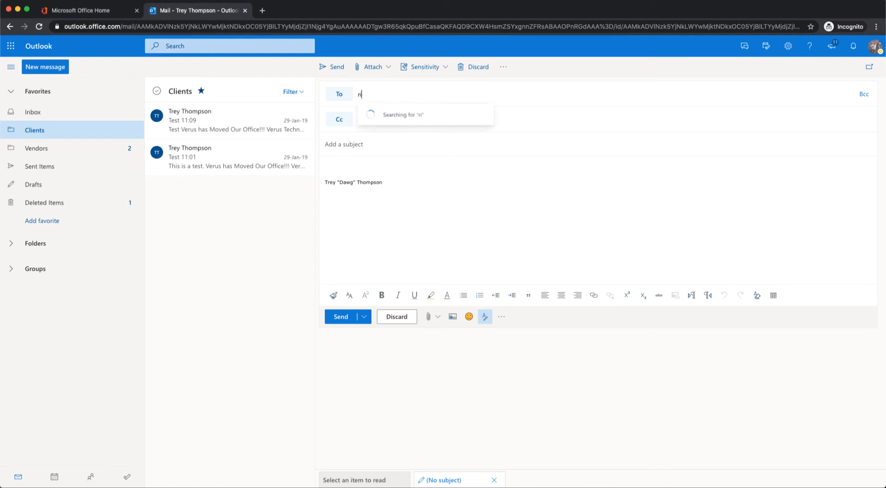
click(402, 115)
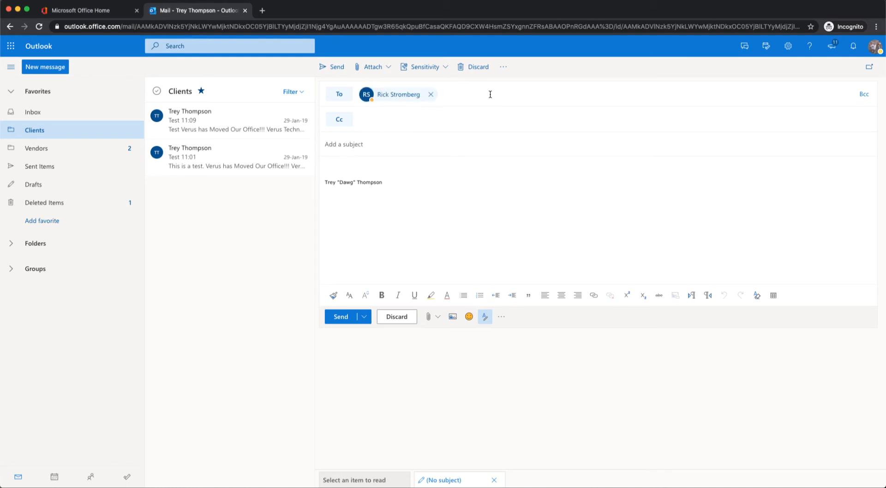
mouse_move(878, 94)
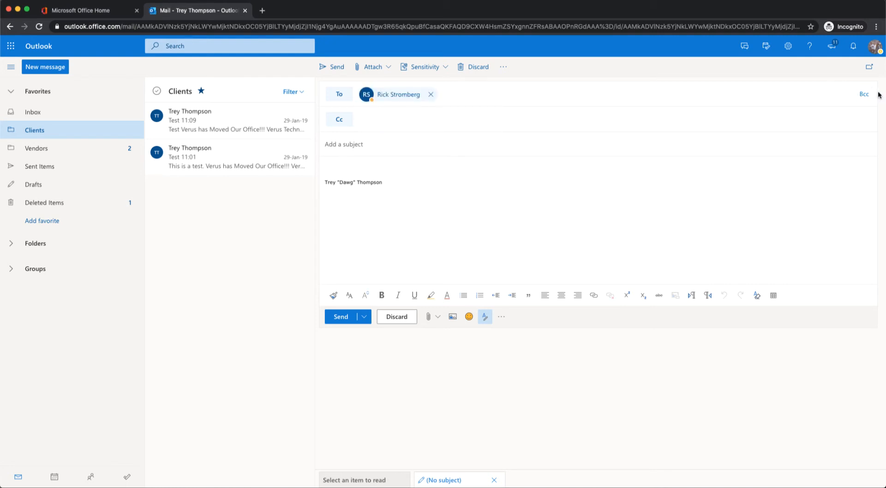
mouse_move(864, 94)
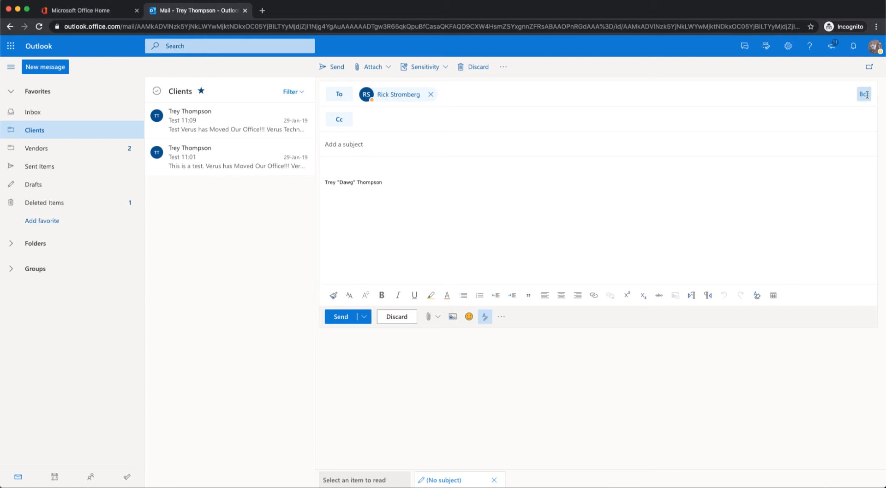
click(865, 94)
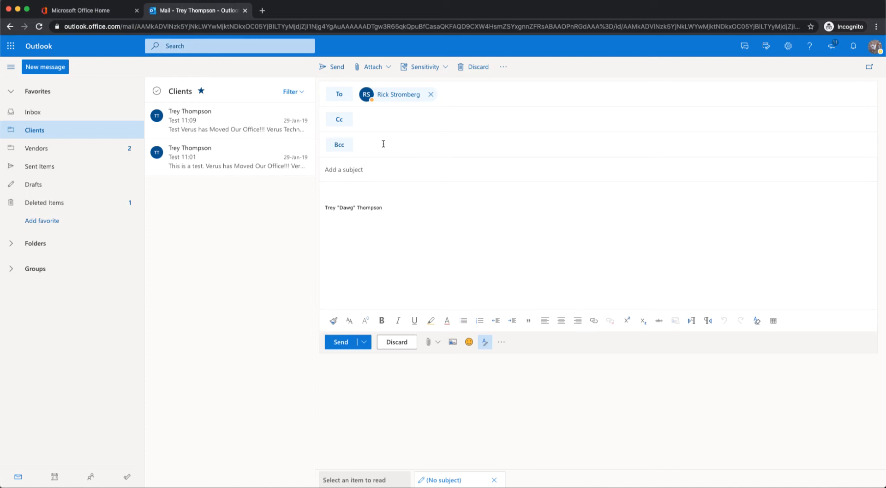
mouse_move(338, 119)
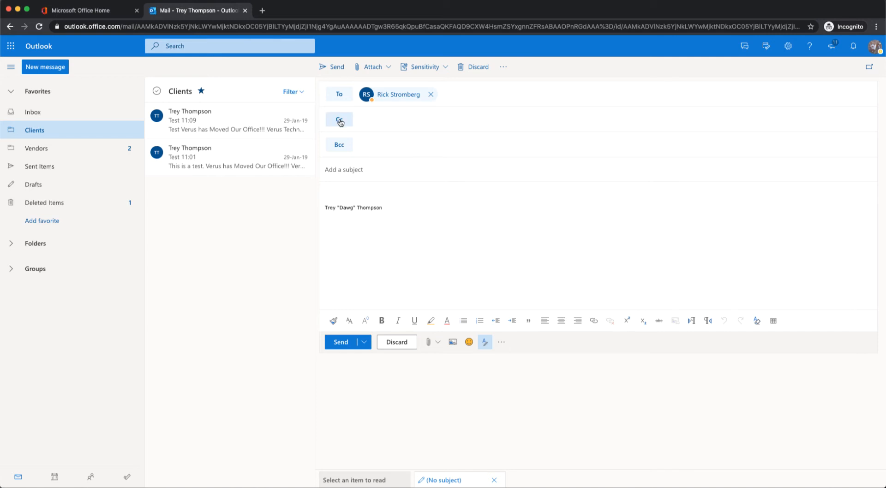
click(339, 120)
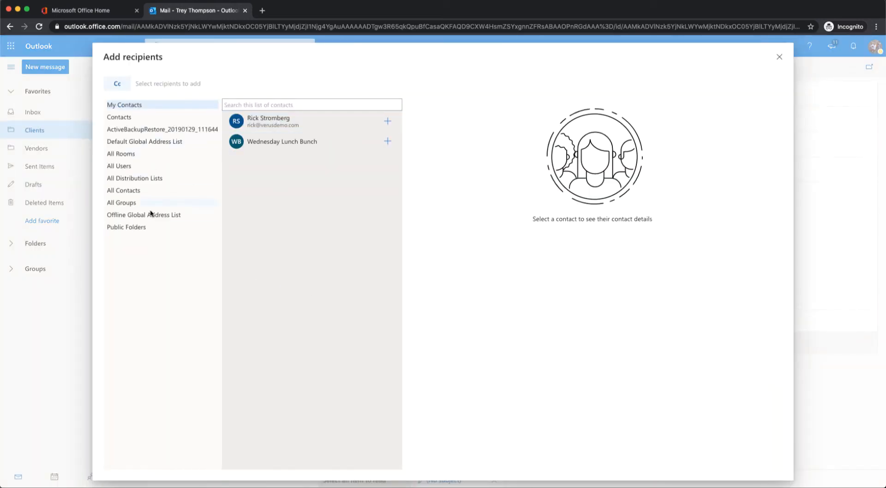
mouse_move(721, 66)
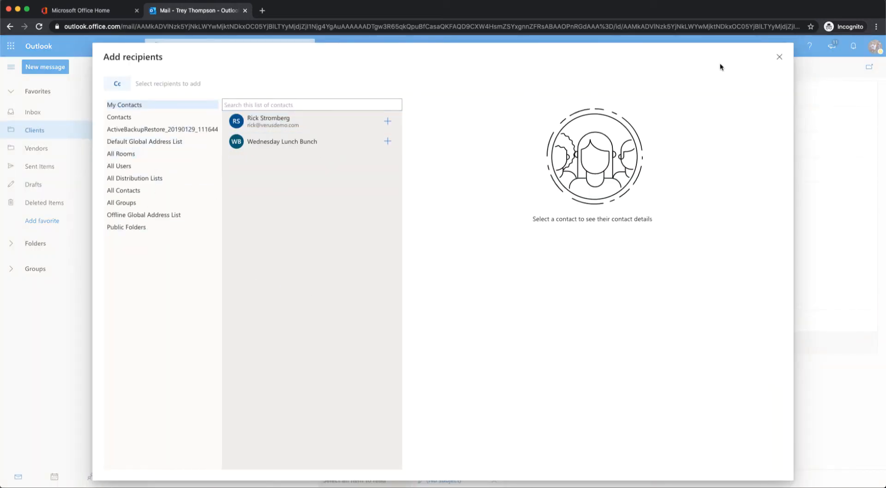
click(779, 56)
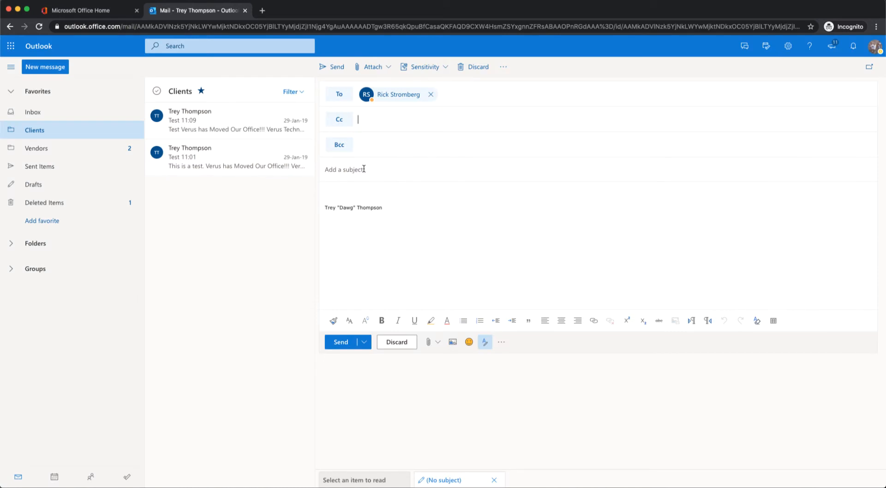
Enter the subject 'Test email' and the body 'This is a test email.'
text(Test email)
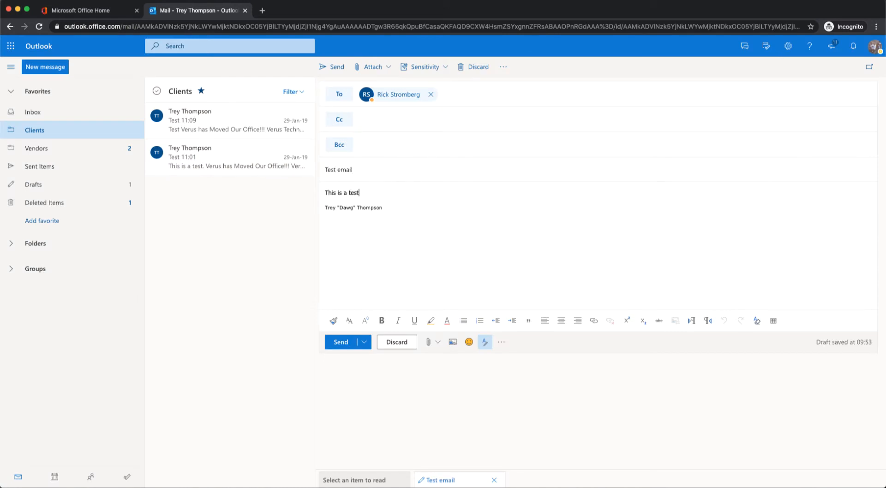
text(email.)
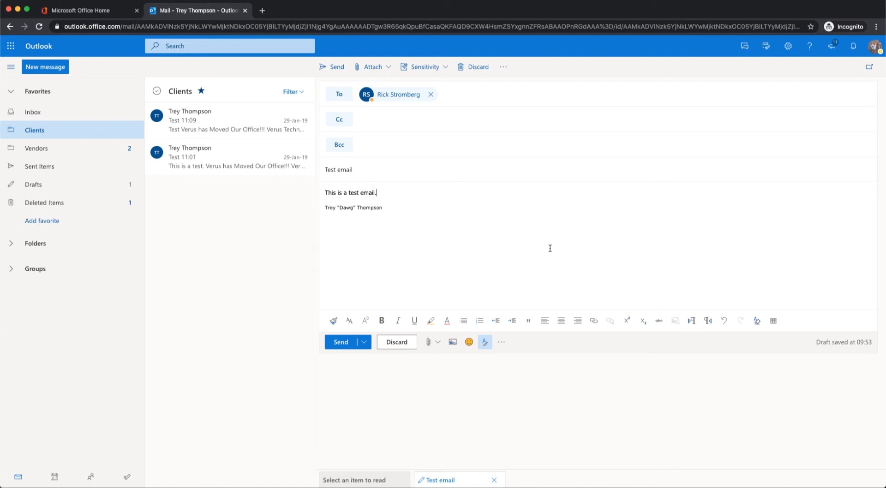
mouse_move(454, 186)
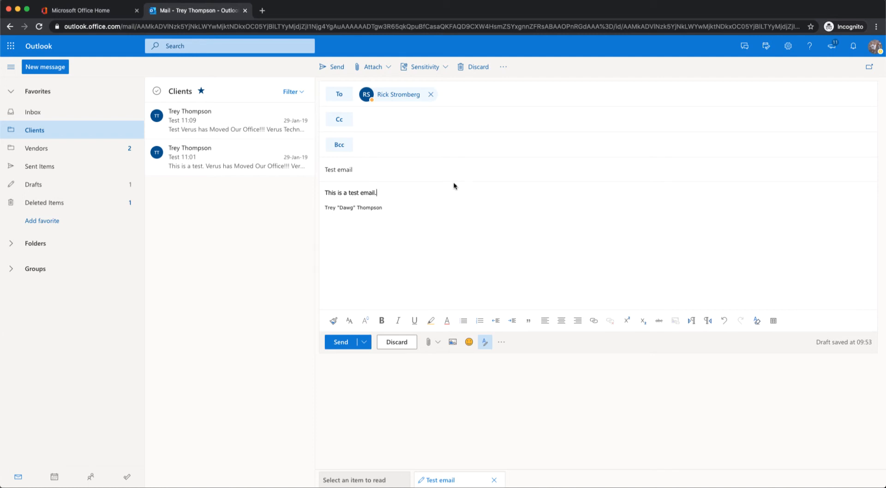
mouse_move(433, 243)
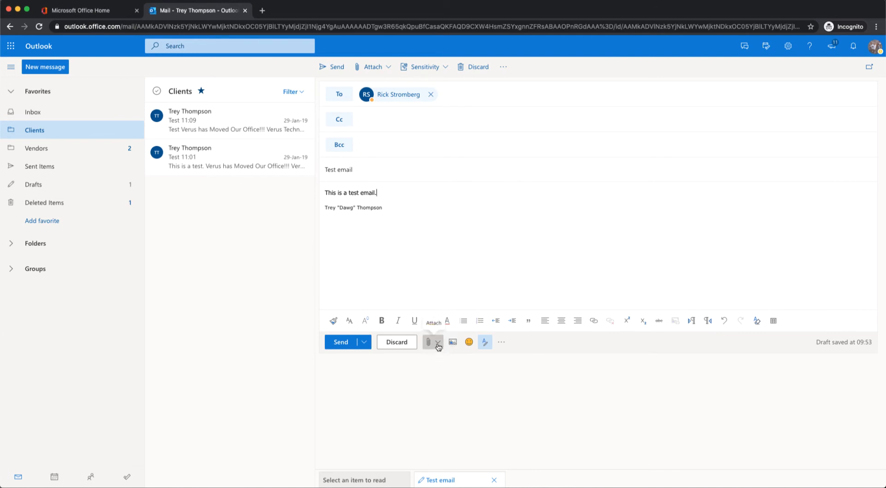
mouse_move(452, 341)
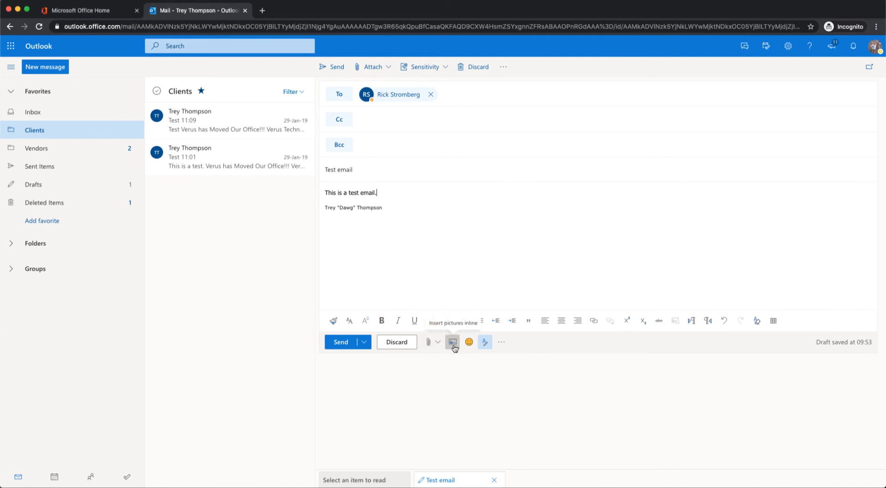
mouse_move(433, 342)
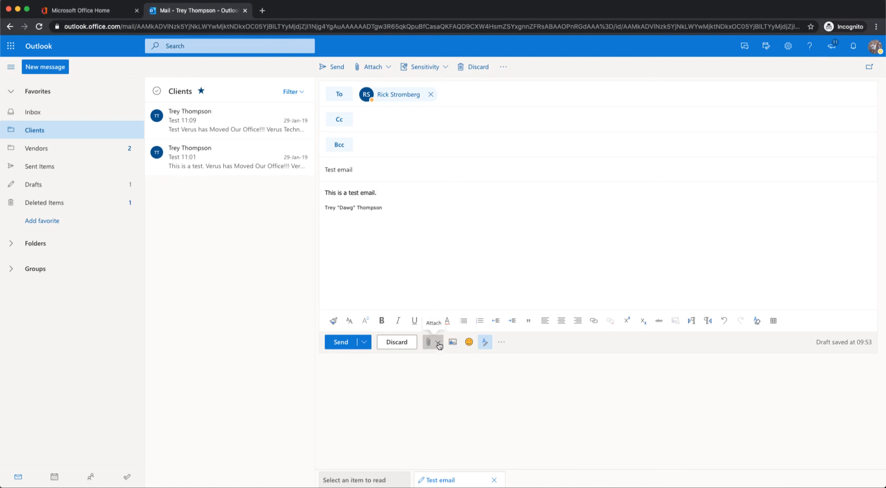
click(433, 342)
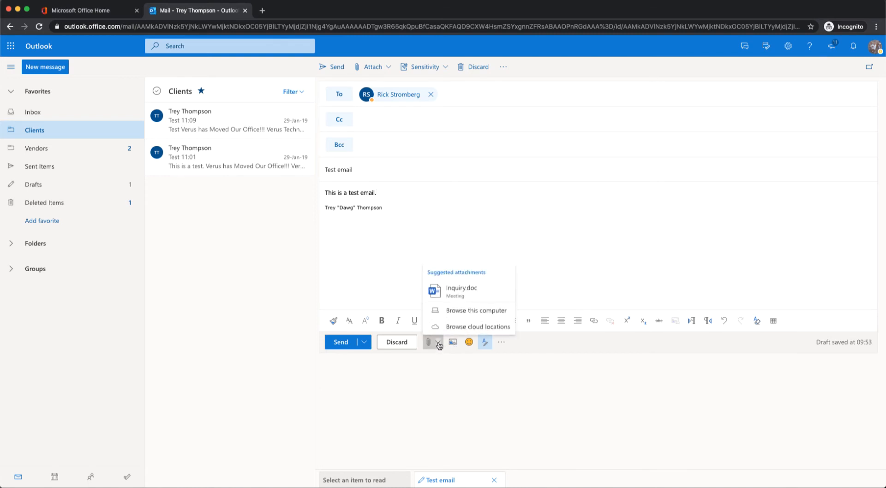
mouse_move(469, 310)
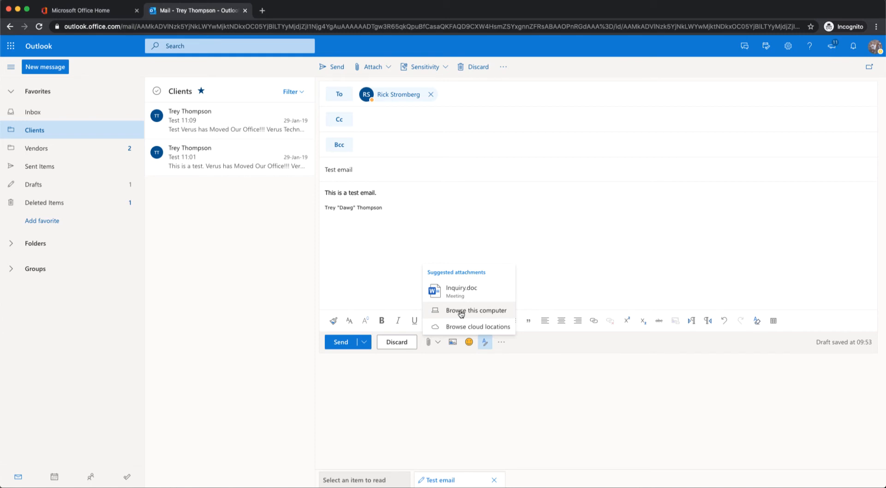
mouse_move(434, 343)
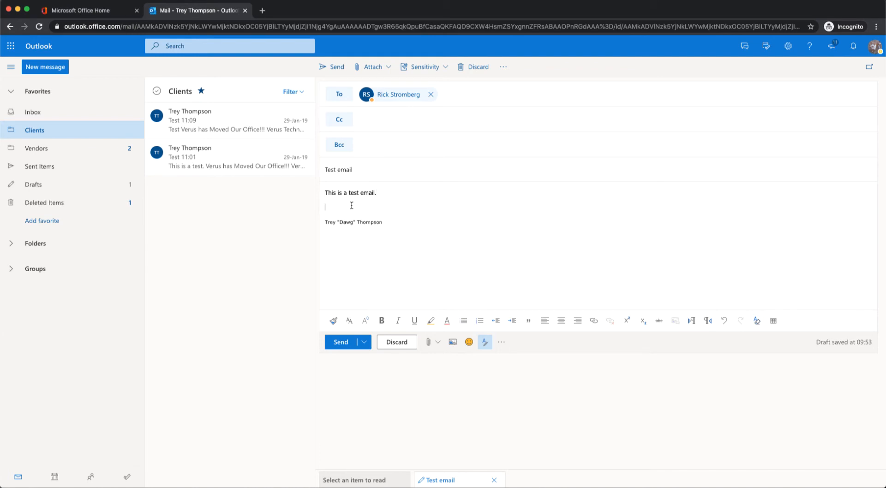
mouse_move(458, 358)
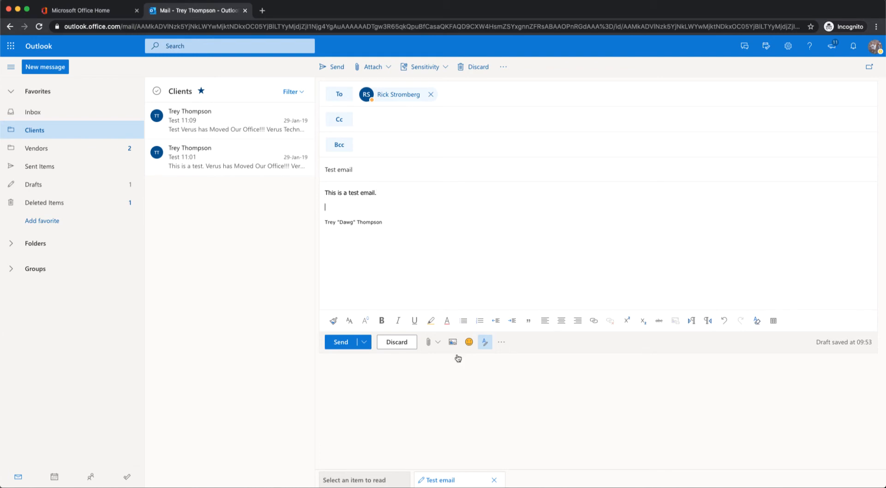
mouse_move(453, 342)
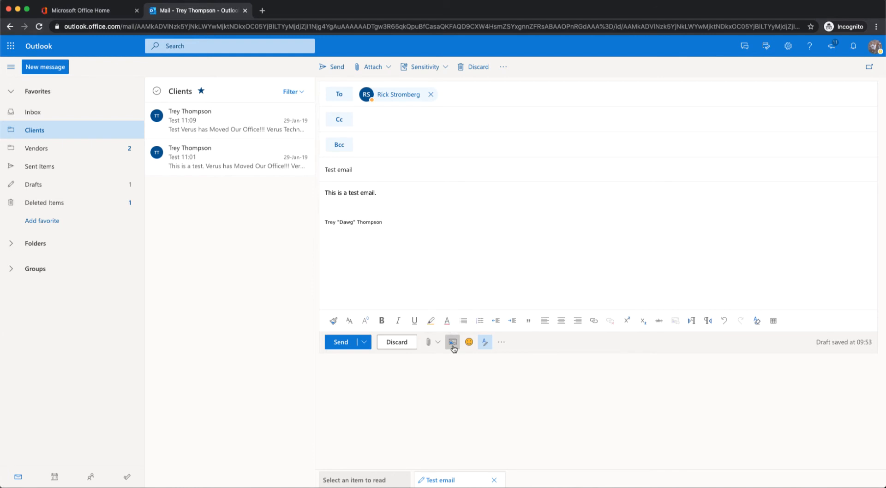
click(452, 342)
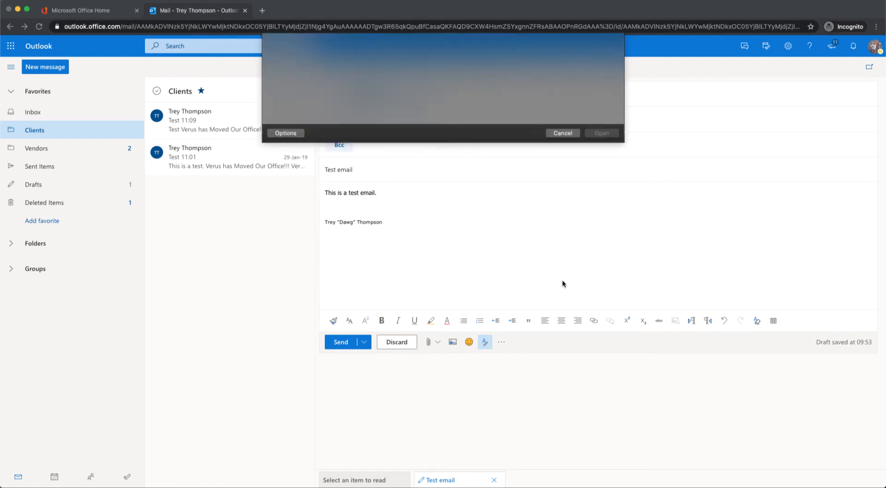
click(562, 133)
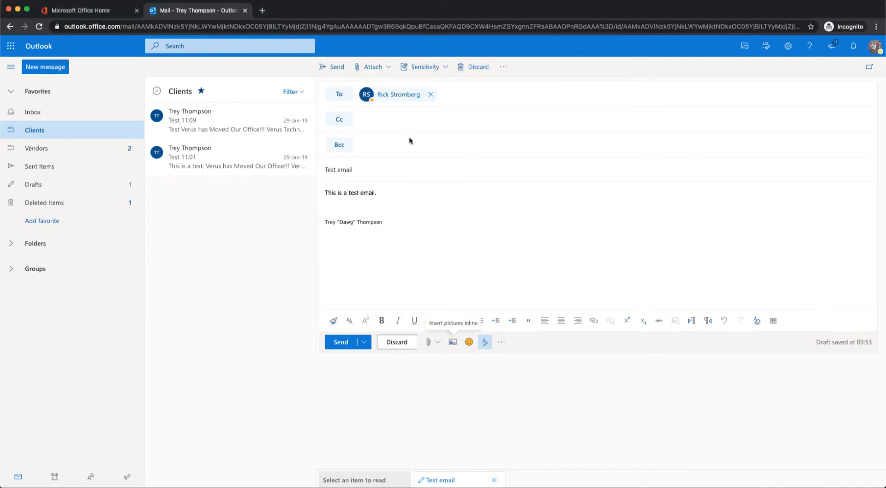
click(424, 66)
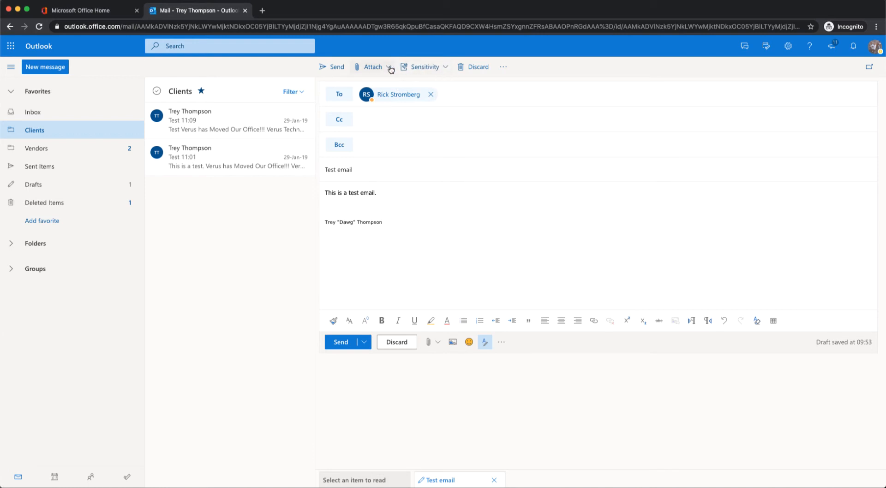
click(373, 66)
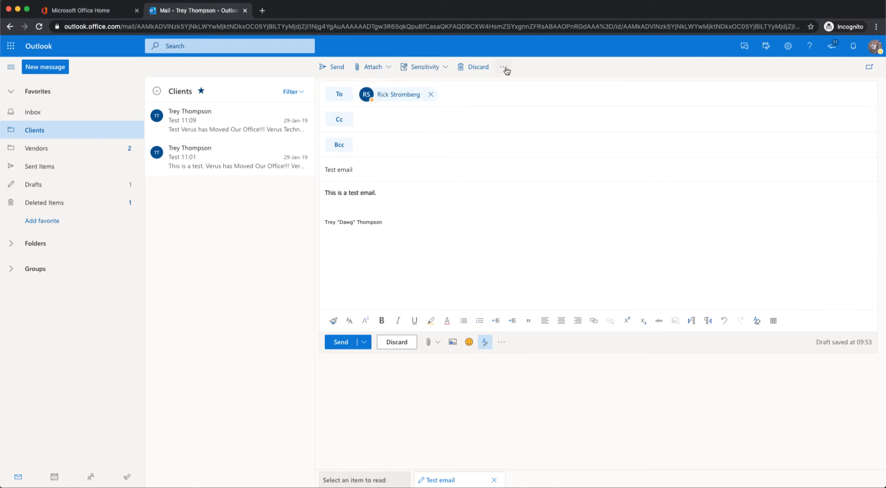
click(503, 66)
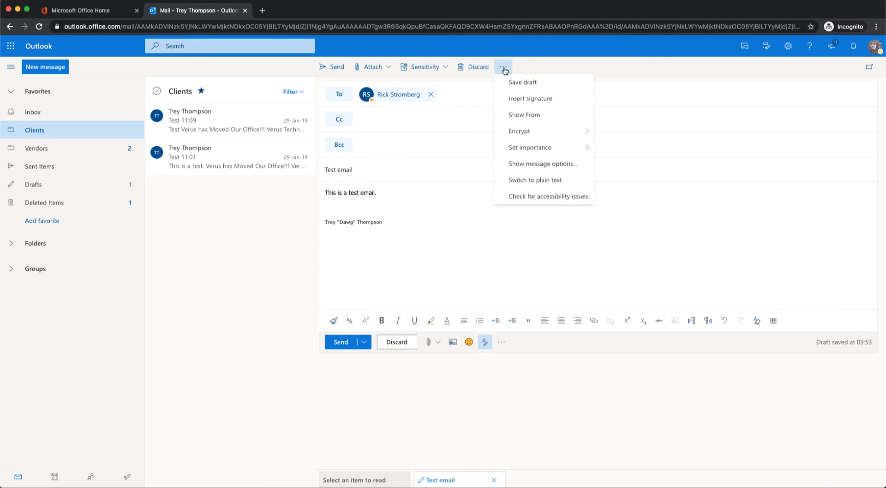
mouse_move(537, 99)
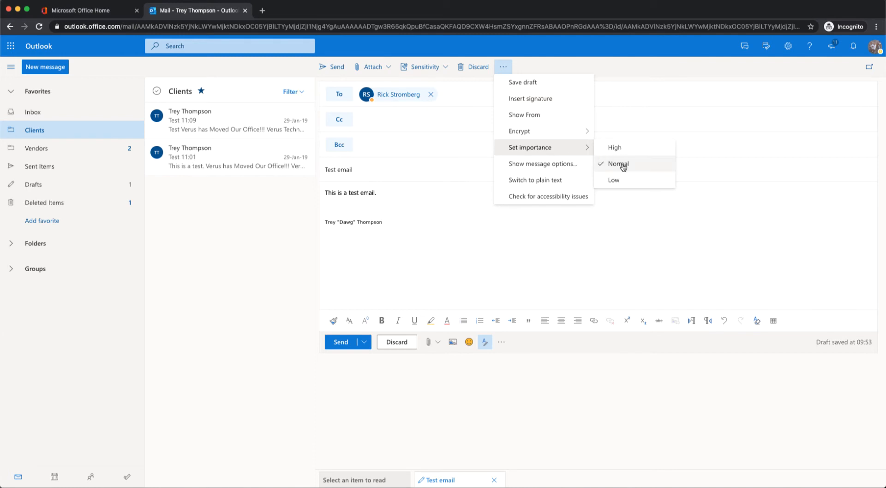
mouse_move(615, 147)
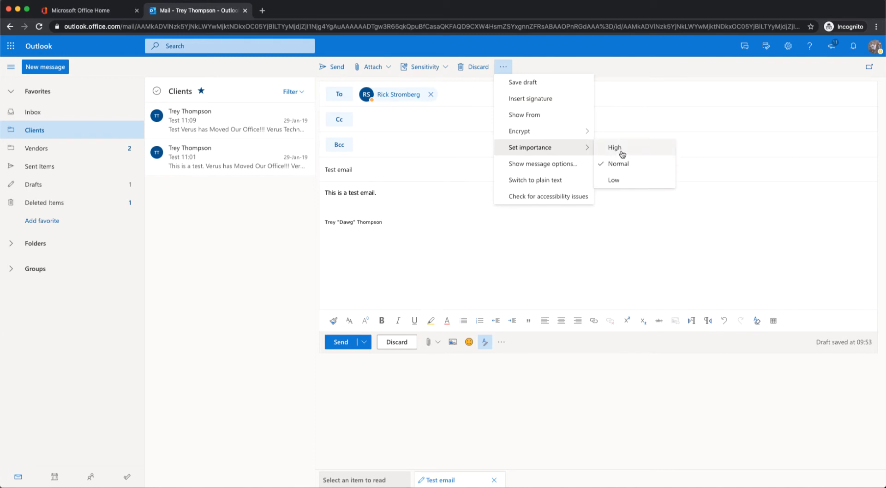
mouse_move(593, 151)
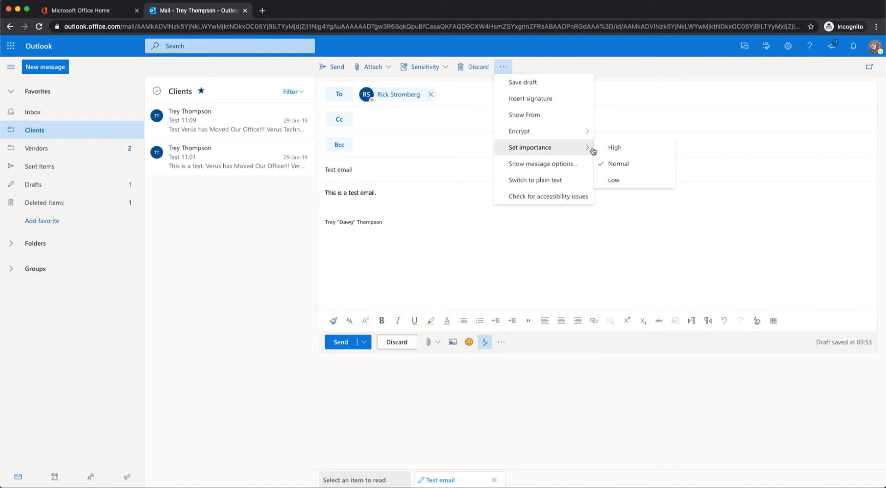
mouse_move(523, 82)
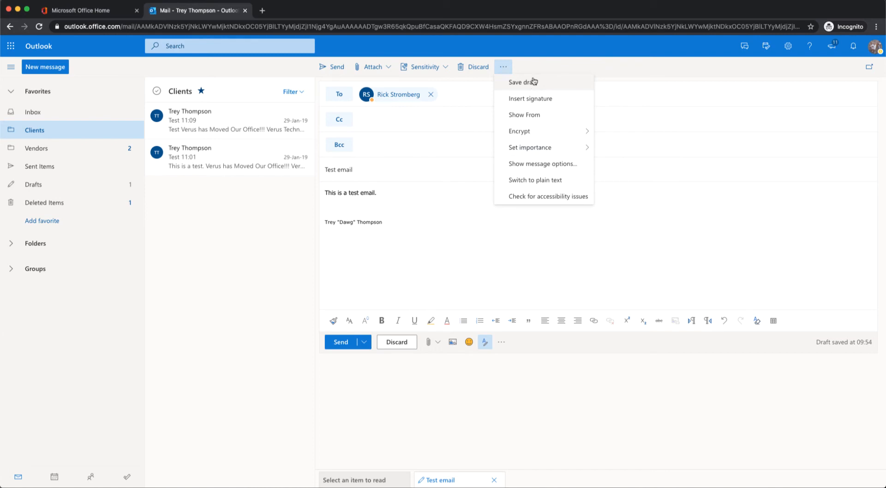
mouse_move(531, 68)
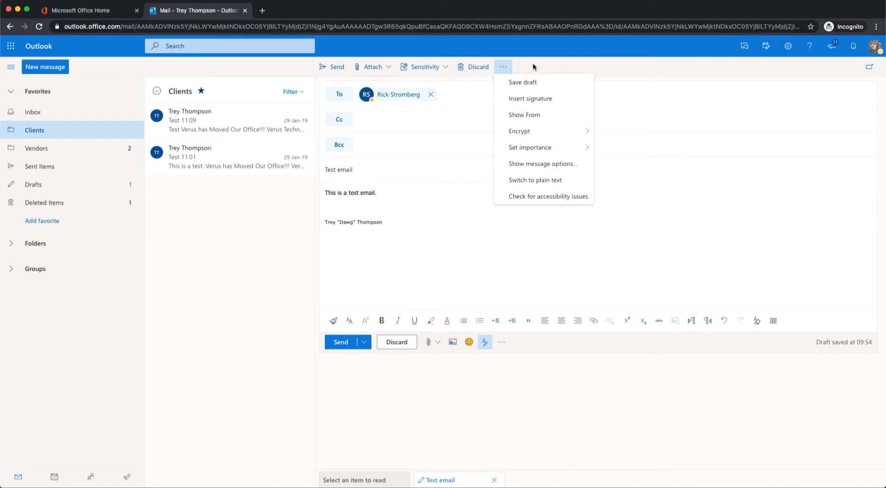
click(416, 238)
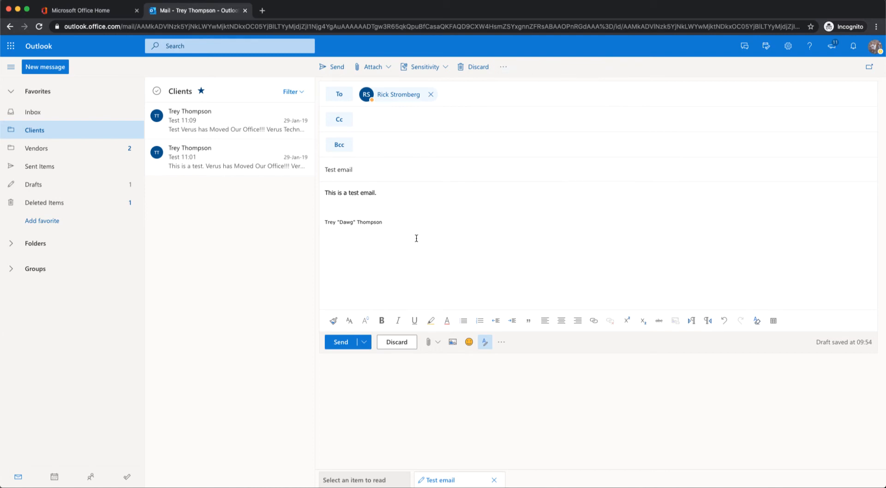
mouse_move(424, 306)
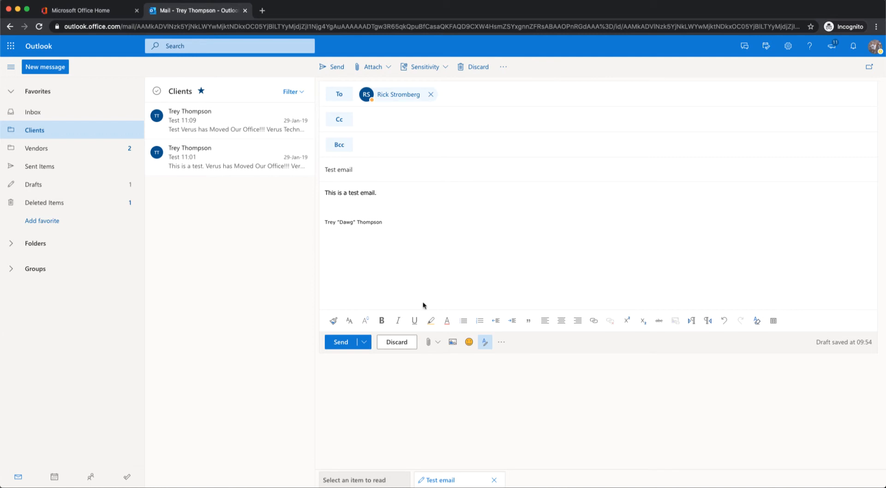
mouse_move(397, 342)
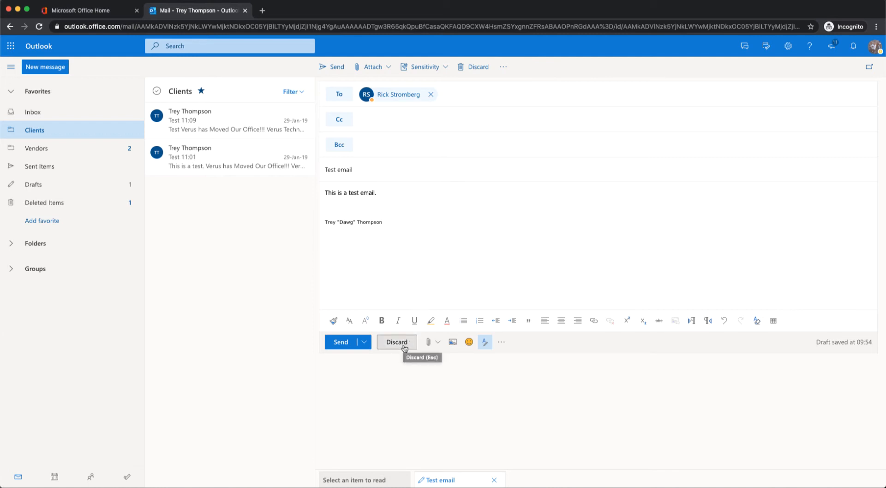
mouse_move(396, 342)
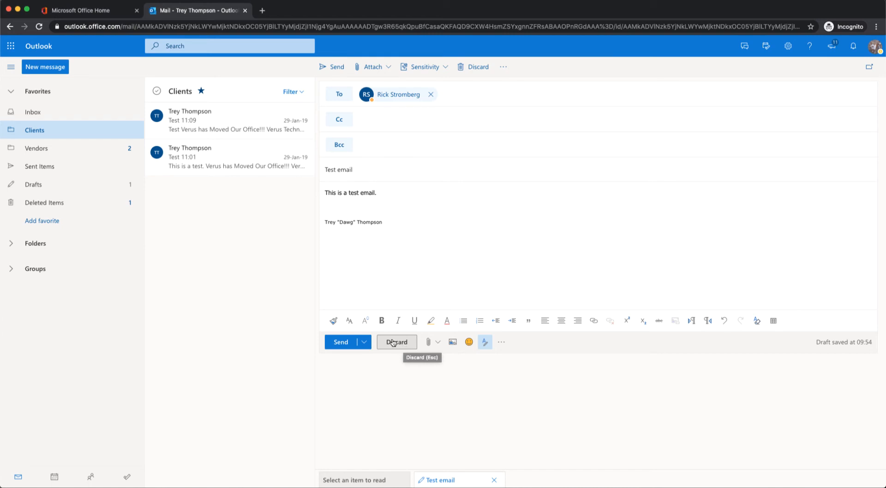
Discard the Test email draft and confirm it in the Discard message dialog
click(396, 342)
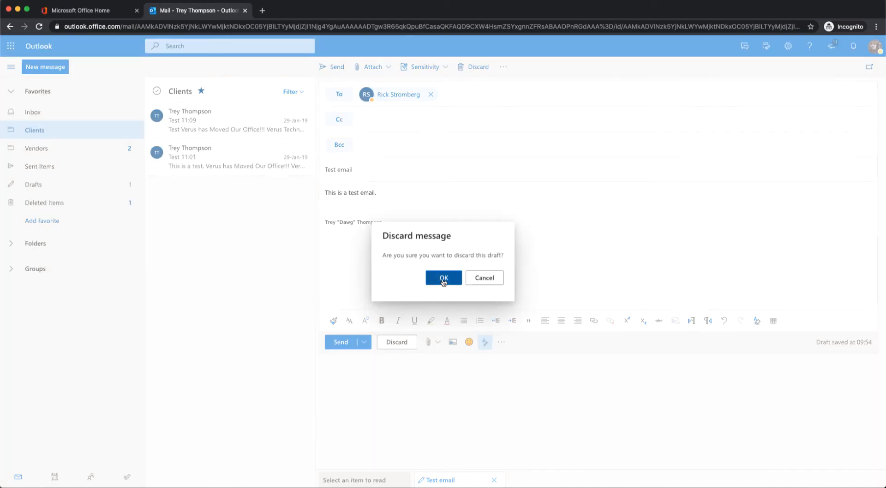
click(443, 277)
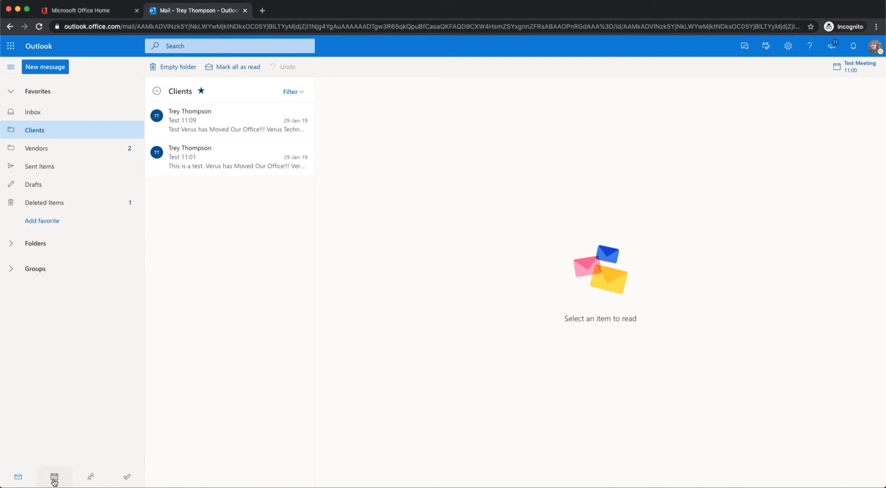
mouse_move(55, 478)
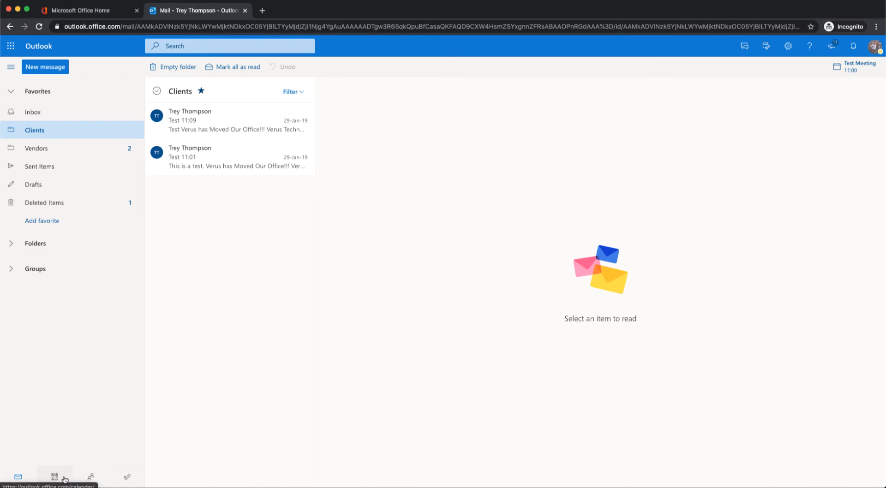
mouse_move(90, 477)
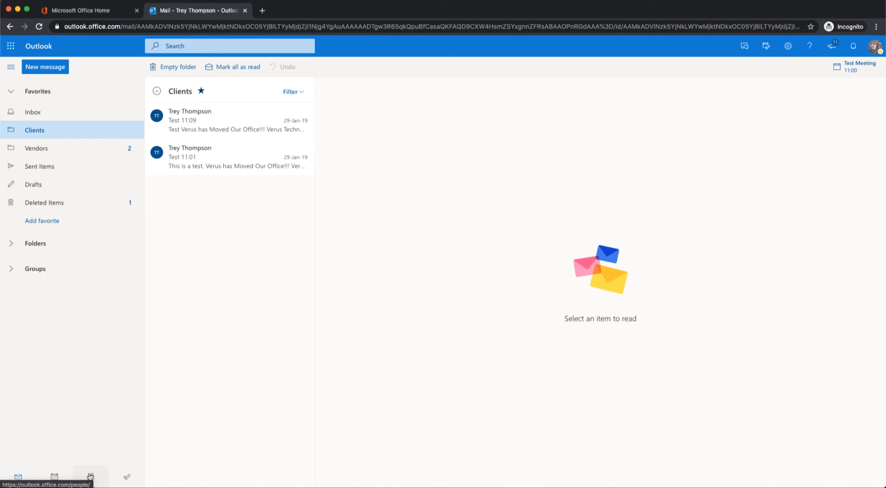
mouse_move(55, 478)
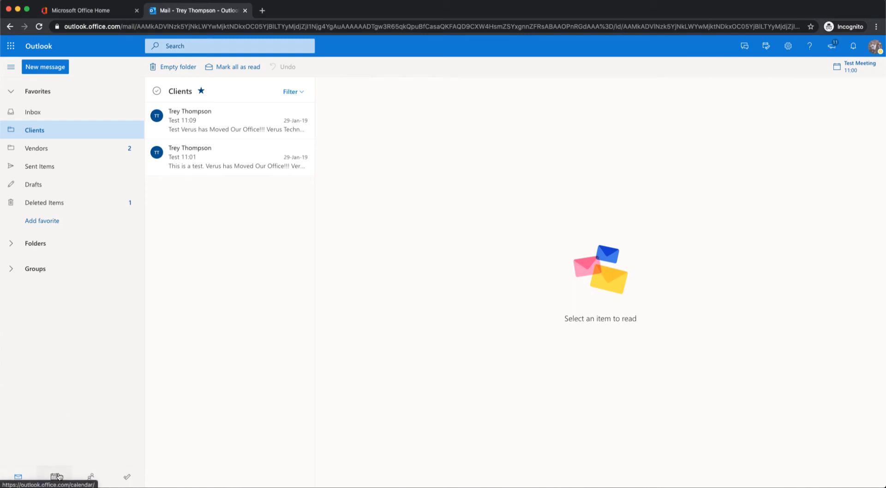
mouse_move(66, 451)
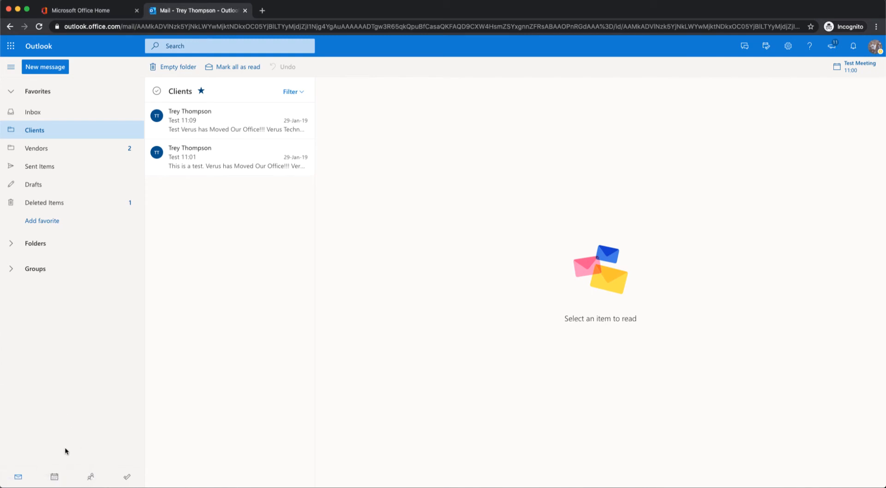
mouse_move(55, 477)
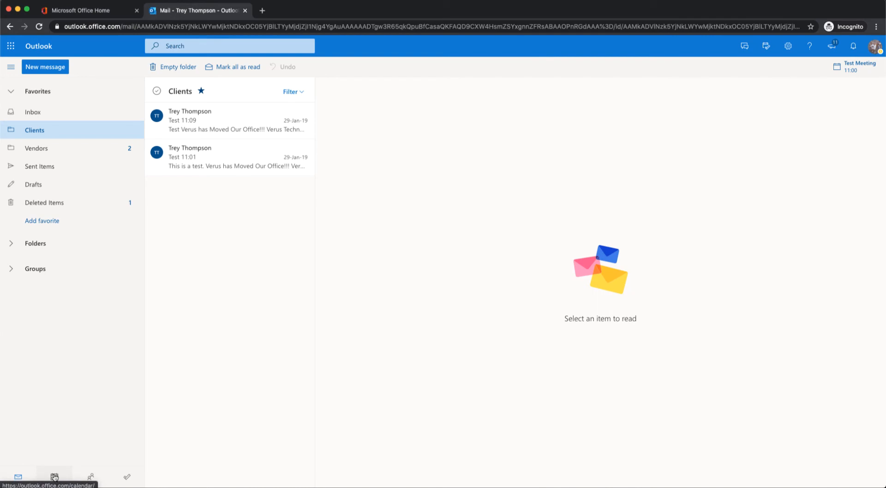
mouse_move(90, 478)
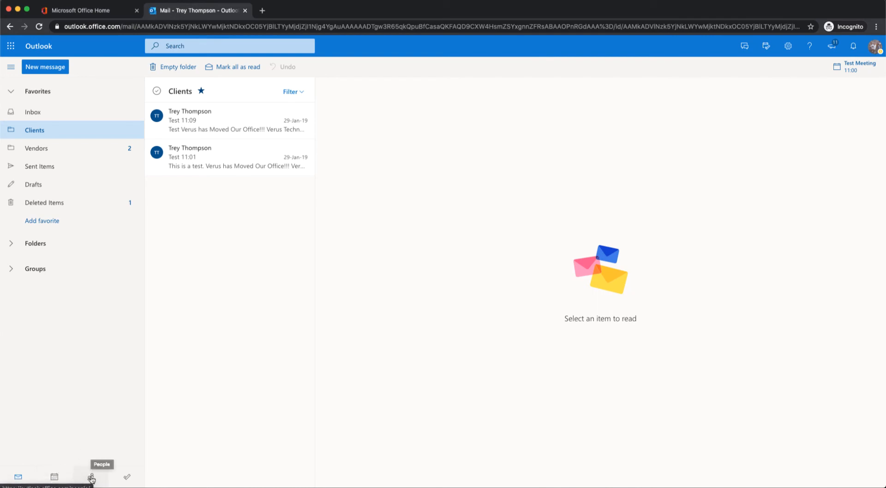
mouse_move(54, 476)
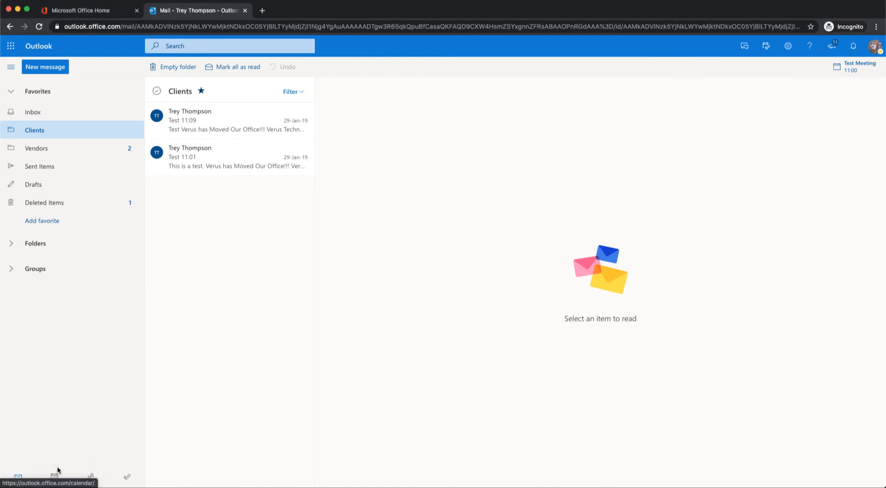
mouse_move(61, 451)
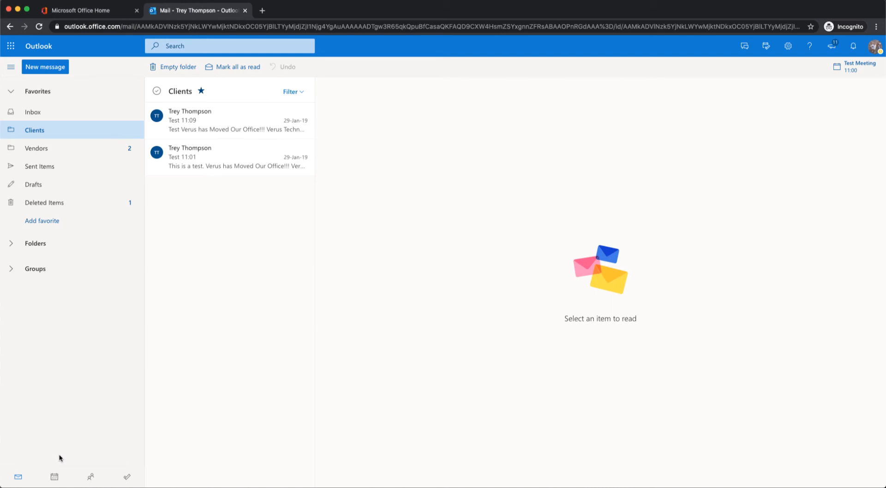
Open Calendar and People in new tabs, then browse through Mail, People and Calendar tabs
click(54, 477)
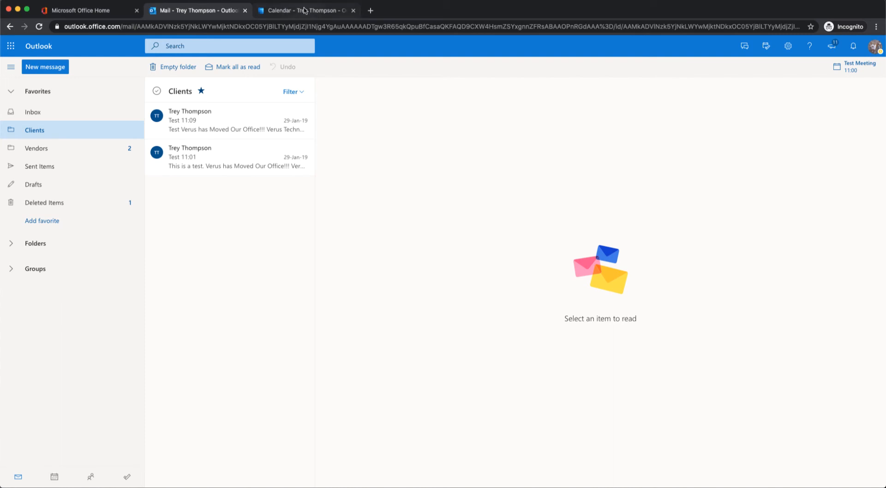
mouse_move(90, 477)
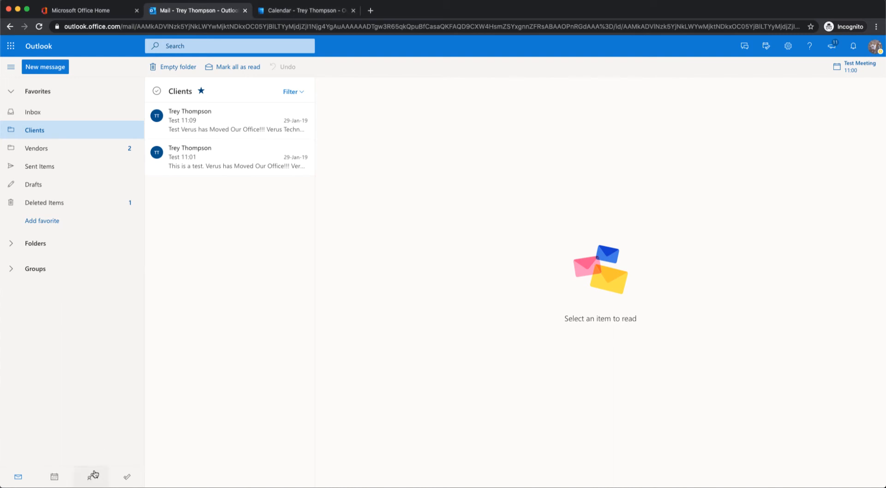
click(90, 476)
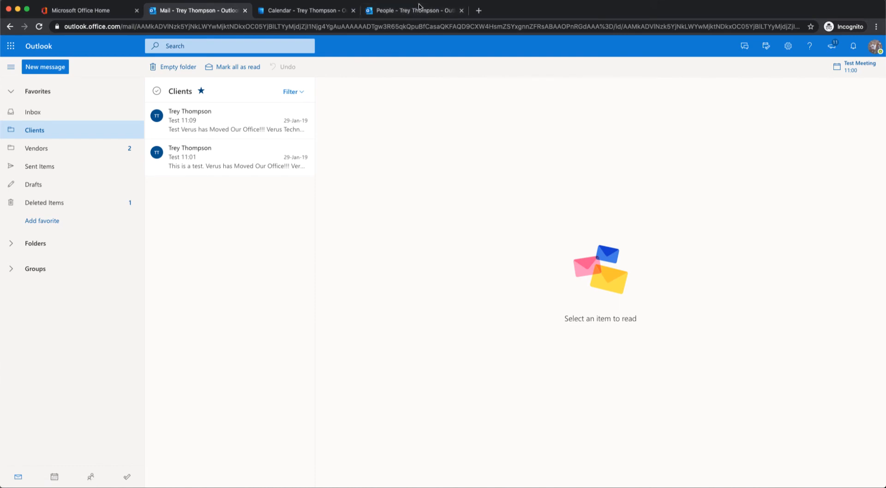
mouse_move(245, 259)
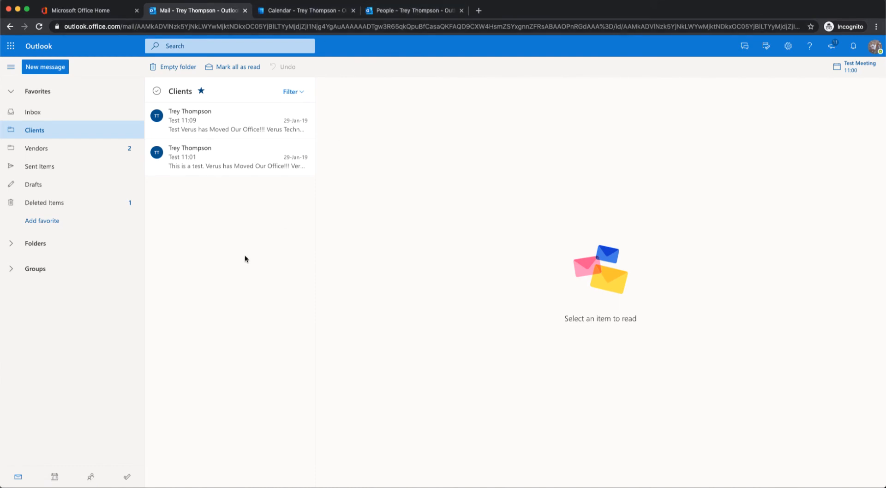
mouse_move(304, 39)
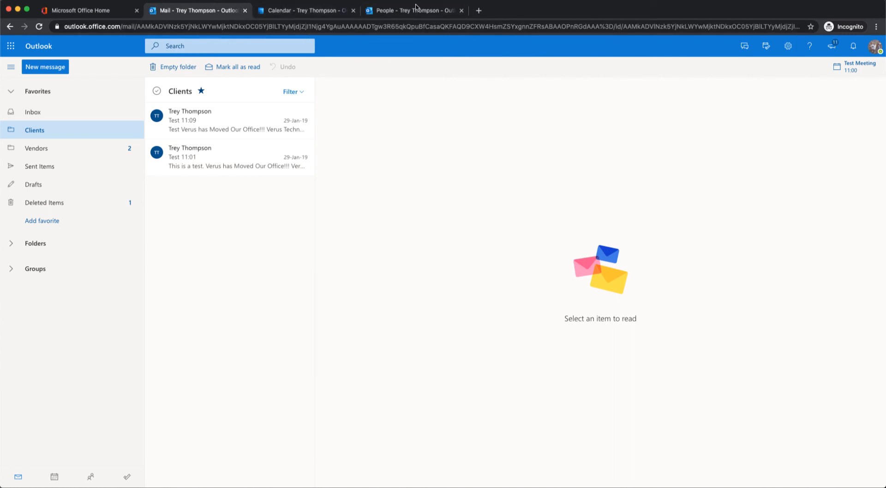
click(305, 10)
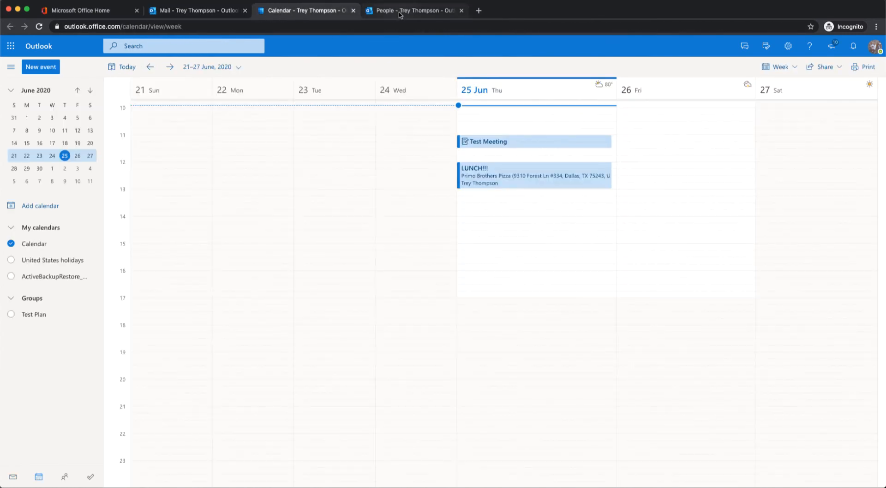
click(197, 10)
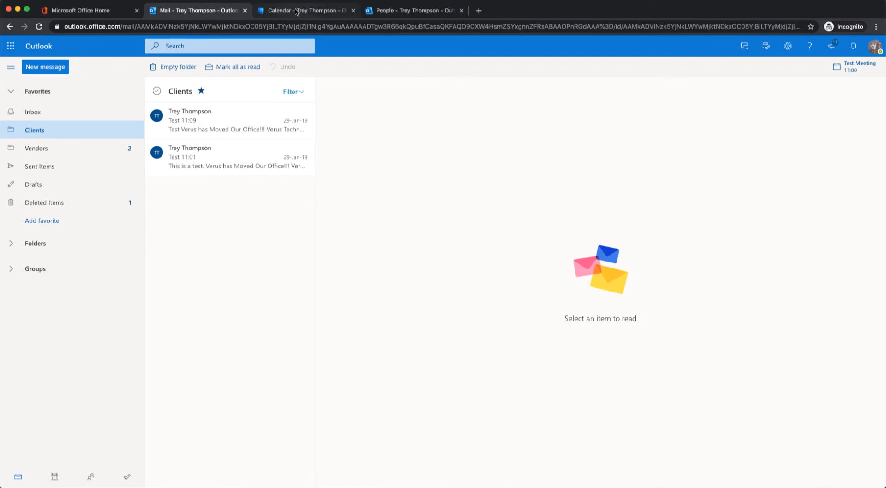
click(413, 10)
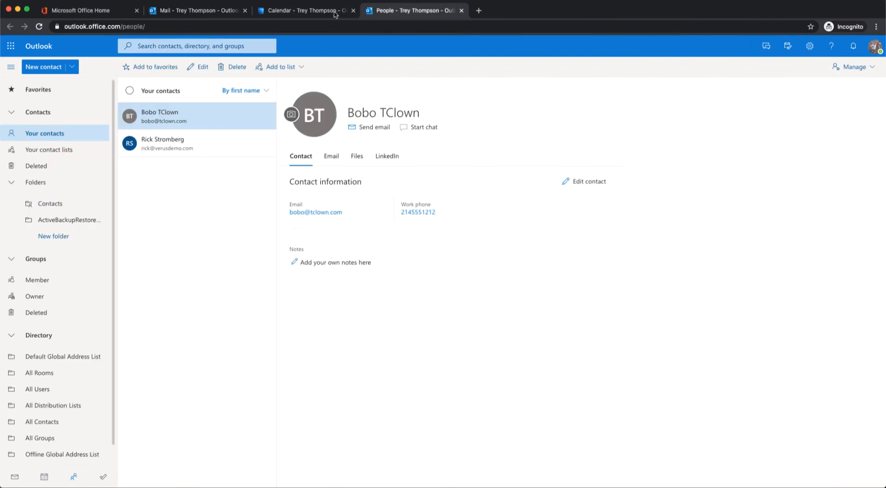
click(305, 10)
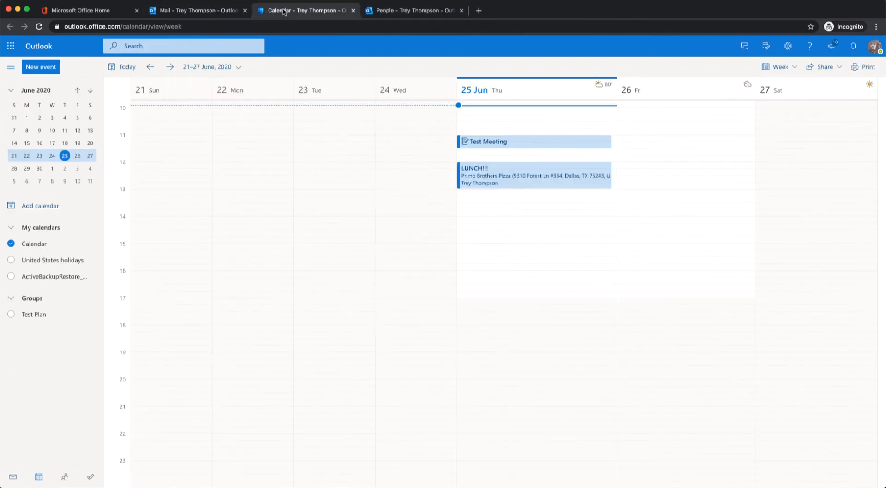
scroll(up, 3)
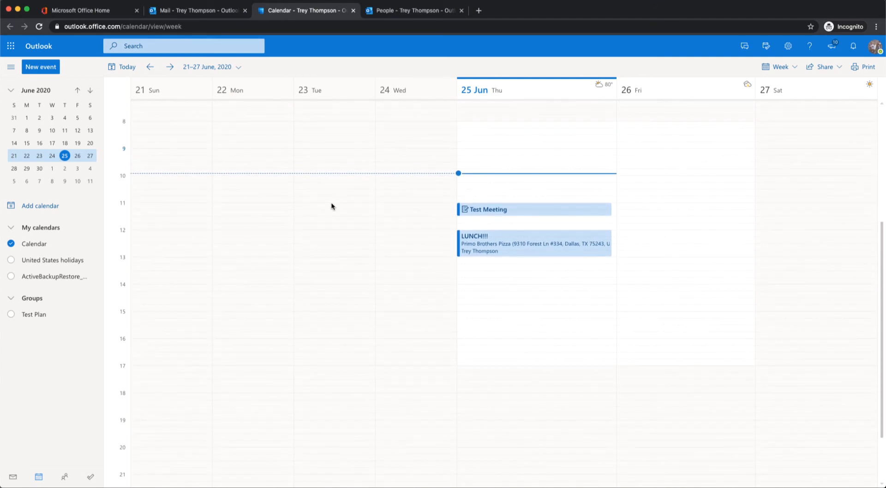
mouse_move(423, 122)
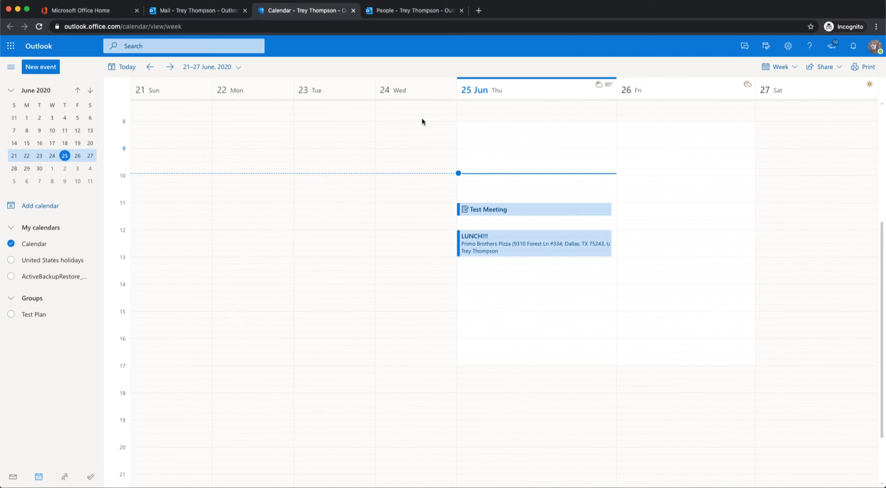
mouse_move(397, 290)
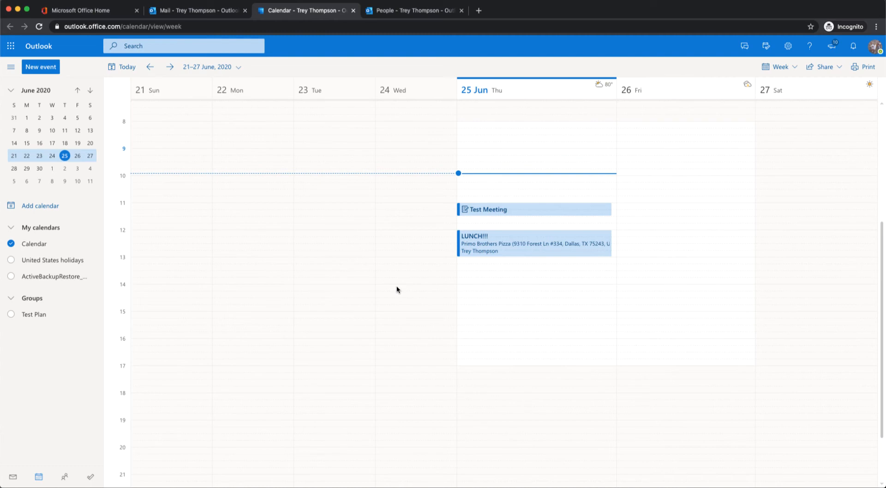
mouse_move(777, 197)
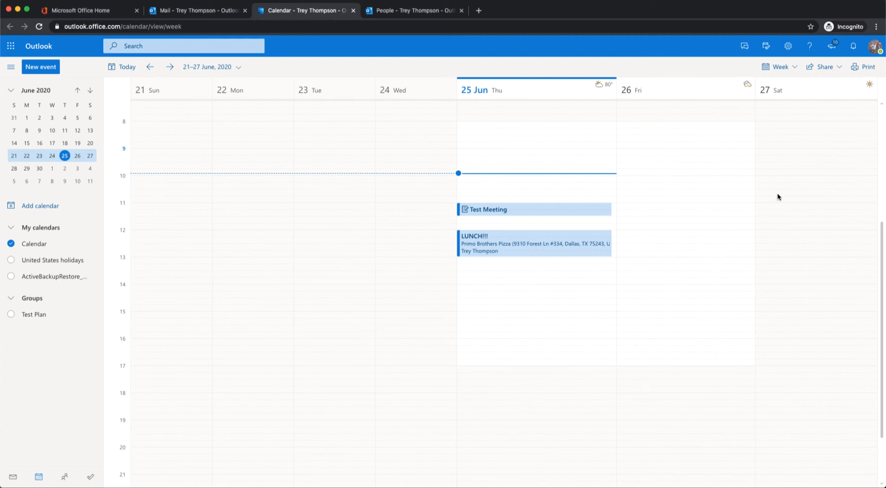
click(779, 66)
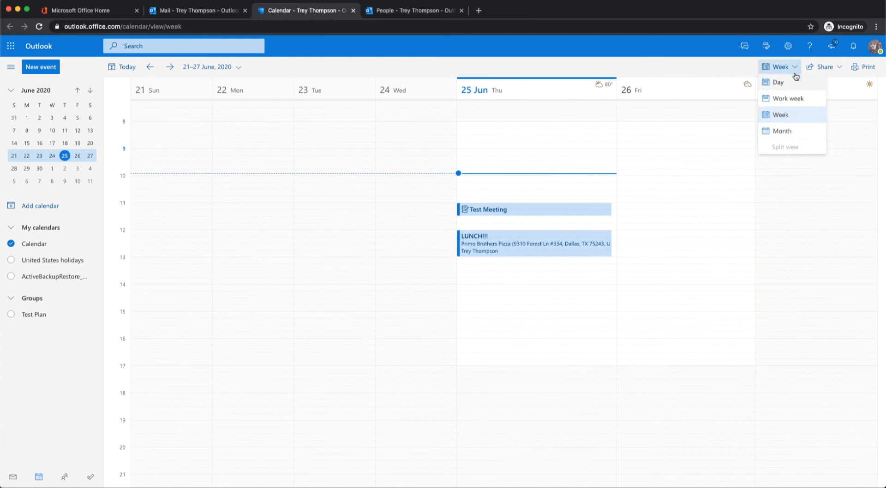
click(787, 98)
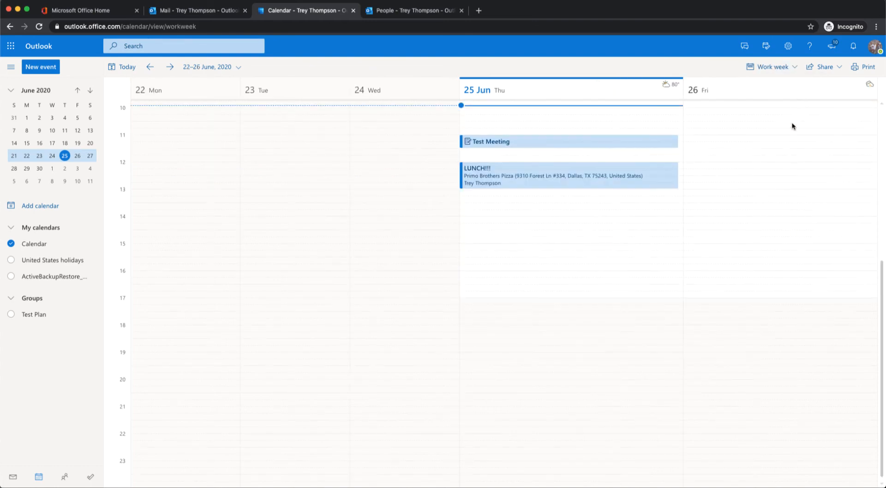
mouse_move(654, 216)
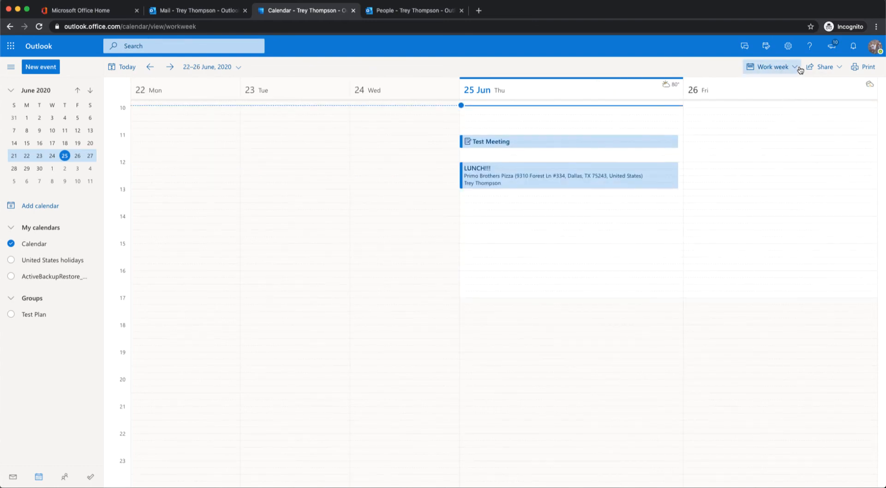
click(775, 66)
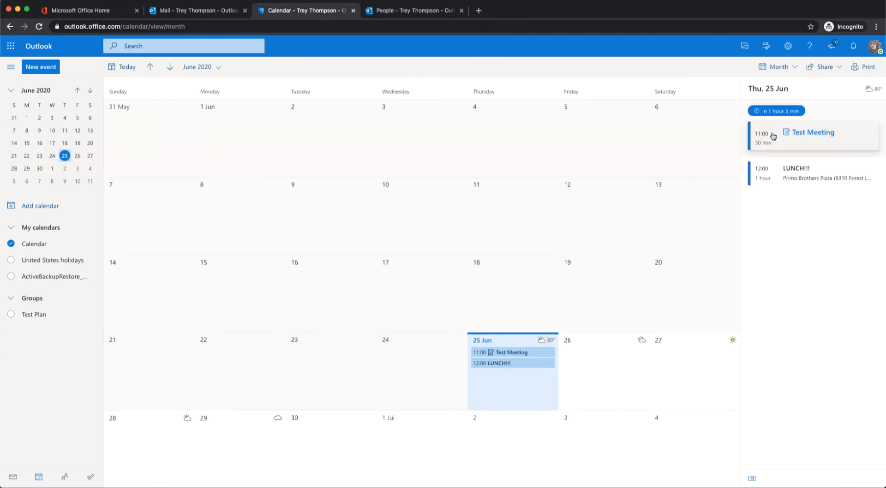
mouse_move(771, 213)
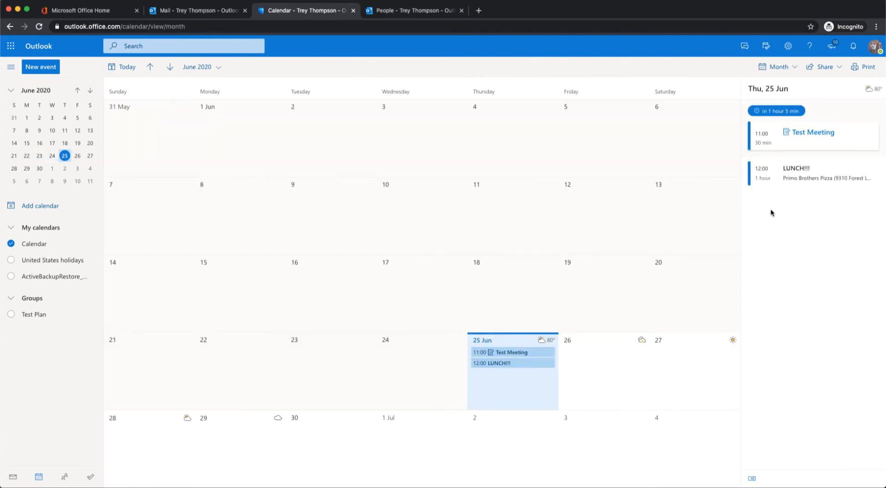
mouse_move(817, 231)
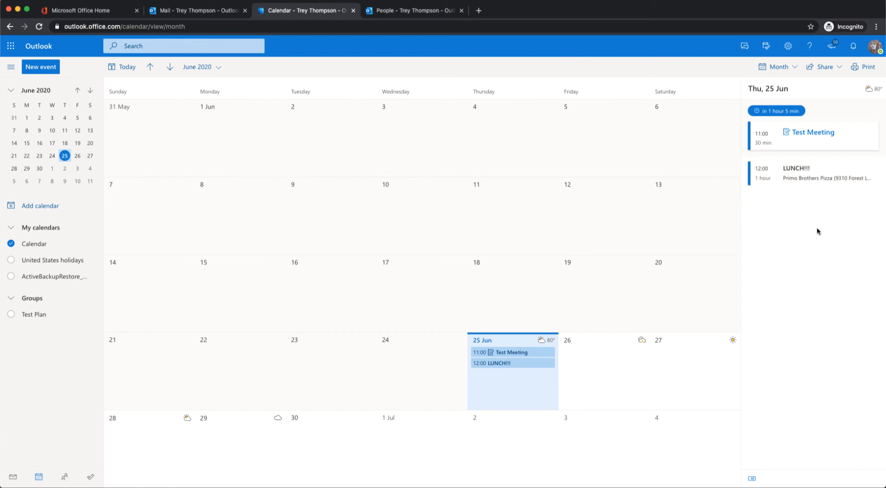
click(779, 66)
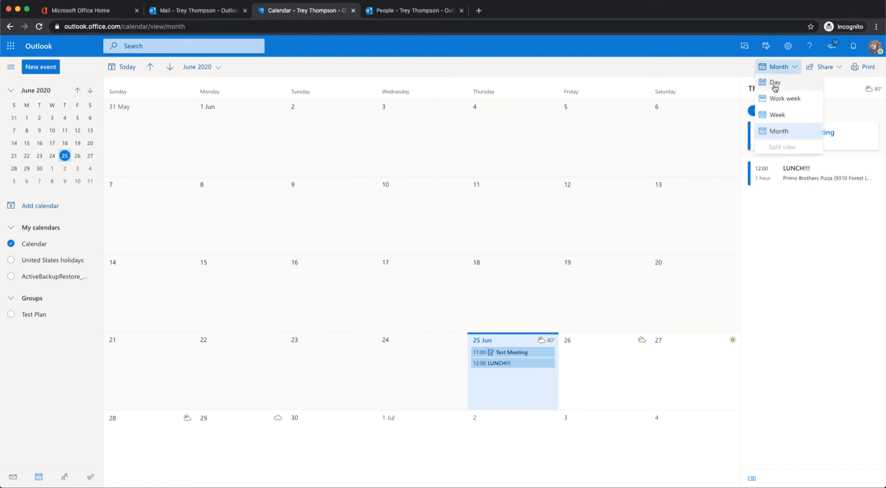
click(777, 115)
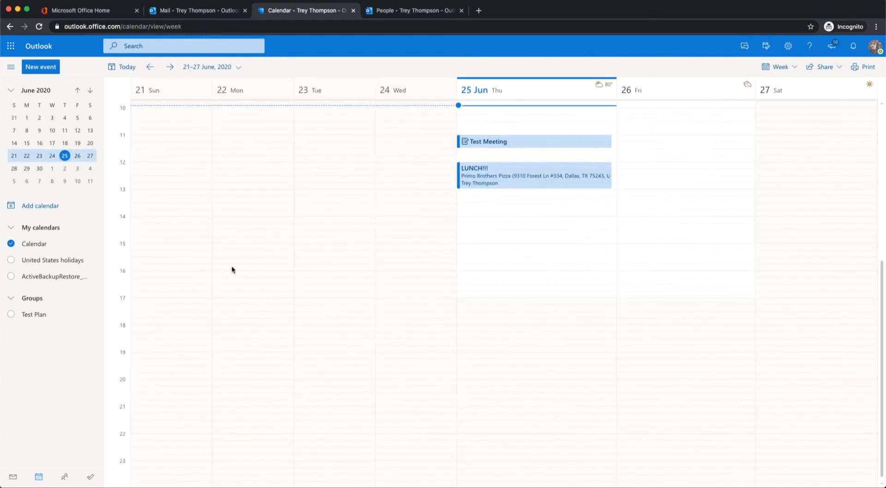
mouse_move(79, 221)
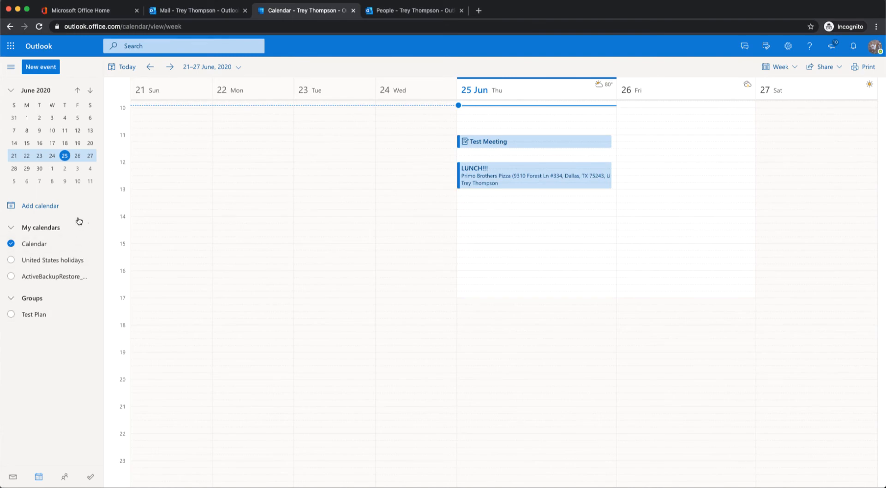
mouse_move(40, 206)
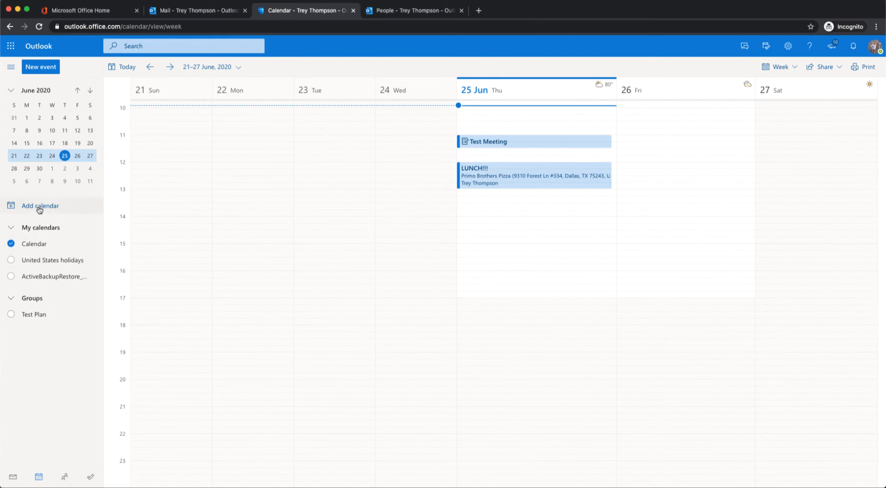
click(40, 206)
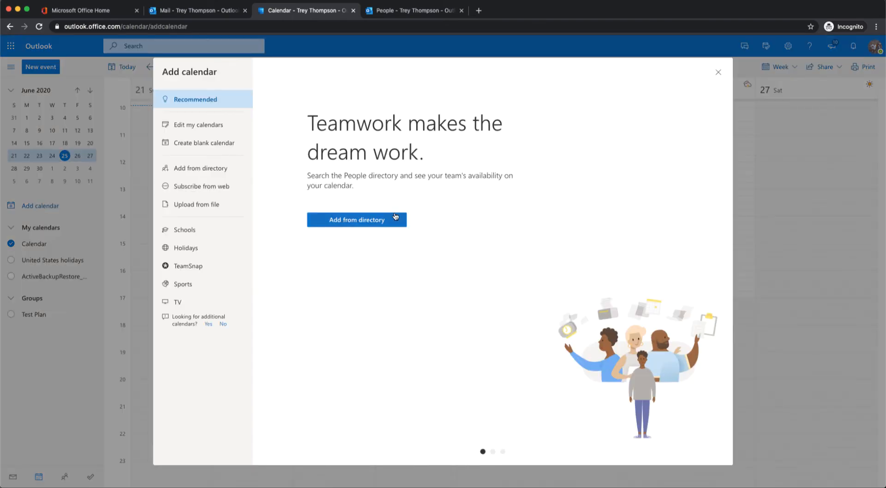
mouse_move(32, 208)
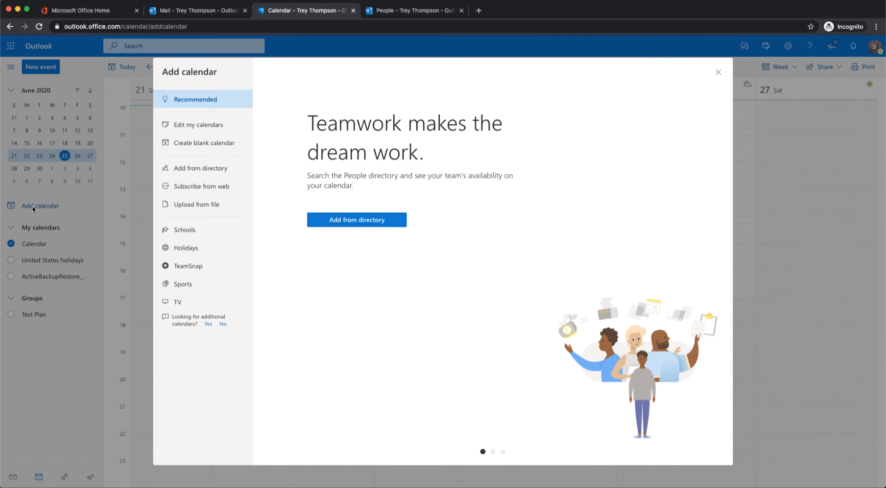
mouse_move(356, 219)
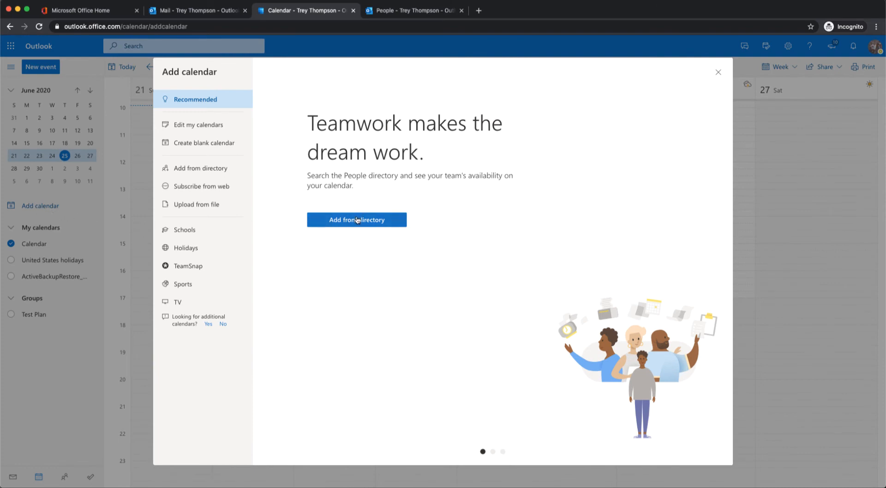
mouse_move(370, 219)
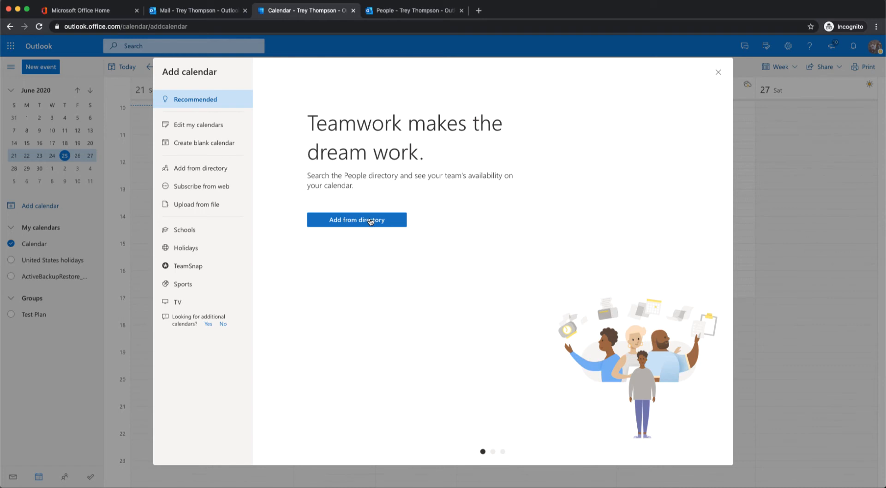
click(357, 220)
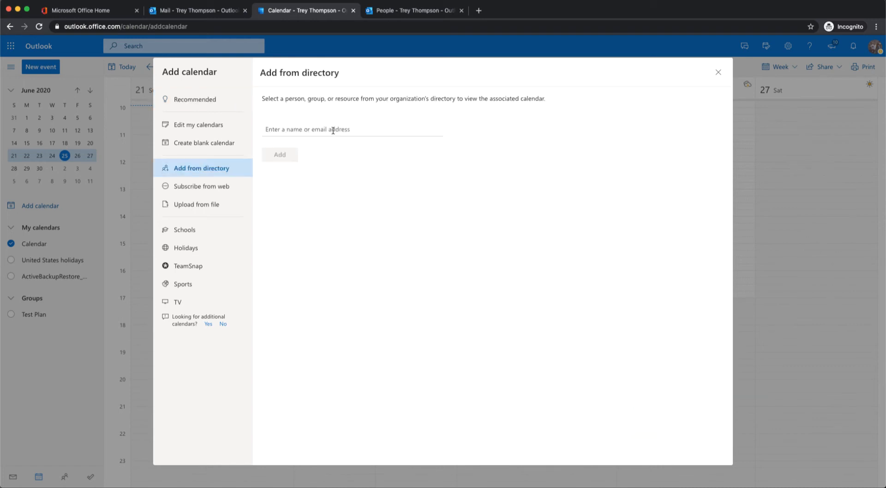
click(350, 128)
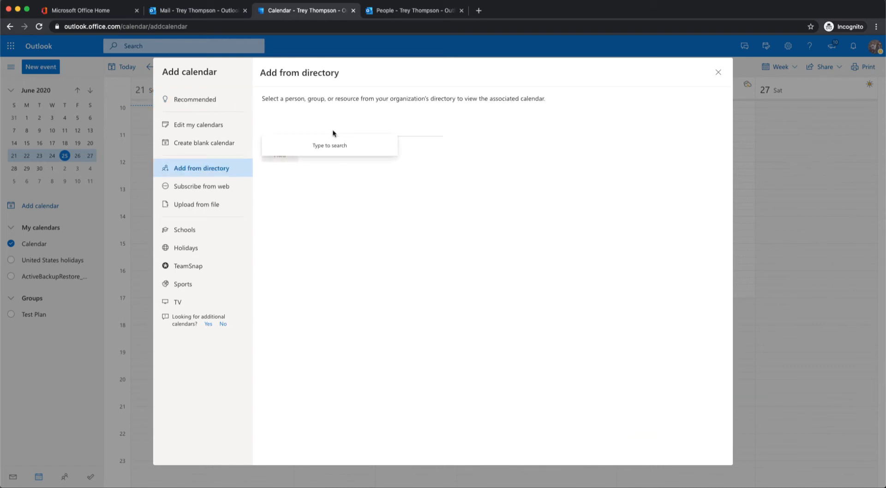
text(rick)
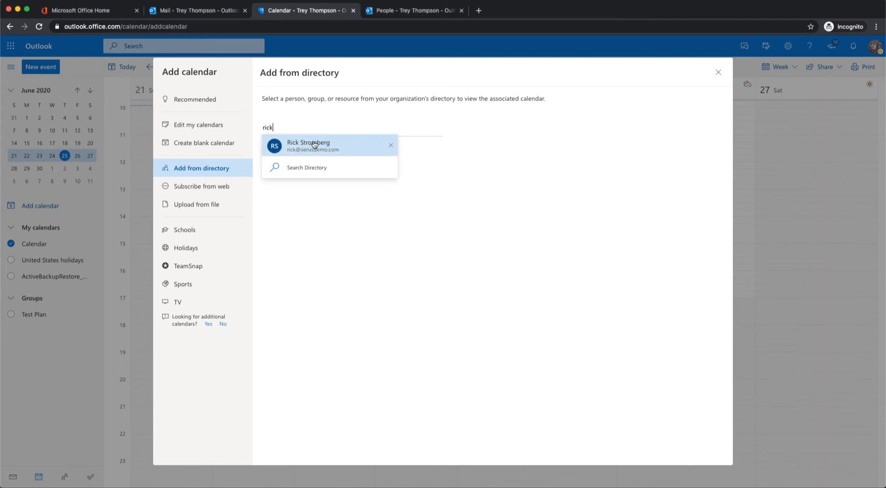
click(308, 146)
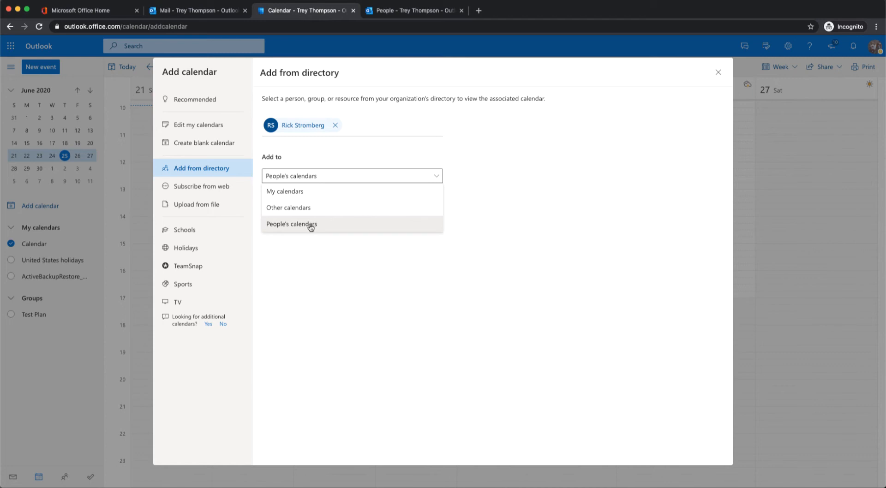
mouse_move(232, 222)
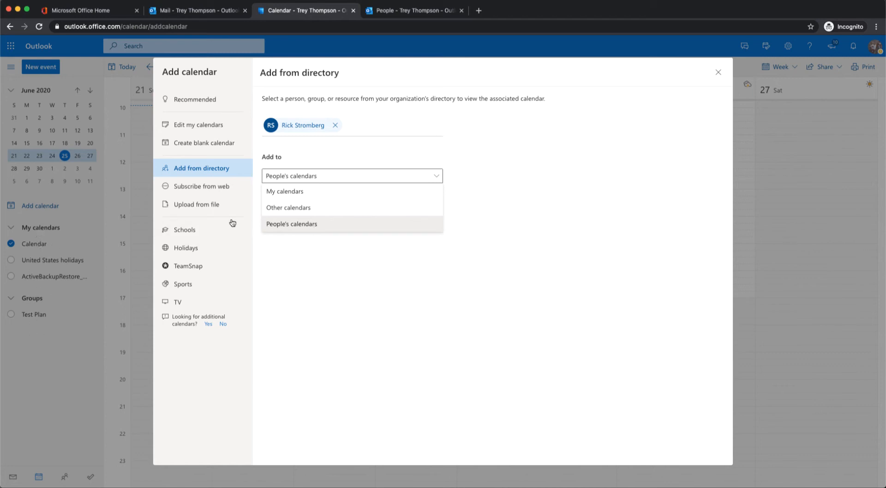
mouse_move(295, 228)
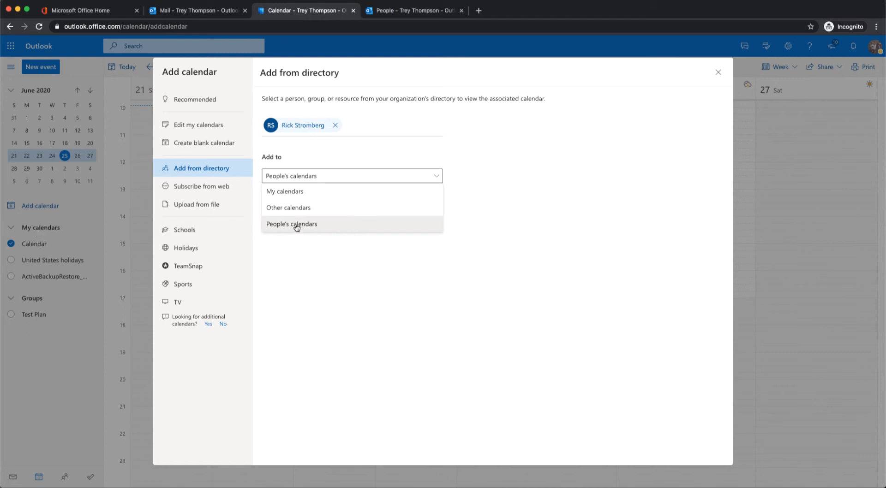
click(292, 224)
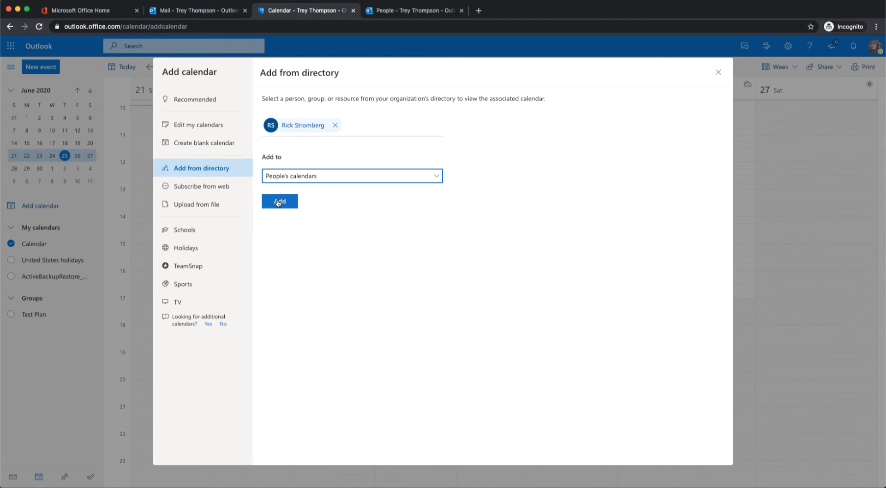
click(279, 202)
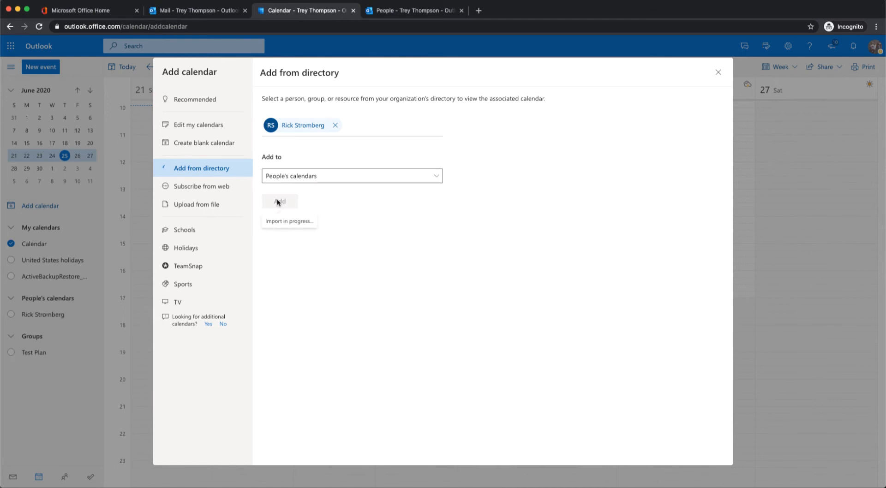
click(279, 201)
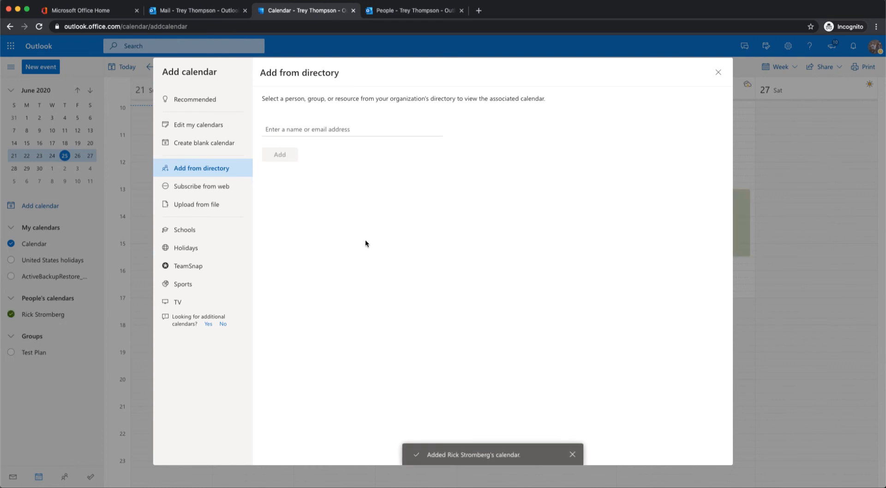
mouse_move(718, 73)
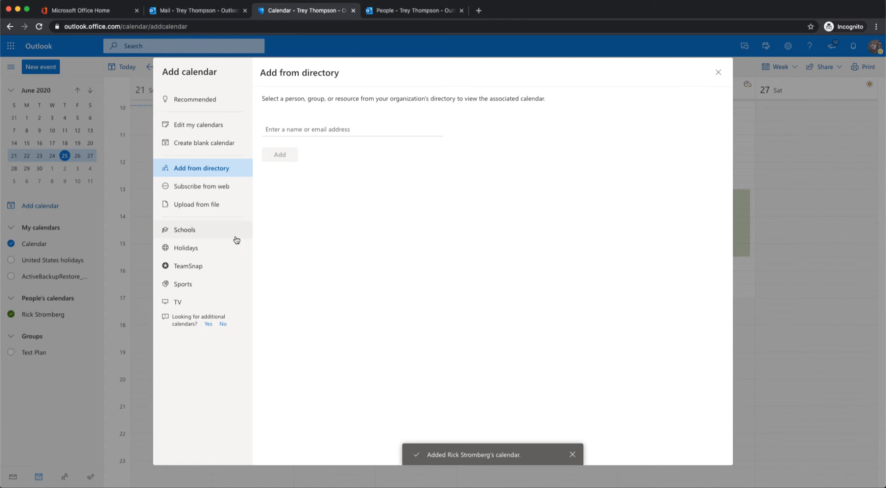
mouse_move(179, 251)
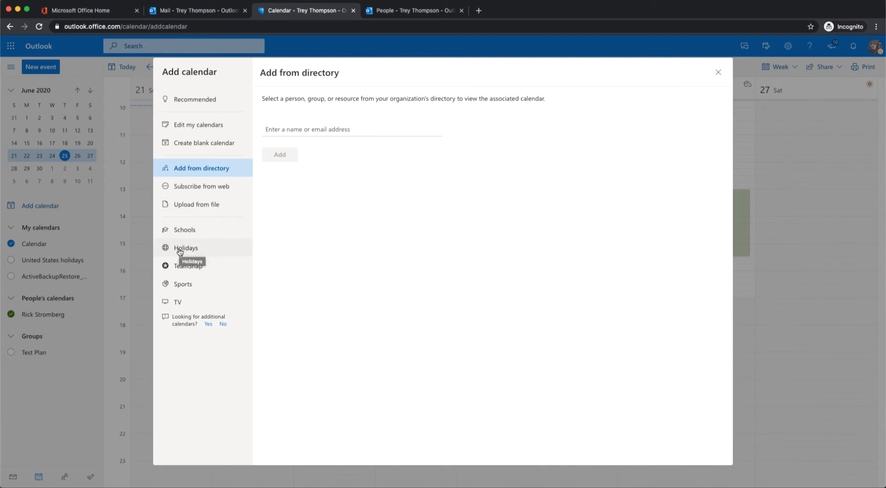
Subscribe to the All NBA Games calendar under Sports > NBA and close Add calendar
click(183, 284)
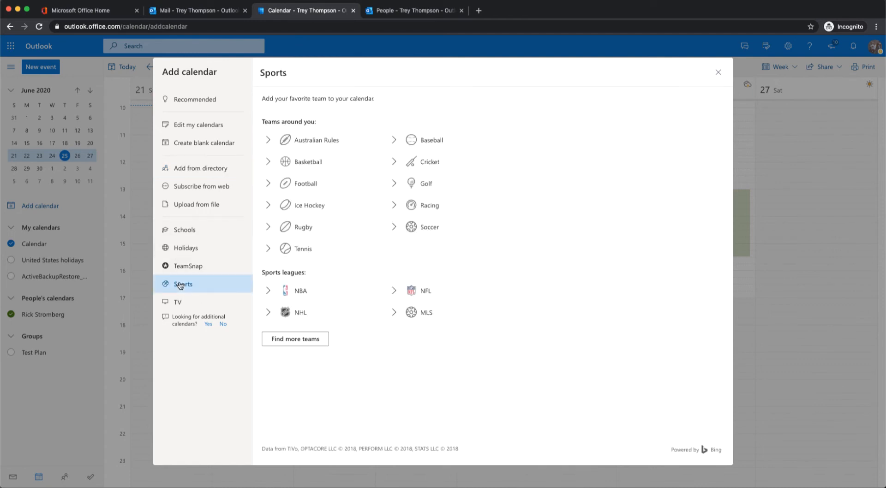
mouse_move(278, 281)
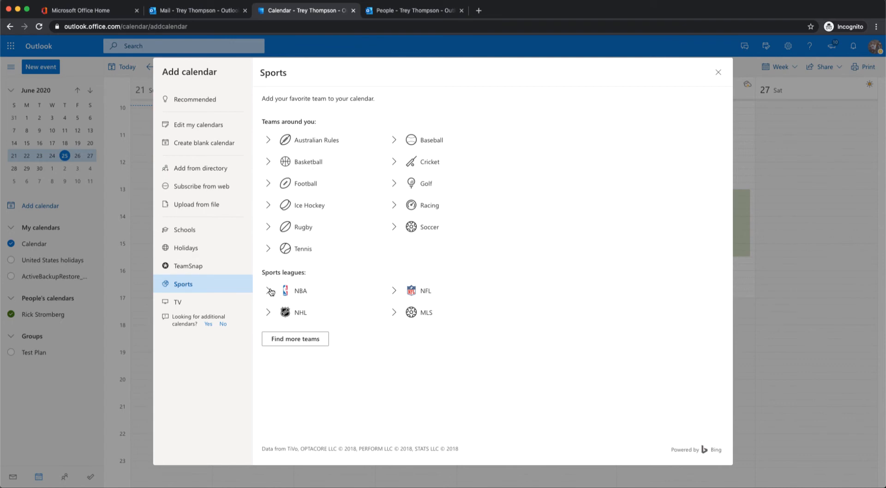
click(268, 291)
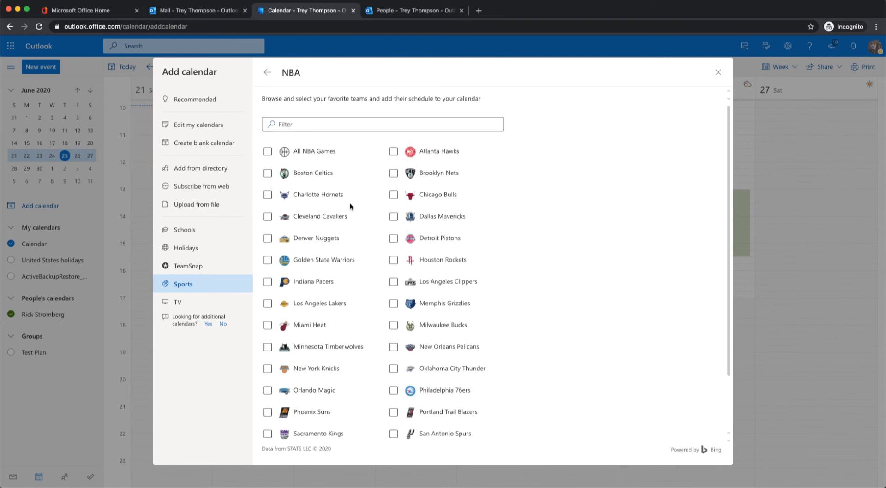
click(267, 151)
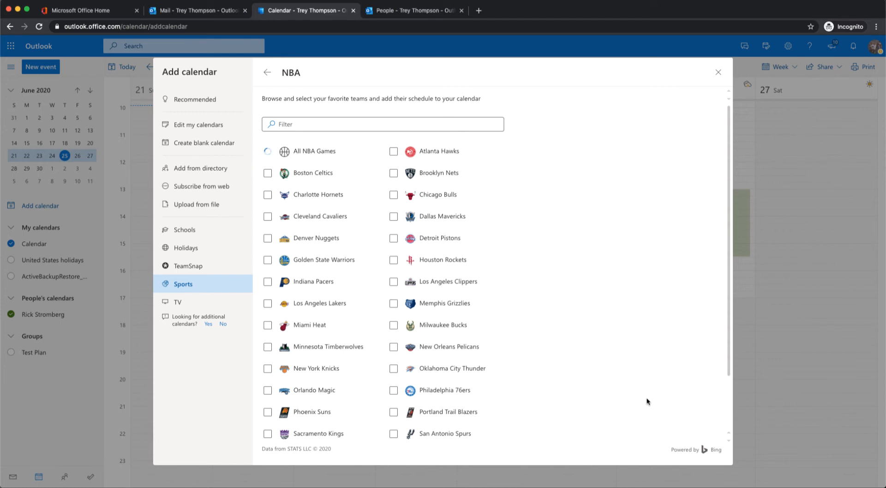
click(268, 151)
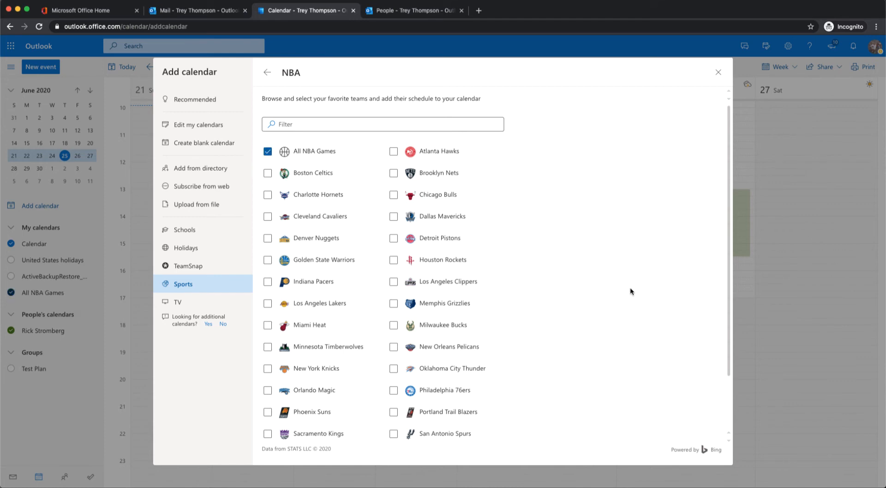
mouse_move(652, 402)
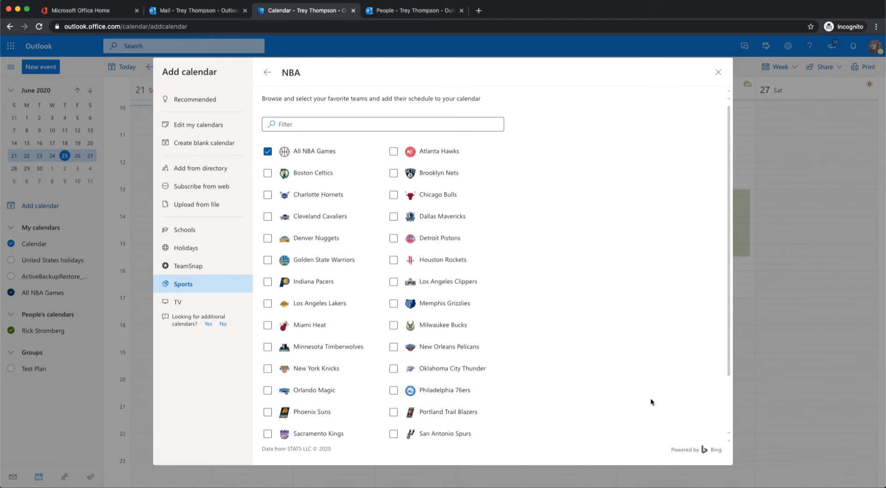
mouse_move(686, 184)
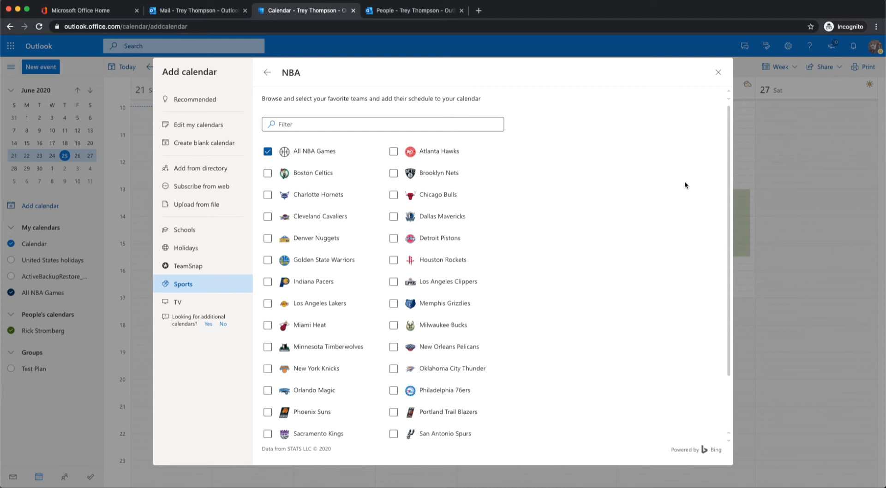
mouse_move(534, 241)
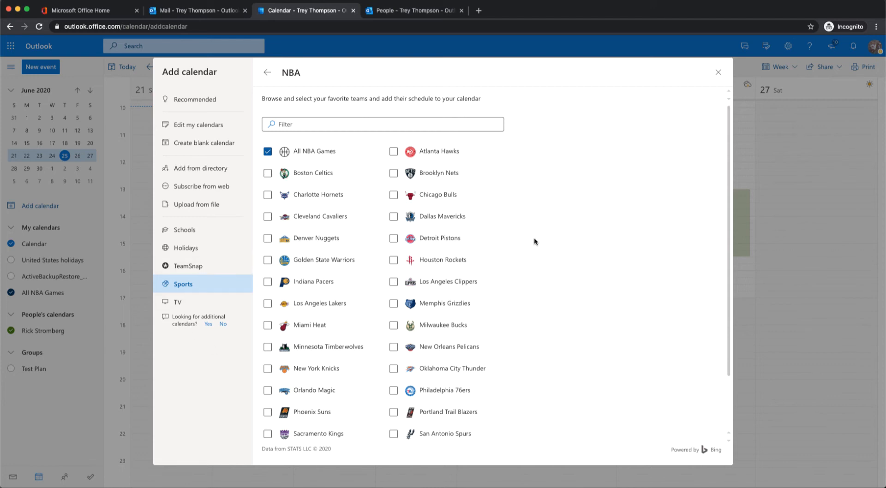
click(718, 72)
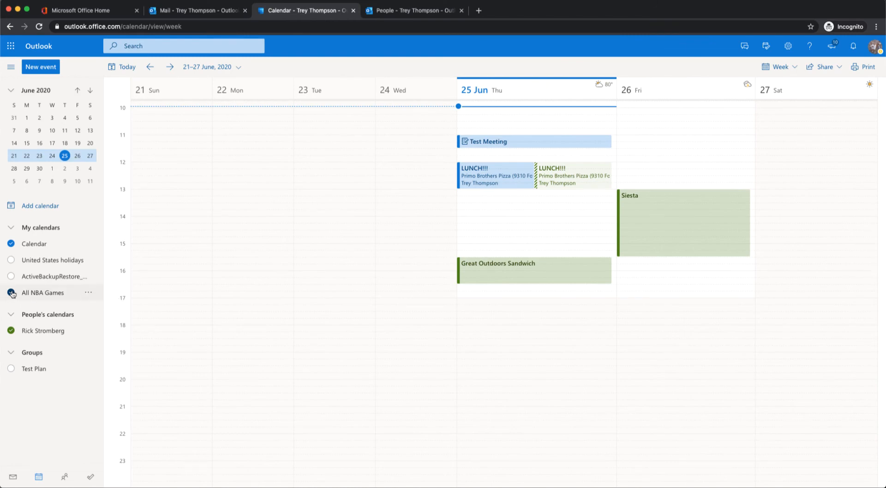
scroll(up, 3)
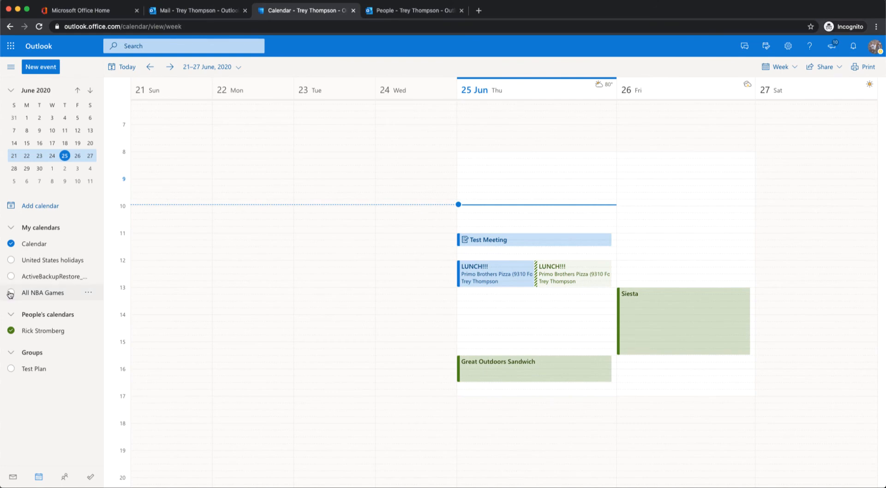
mouse_move(58, 330)
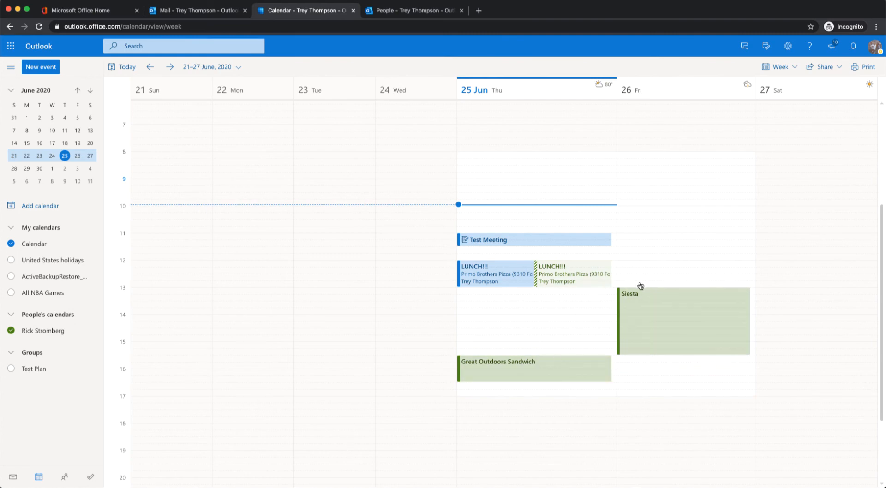
mouse_move(641, 325)
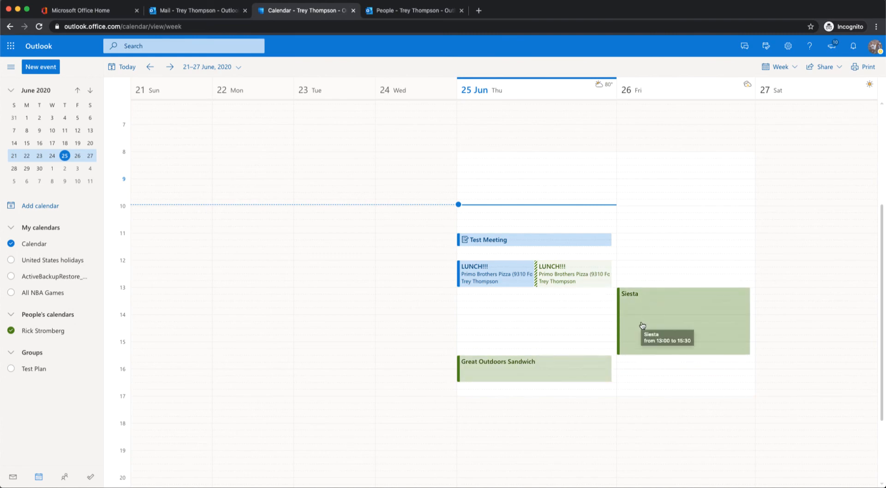
mouse_move(84, 335)
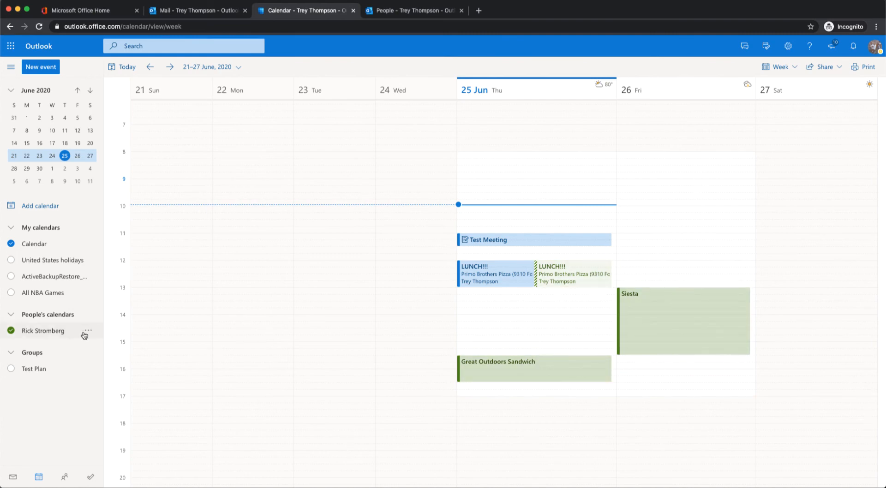
click(88, 330)
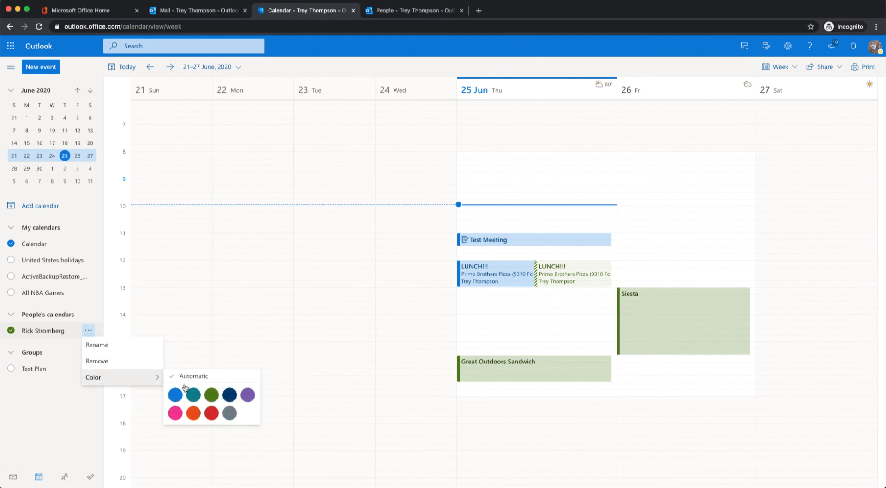
mouse_move(174, 413)
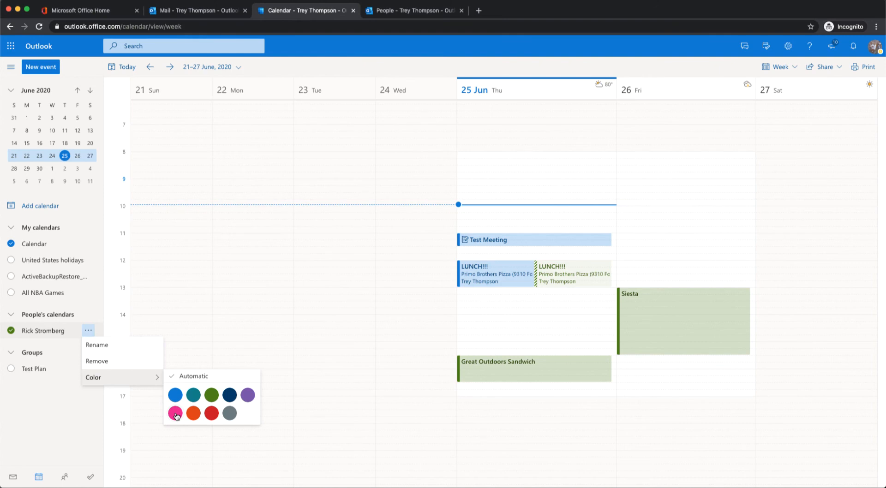
click(175, 413)
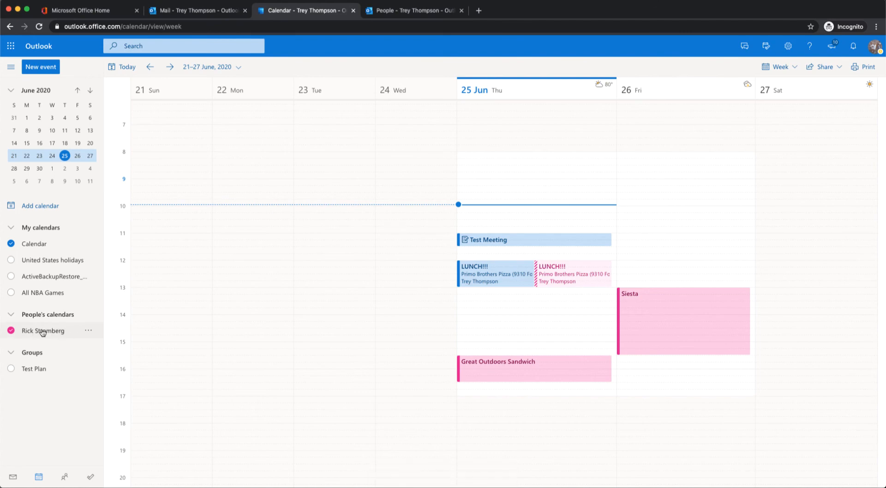
click(11, 243)
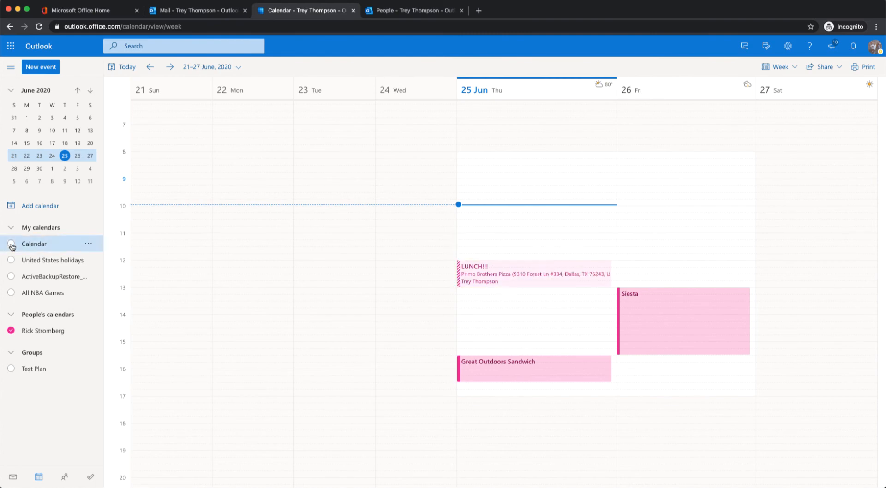
click(11, 243)
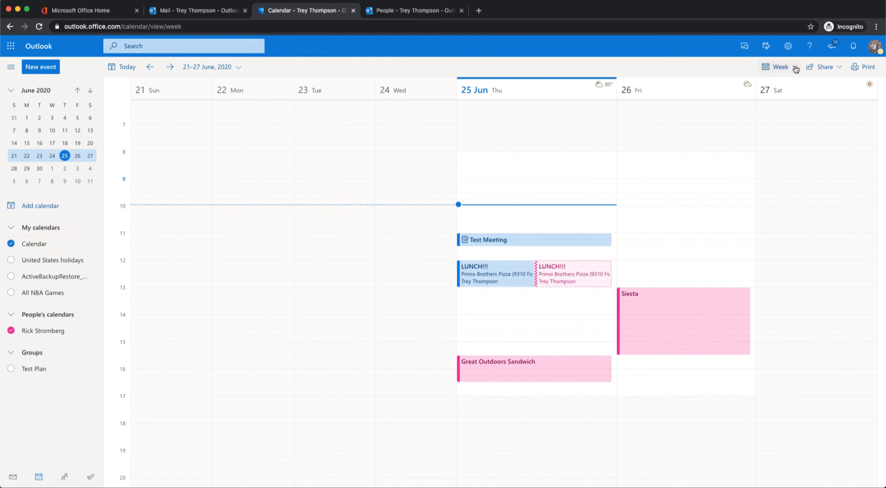
click(779, 66)
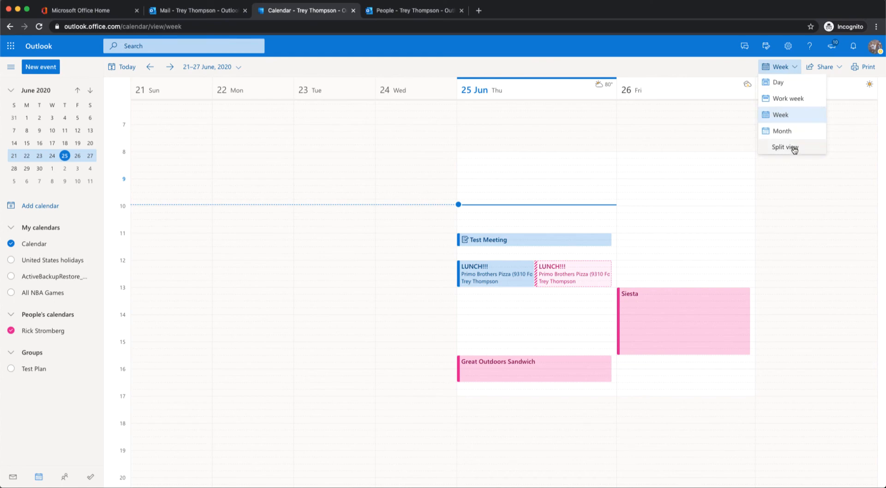
click(784, 148)
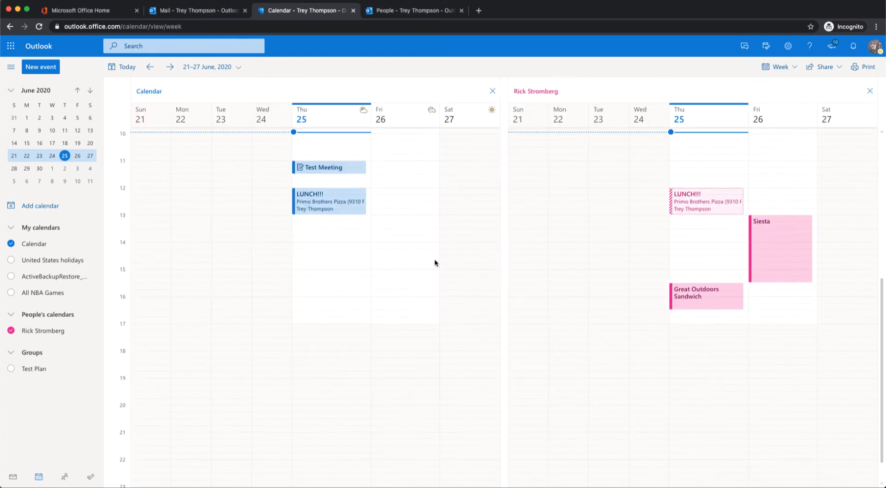
mouse_move(458, 255)
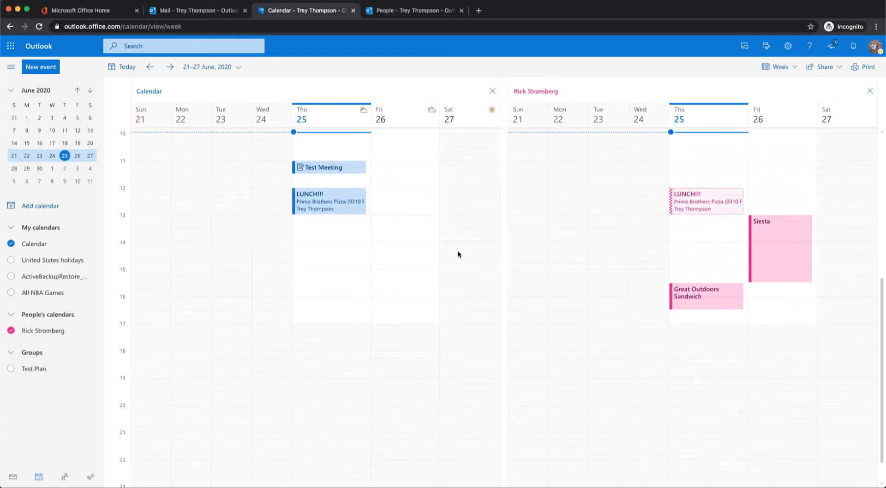
scroll(up, 3)
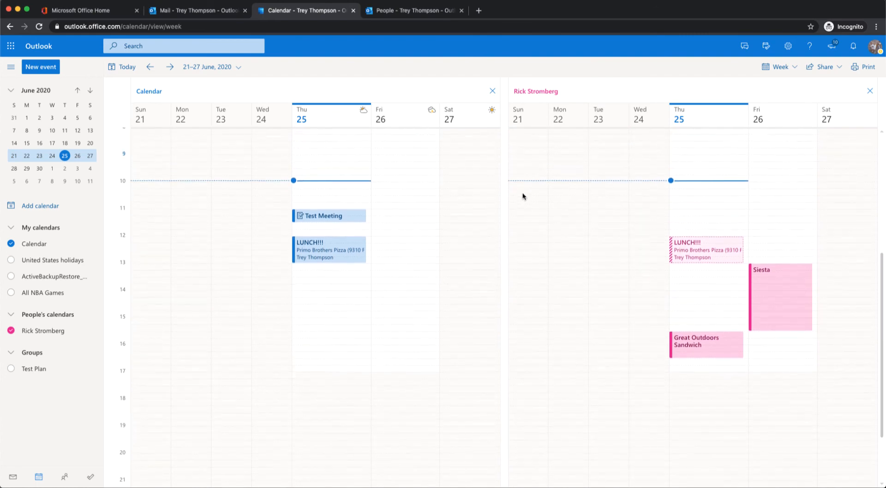
Switch from month layout to the 22–26 June work week view
click(781, 67)
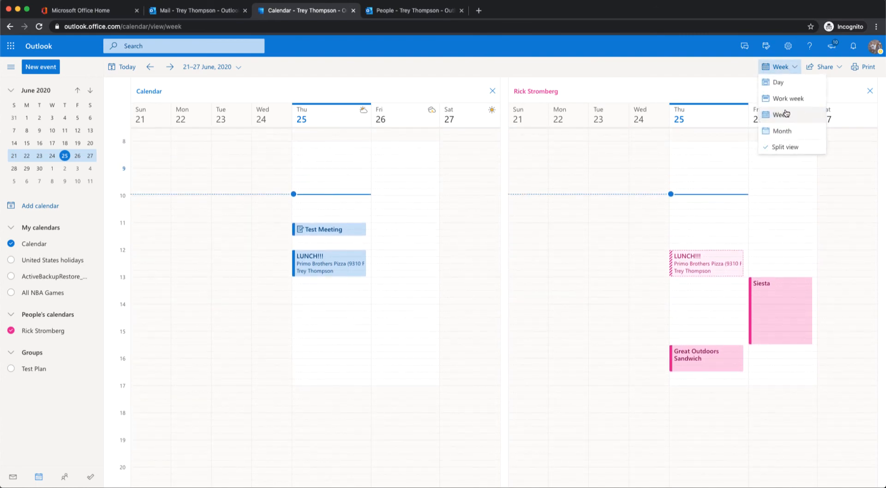
click(782, 131)
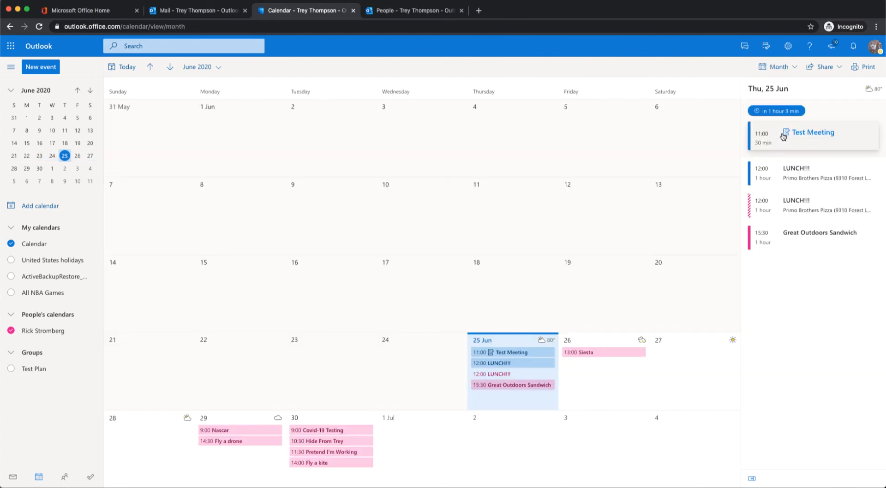
mouse_move(575, 348)
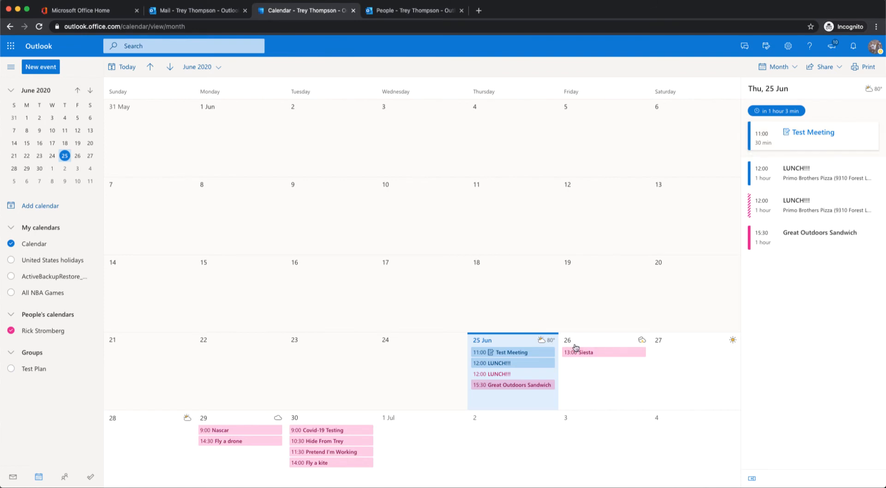
mouse_move(549, 418)
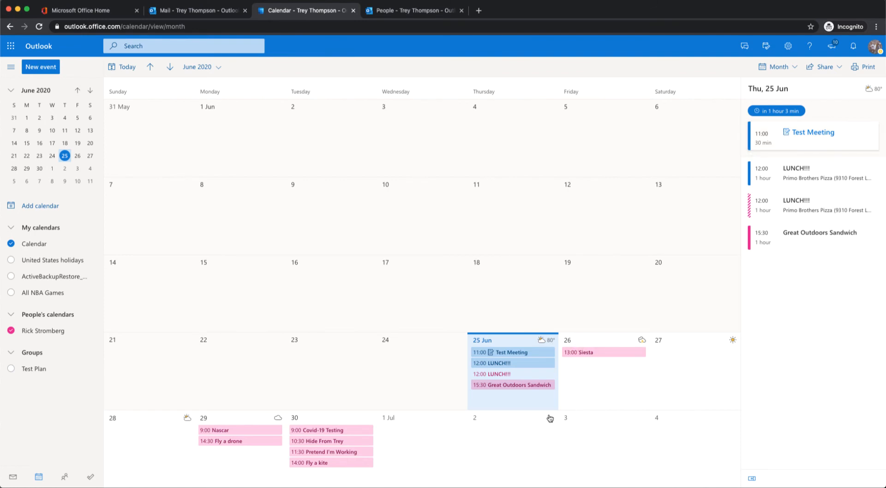
mouse_move(559, 408)
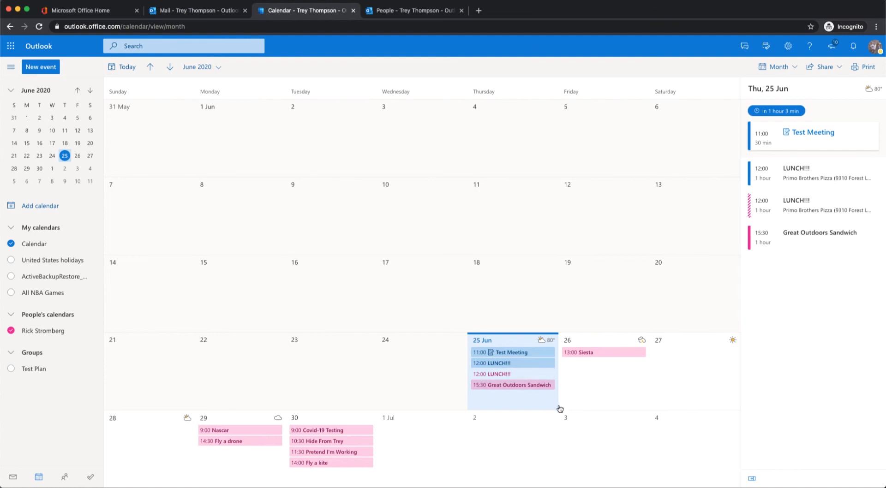
mouse_move(592, 383)
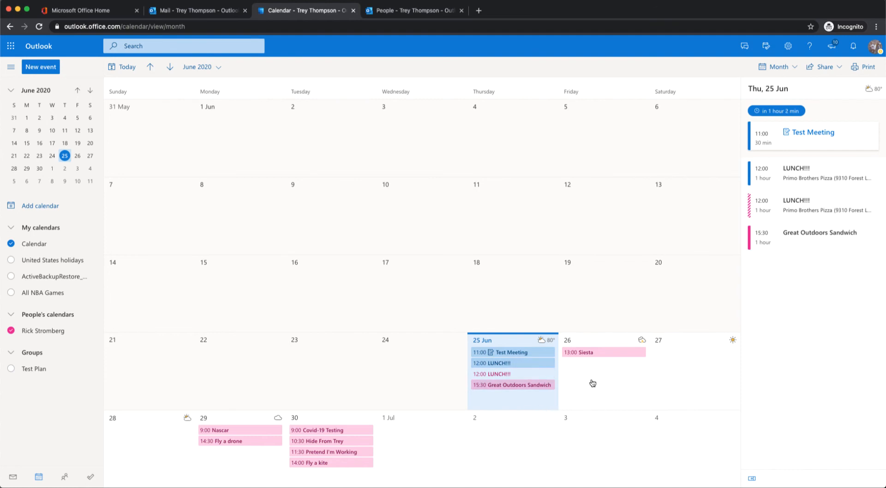
click(778, 66)
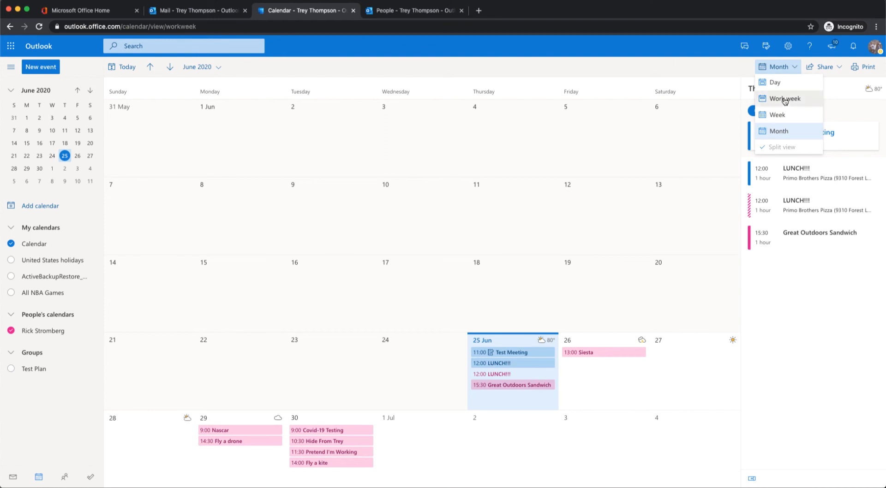
click(785, 98)
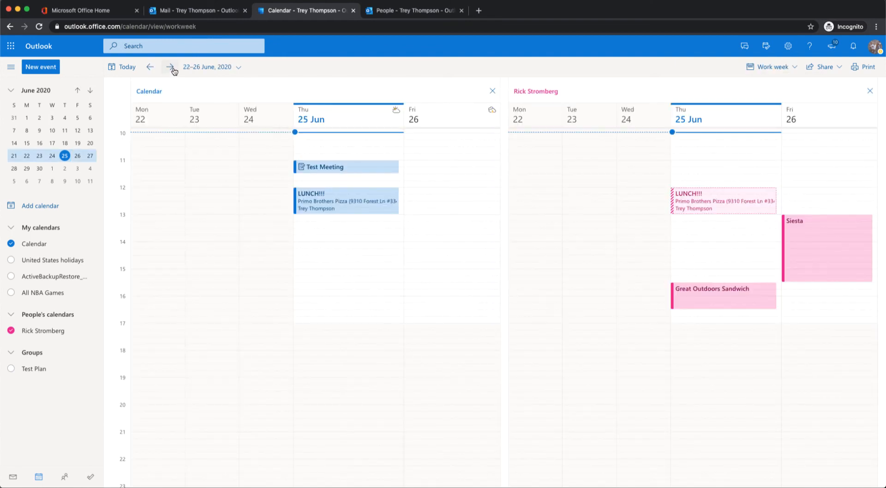
click(170, 66)
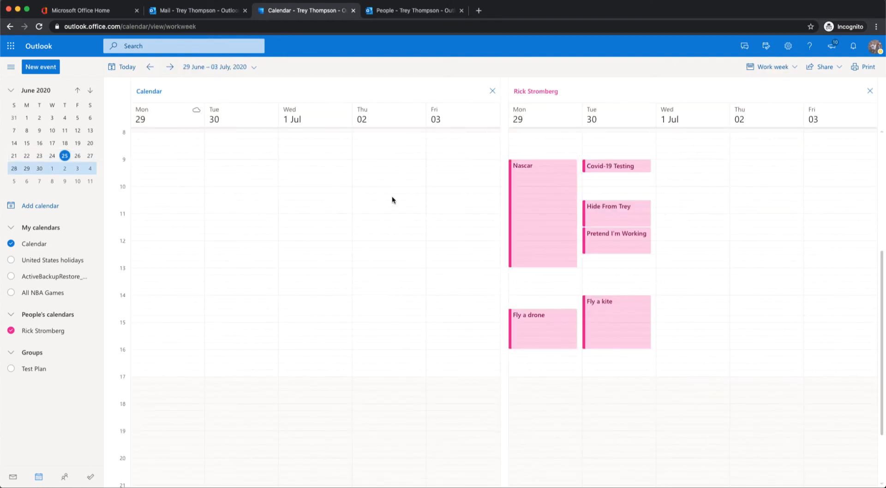
mouse_move(604, 195)
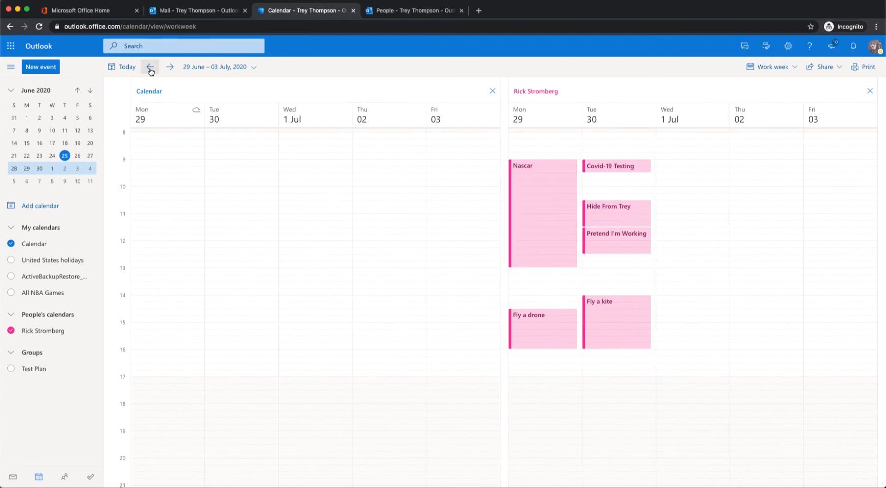
click(149, 66)
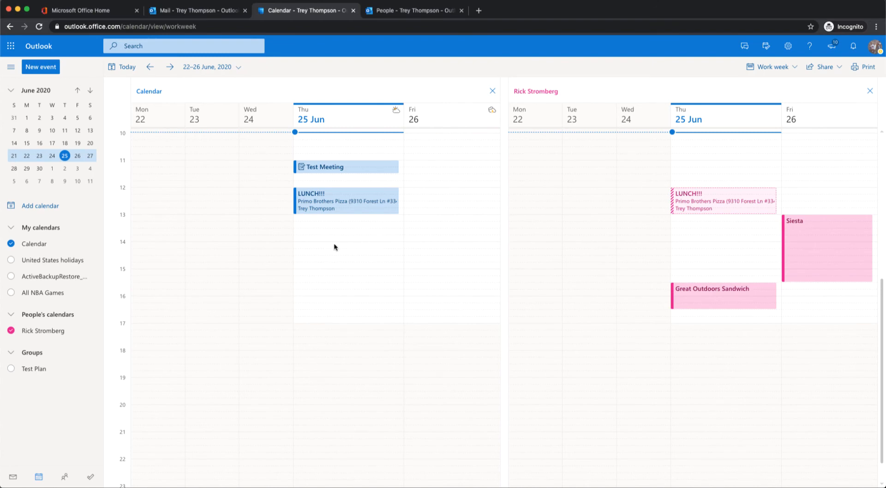
mouse_move(330, 249)
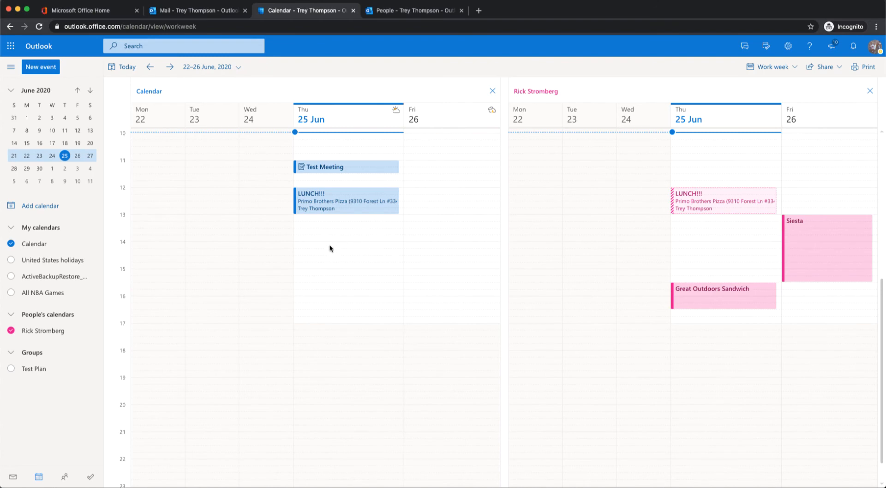
Create a 'Quick Appointment' event at Thursday 14:00 and move it to Friday 26 June 11:00
click(330, 248)
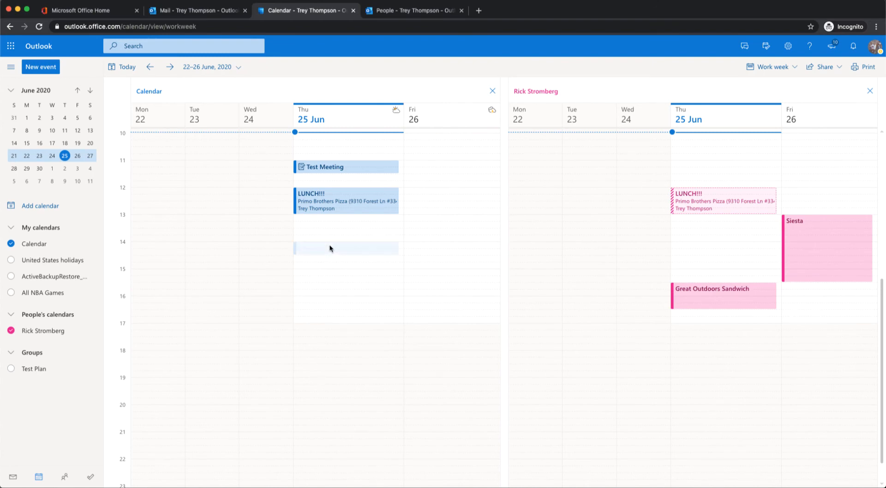
click(346, 248)
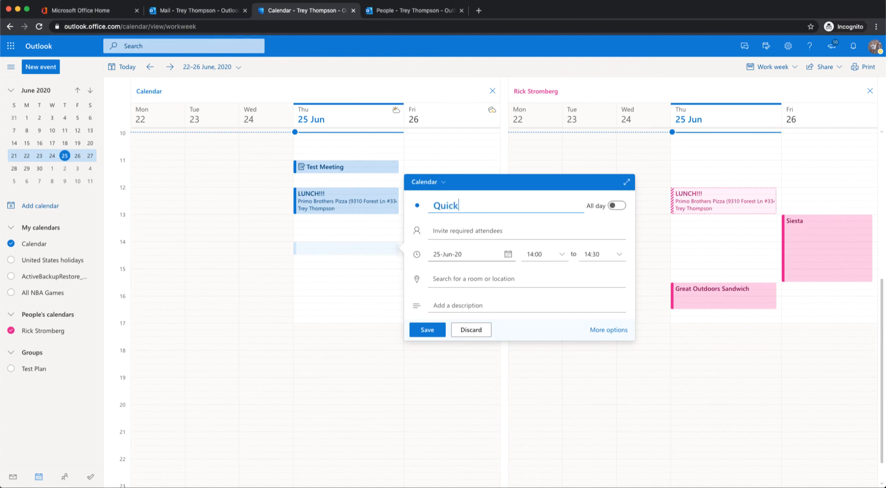
text(Appointment)
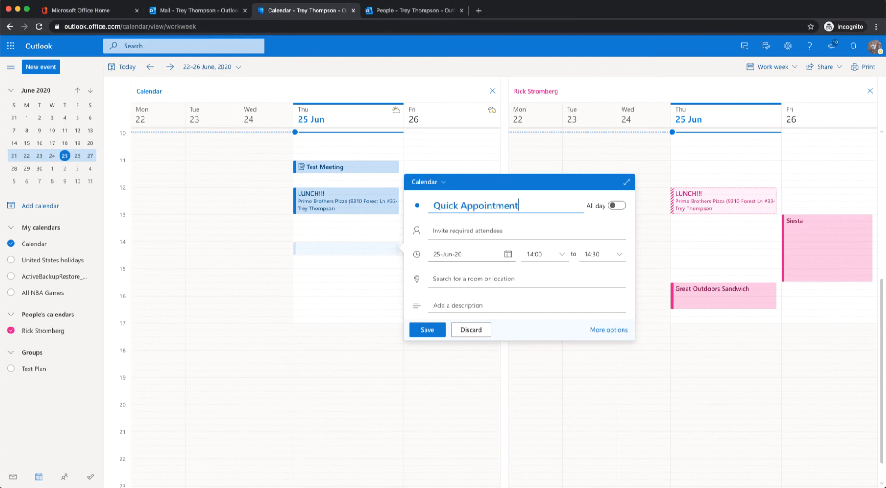
mouse_move(427, 329)
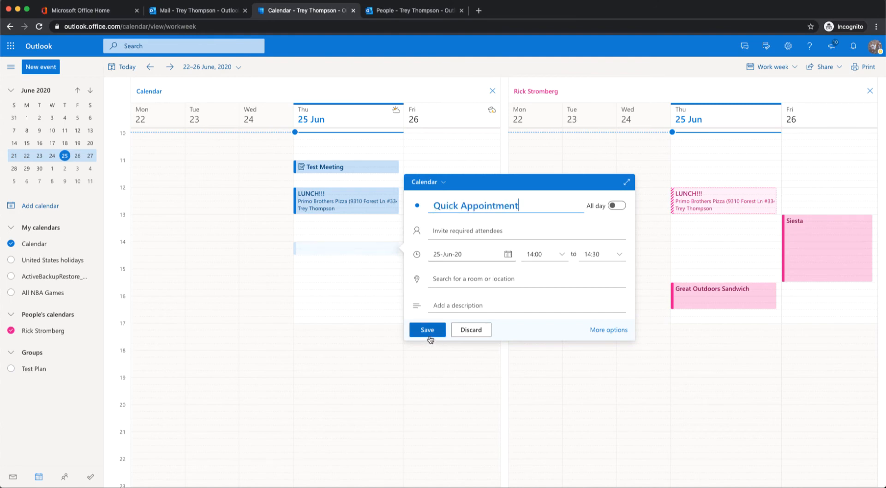
click(427, 329)
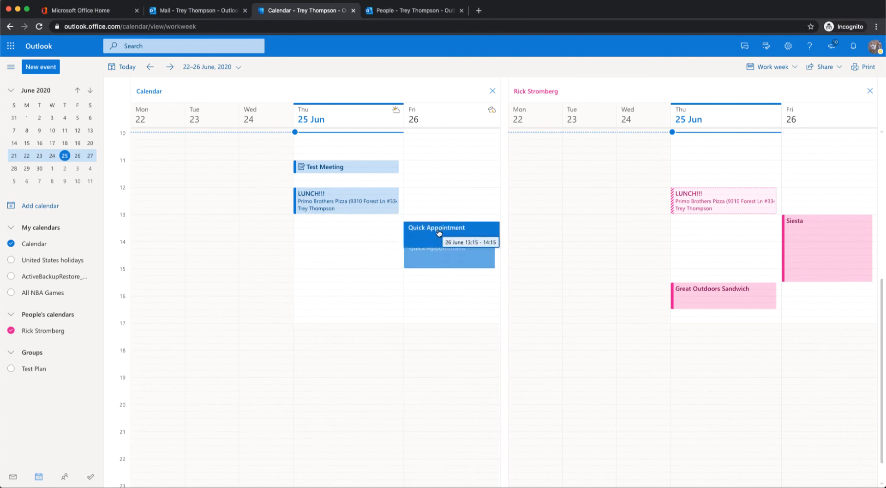
drag(441, 234, 441, 174)
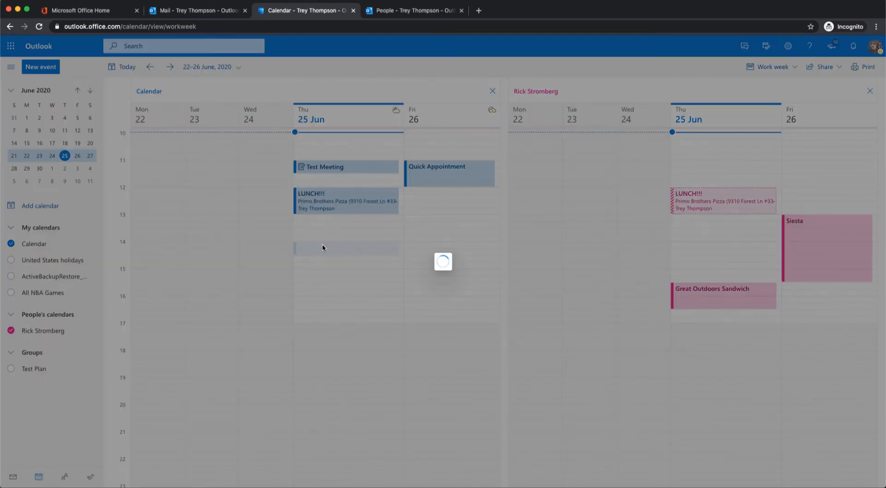
Start a detailed new event in the Thursday 25 June 14:00–14:30 slot
click(347, 247)
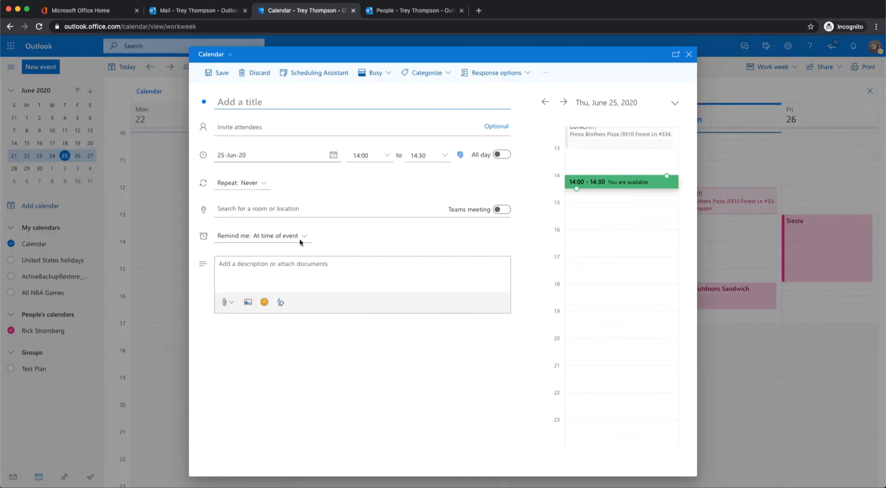
mouse_move(299, 190)
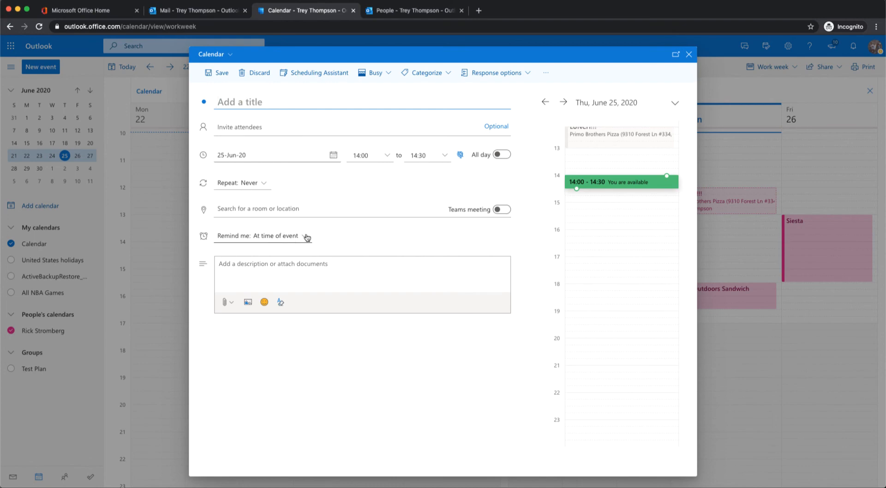
mouse_move(285, 202)
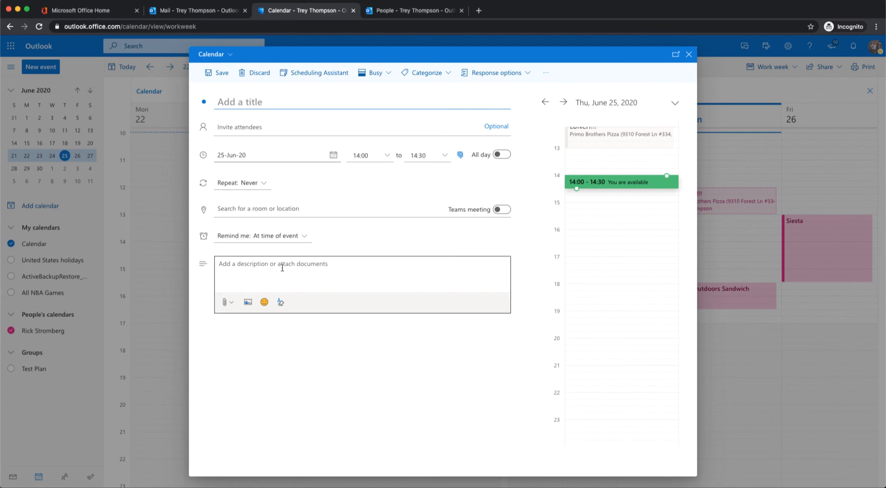
mouse_move(314, 73)
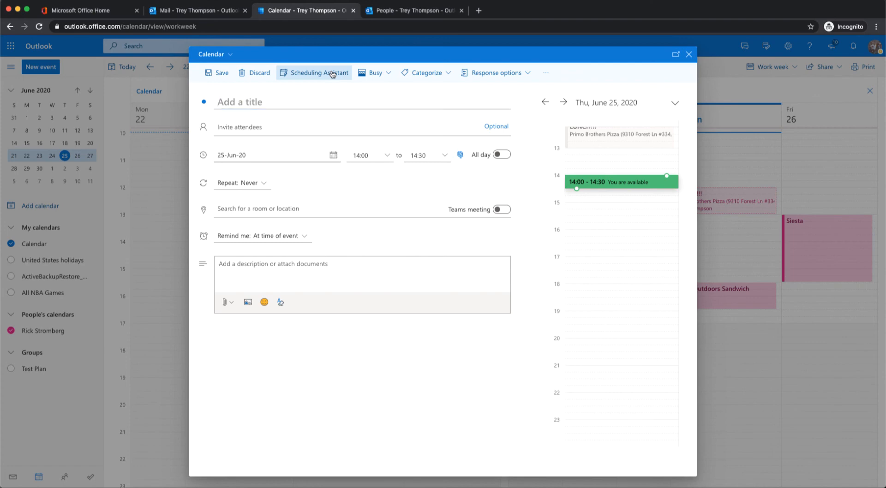
click(317, 73)
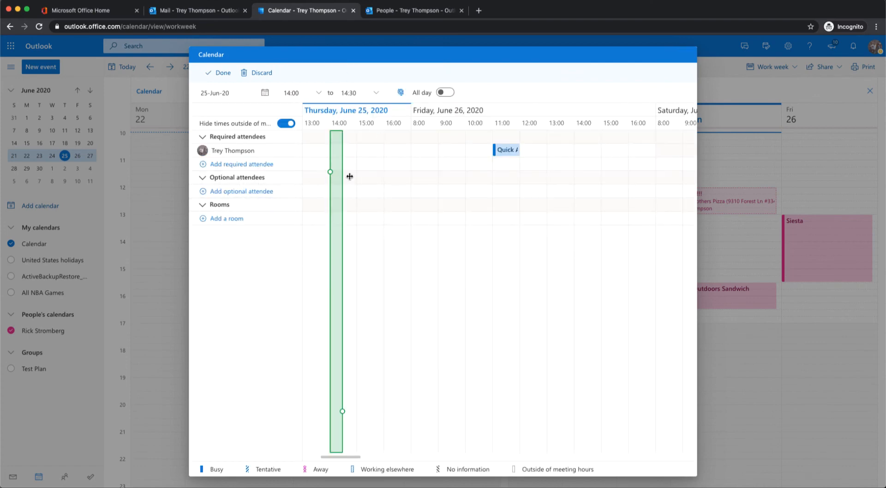
click(240, 164)
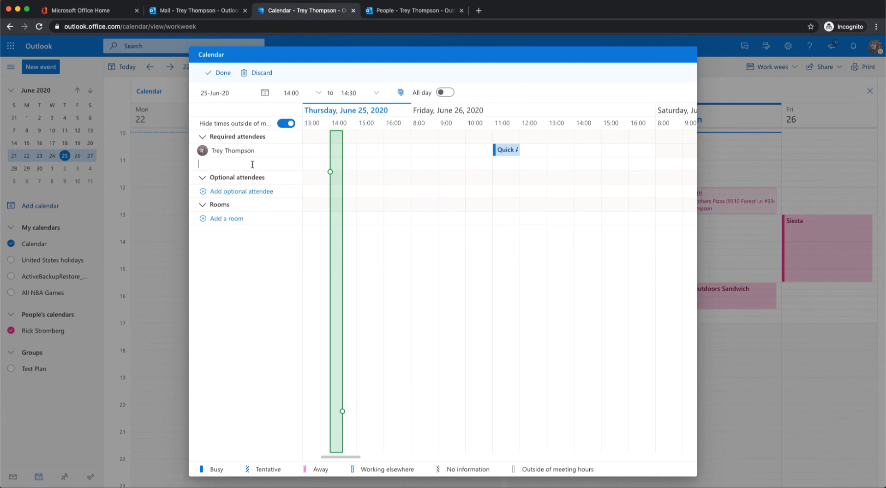
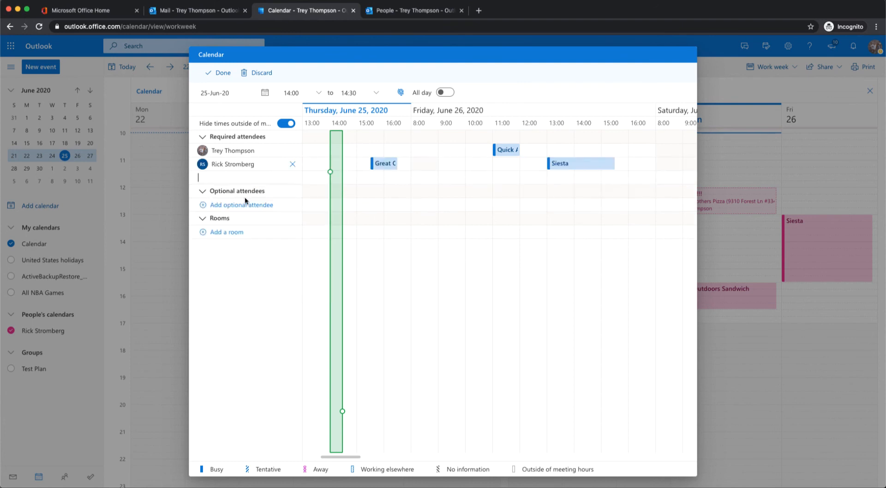
mouse_move(579, 163)
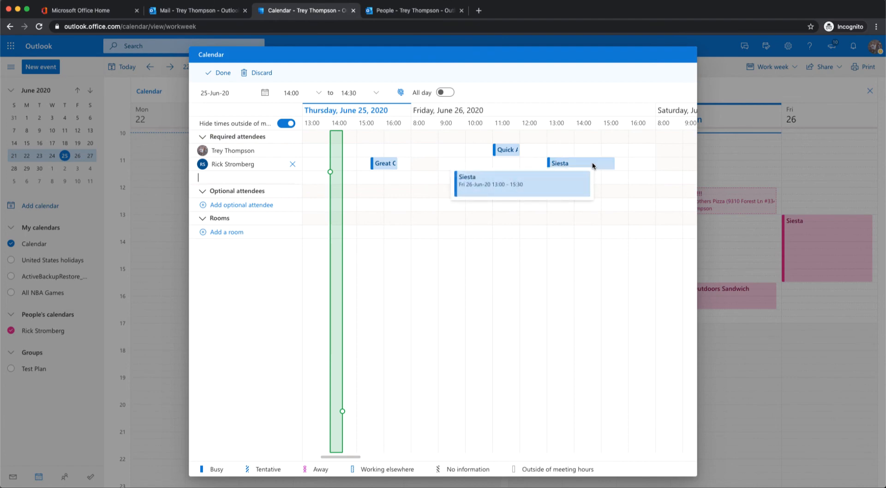
mouse_move(467, 164)
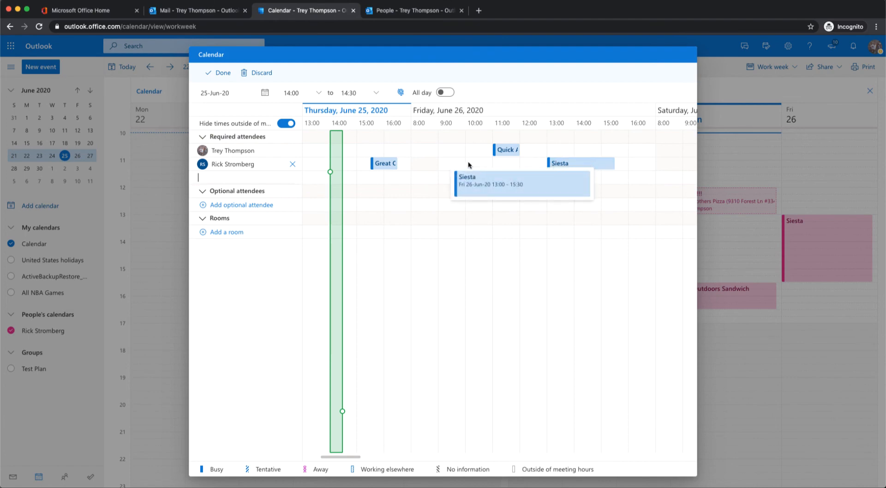
mouse_move(571, 162)
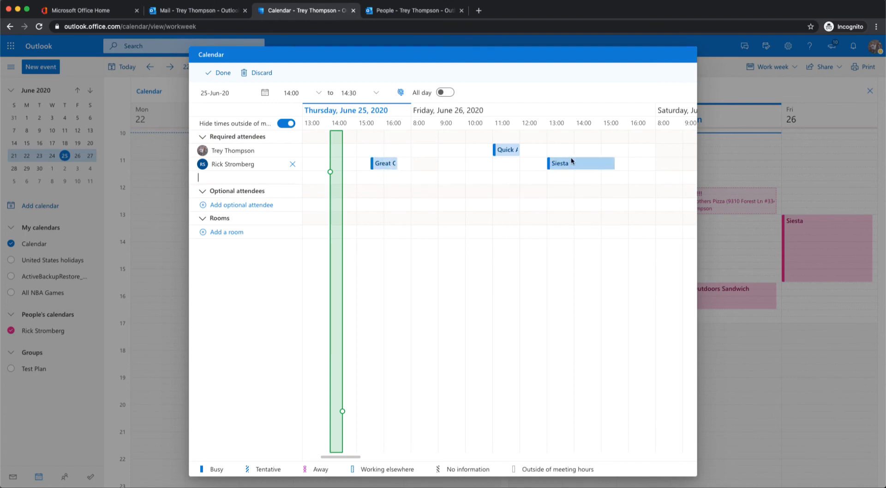
mouse_move(469, 193)
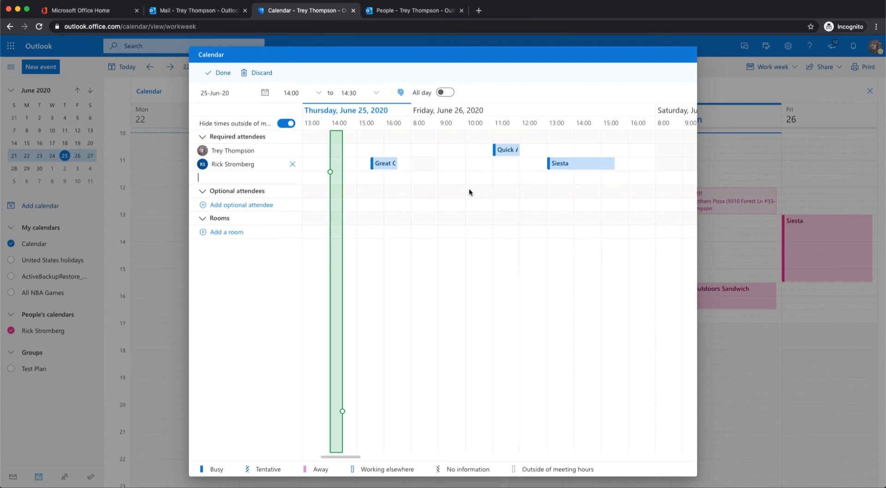
mouse_move(424, 61)
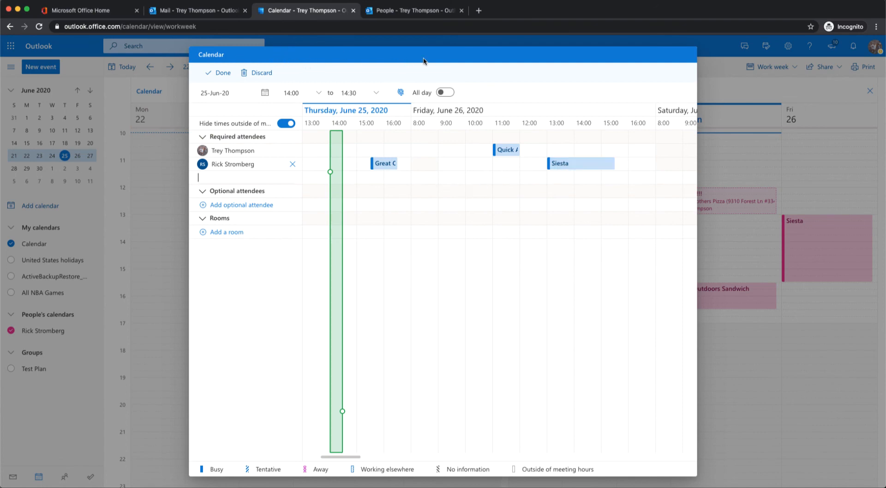
mouse_move(299, 276)
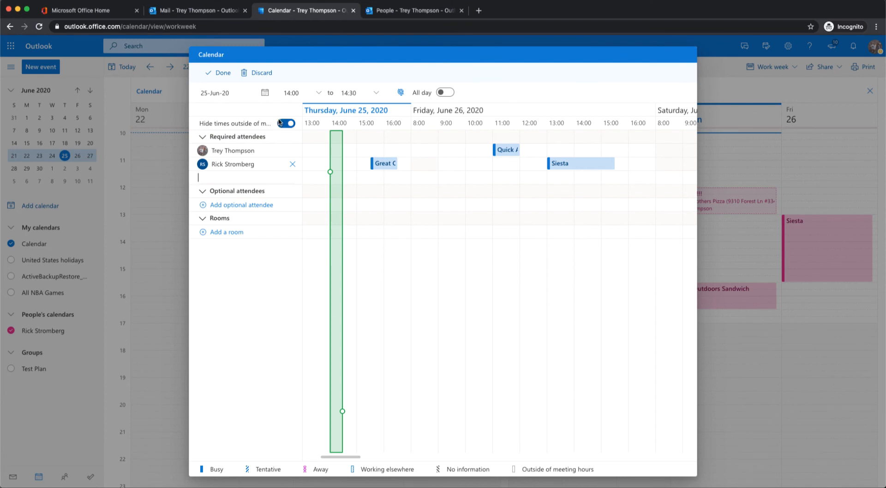
click(287, 123)
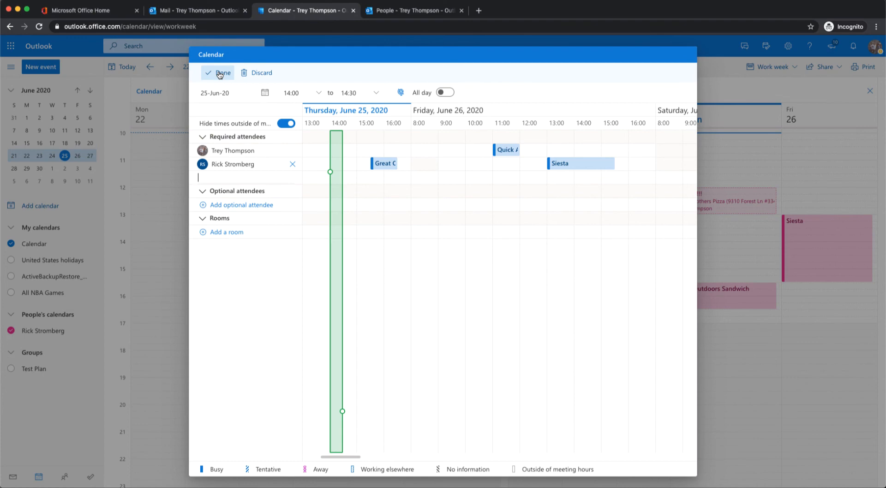
click(221, 73)
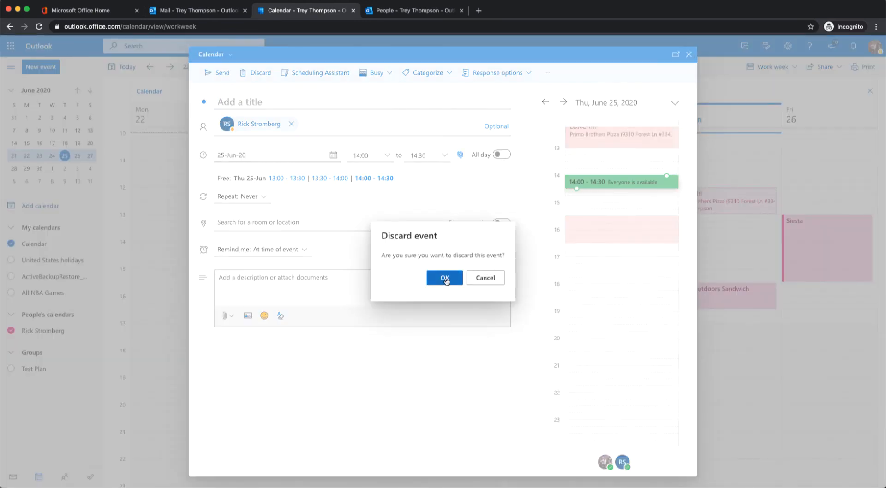
click(445, 278)
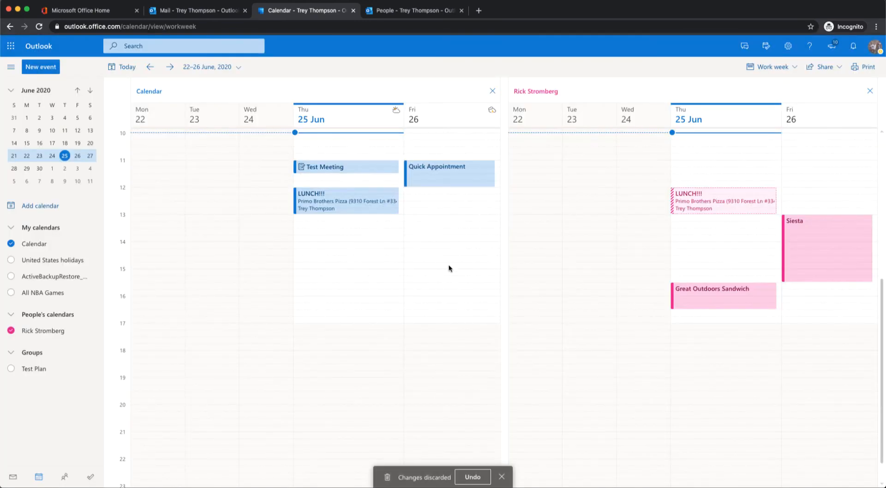
mouse_move(43, 331)
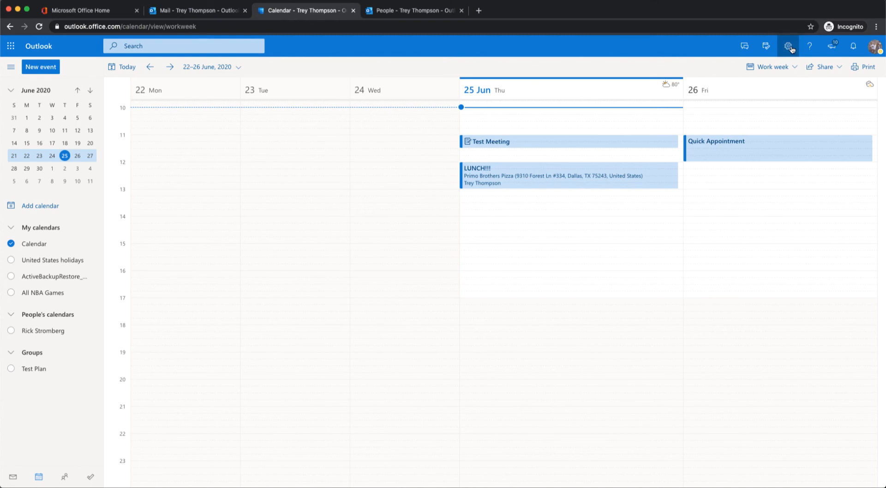
mouse_move(788, 46)
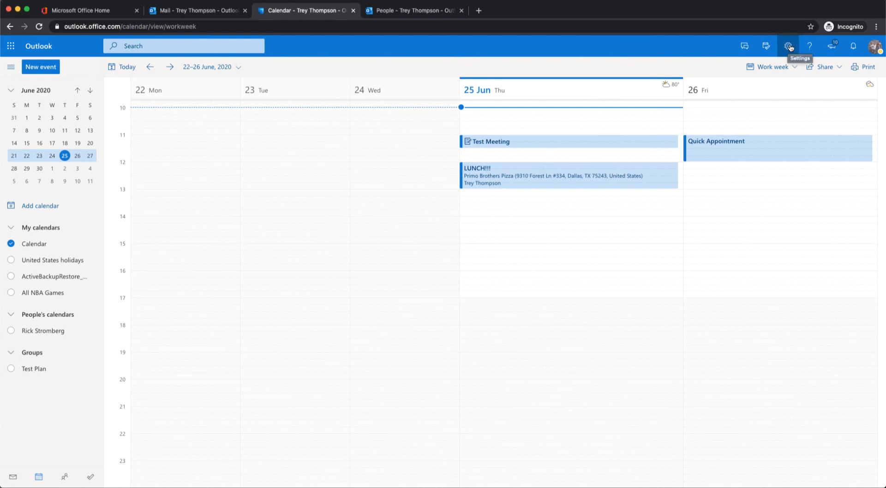
click(788, 46)
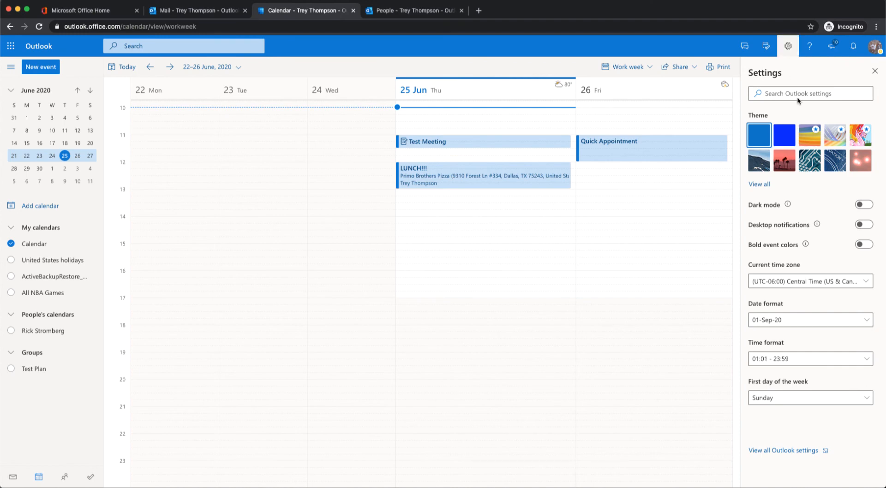
click(864, 224)
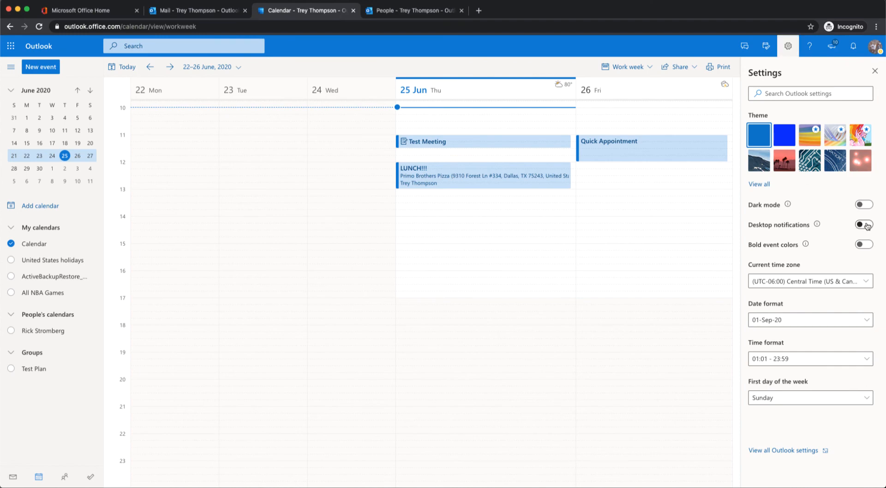
click(864, 204)
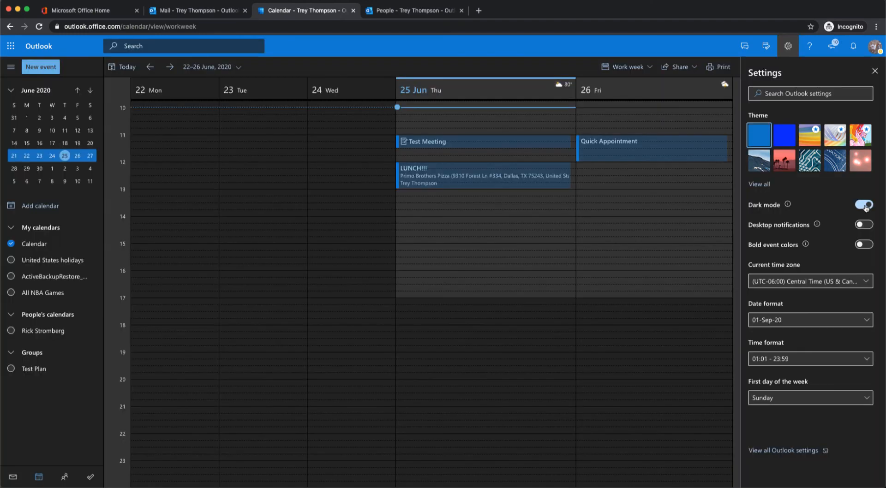
click(863, 204)
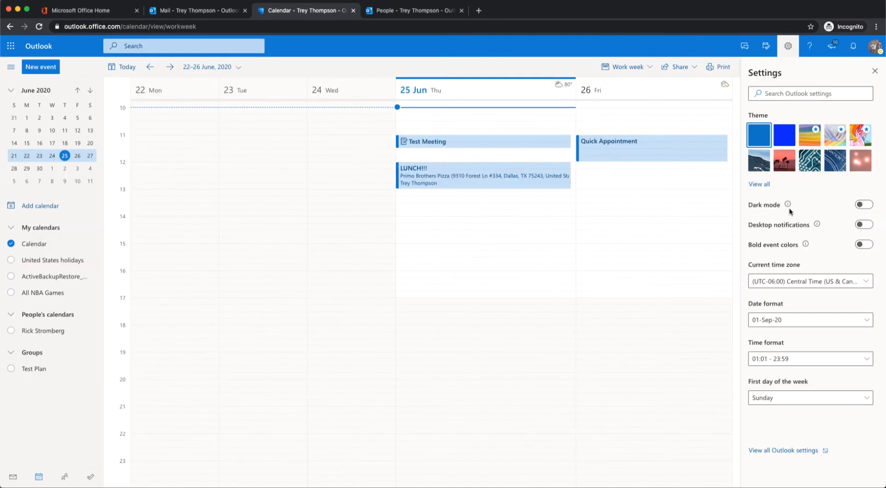
click(863, 224)
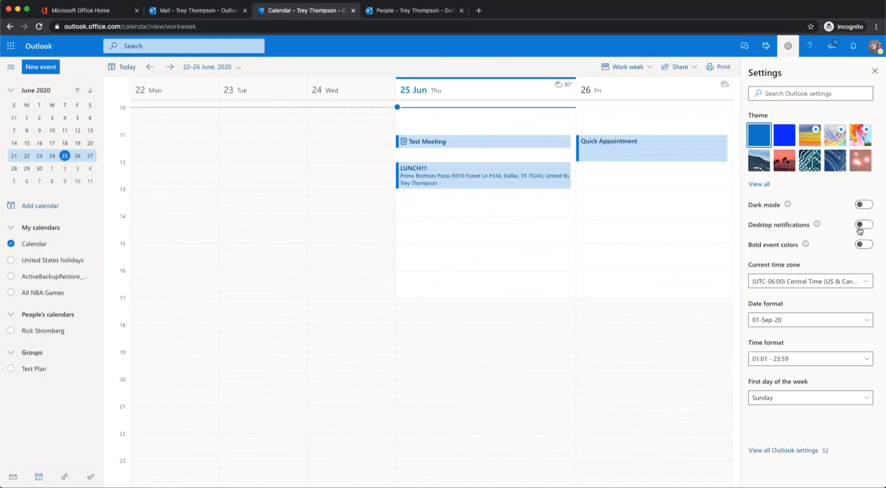
click(863, 225)
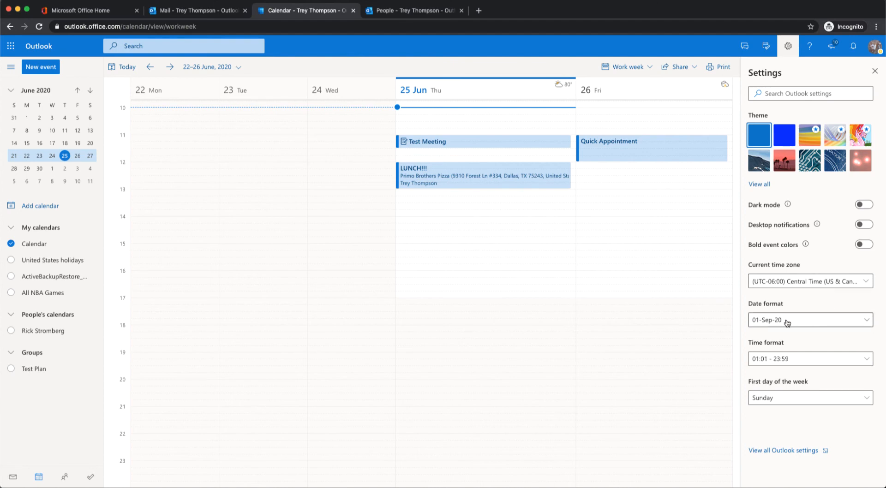
mouse_move(775, 360)
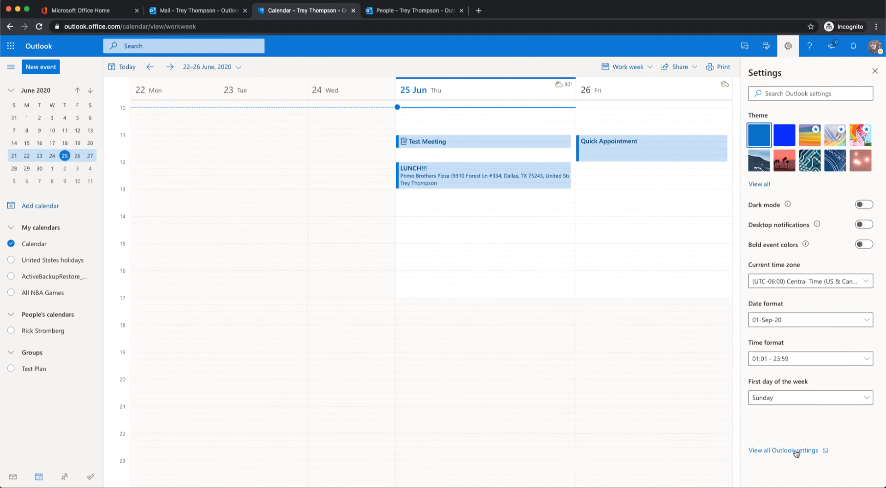
Browse the Events and invitations, Weather, Events from email and Customize actions settings, then close settings
click(783, 450)
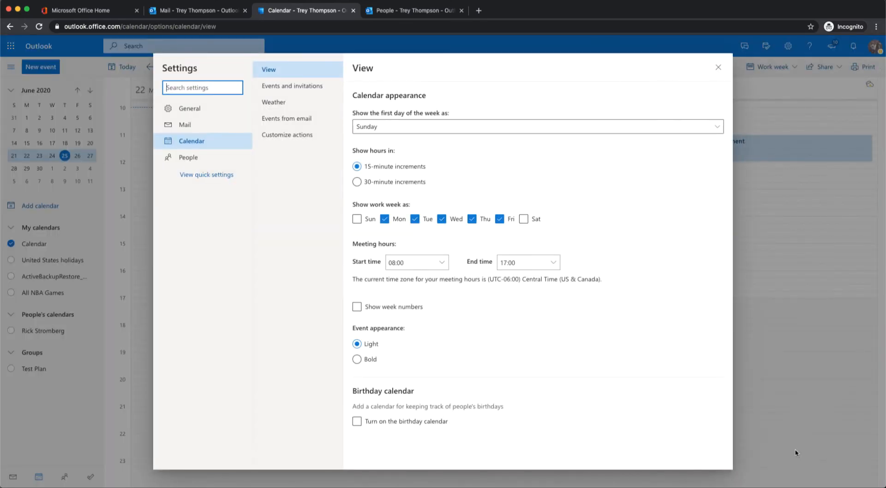
mouse_move(188, 124)
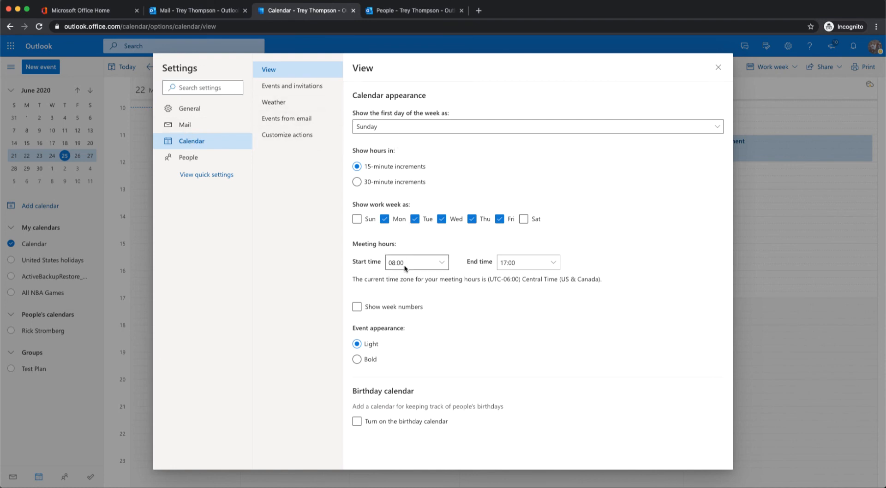
mouse_move(393, 357)
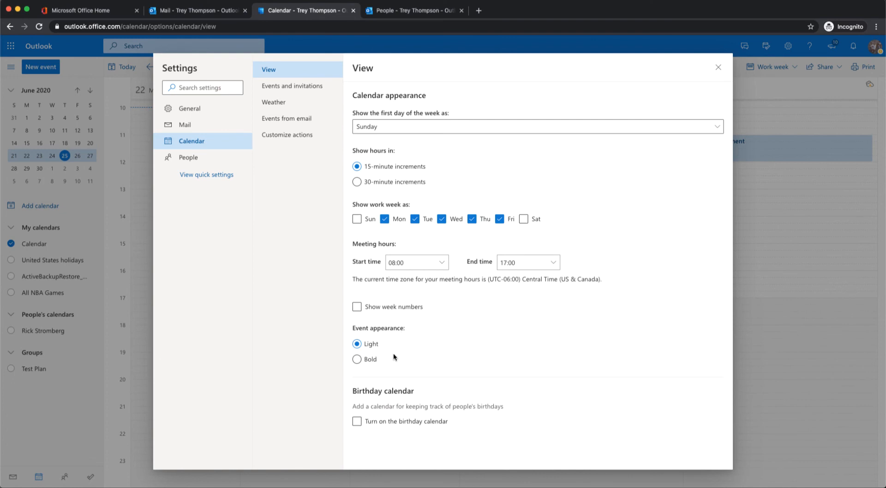
mouse_move(278, 96)
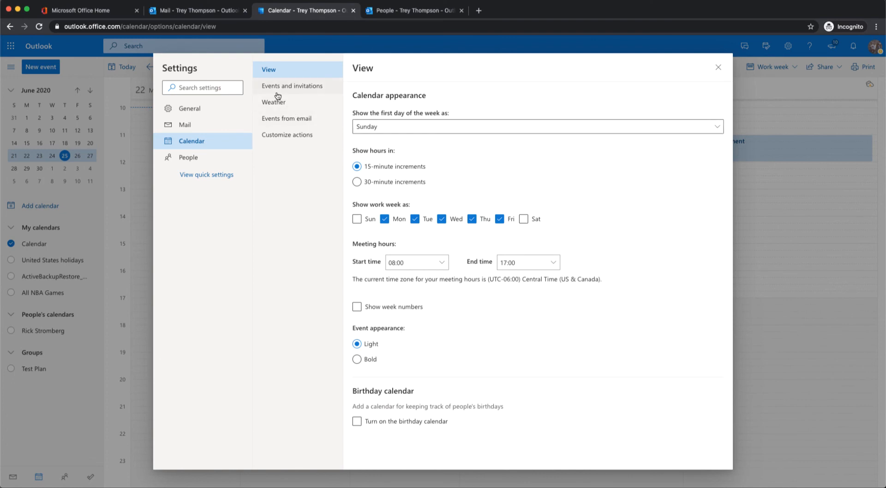
click(292, 86)
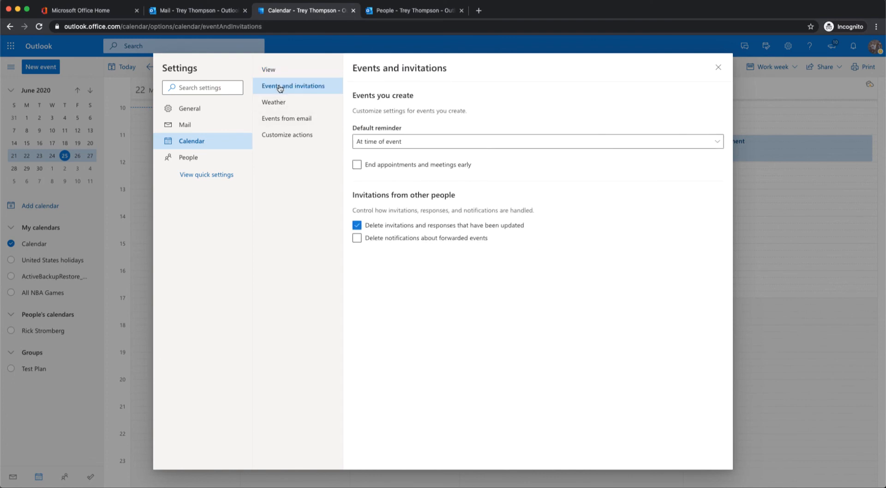
click(274, 103)
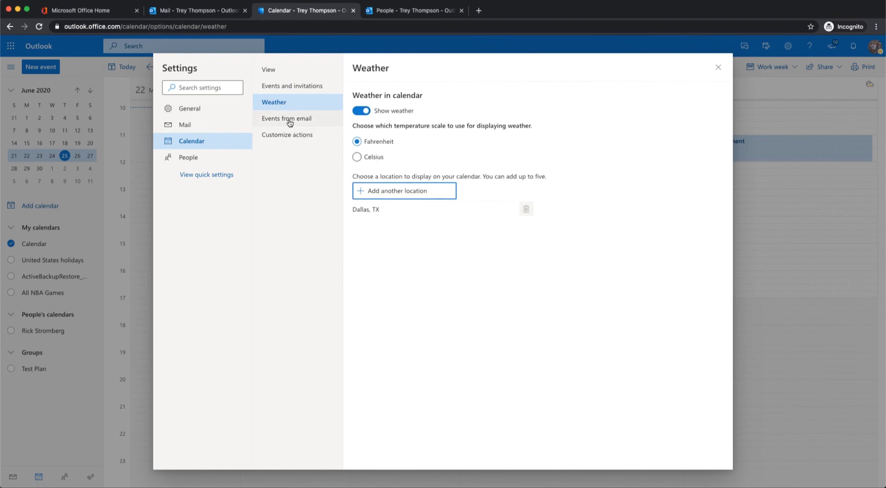
click(287, 119)
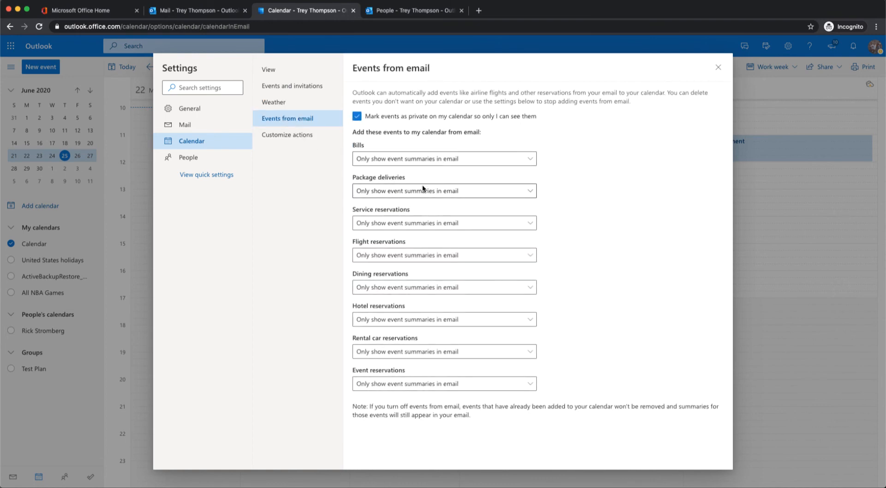
mouse_move(291, 161)
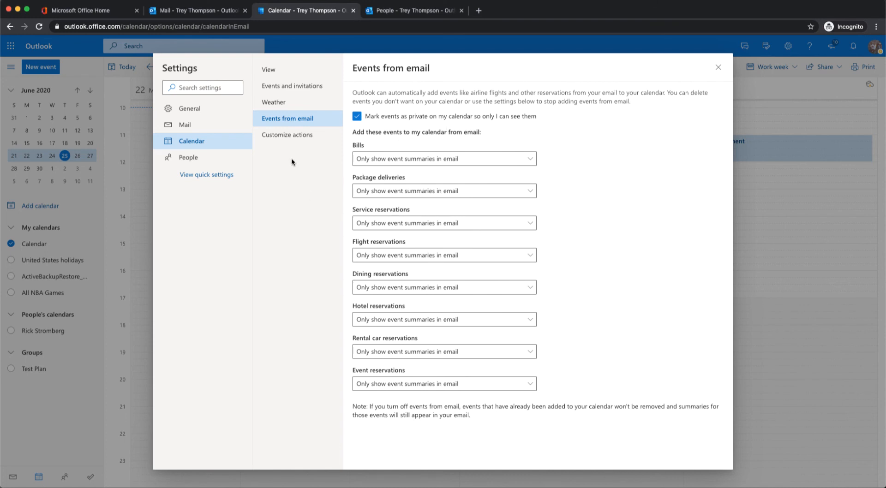
click(287, 134)
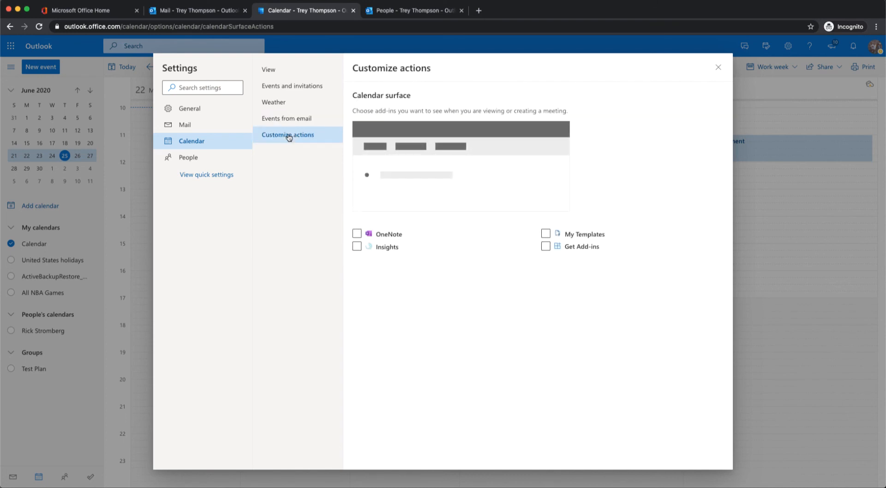
mouse_move(296, 85)
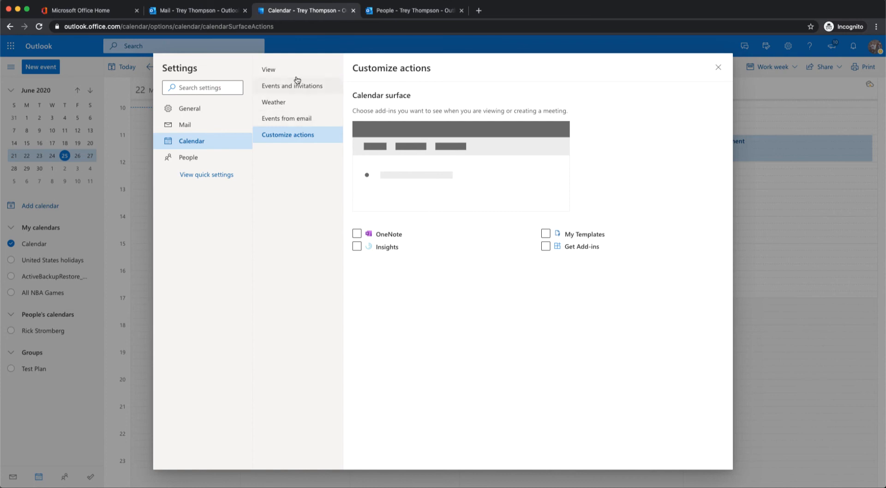
mouse_move(718, 67)
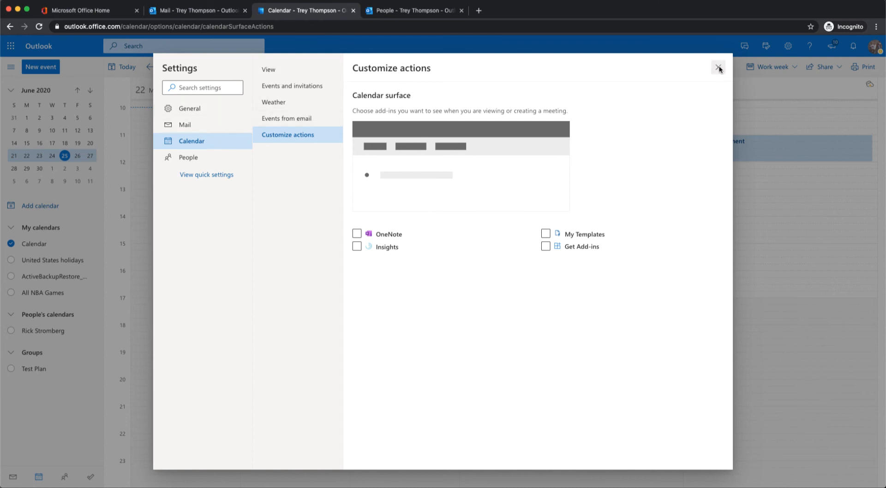
click(719, 68)
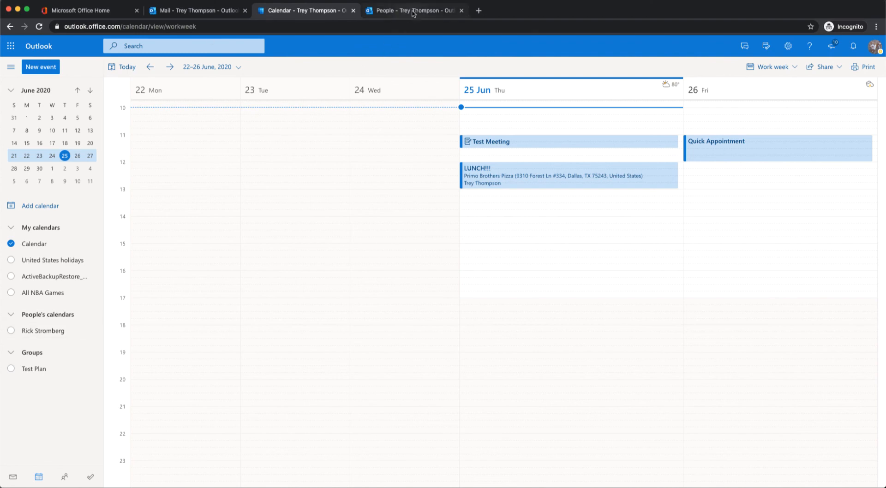
mouse_move(414, 11)
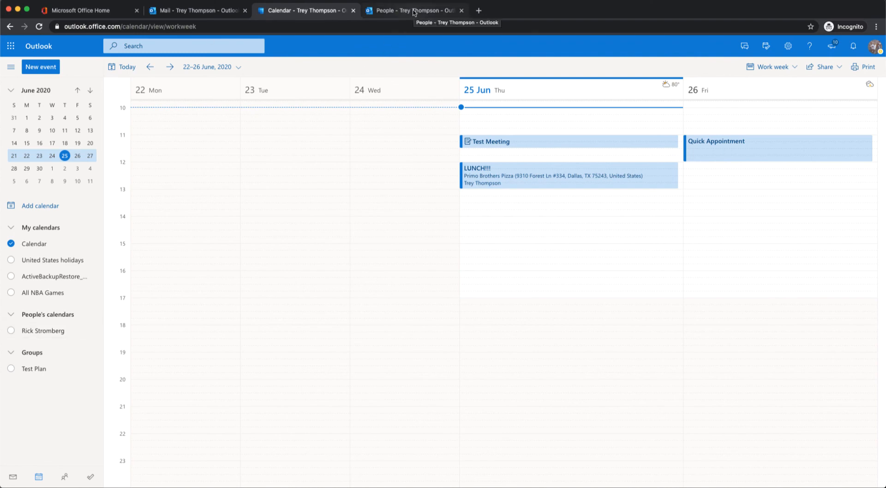
Go to People and collapse the Groups section to view Bobo TClown's contact
click(413, 10)
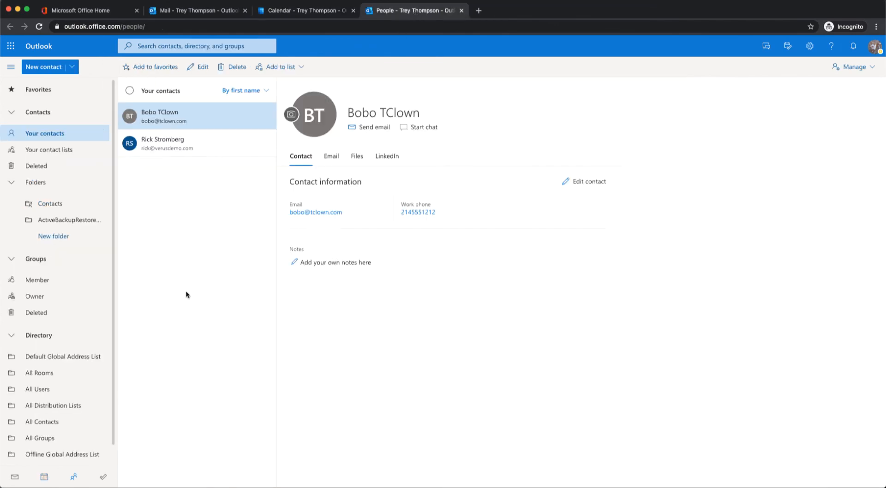
mouse_move(32, 252)
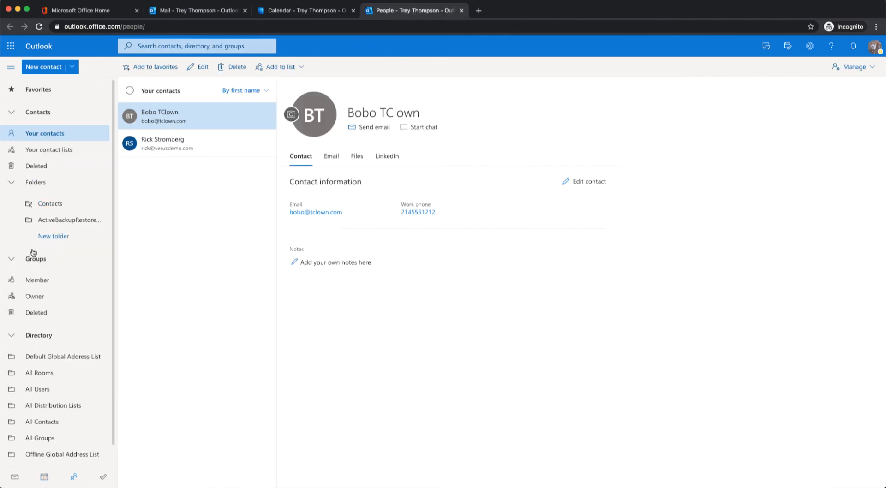
mouse_move(11, 259)
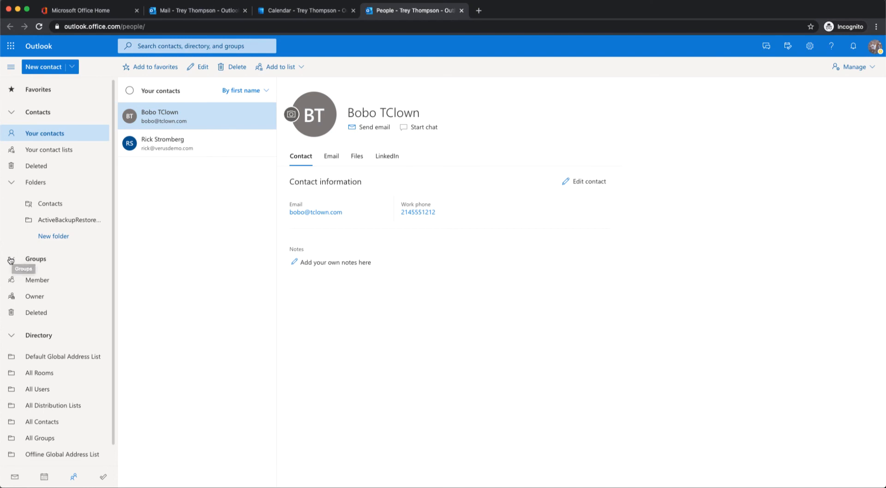
click(35, 259)
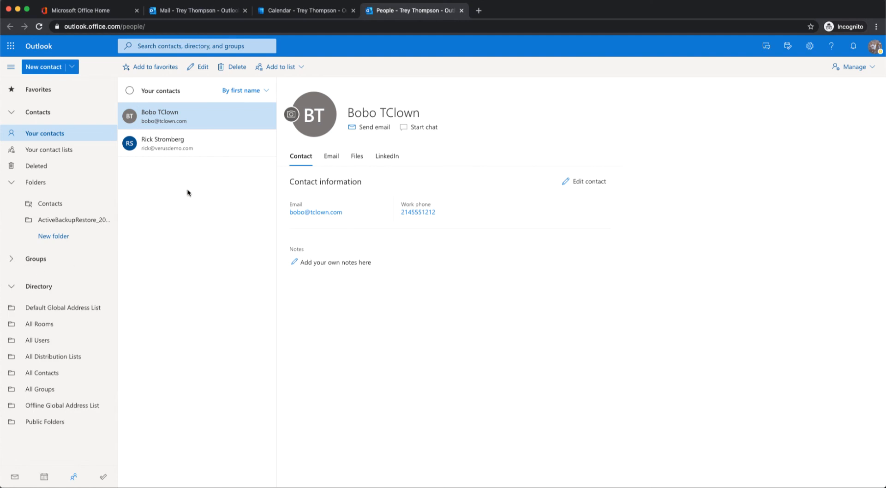
mouse_move(47, 133)
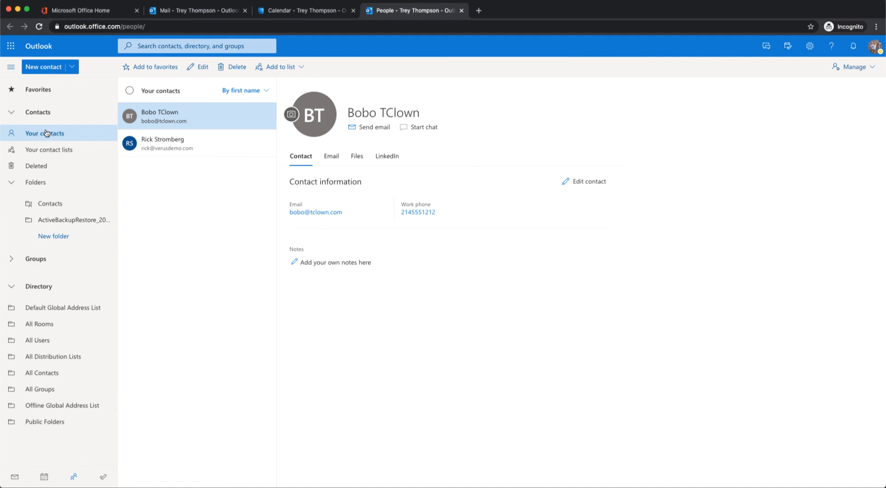
mouse_move(45, 133)
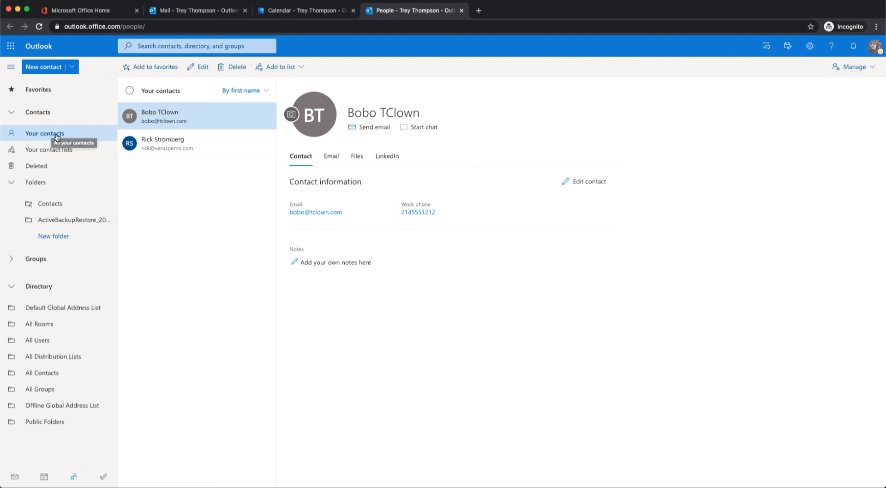
mouse_move(178, 413)
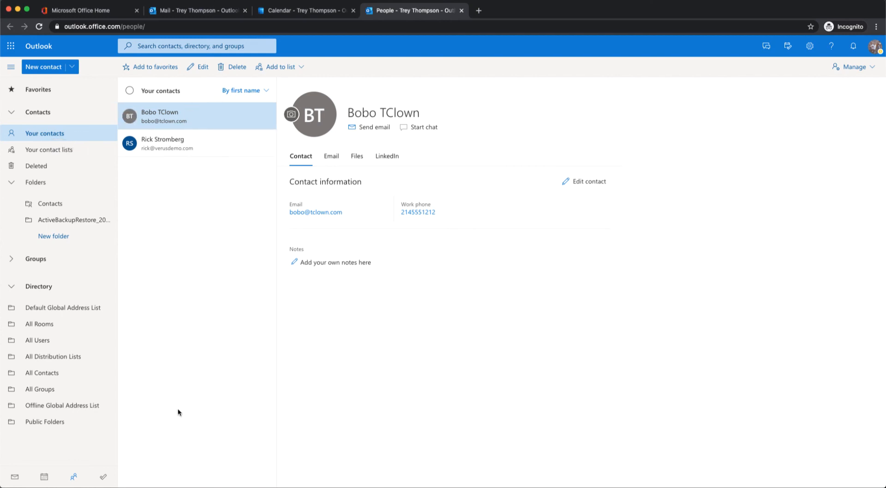
mouse_move(186, 263)
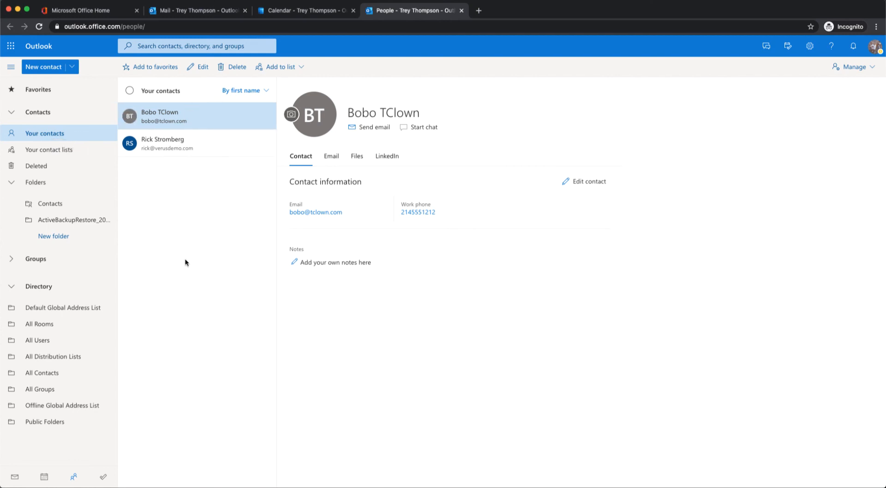
mouse_move(189, 194)
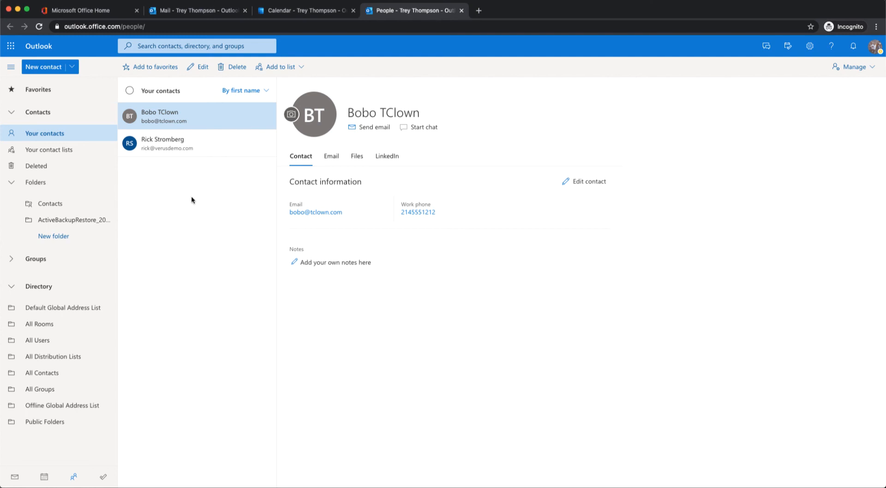
mouse_move(194, 124)
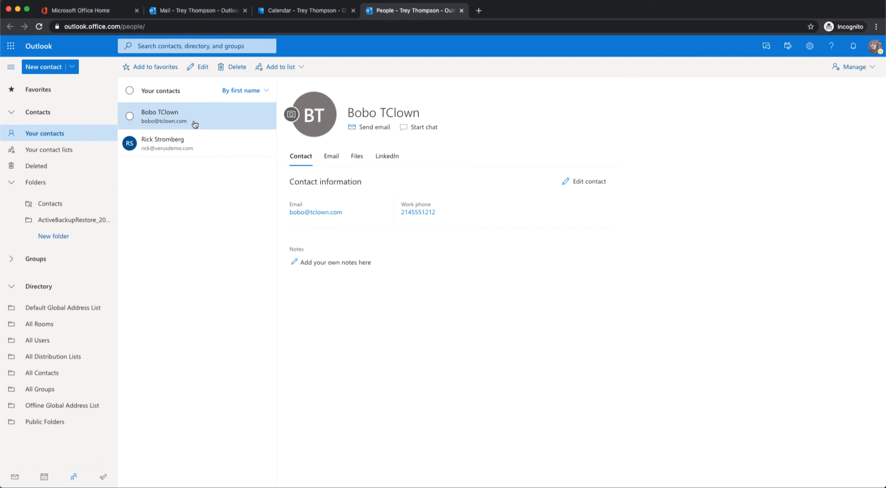
mouse_move(198, 152)
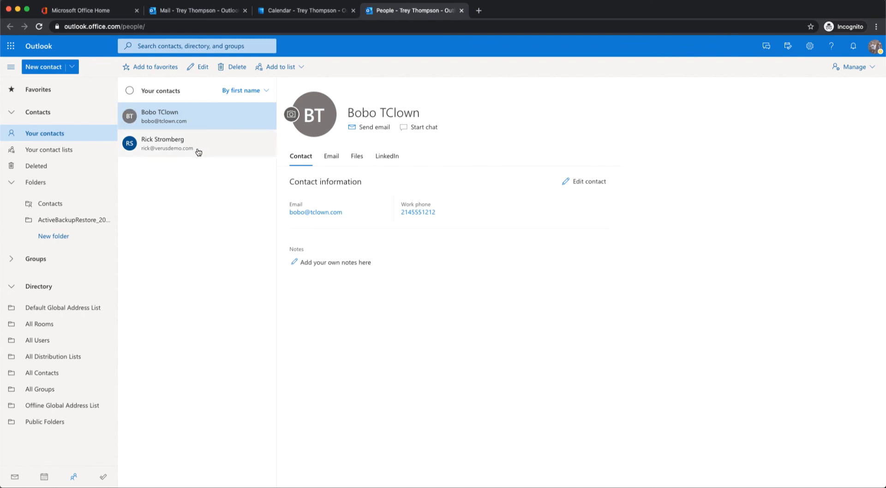
mouse_move(168, 115)
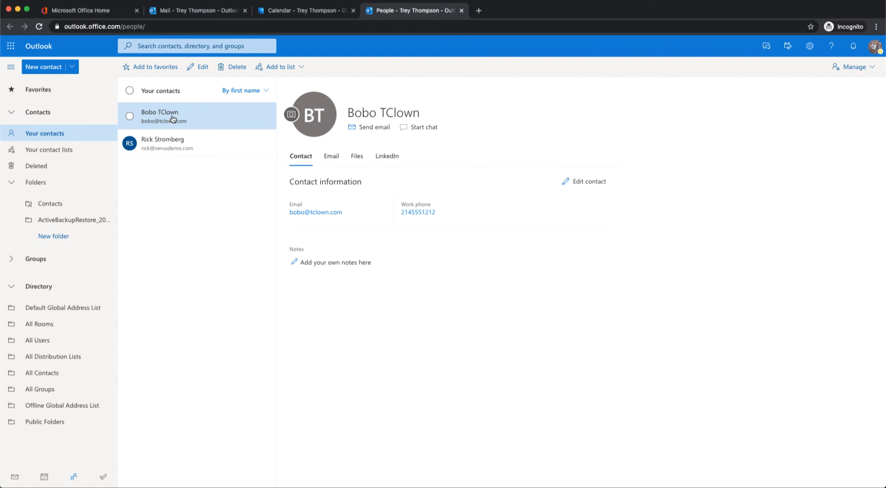
mouse_move(175, 116)
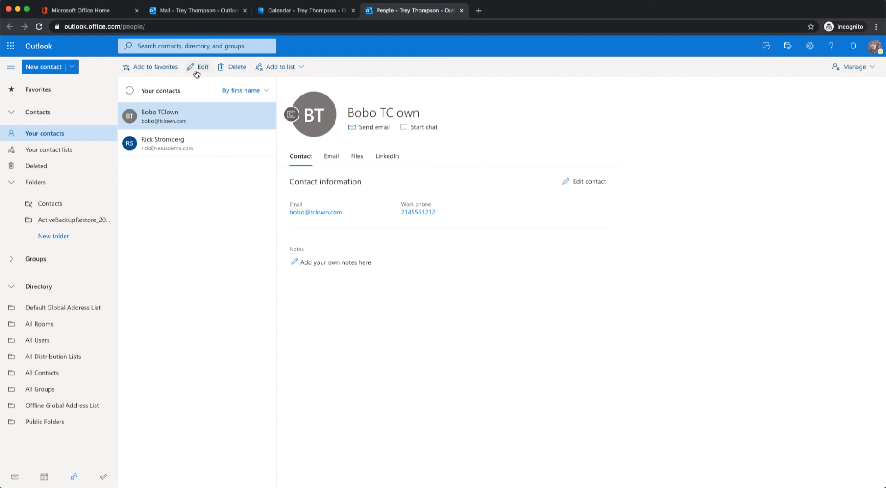
Edit Bobo TClown and add business address 1234 Main St, Dallas, 75243, United States
click(202, 66)
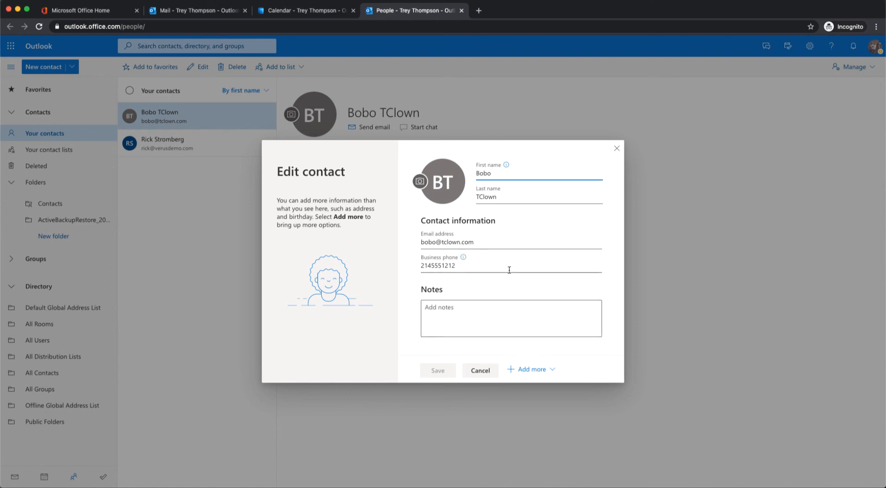
mouse_move(429, 233)
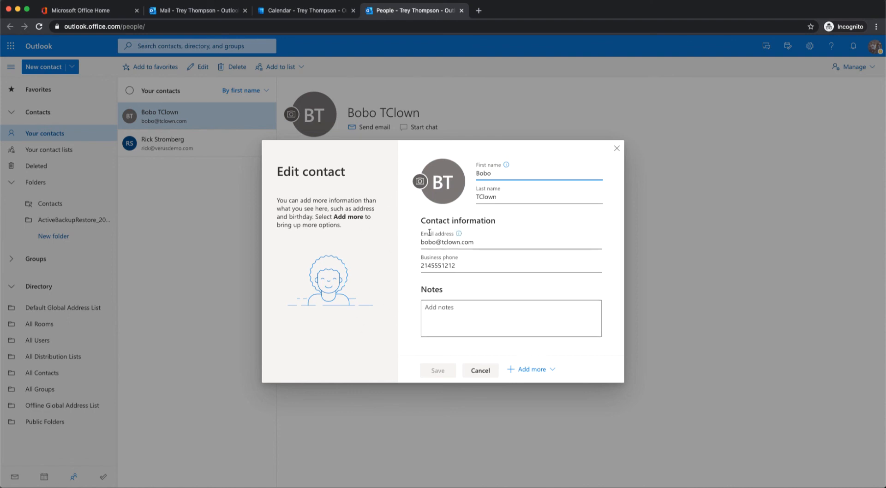
mouse_move(491, 302)
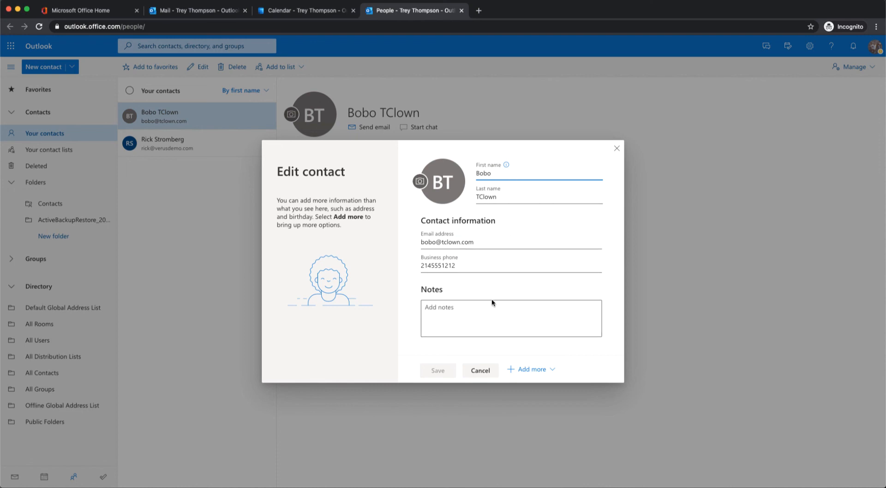
mouse_move(534, 357)
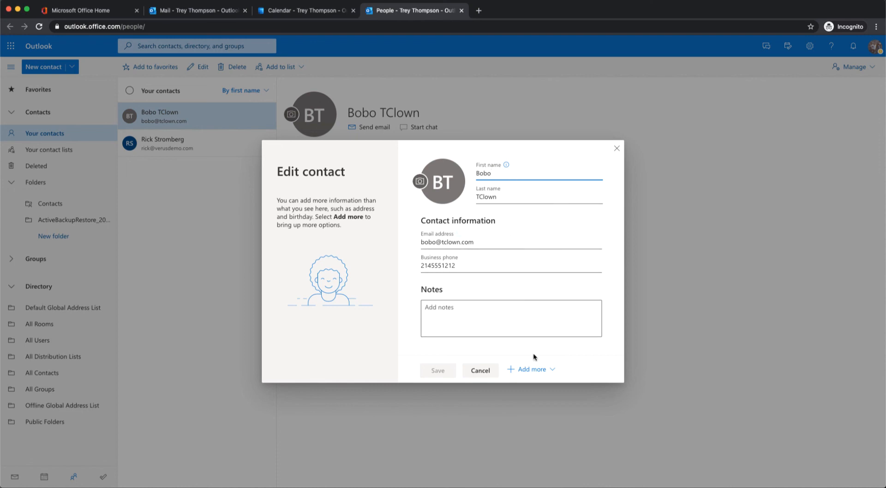
click(529, 370)
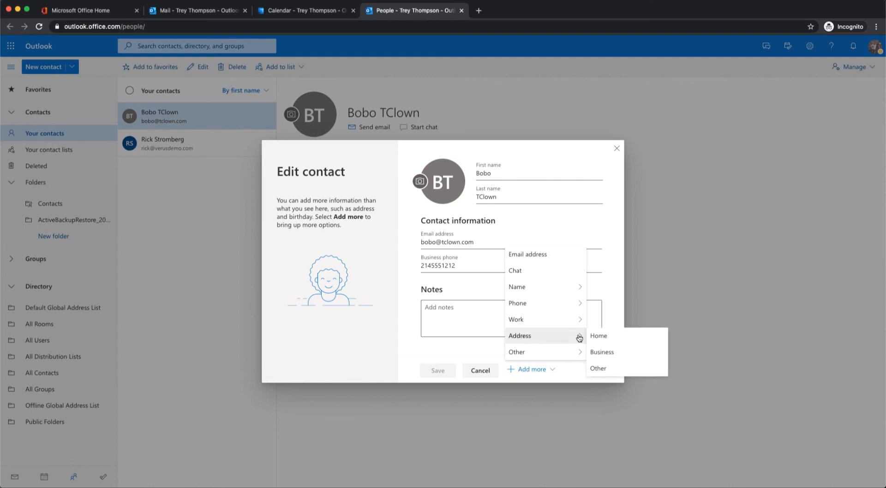
click(602, 352)
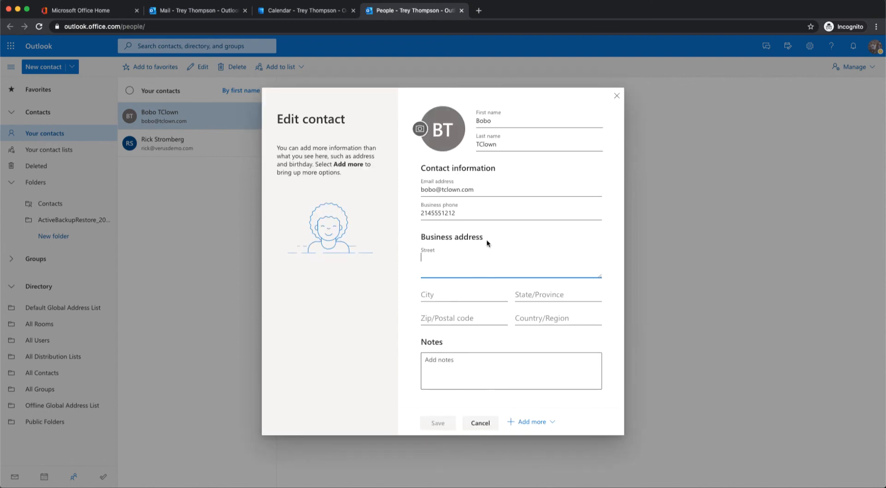
text(1234 Main St)
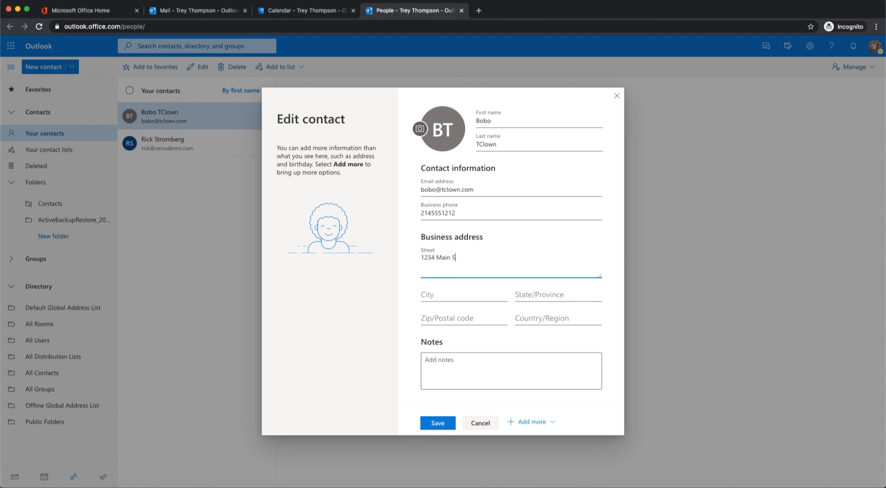
text(Dallas)
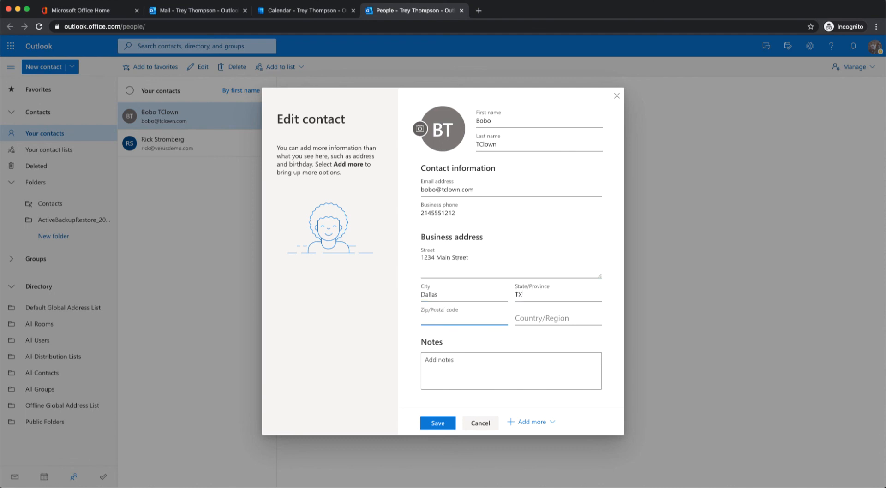
text(75243)
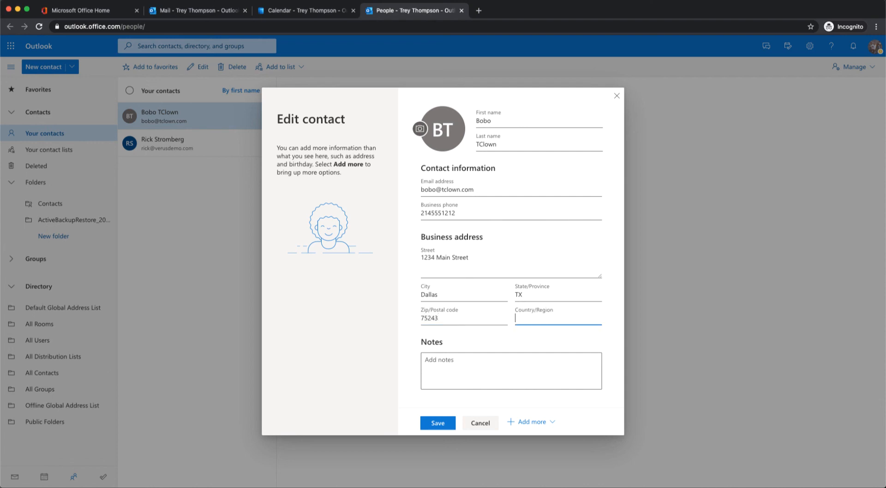
text(US)
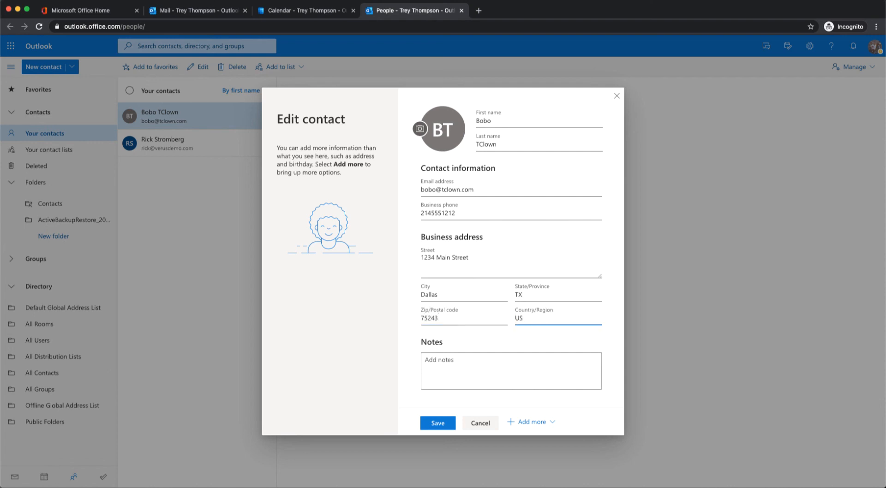
text(United State)
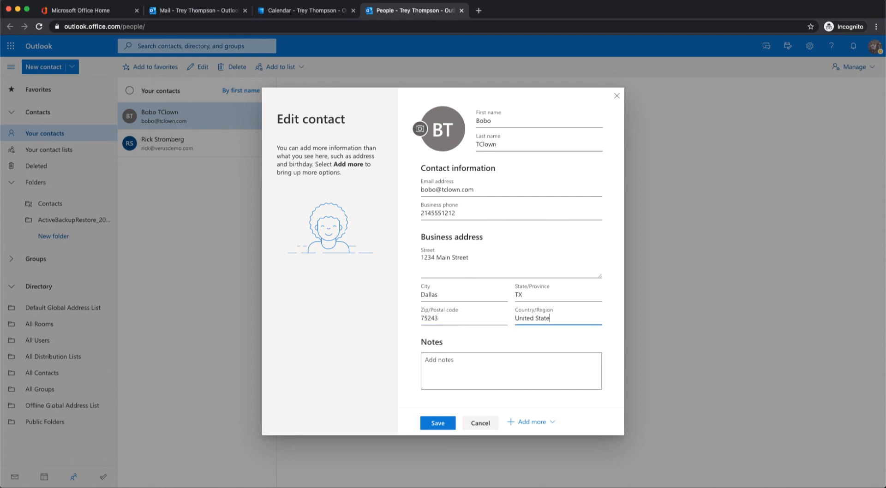
text(s)
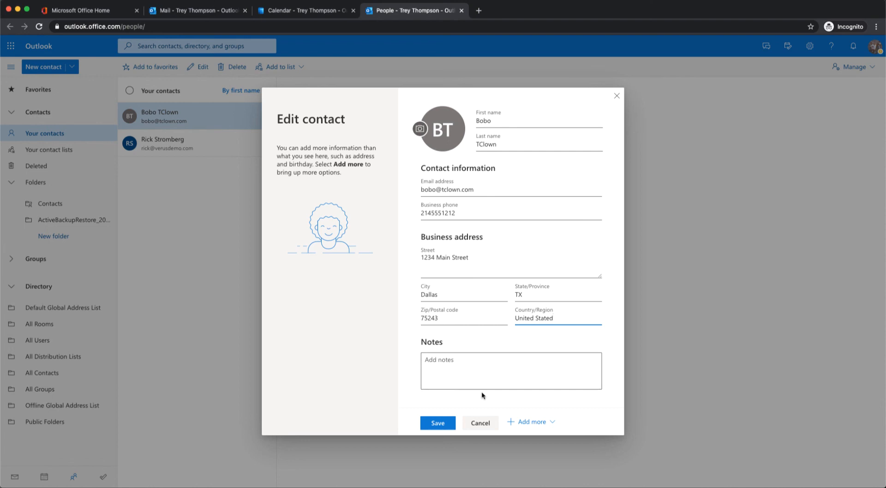
click(530, 422)
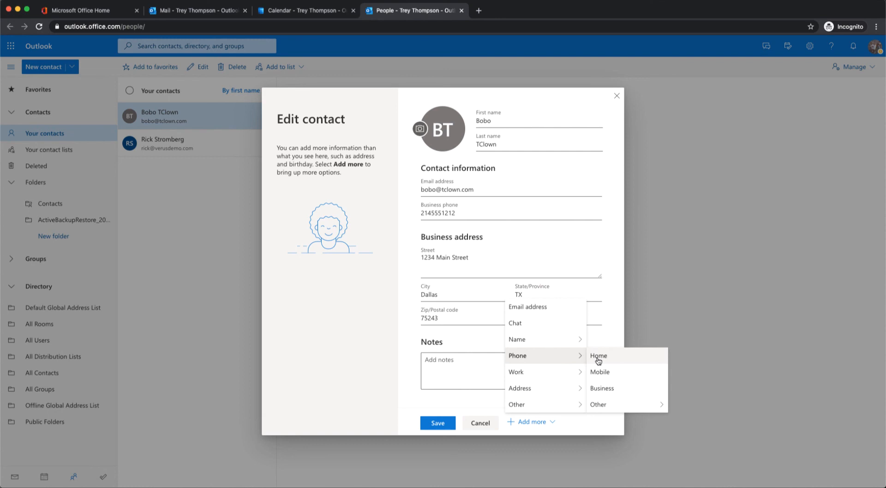
click(600, 372)
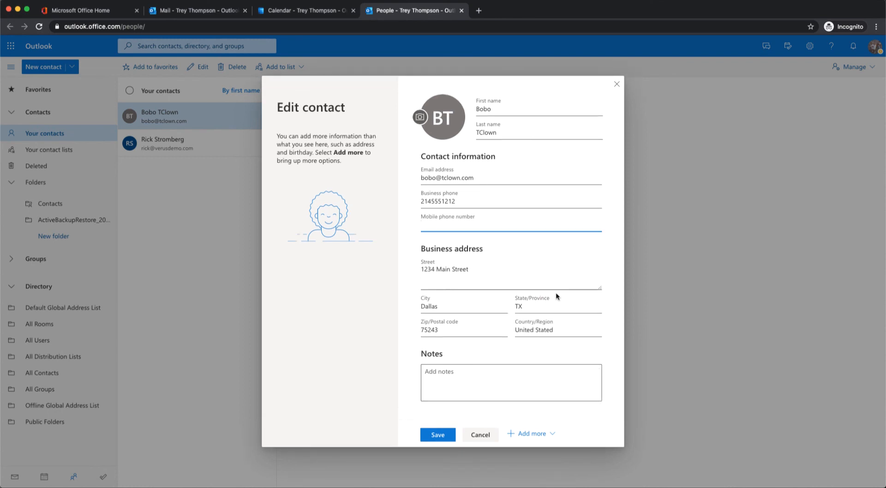
text(800-5)
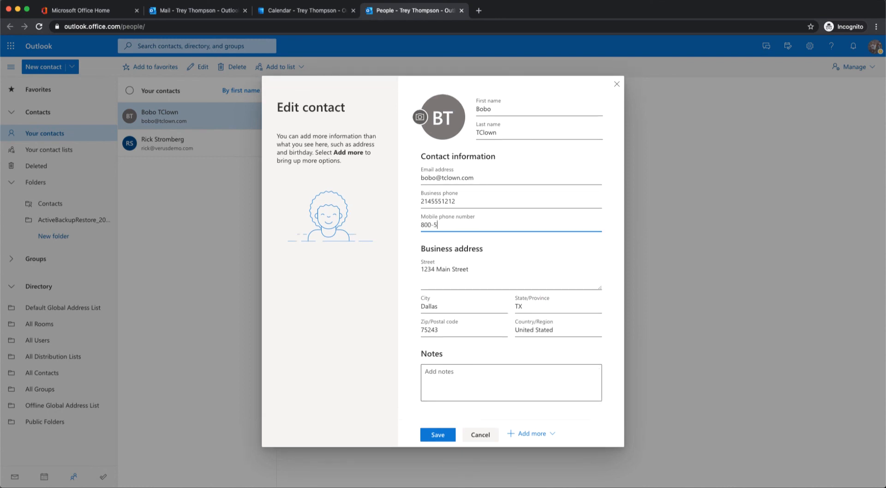
text(55-1212)
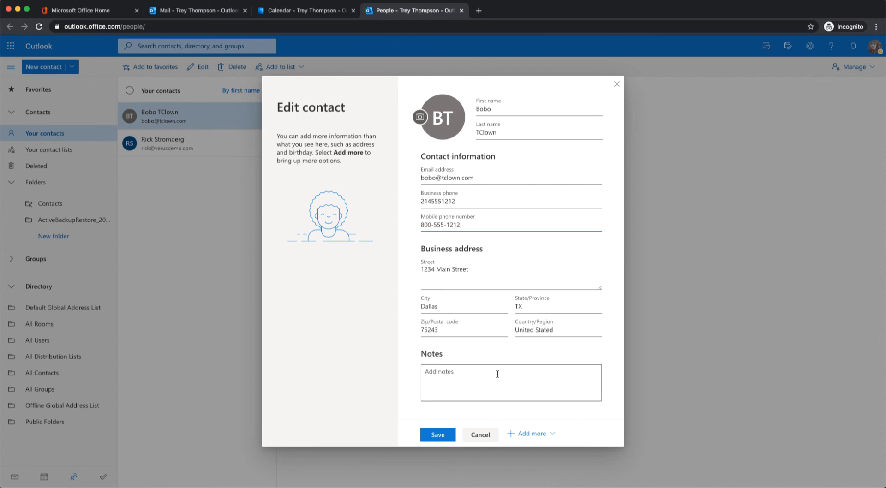
click(437, 435)
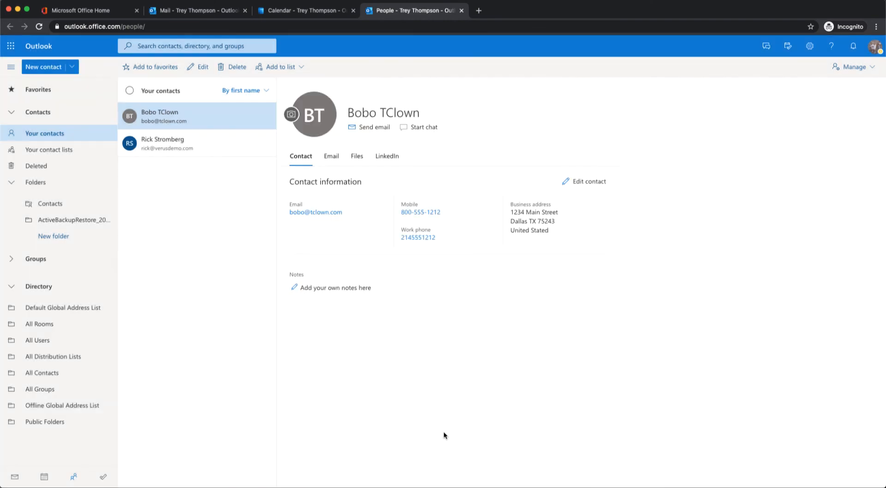
mouse_move(363, 182)
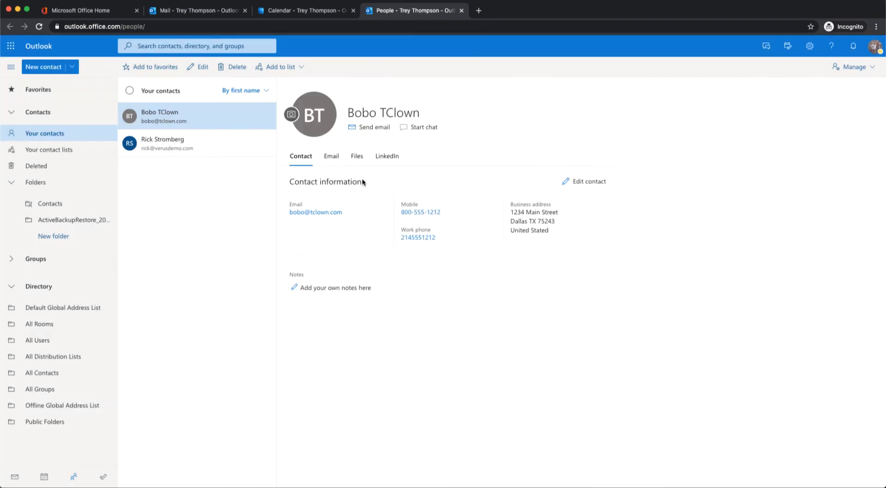
mouse_move(332, 157)
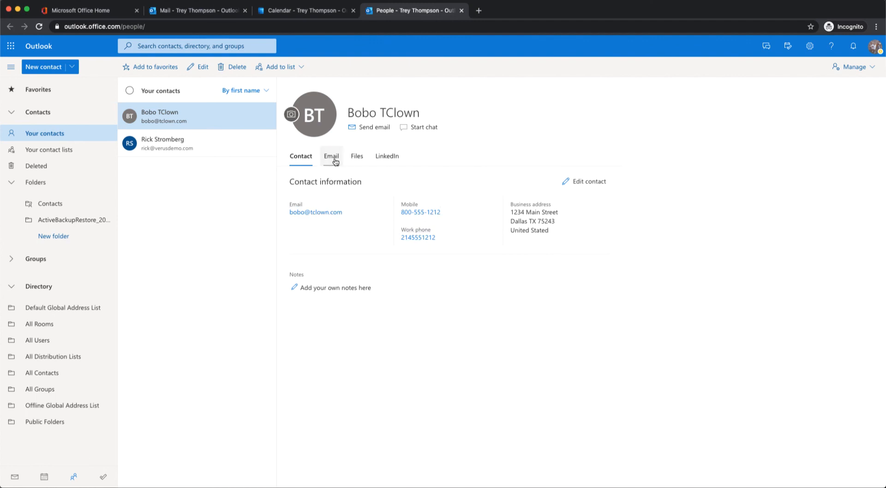
click(331, 156)
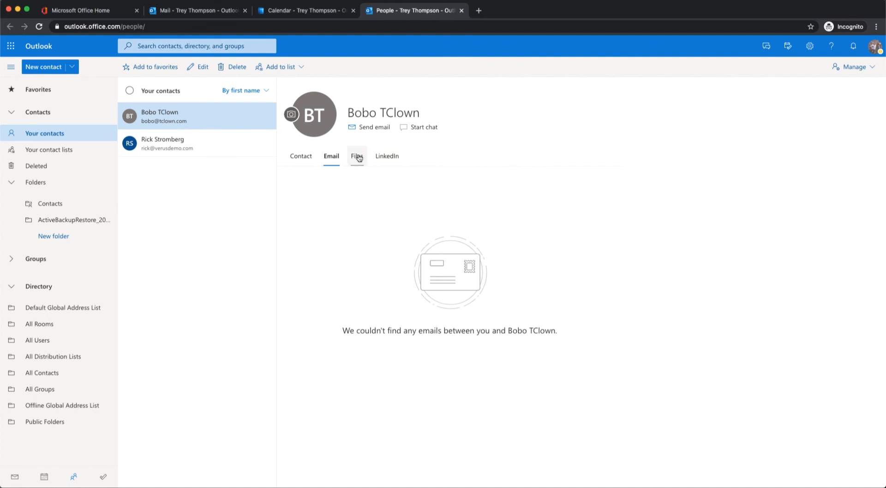
mouse_move(320, 161)
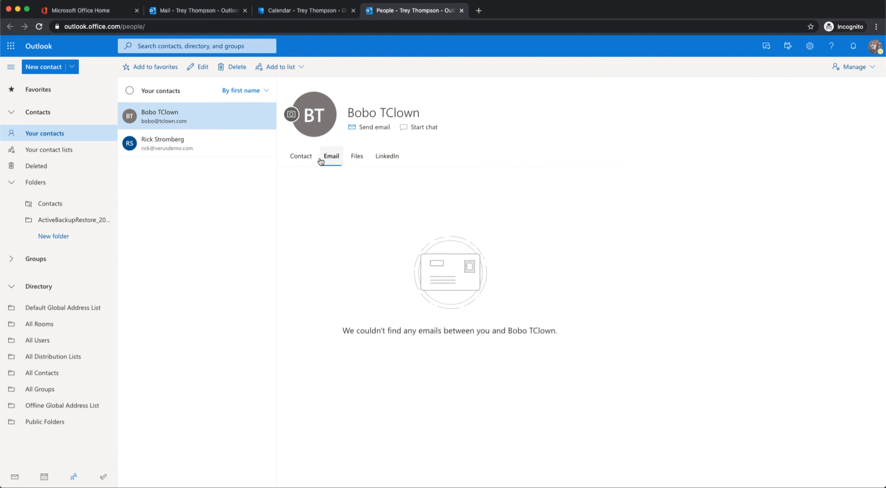
mouse_move(463, 277)
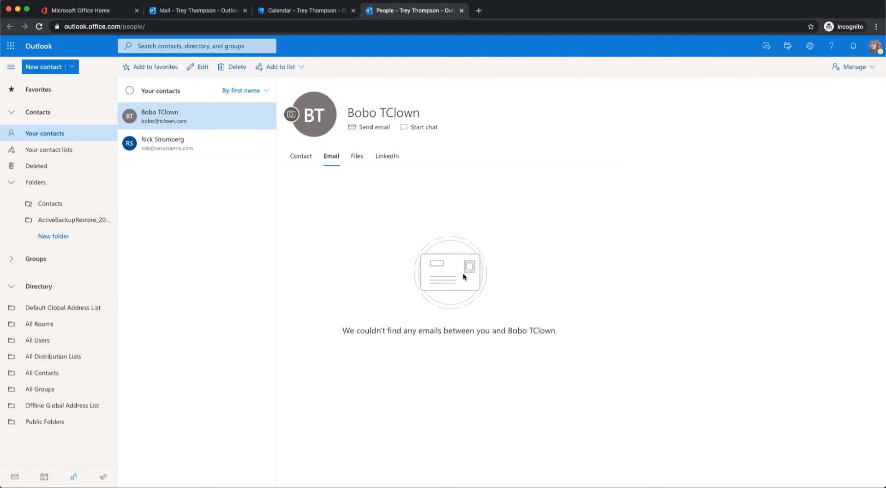
click(356, 156)
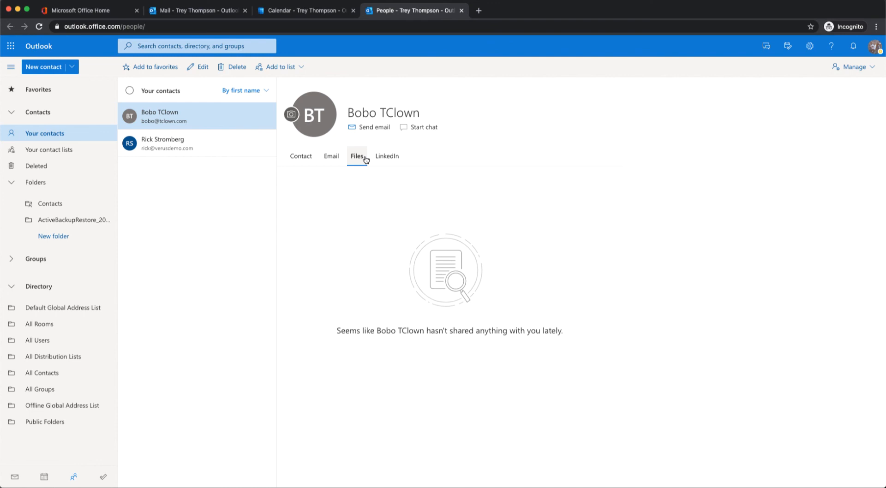
mouse_move(336, 264)
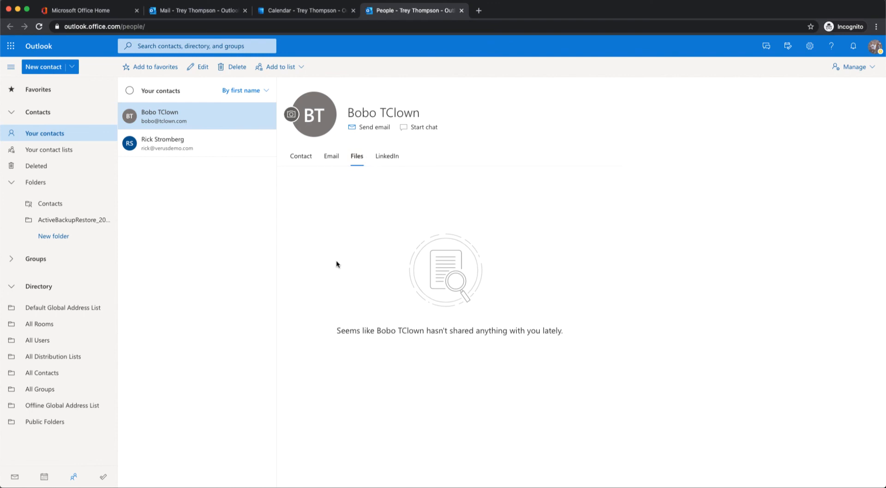
mouse_move(426, 187)
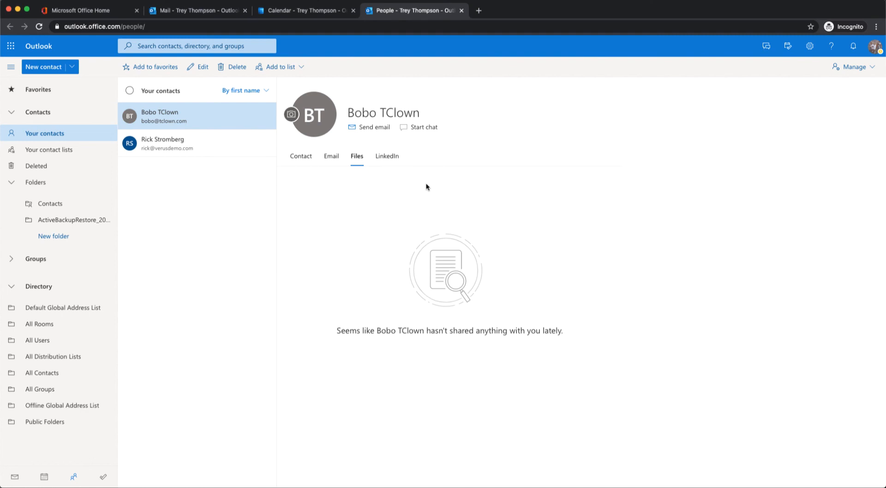
click(300, 156)
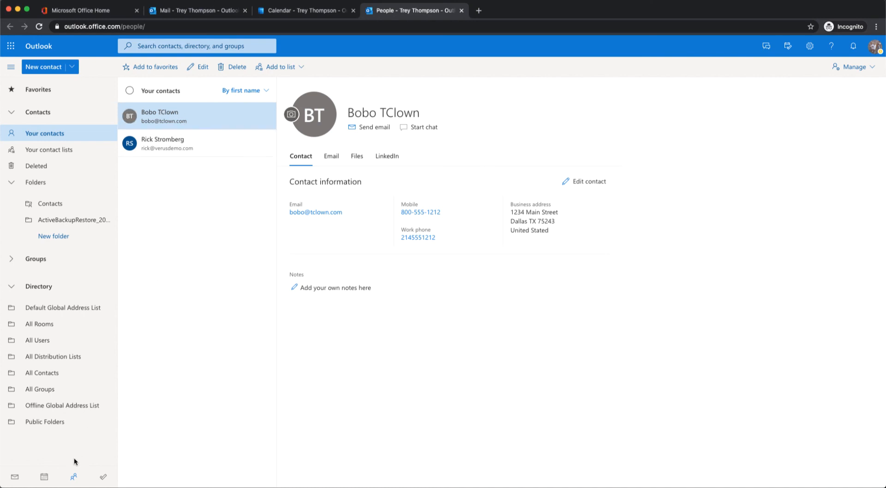
mouse_move(32, 477)
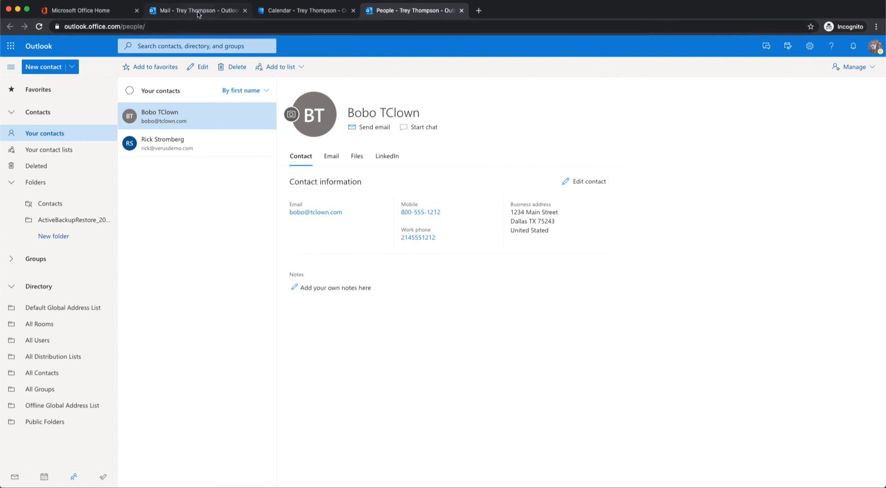
Return to Mail, open the account options, and show the Inbox
click(197, 10)
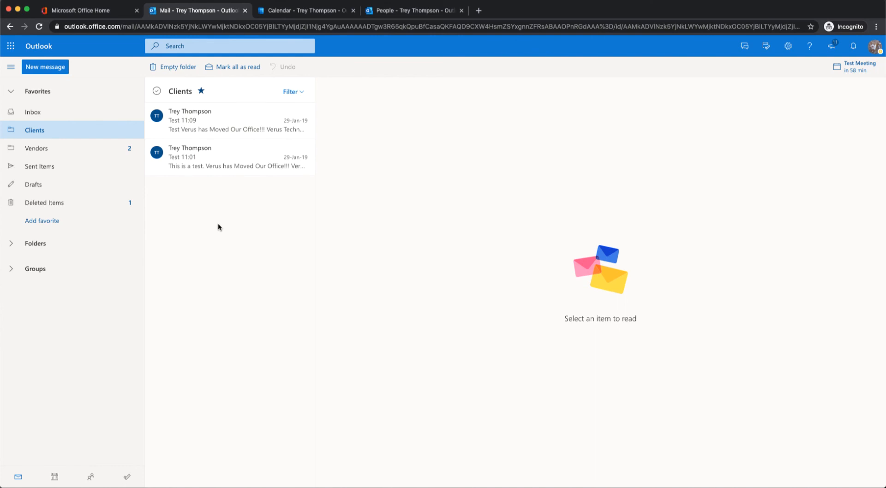
mouse_move(877, 46)
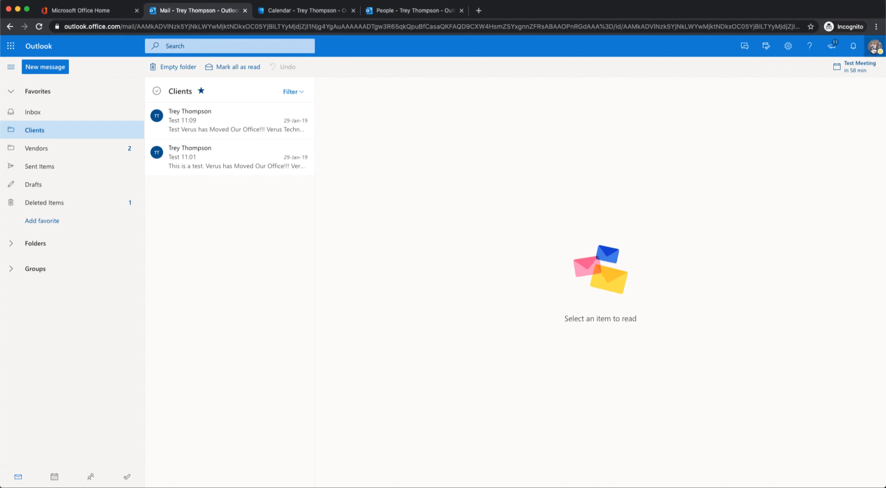
click(876, 46)
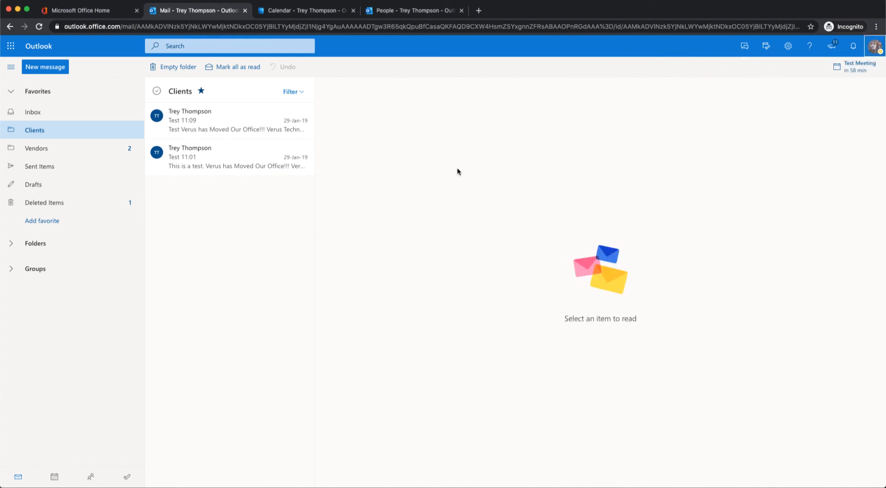
mouse_move(400, 188)
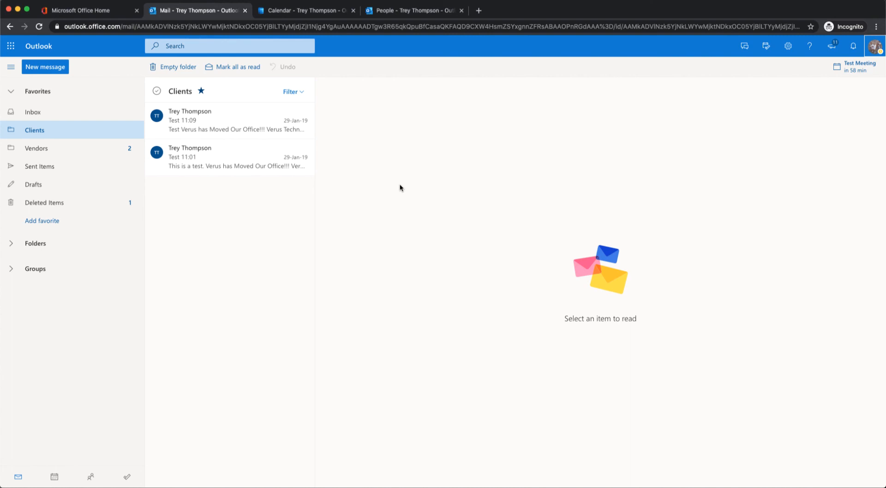
mouse_move(368, 214)
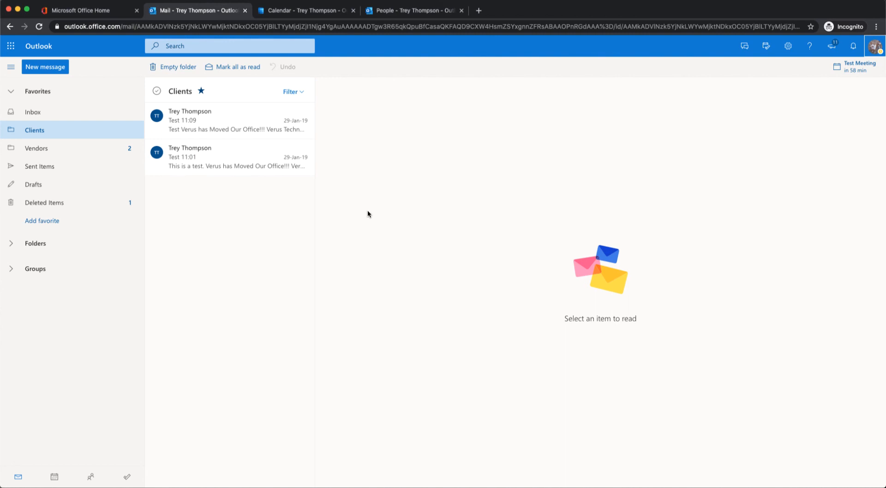
click(32, 111)
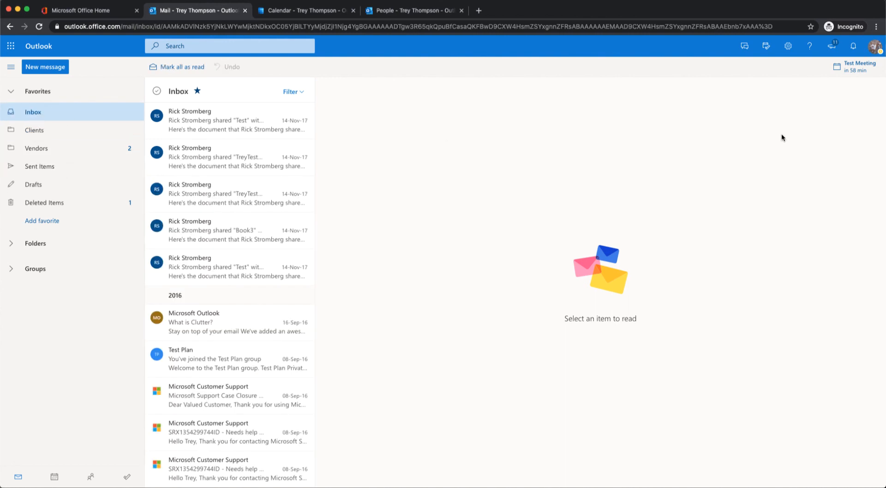
mouse_move(877, 46)
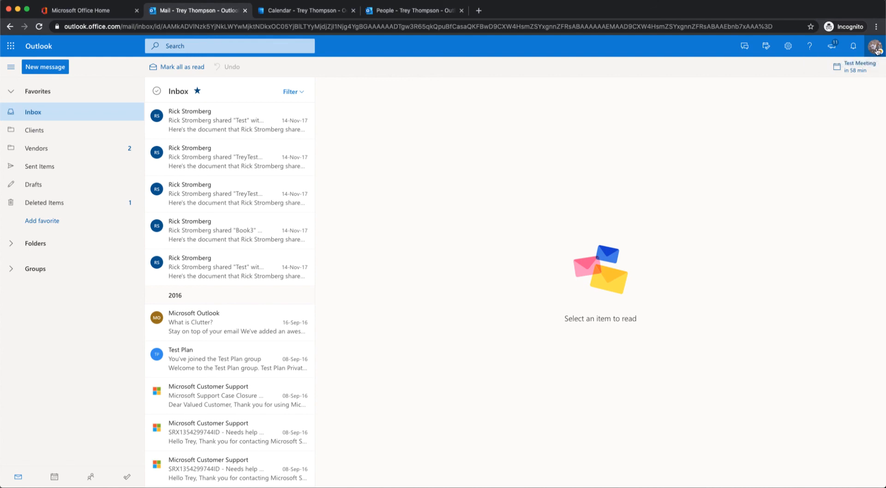
mouse_move(878, 45)
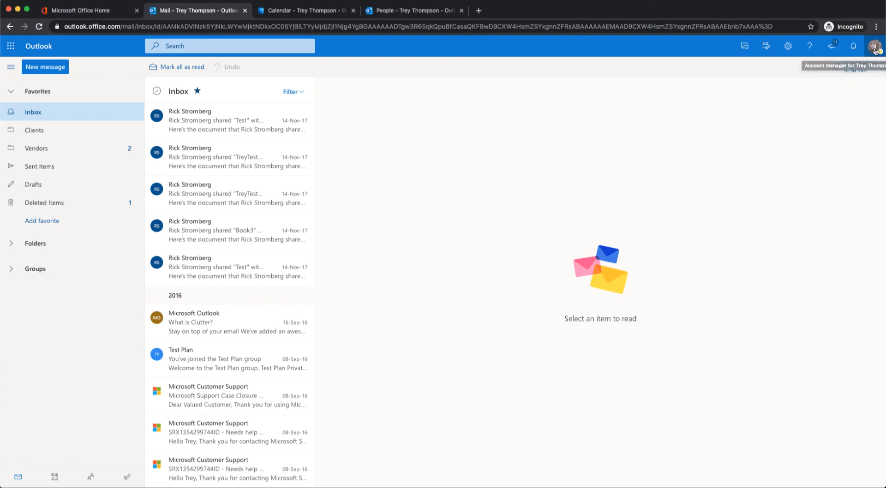
Try opening the 'accounting' mailbox from the account panel, then cancel
click(878, 47)
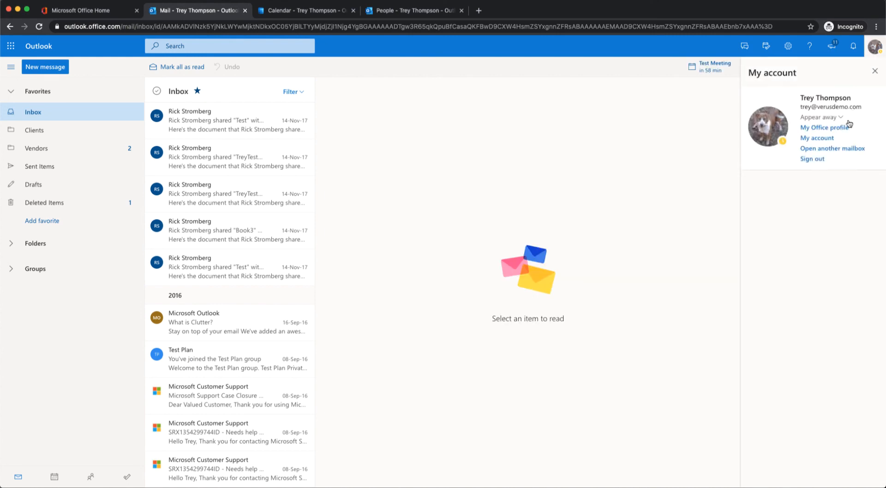
mouse_move(832, 149)
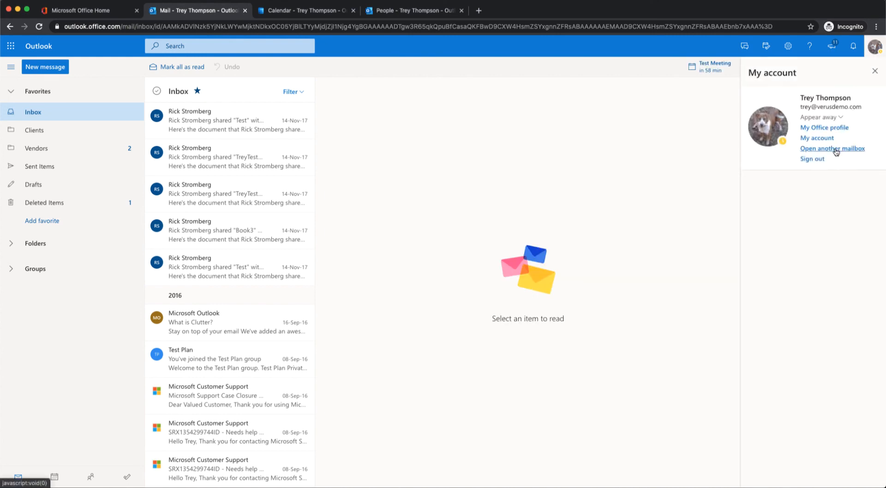
click(831, 149)
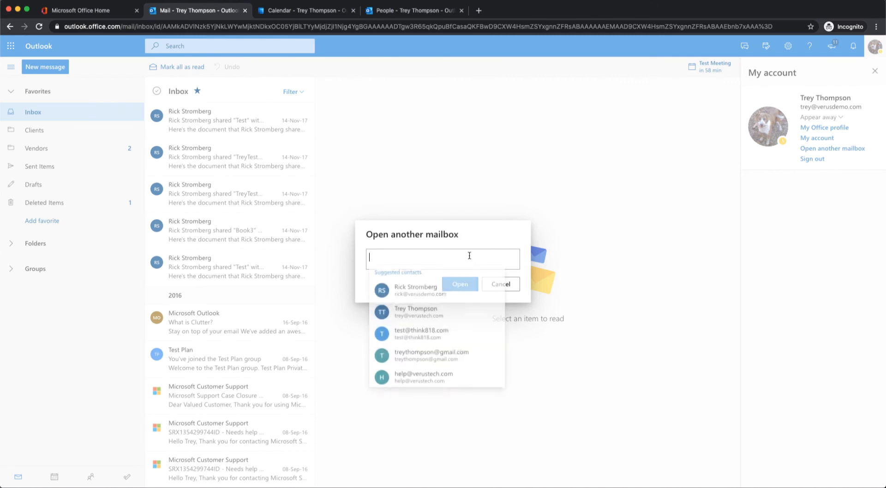
text(accounting)
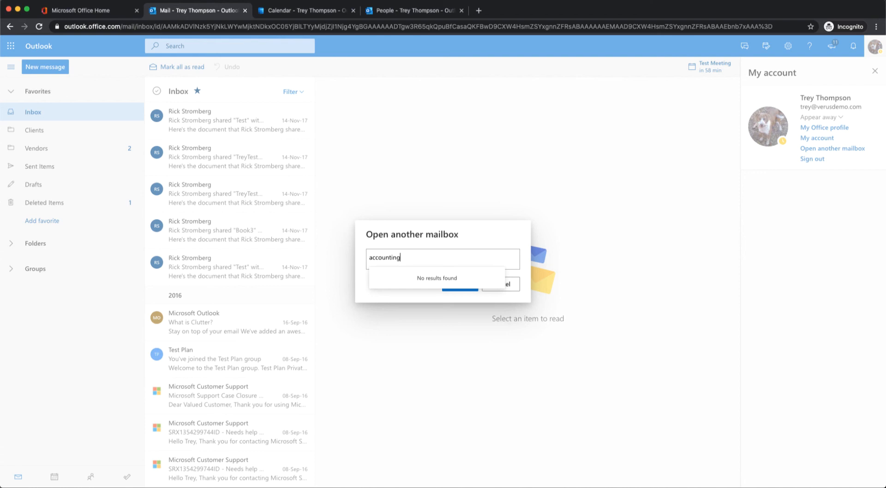
key(Backspace)
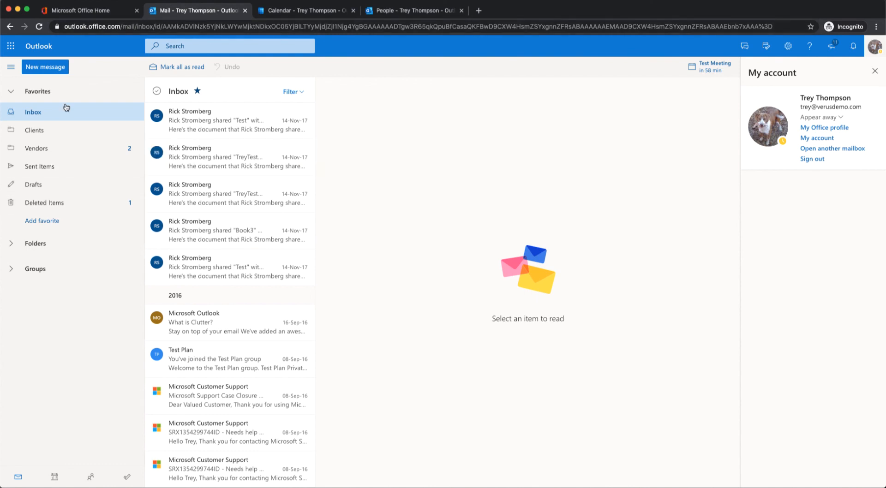
mouse_move(136, 101)
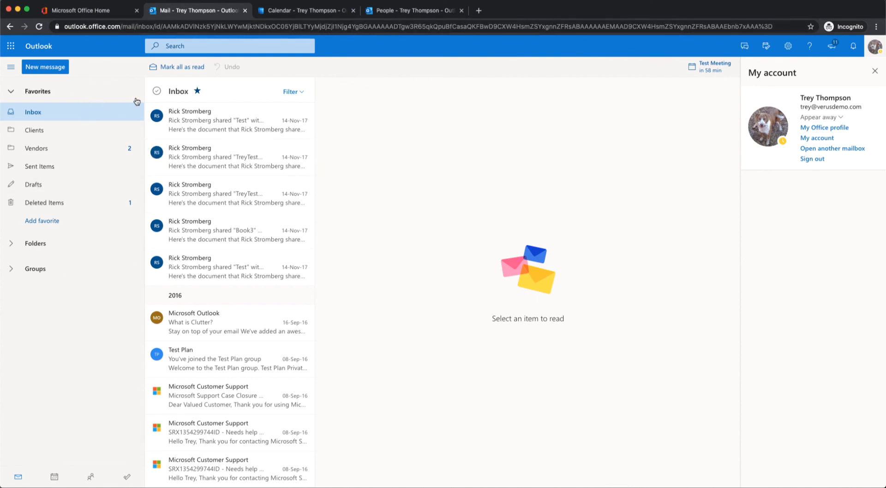
mouse_move(95, 115)
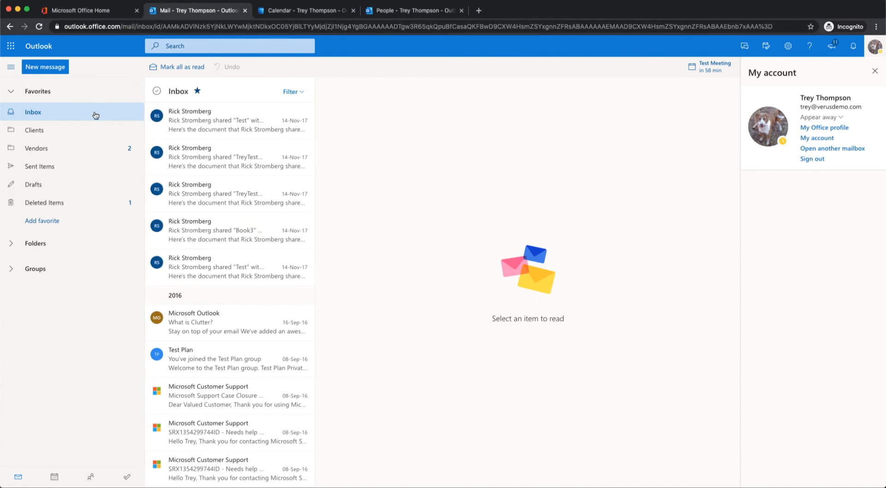
mouse_move(224, 111)
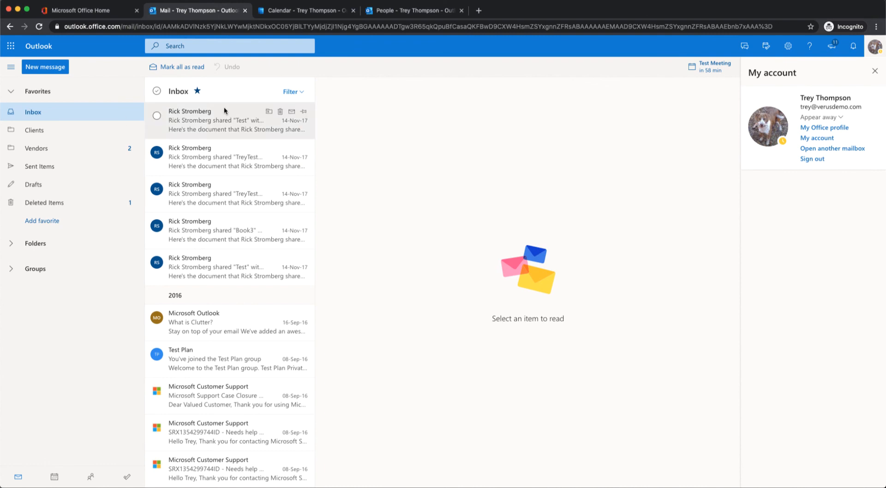
mouse_move(221, 141)
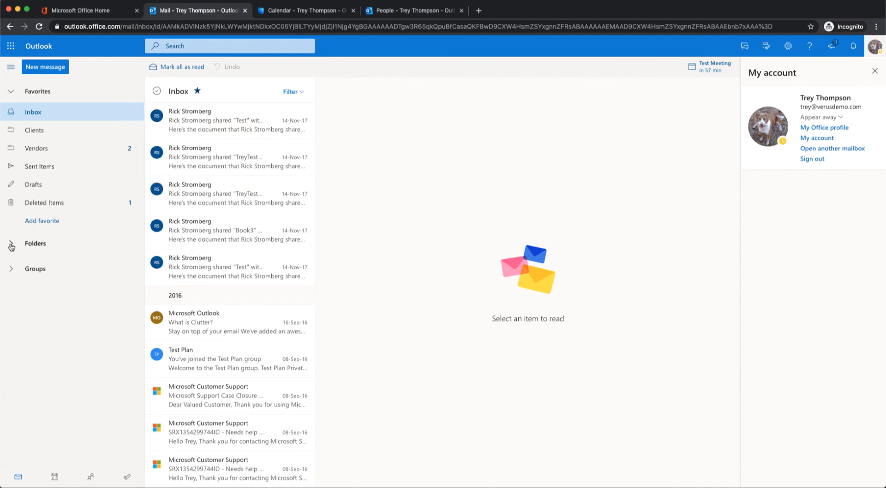
click(35, 244)
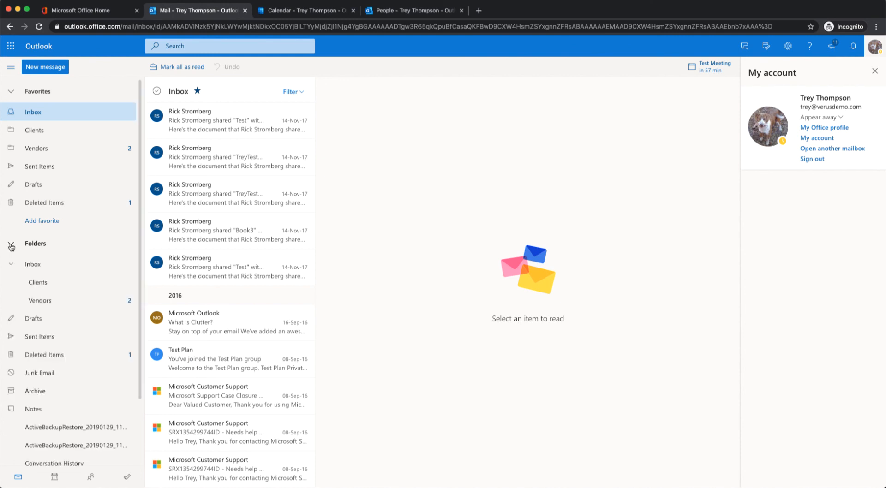
click(10, 243)
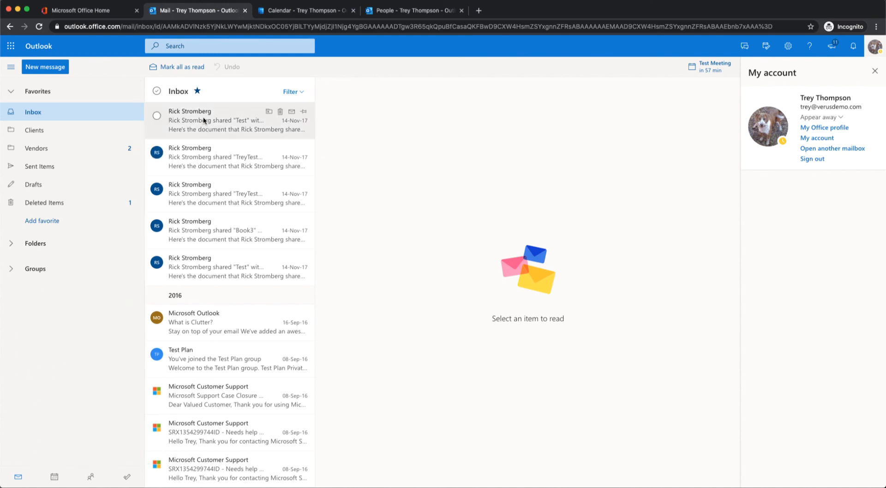
mouse_move(308, 10)
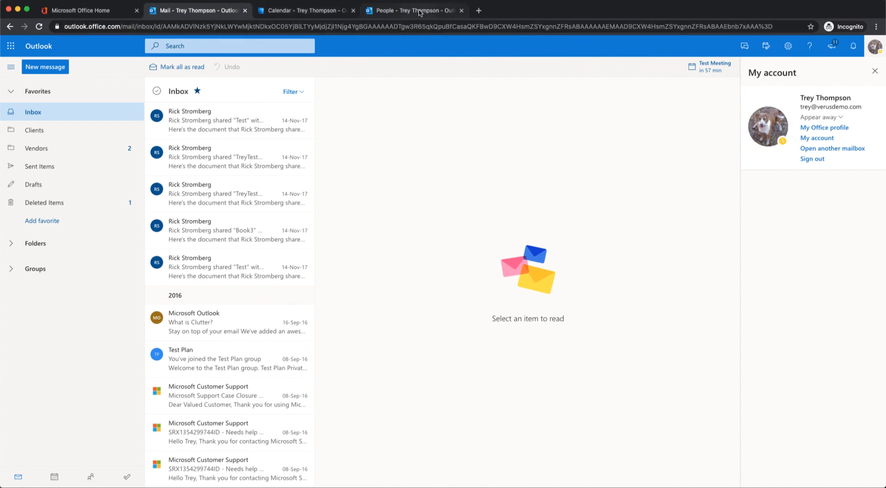
mouse_move(645, 139)
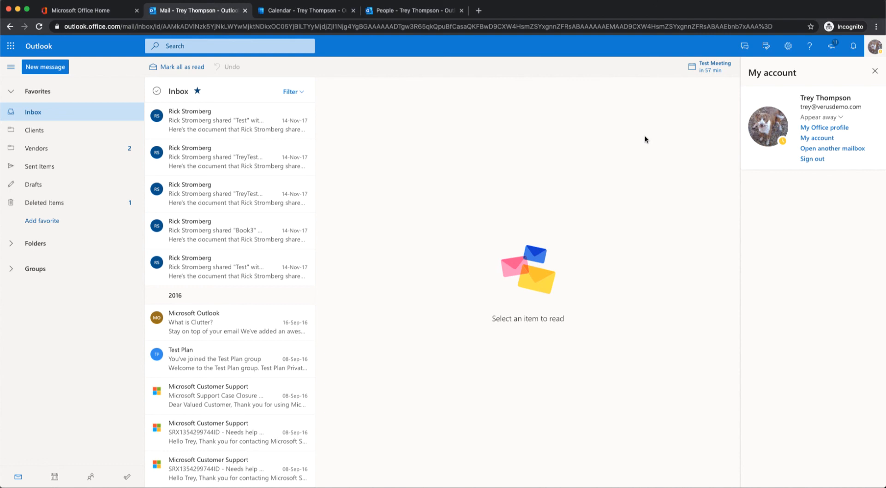
mouse_move(701, 174)
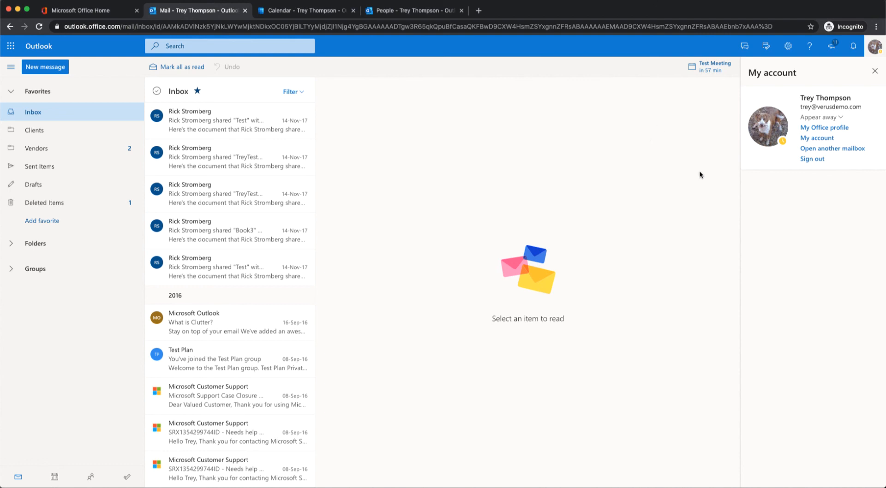